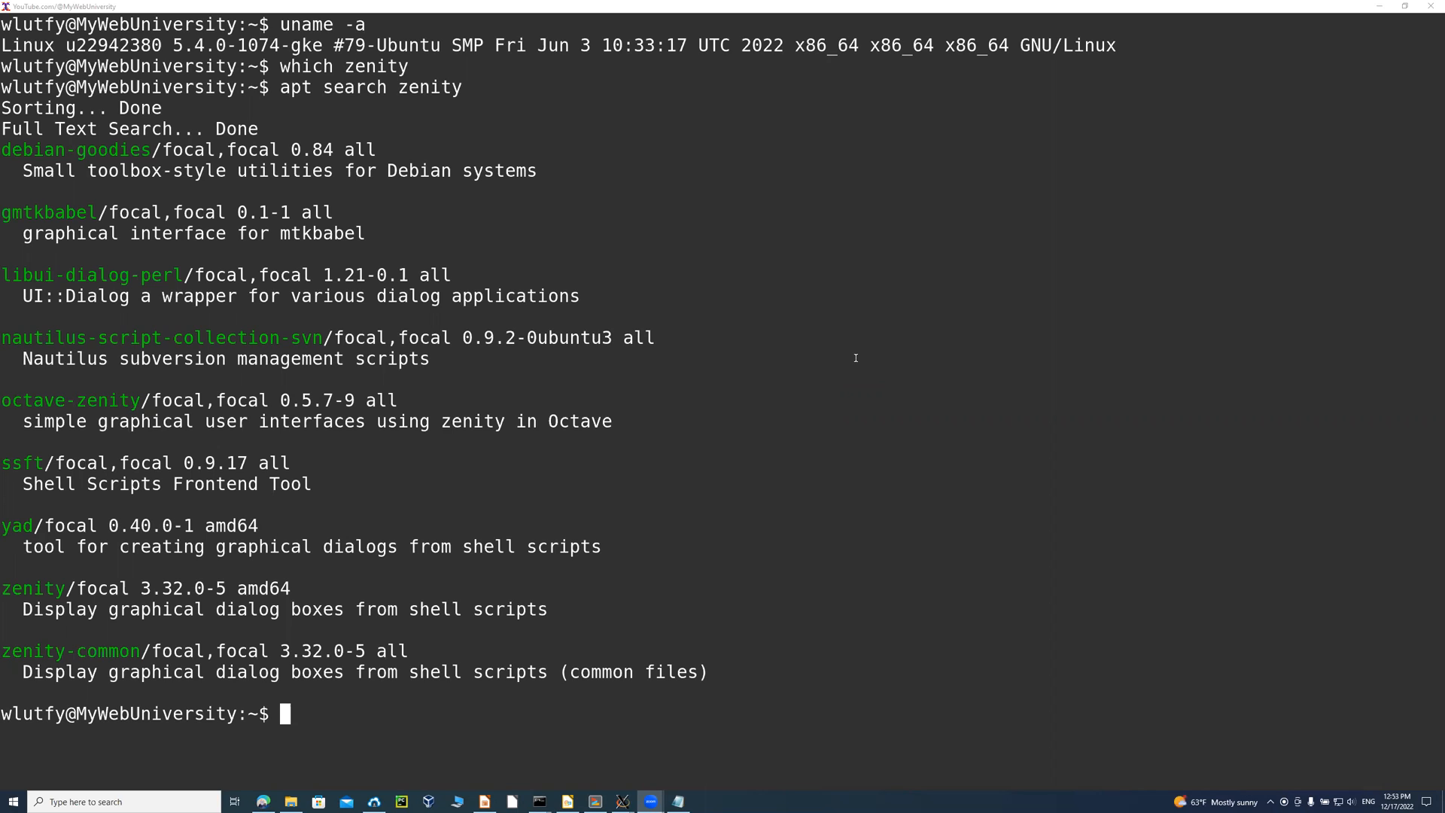
mouse_move(855, 358)
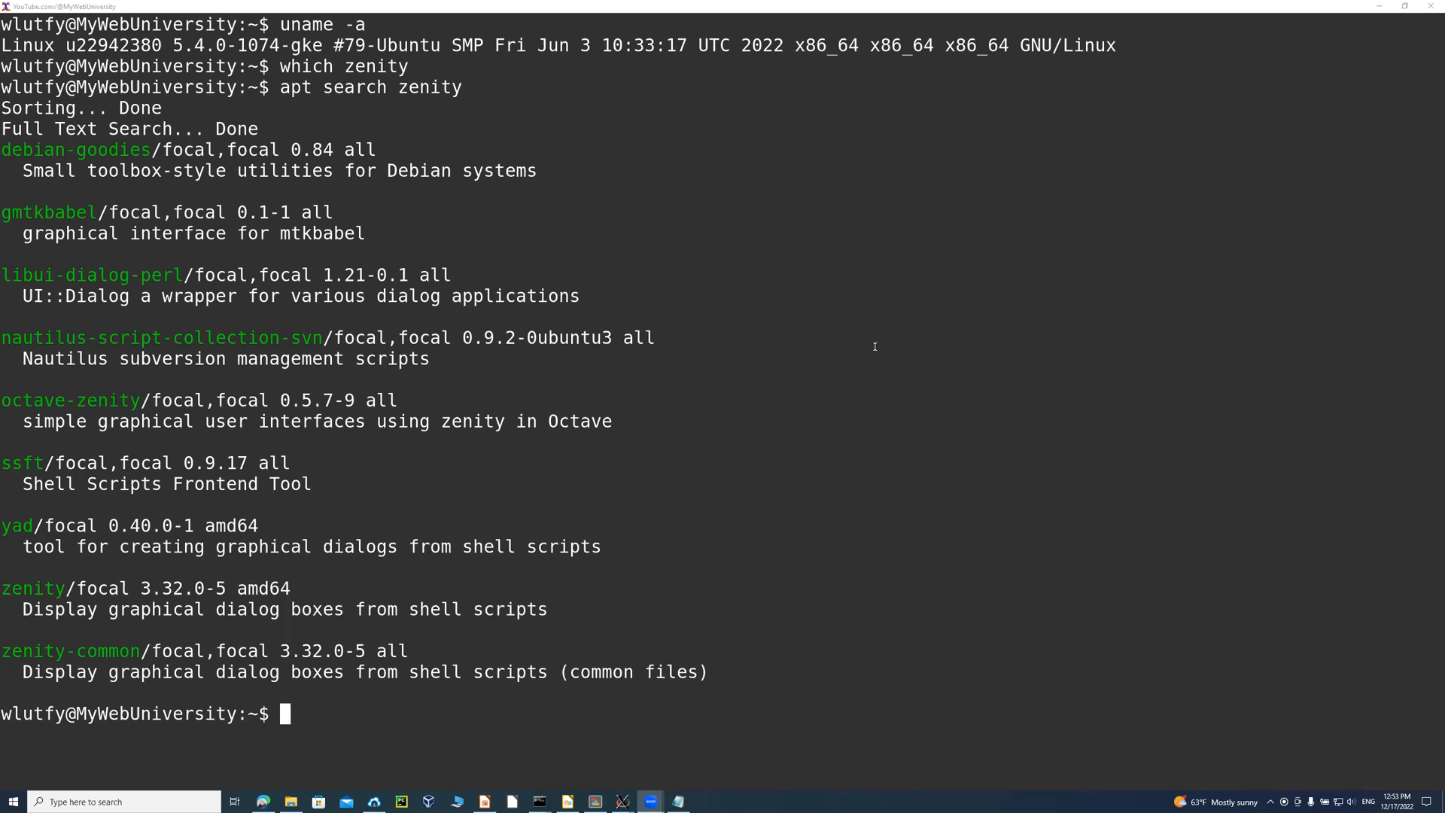
mouse_move(861, 396)
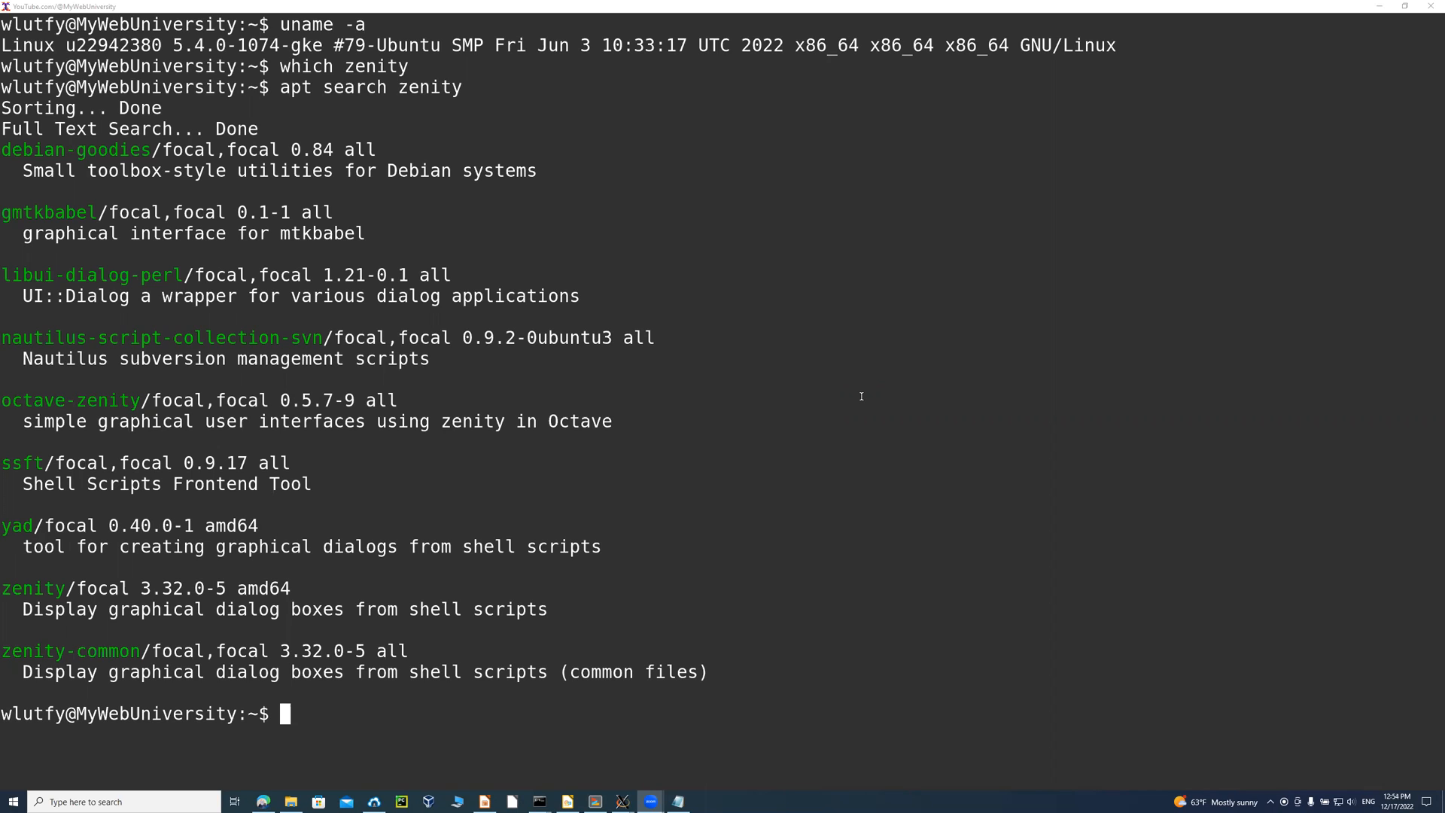
mouse_move(873, 391)
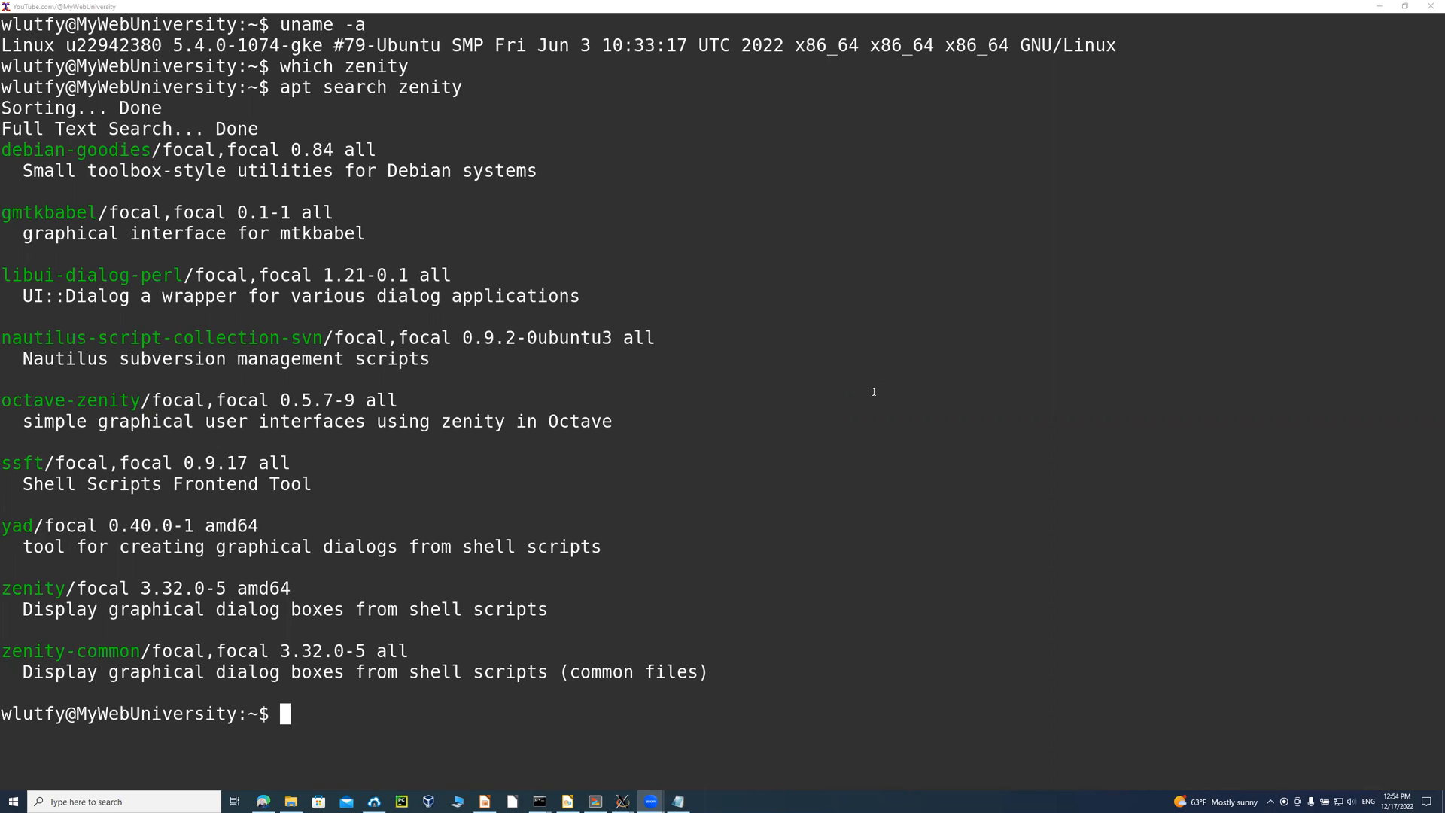
mouse_move(1126, 289)
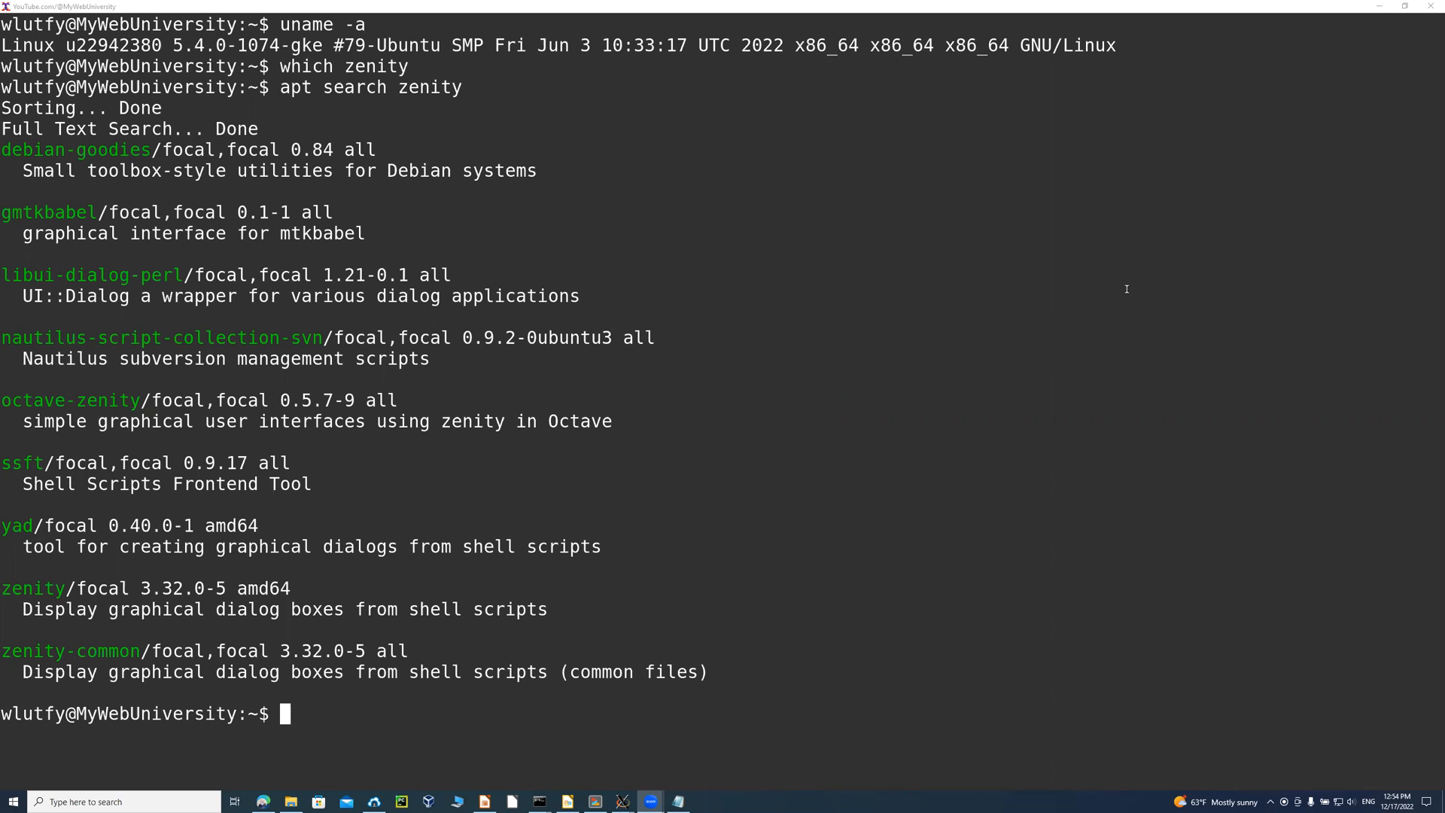
mouse_move(979, 337)
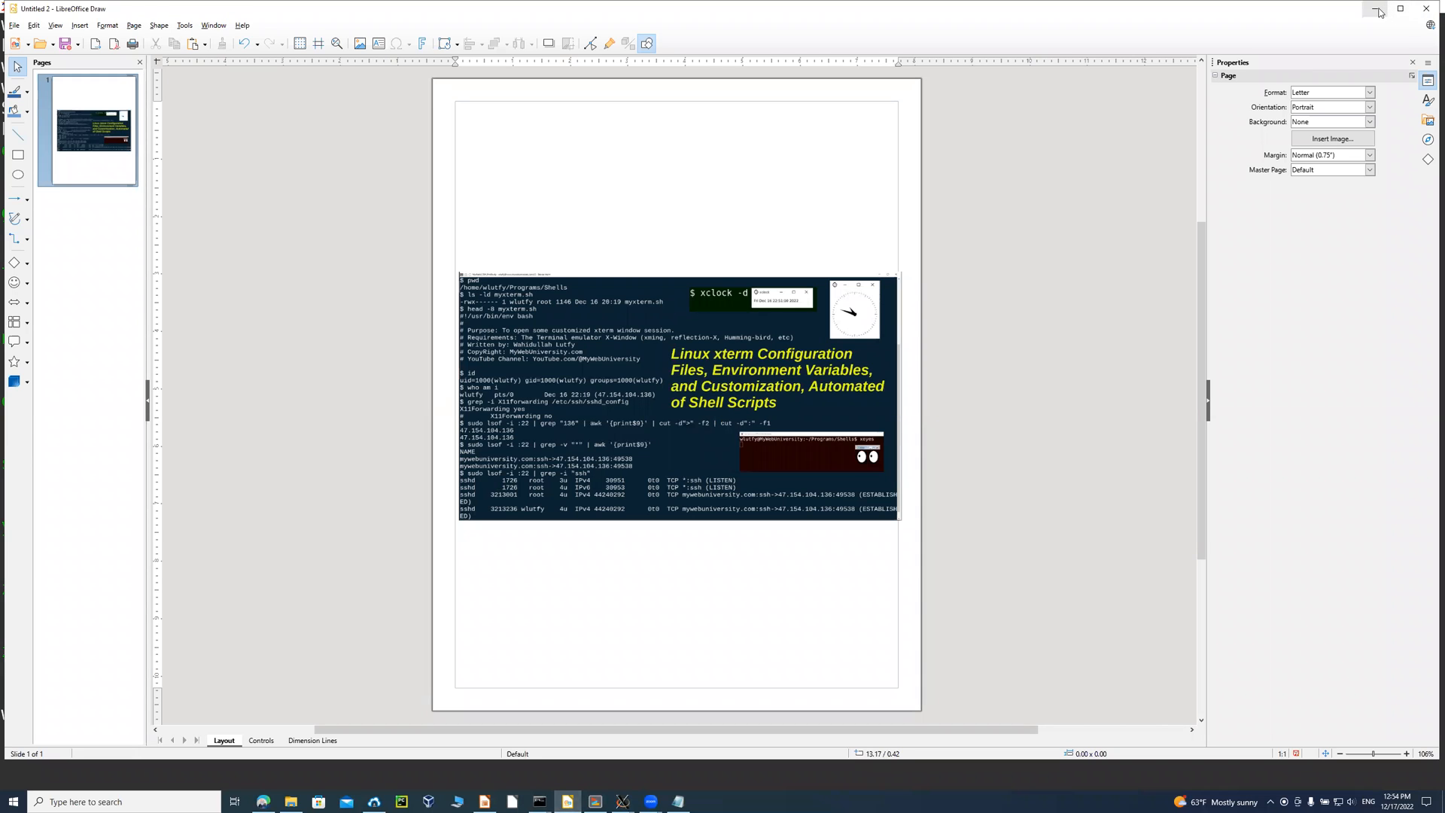
Minimize Draw and start the 'Linux Install Zenity Using apt install' slide show from the first slide.
left_click(622, 801)
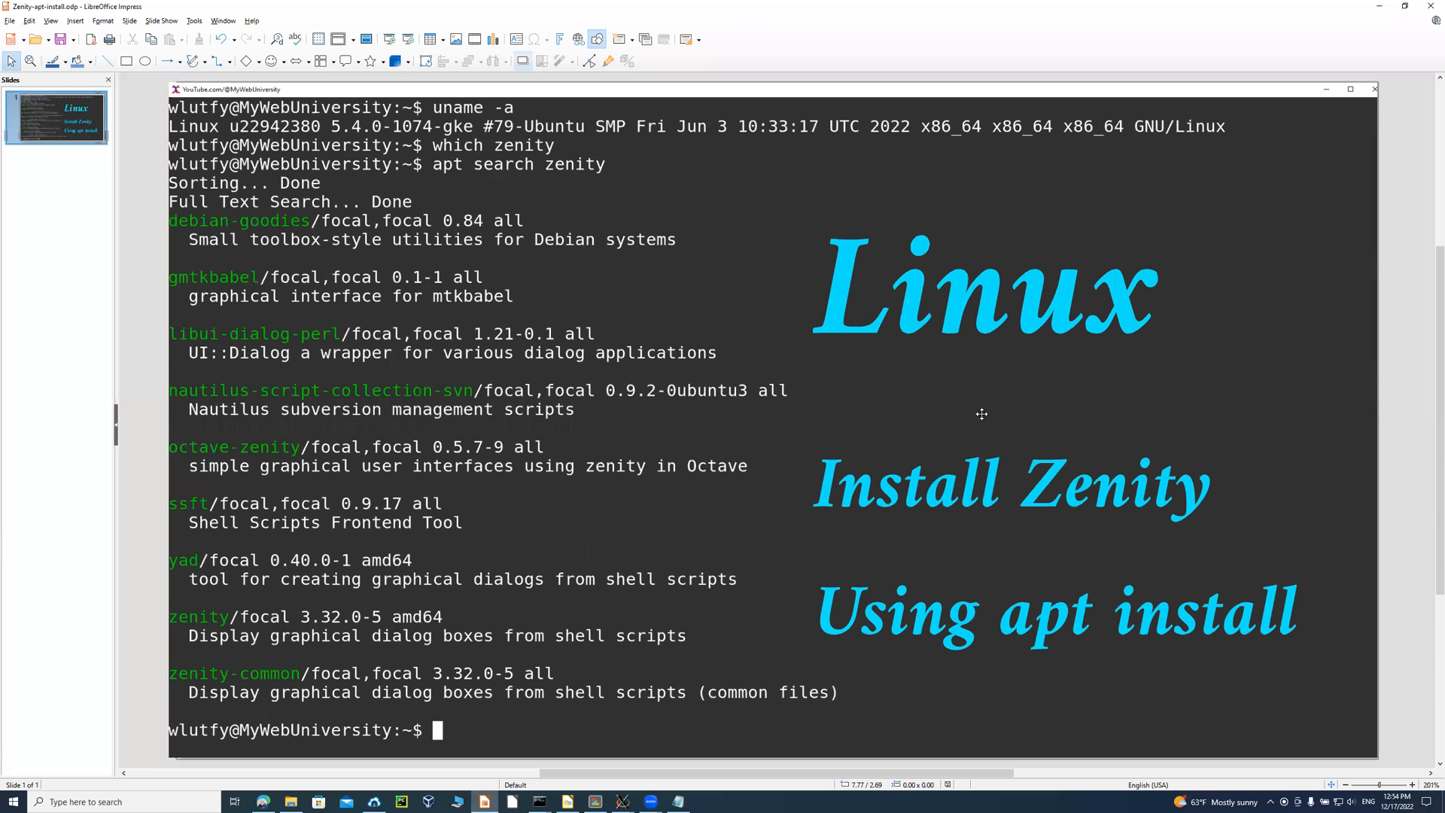
mouse_move(1038, 661)
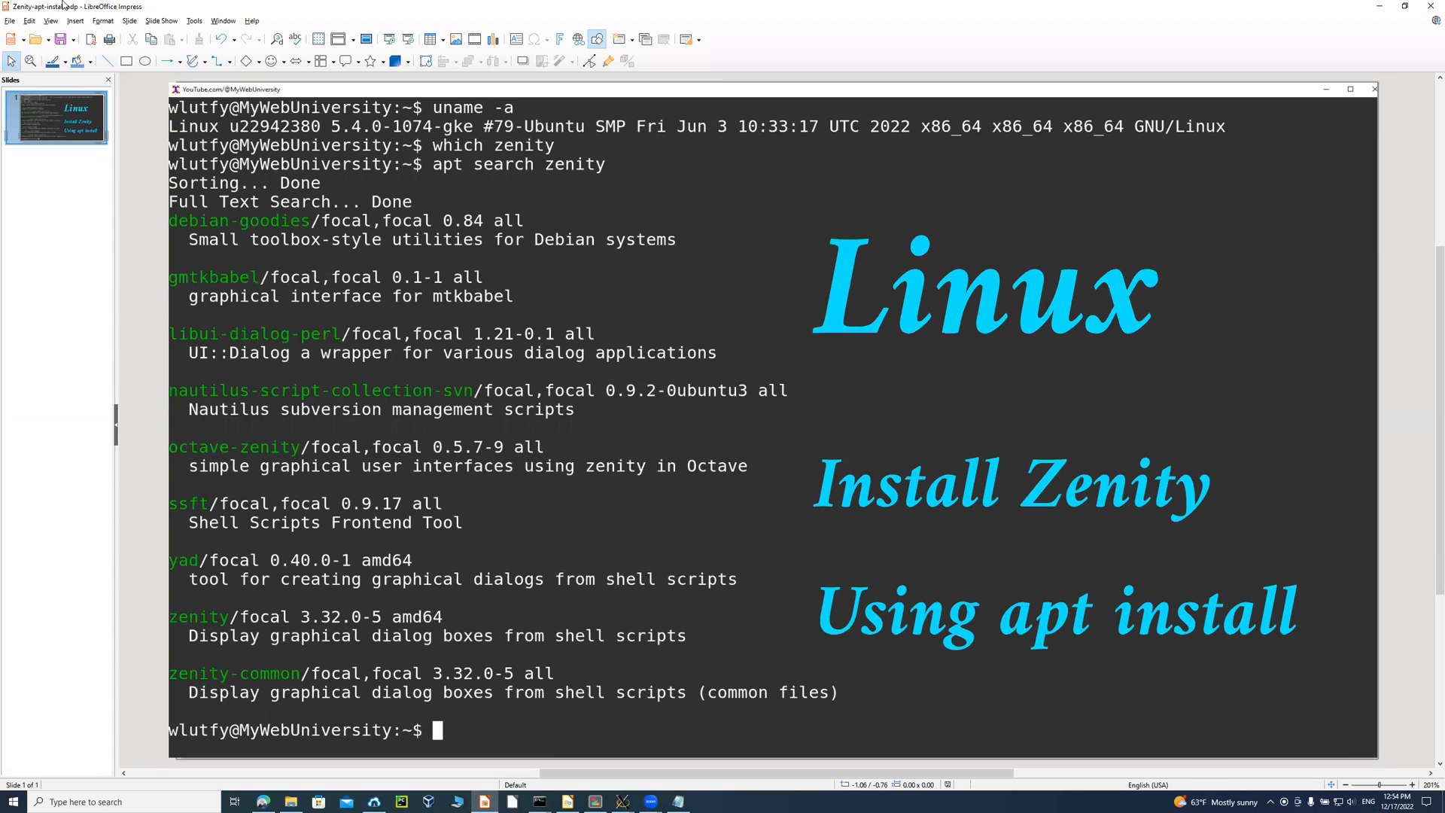
left_click(161, 20)
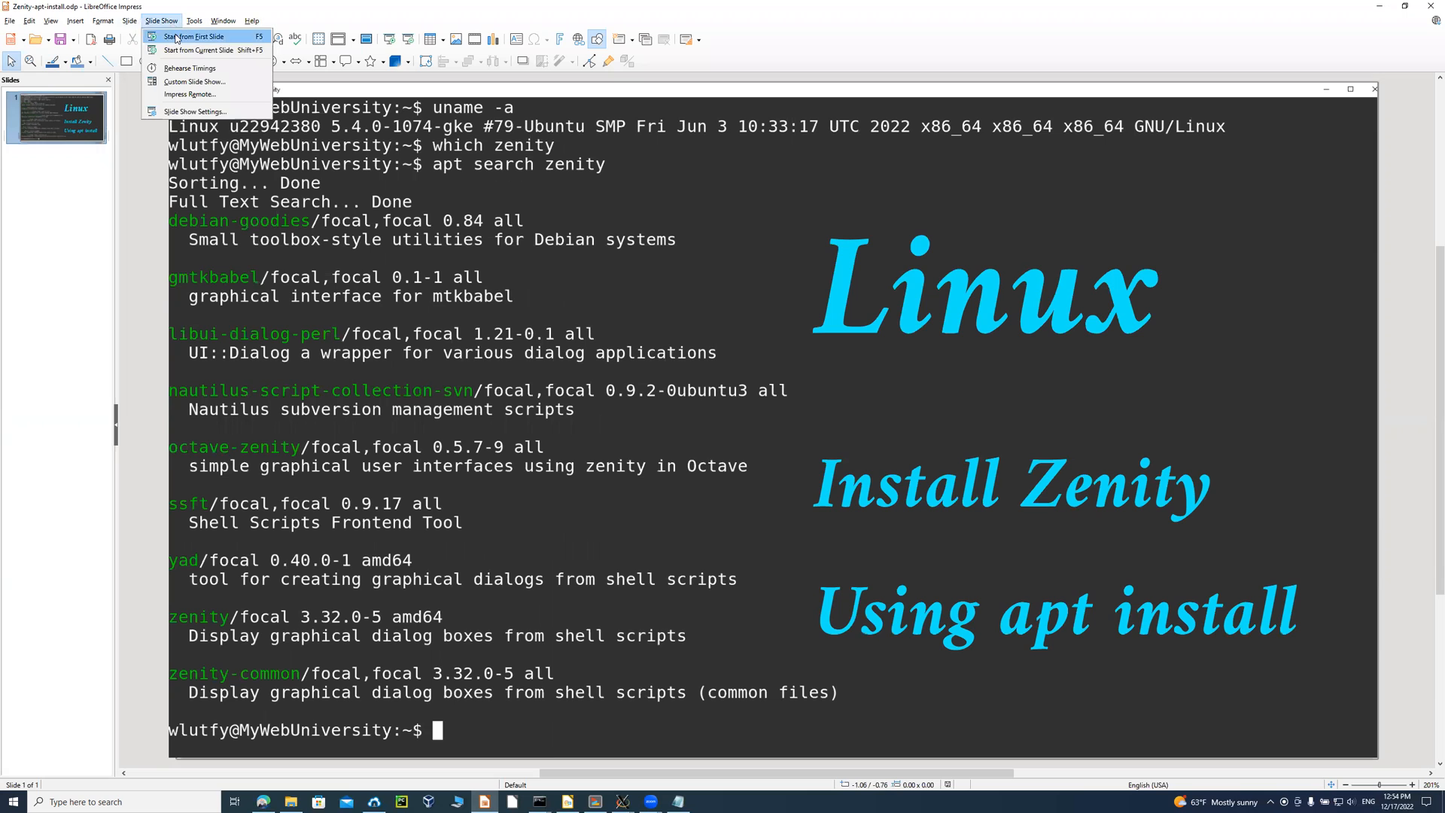
left_click(197, 36)
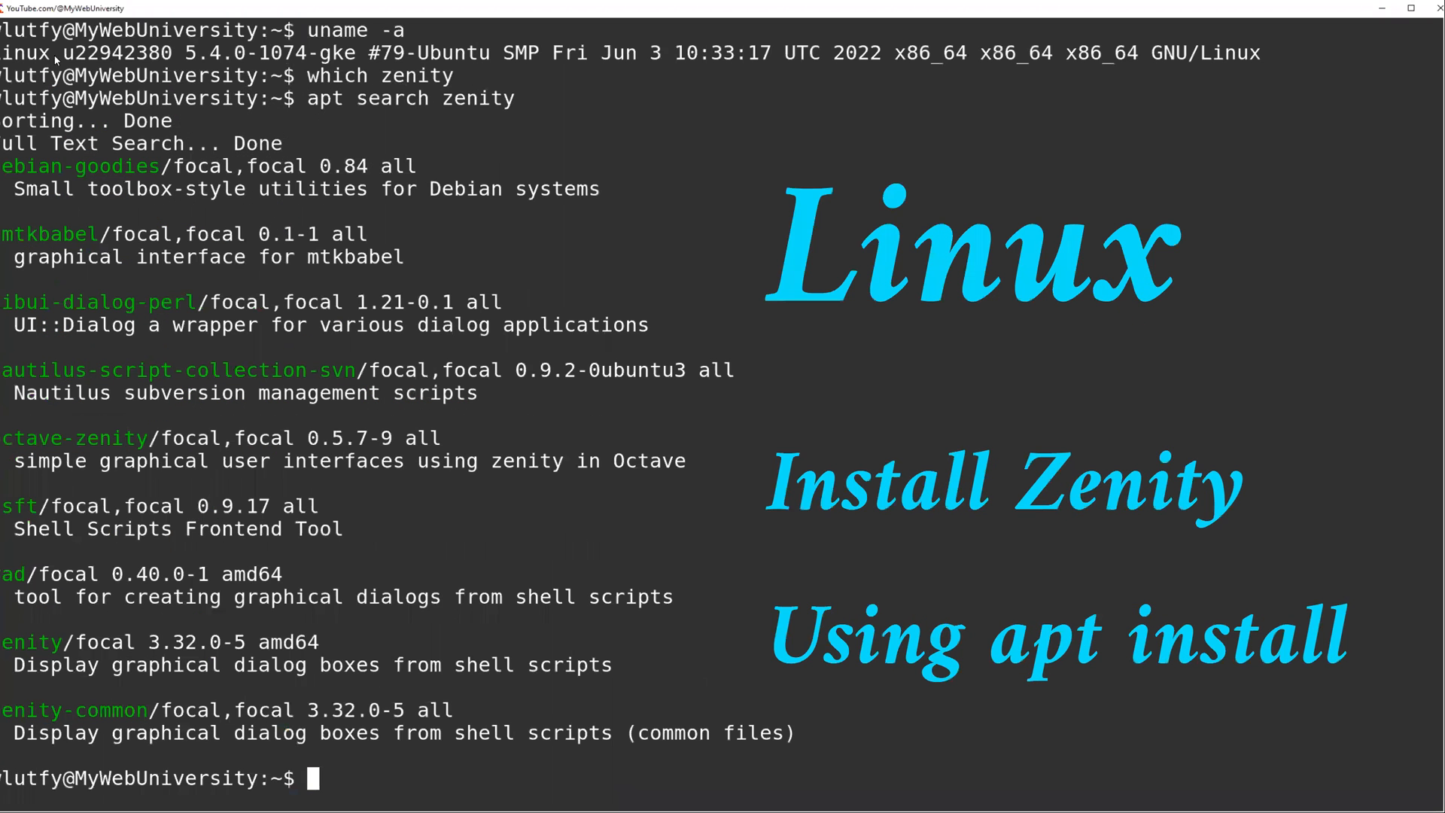
mouse_move(840, 113)
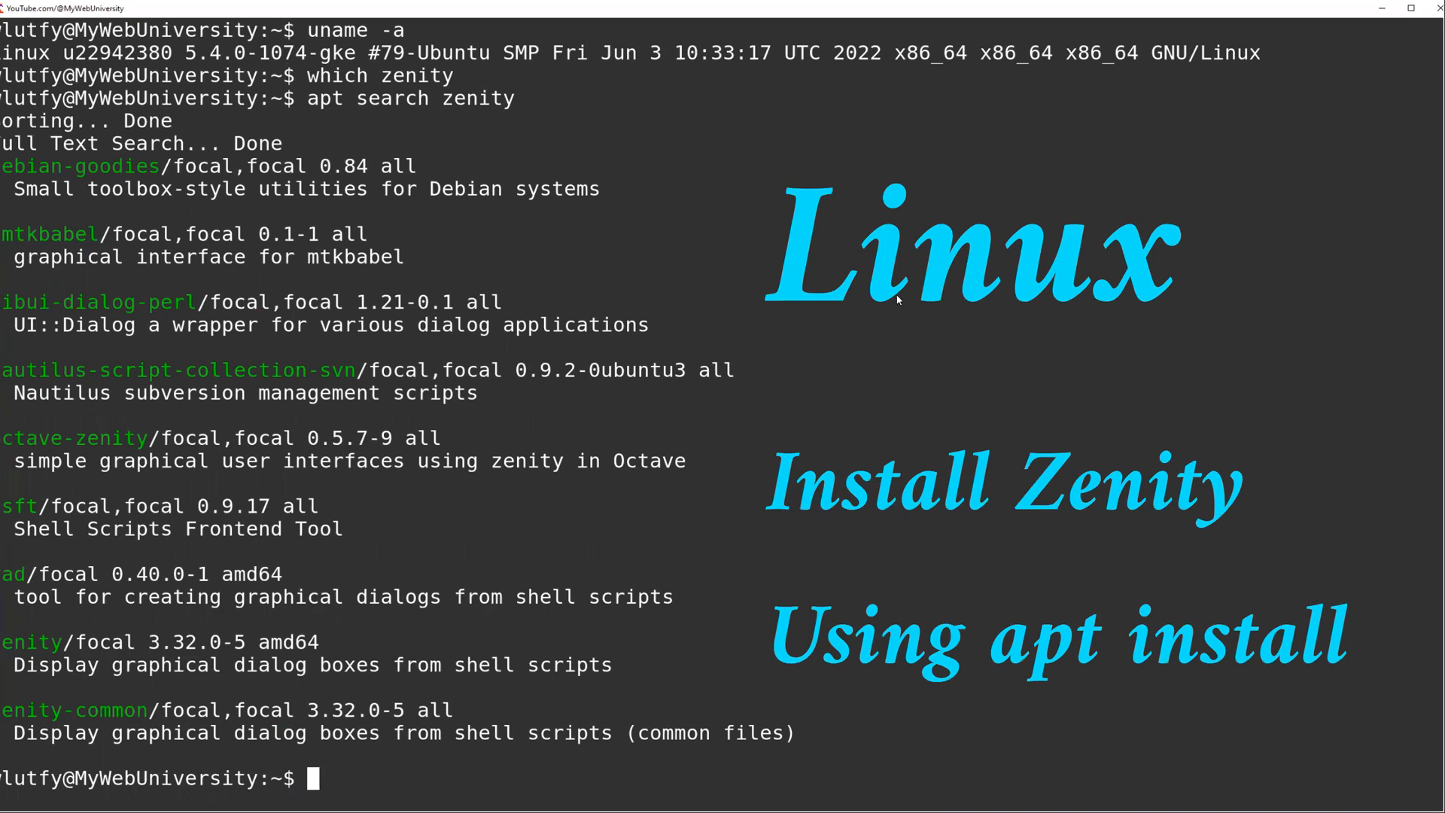
mouse_move(56, 681)
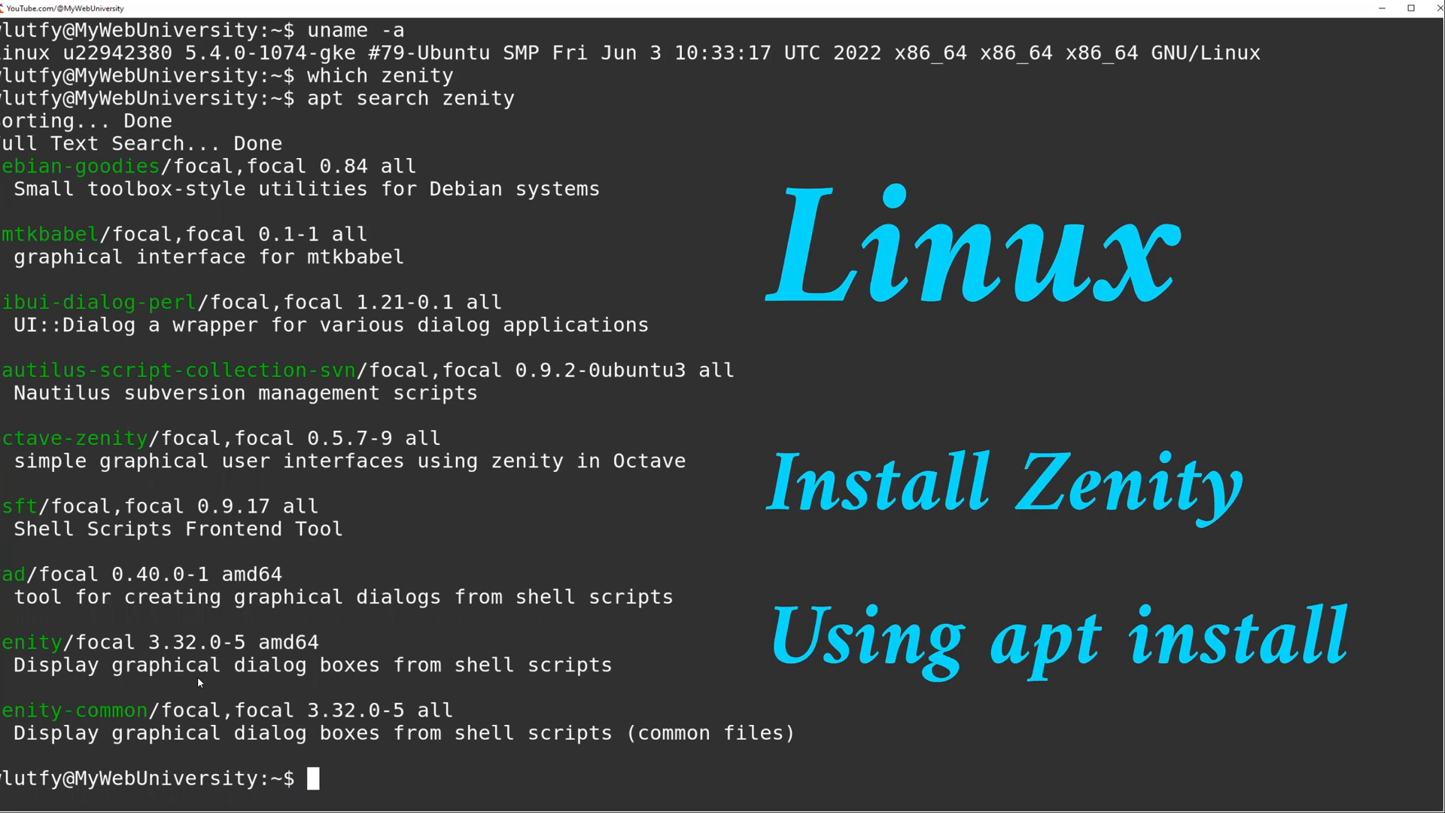
mouse_move(721, 534)
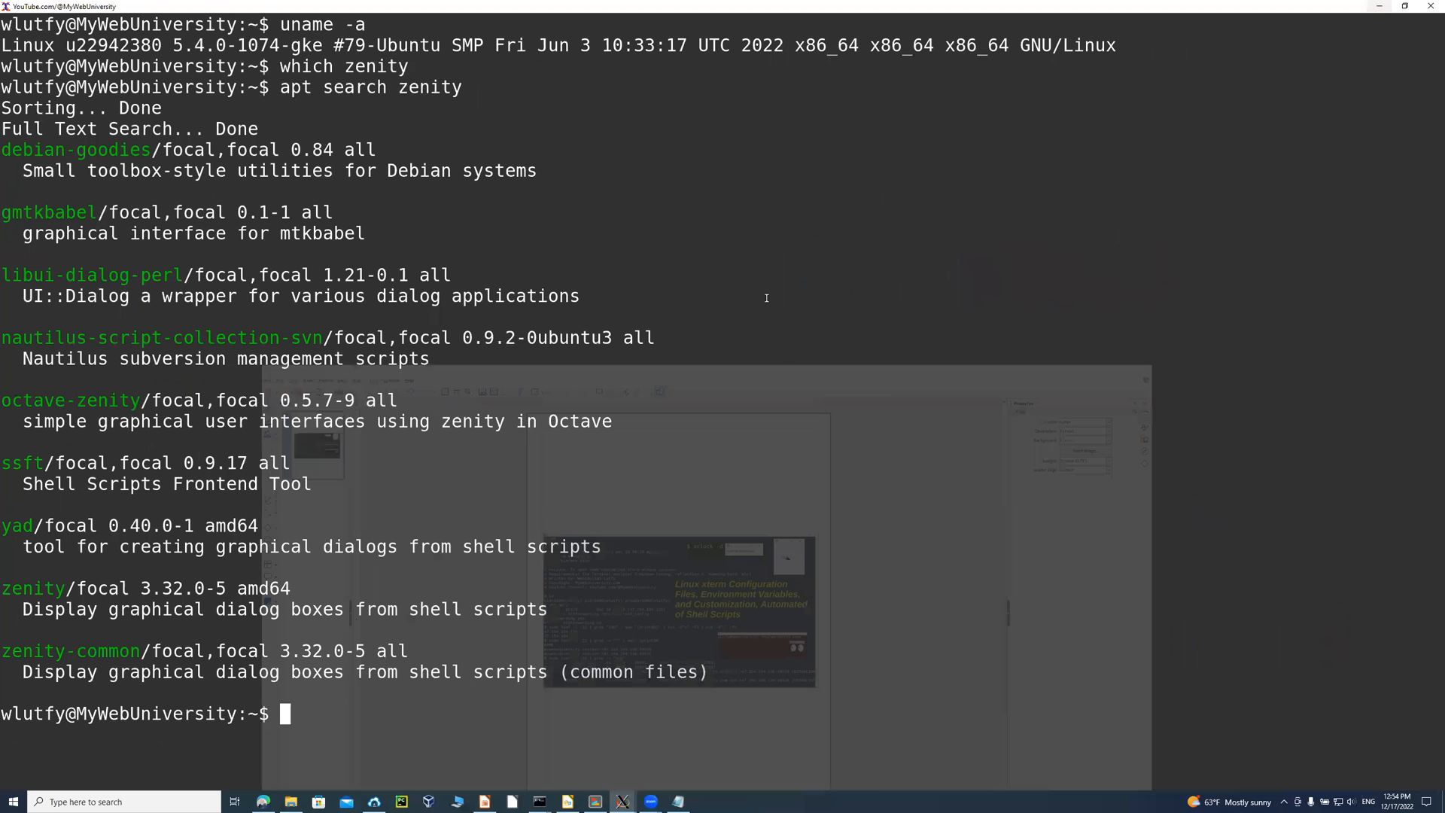
Clear the screen, show the user id, and check 'which zenity' returns a non-zero exit status.
type("cl")
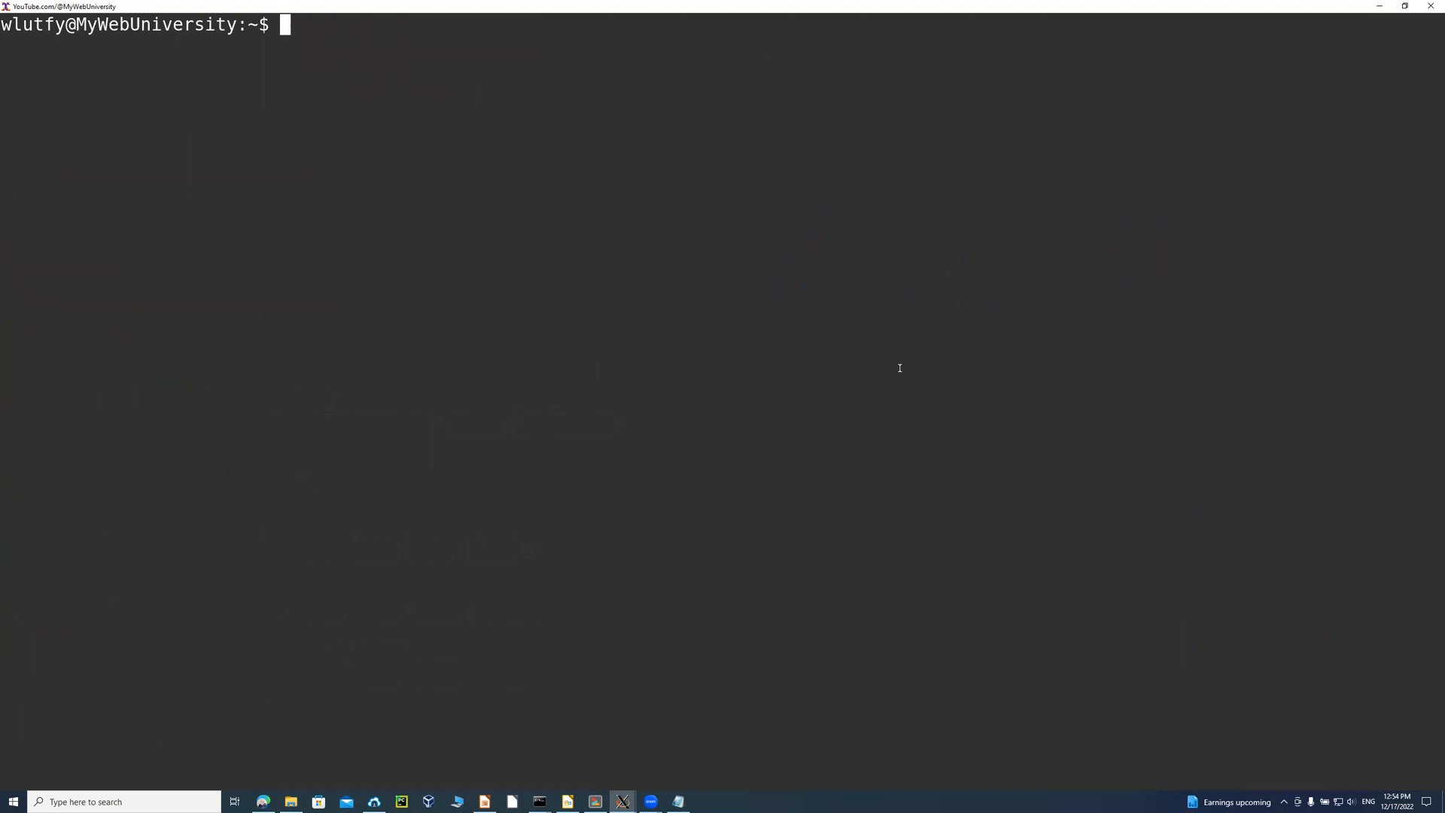
type("id")
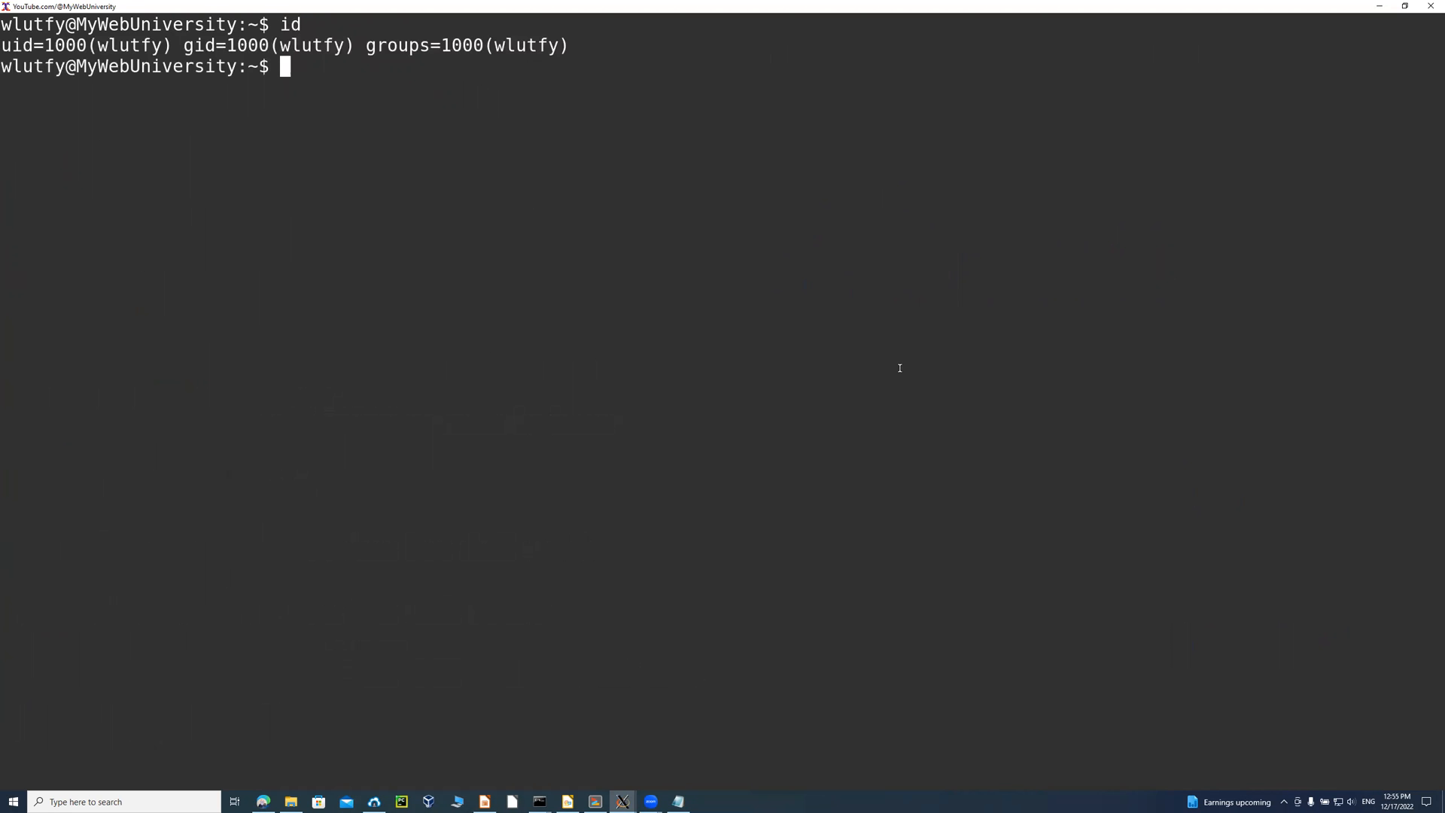
type("which zenity")
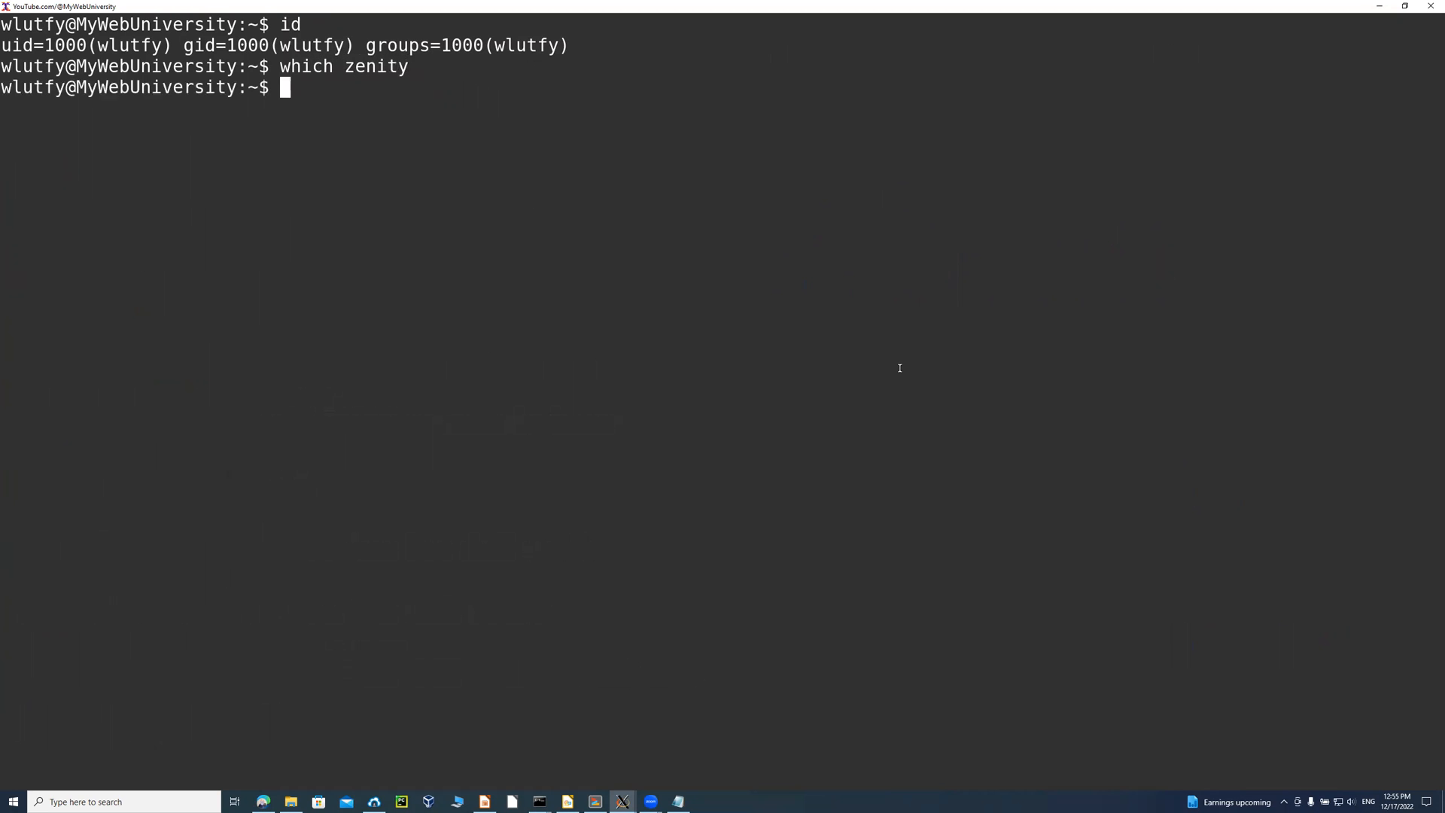
type("echo $?")
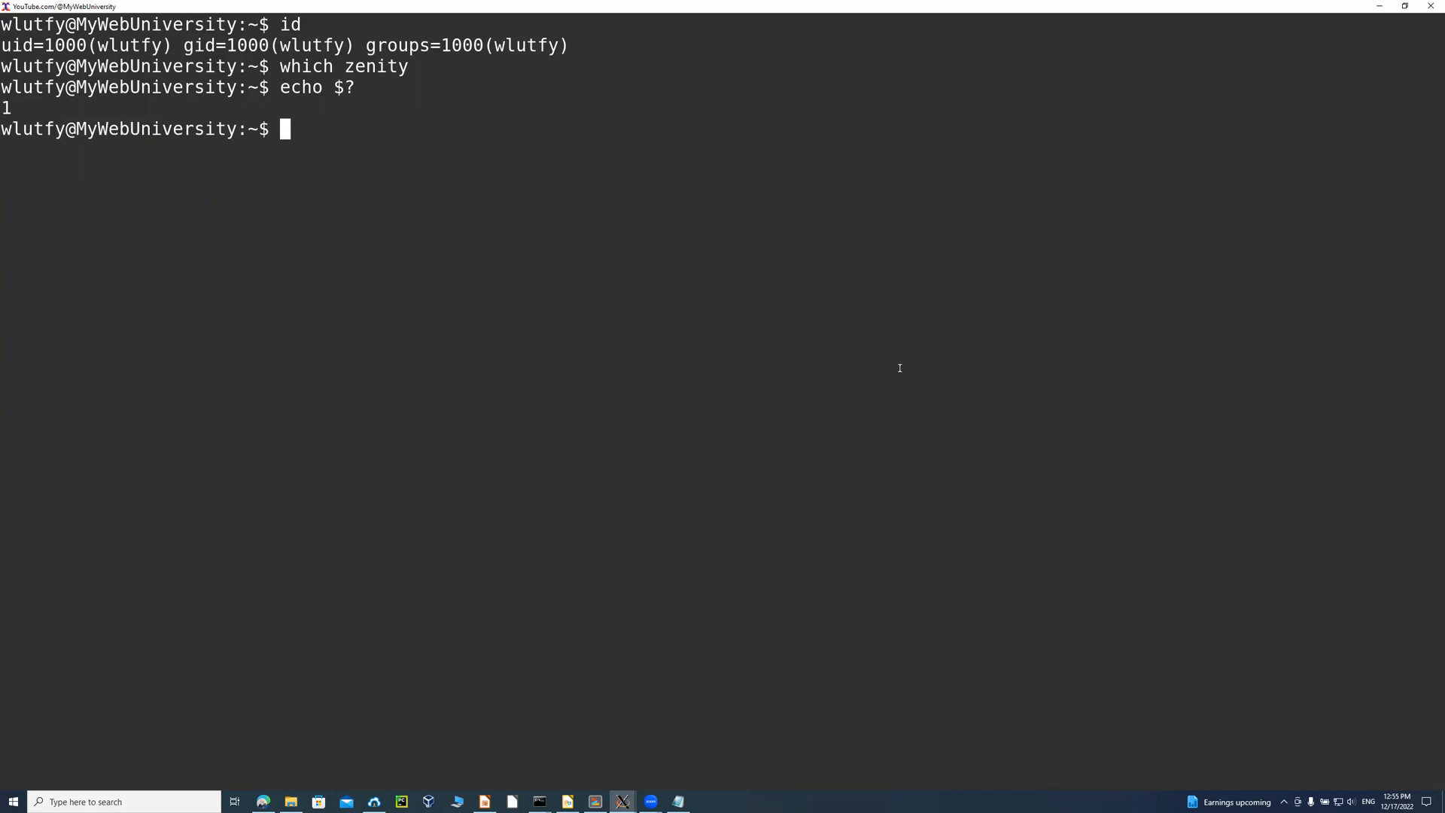
Confirm python3 and gcc are found with 'which' and a zero exit status, then clear the screen.
type("which")
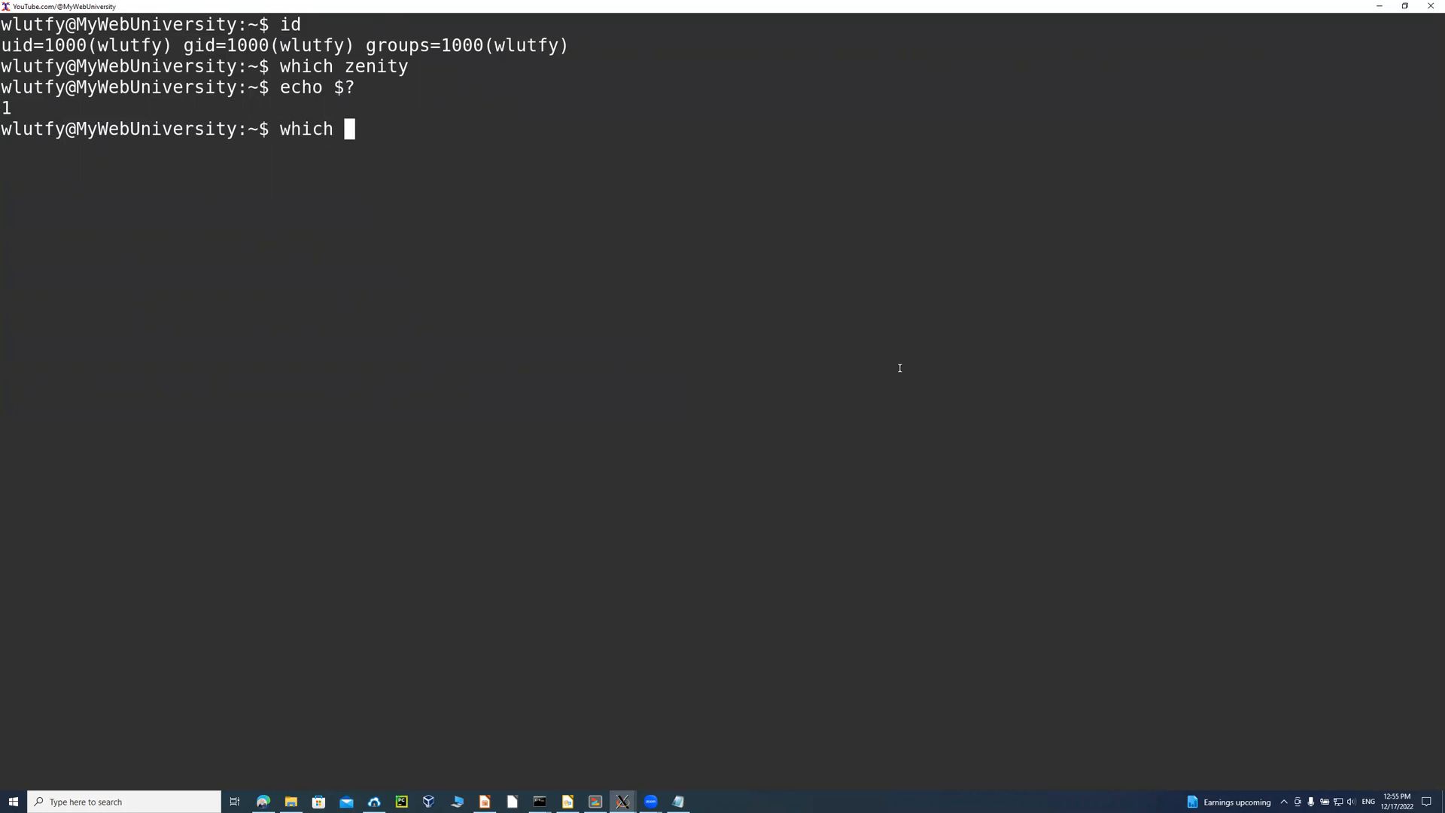
type("python3")
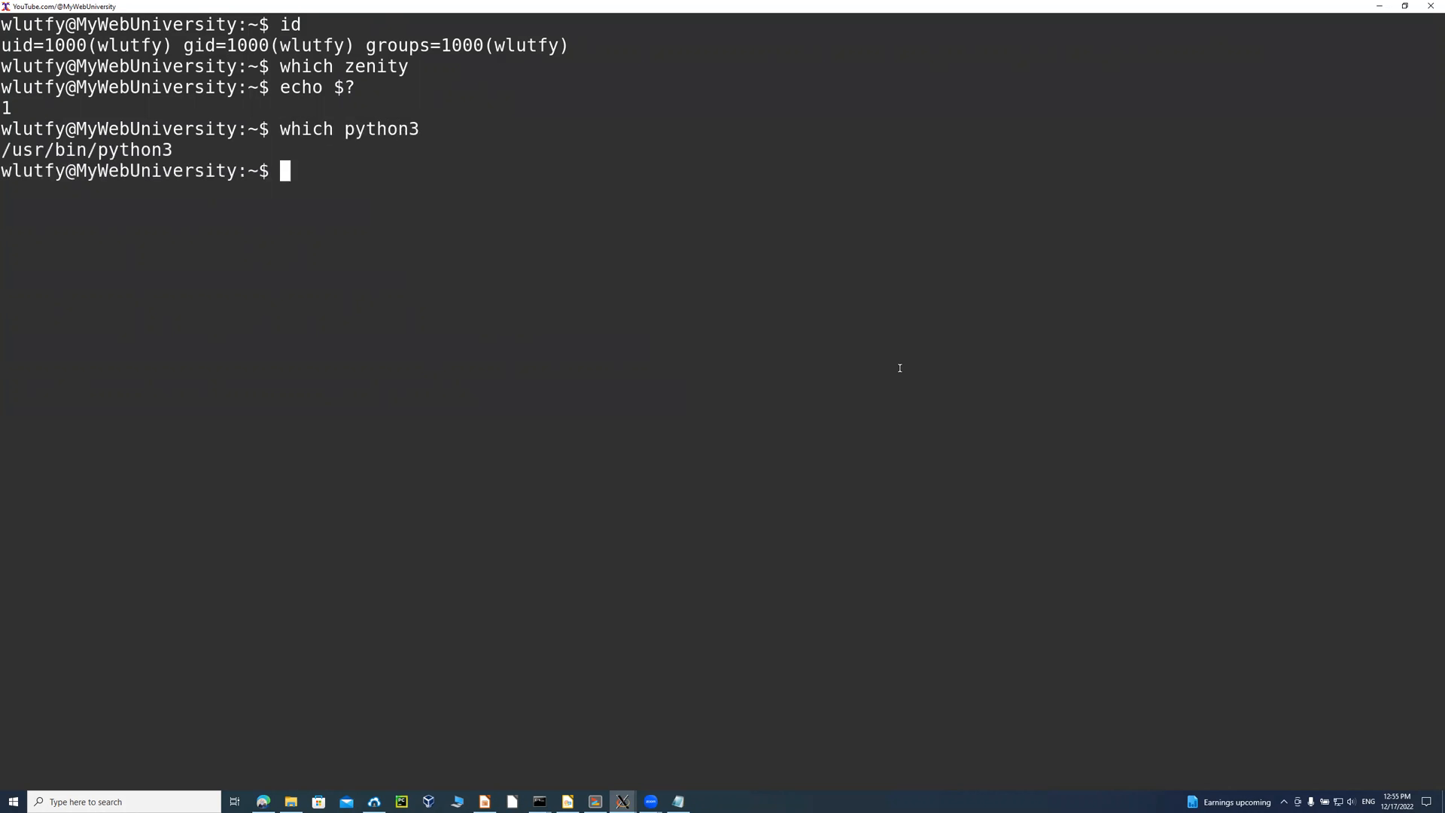
type("which gcc")
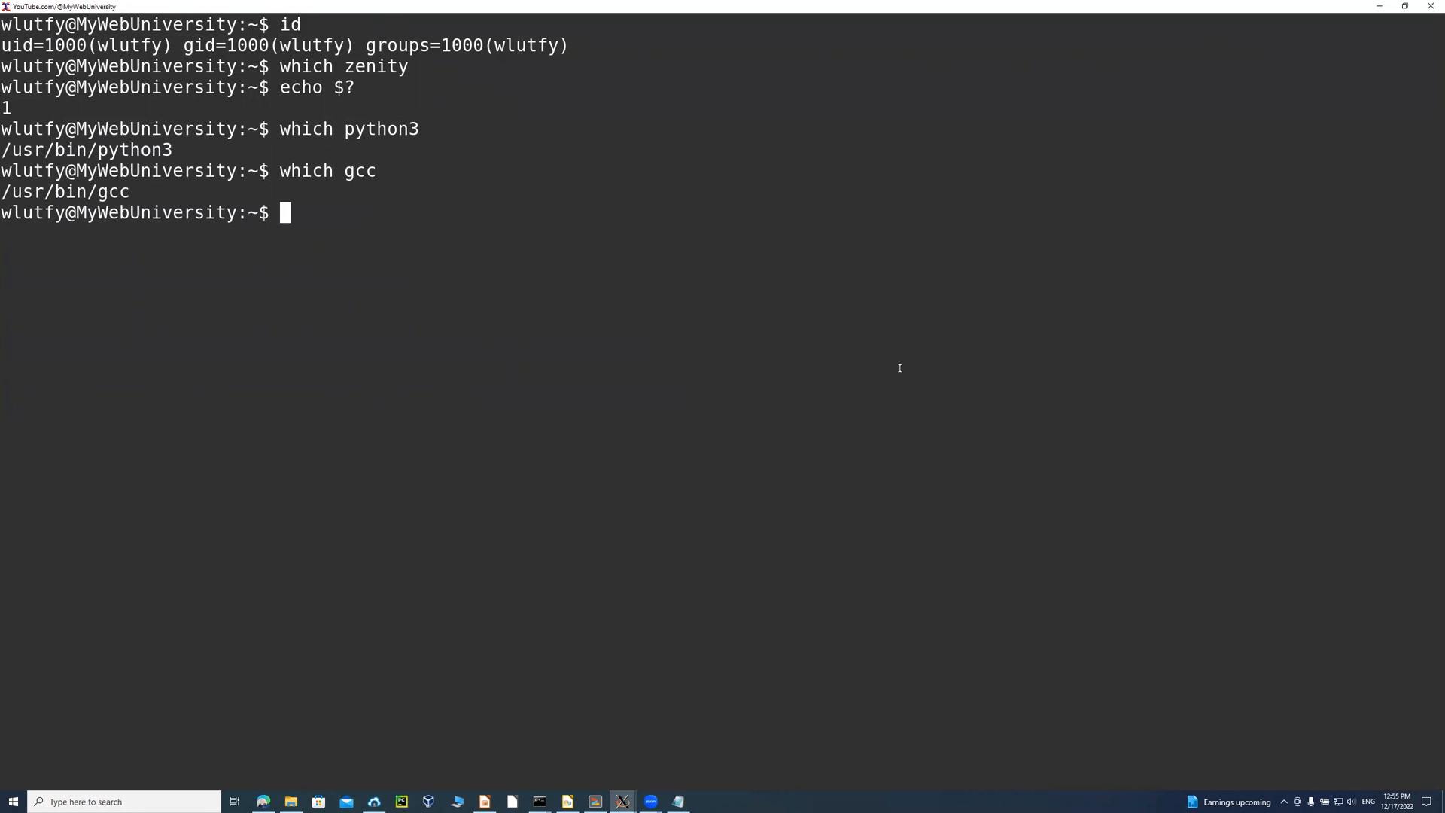
type("echo $?")
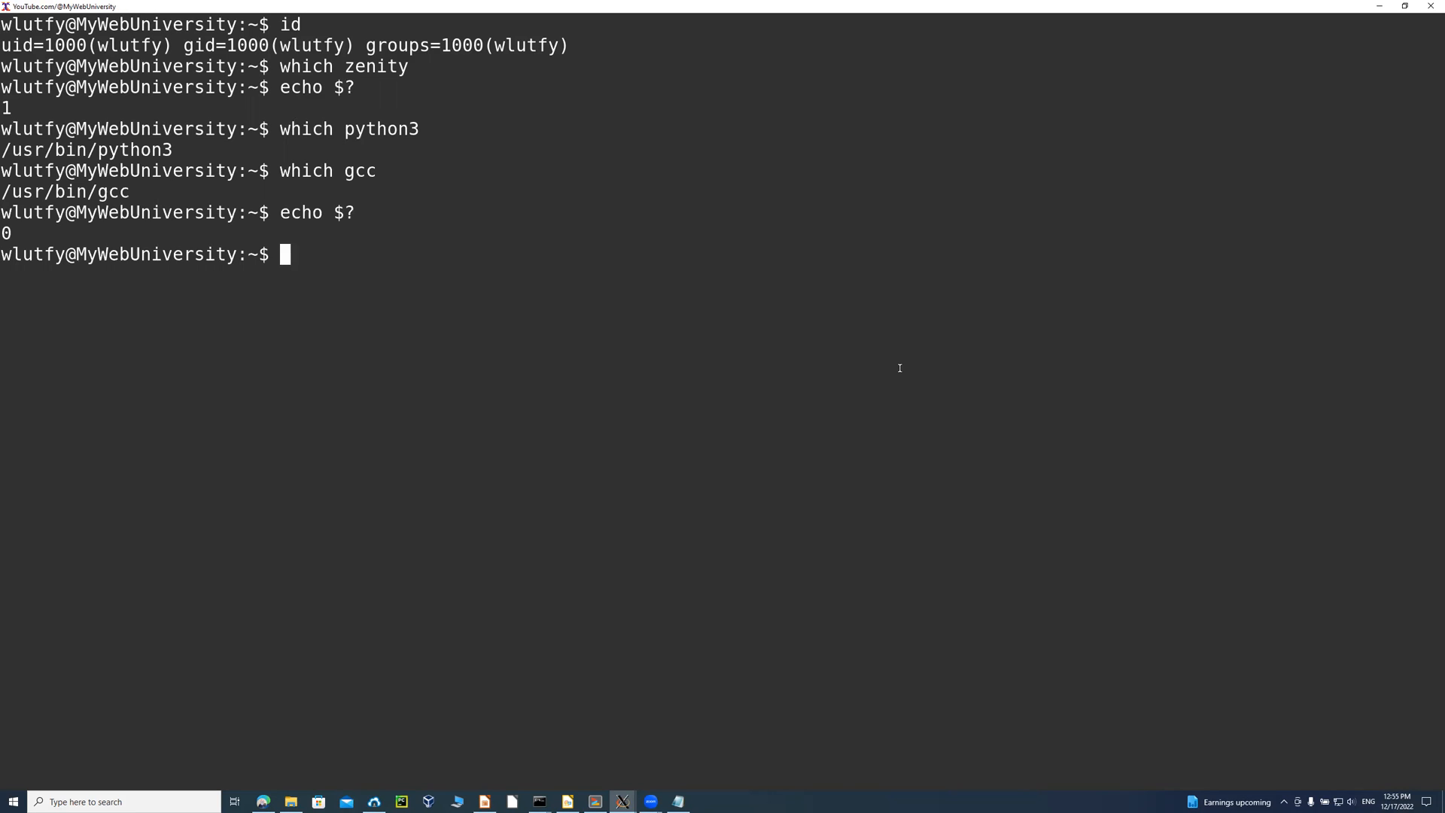
type("clear")
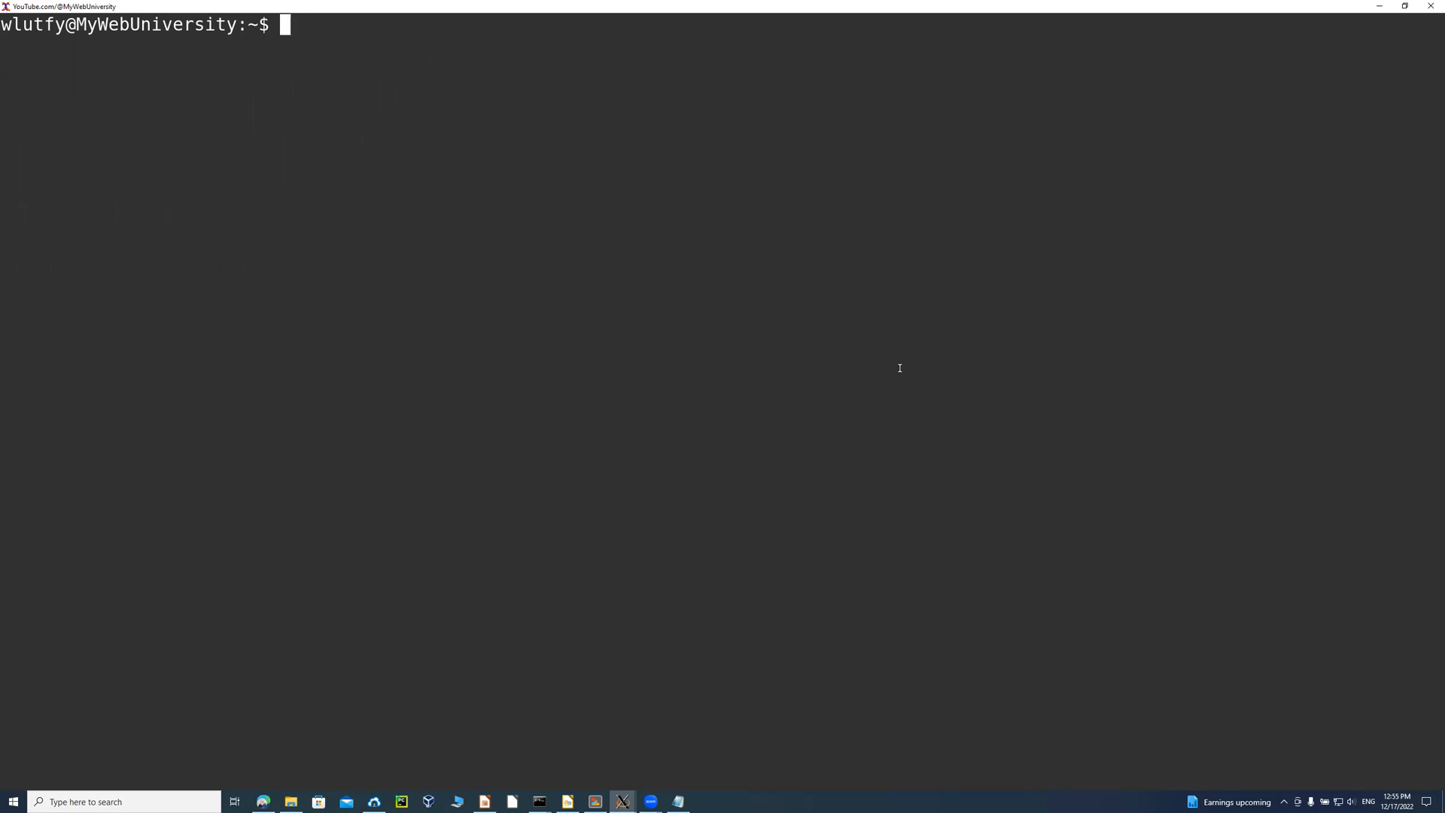
Locate apt under /usr/bin and show with 'file' that it is a 64-bit ELF executable.
type("which apt")
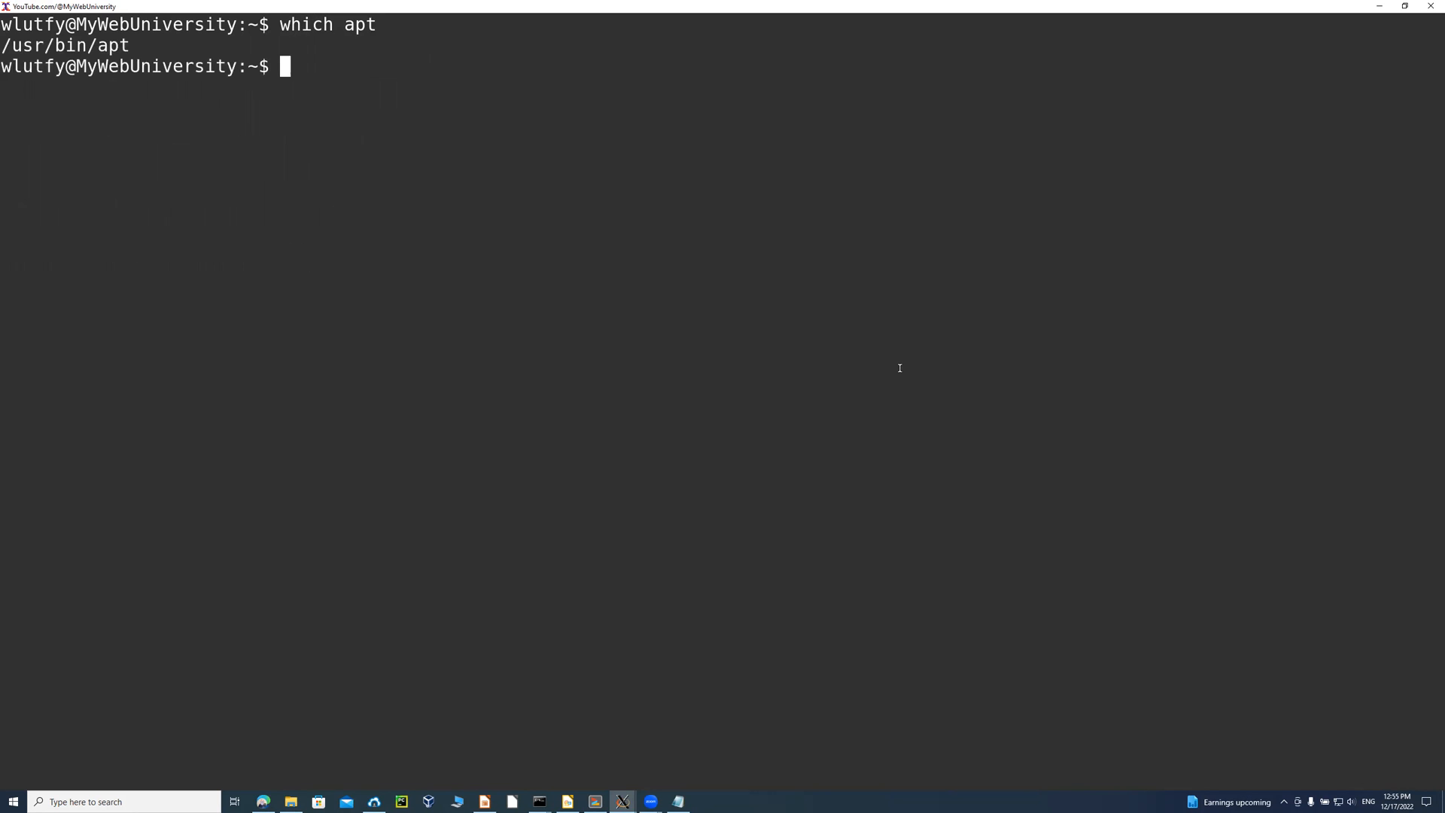
type("fi")
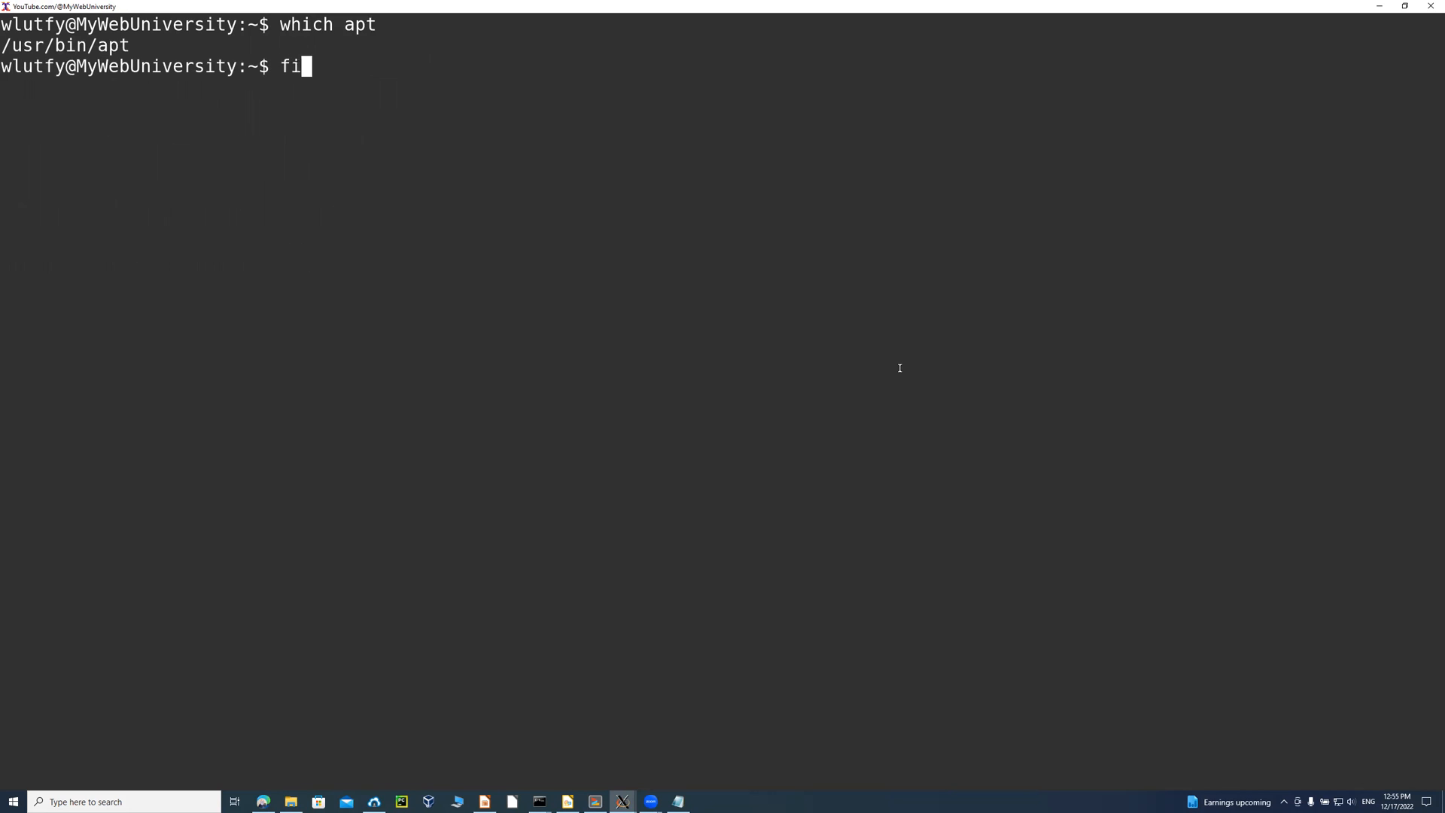
type("le /usr/bin/apt")
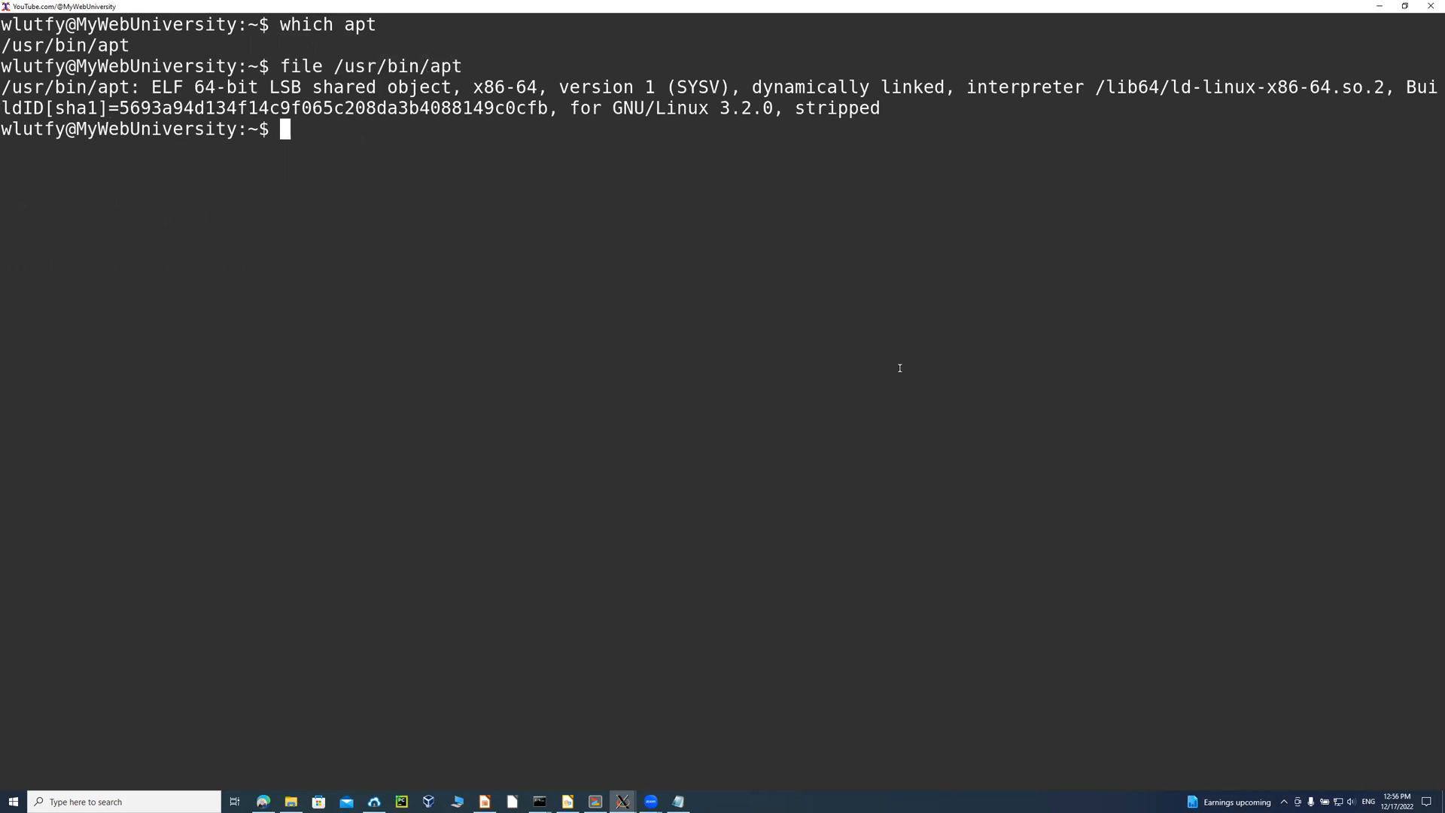
Locate apt-get and dpkg under /usr/bin with 'which'.
type("which ap")
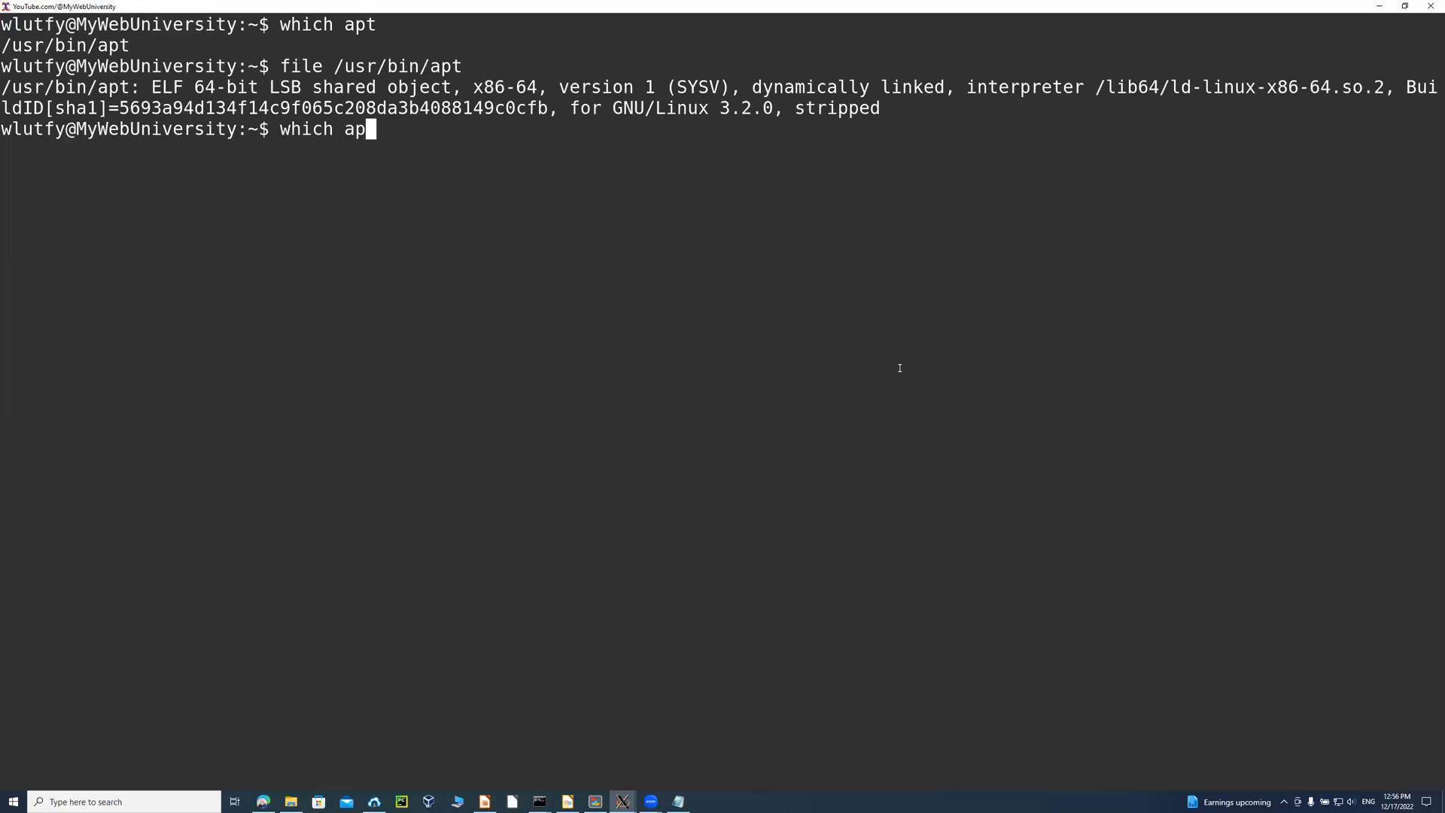
type("-")
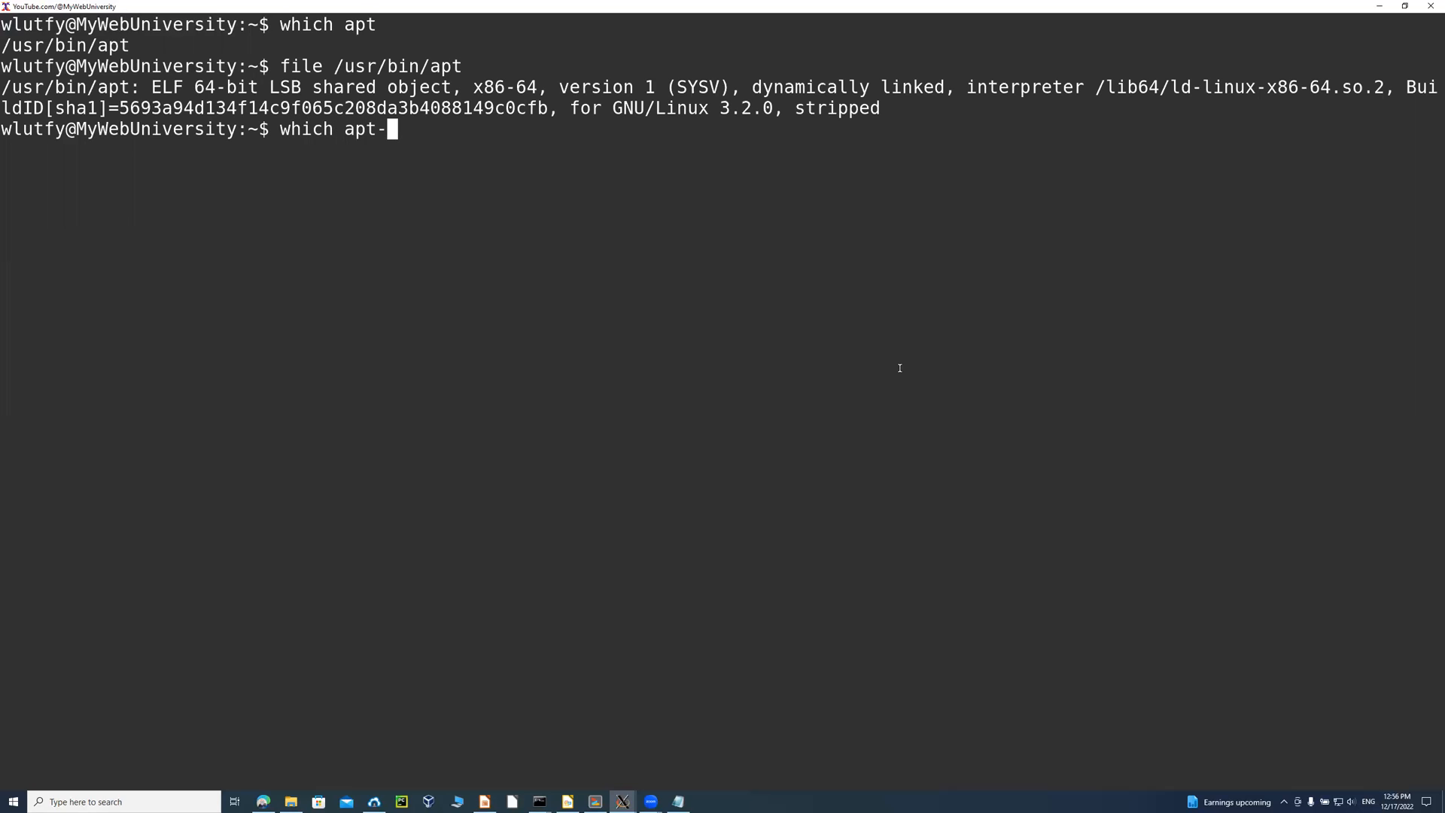
type("get")
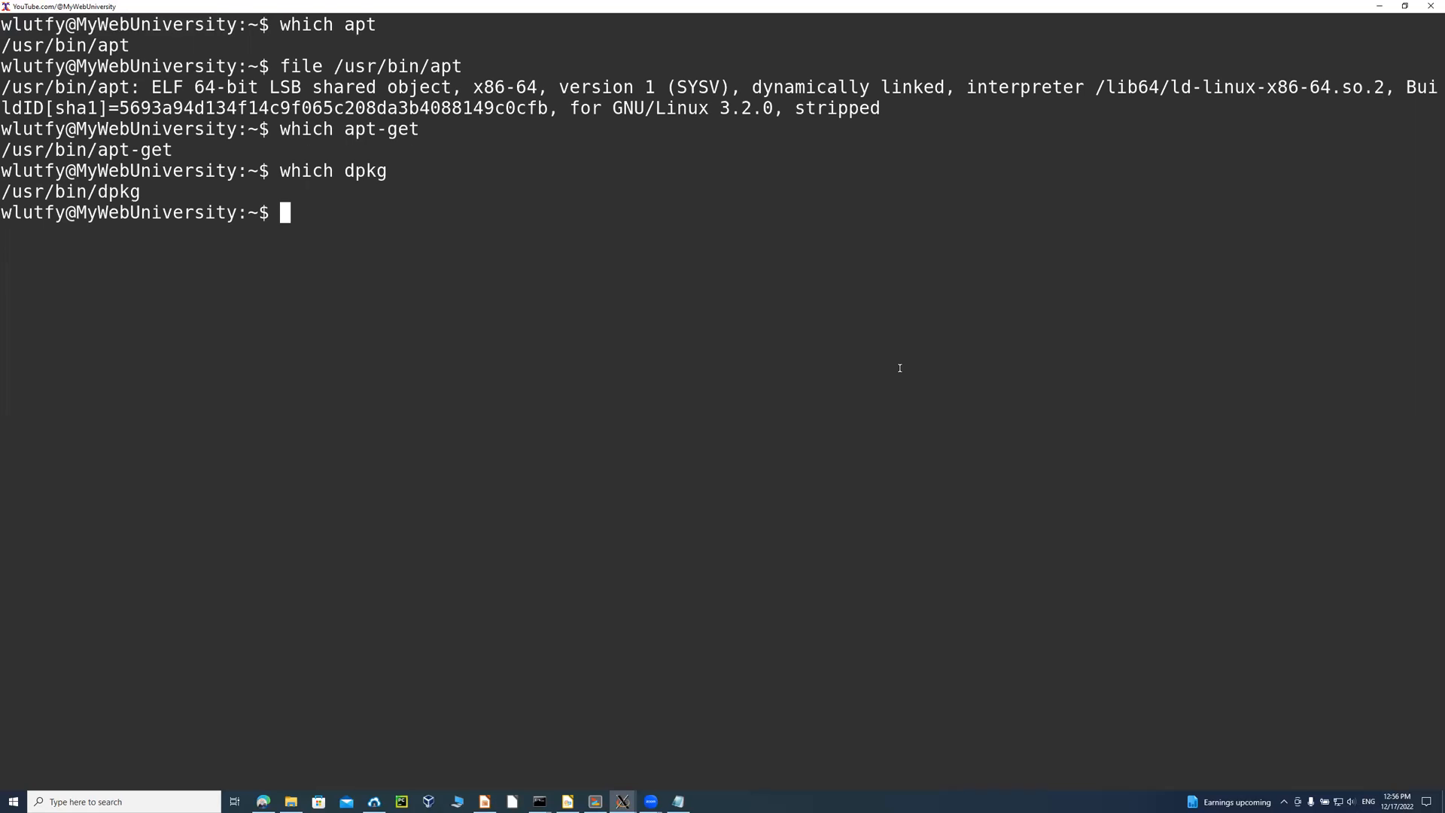
type("which w")
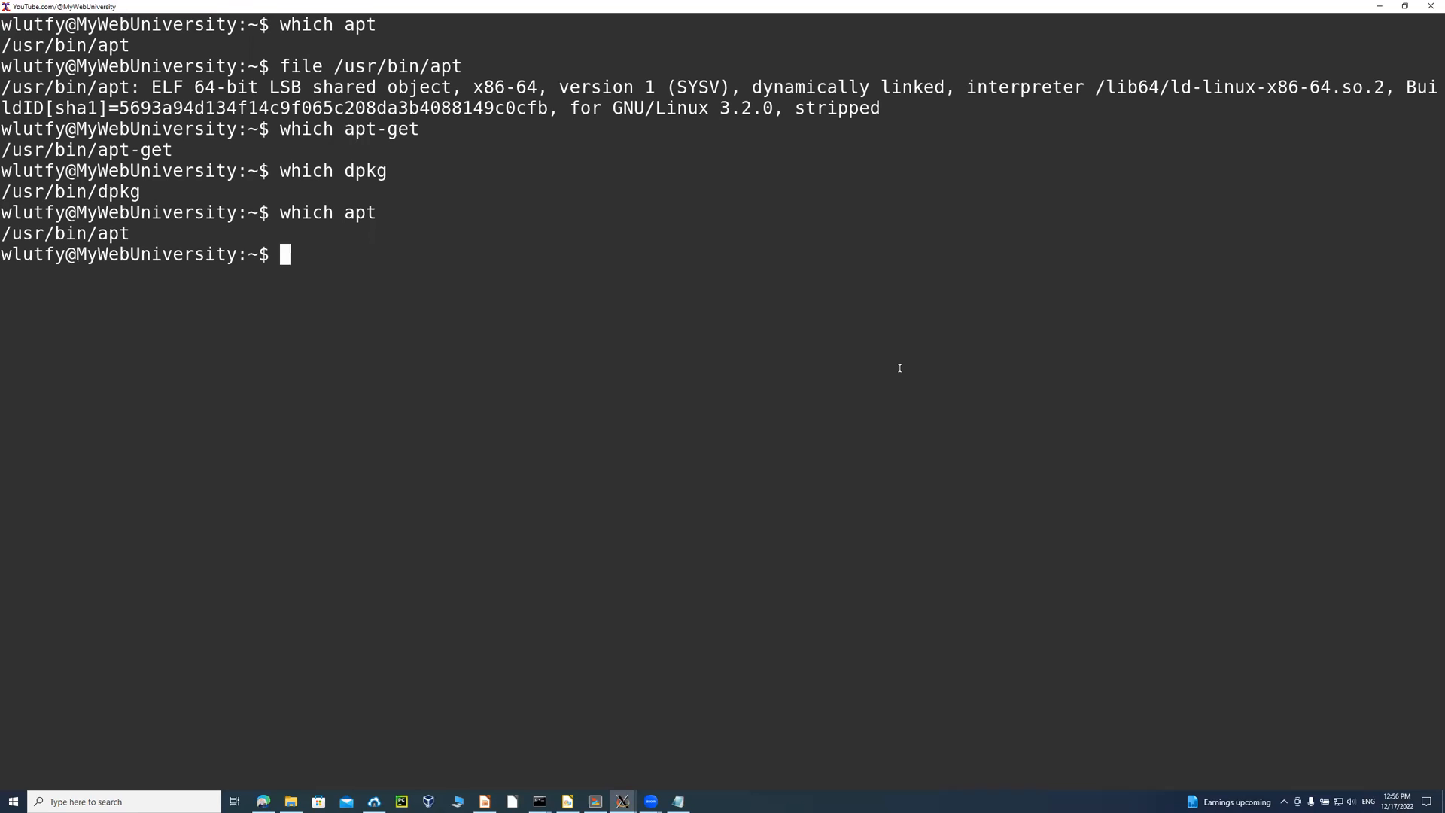
List the contents of /etc/apt with 'ls -l' and pick out sources.list.
type("ls -")
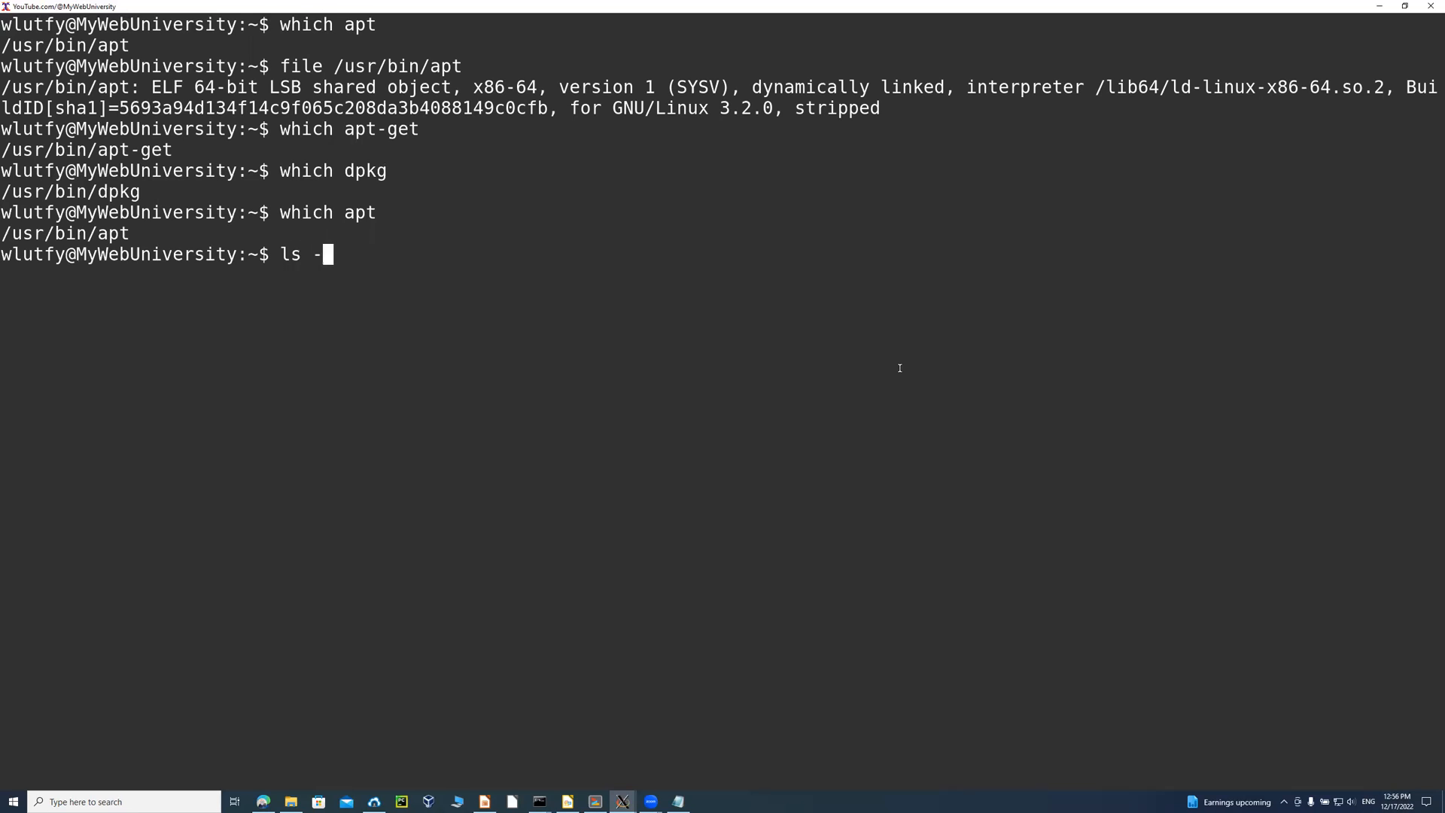
type("l /etc/")
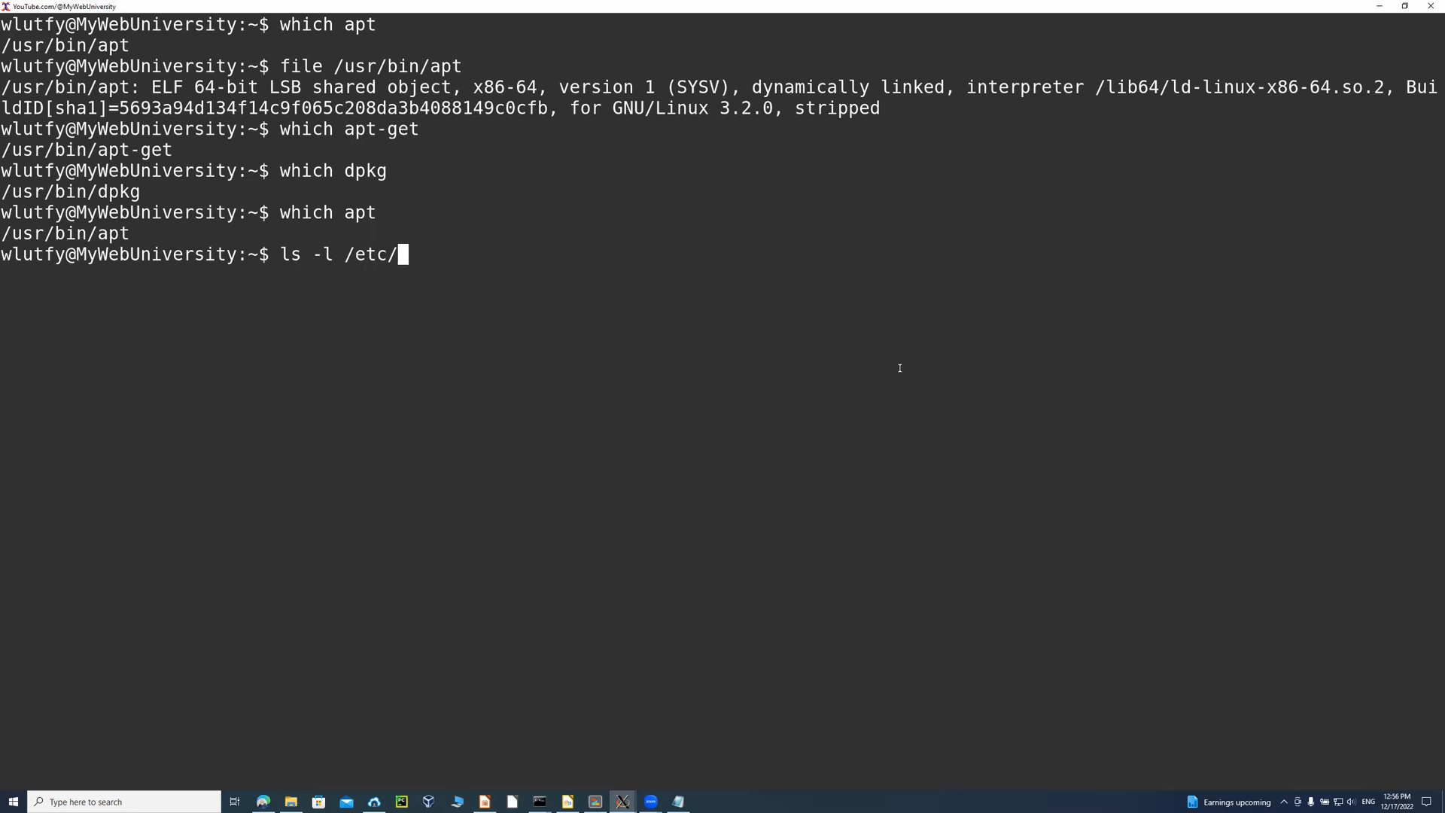
type("apt")
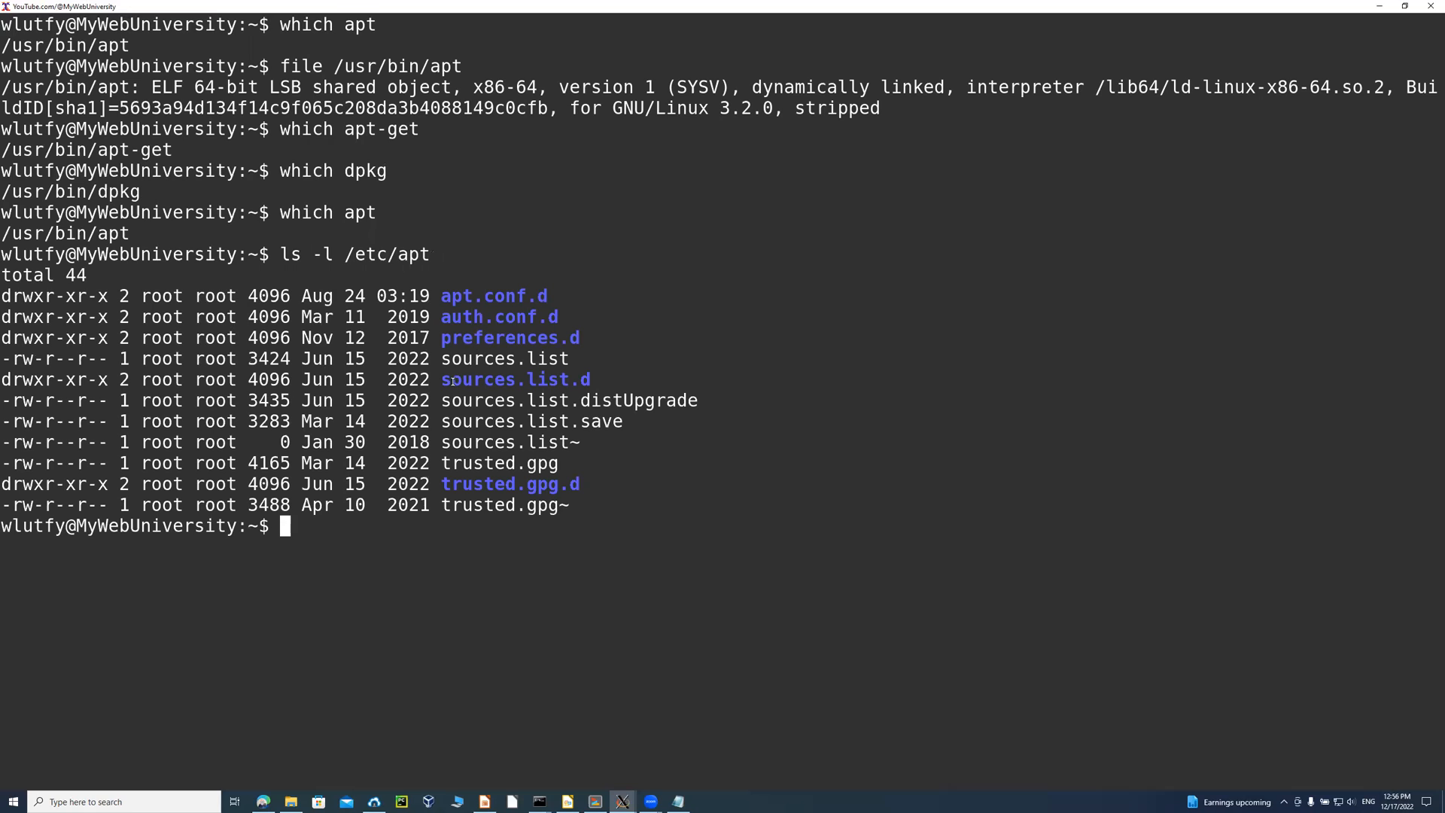
mouse_move(533, 442)
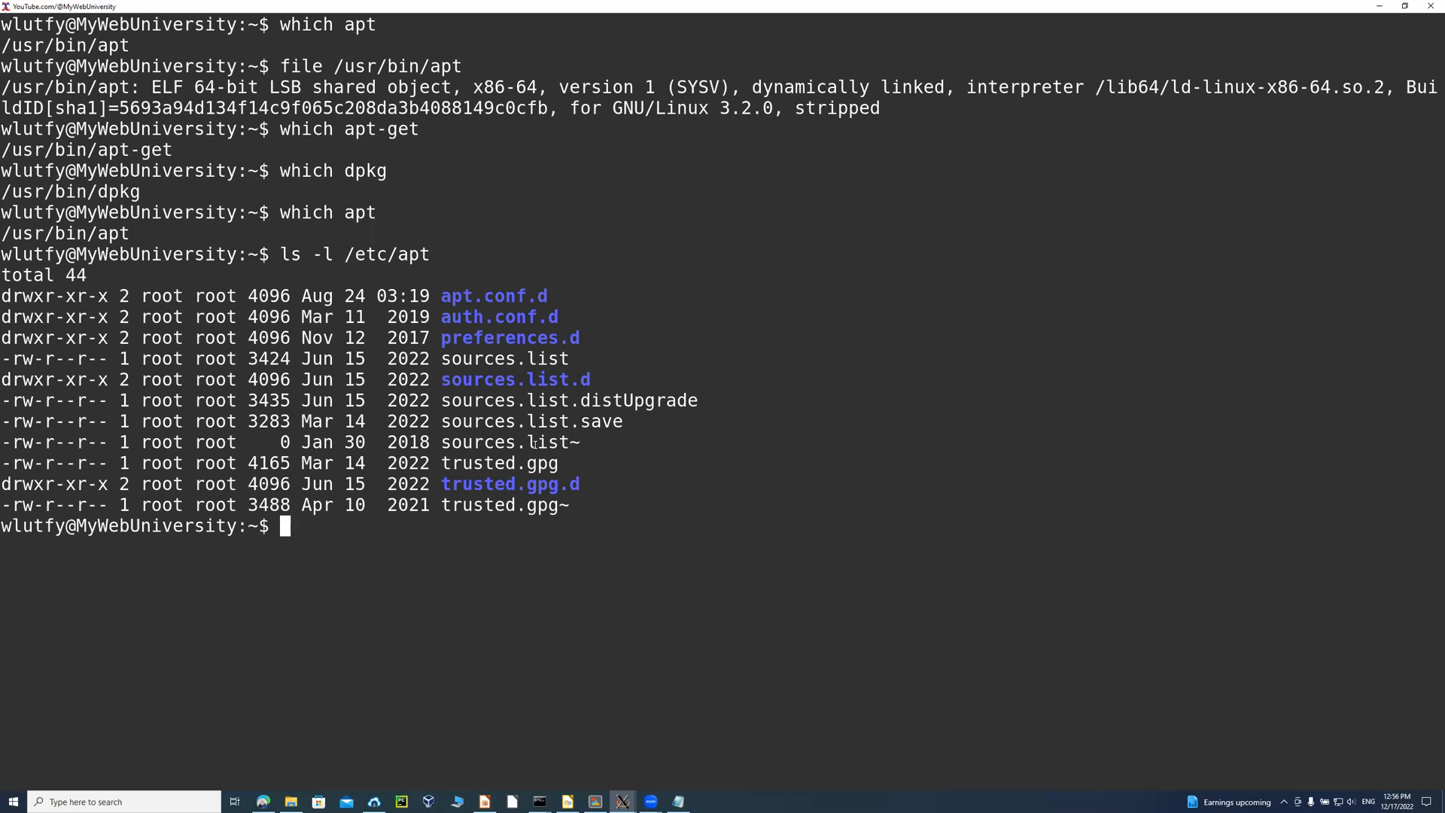
double_click(503, 358)
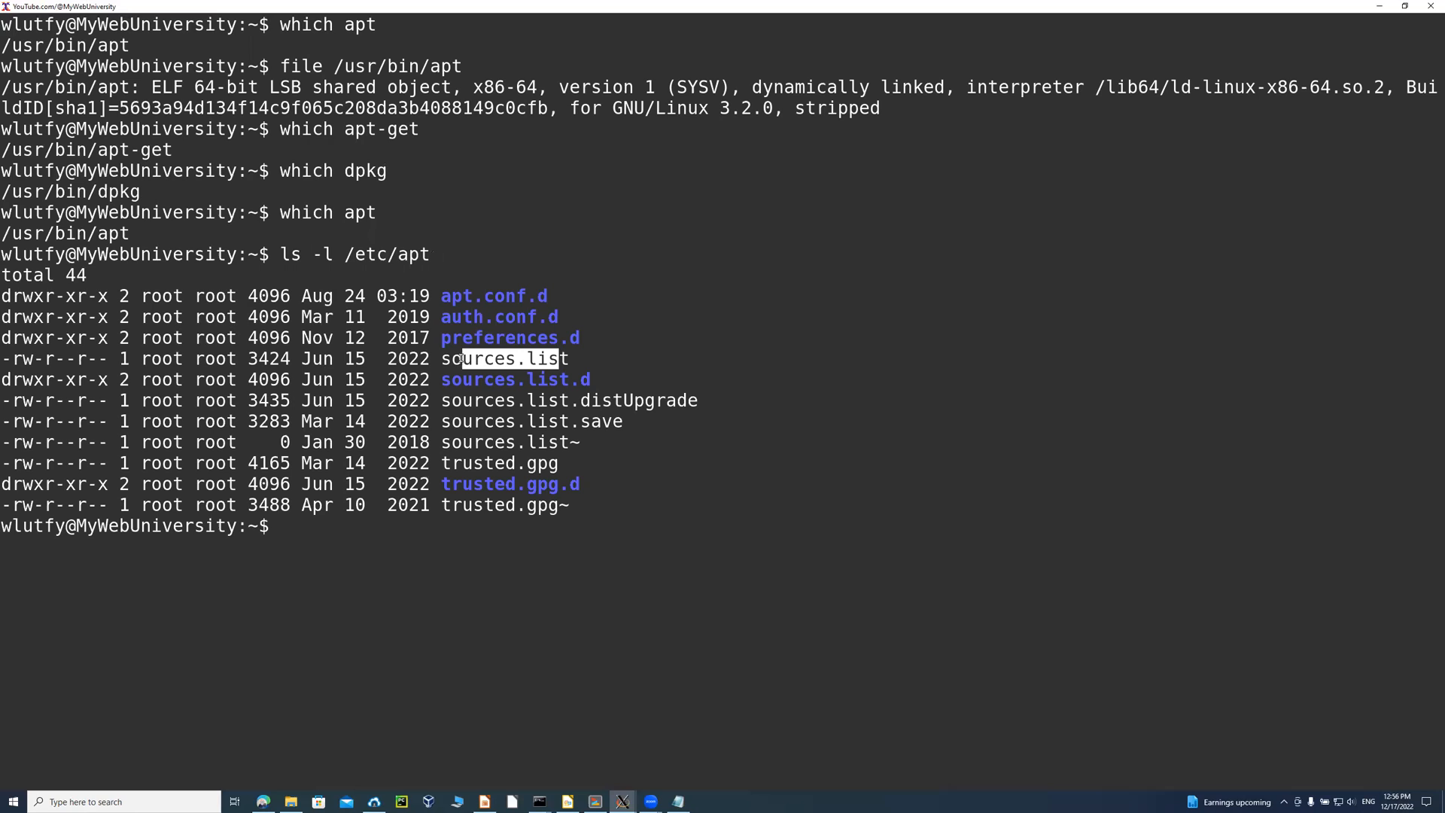
Print the repository entries with 'cat /etc/apt/sources.list', then clear the screen.
type("cat")
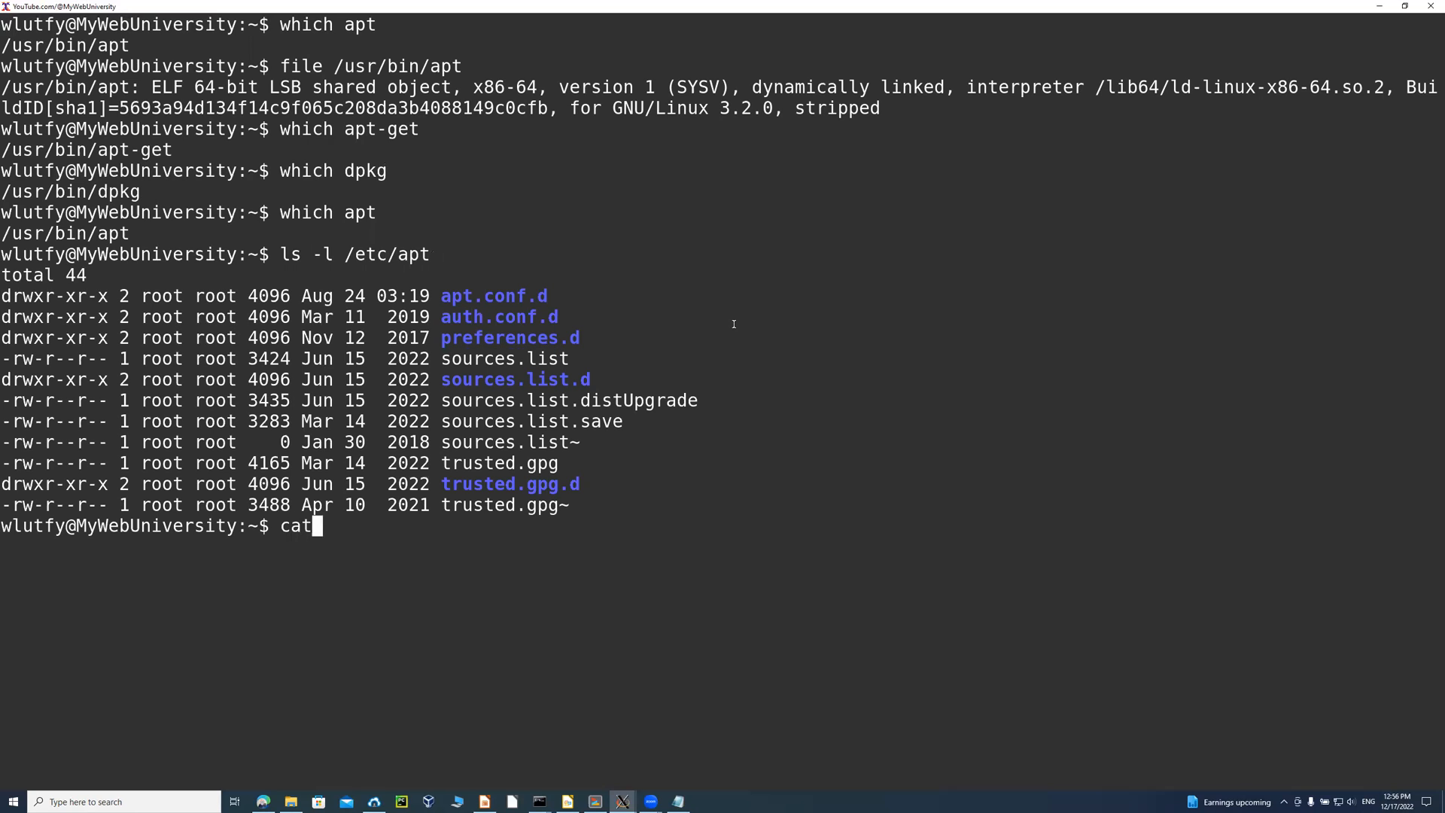
type("/etc/apt/s")
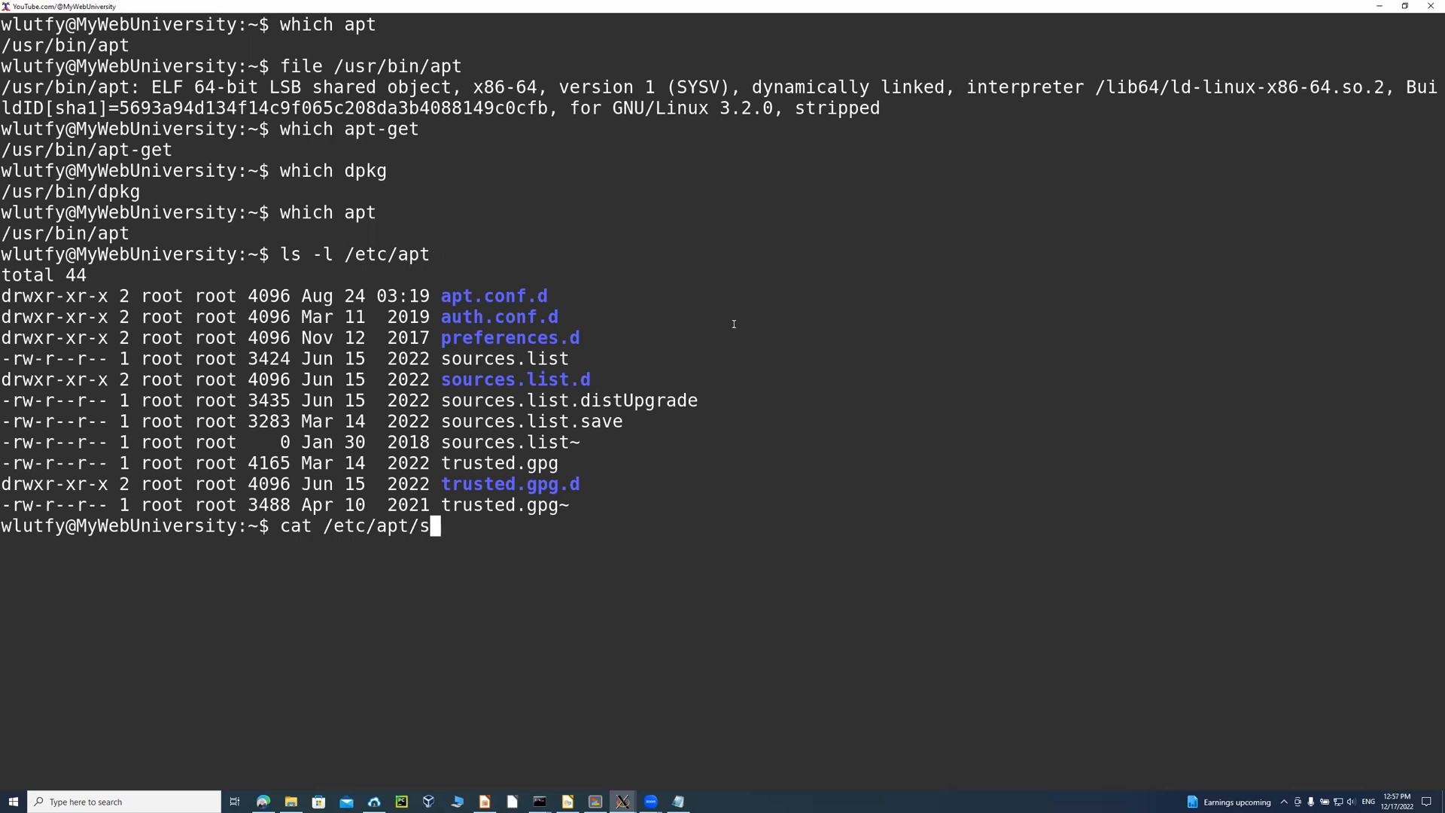
type("ources.list")
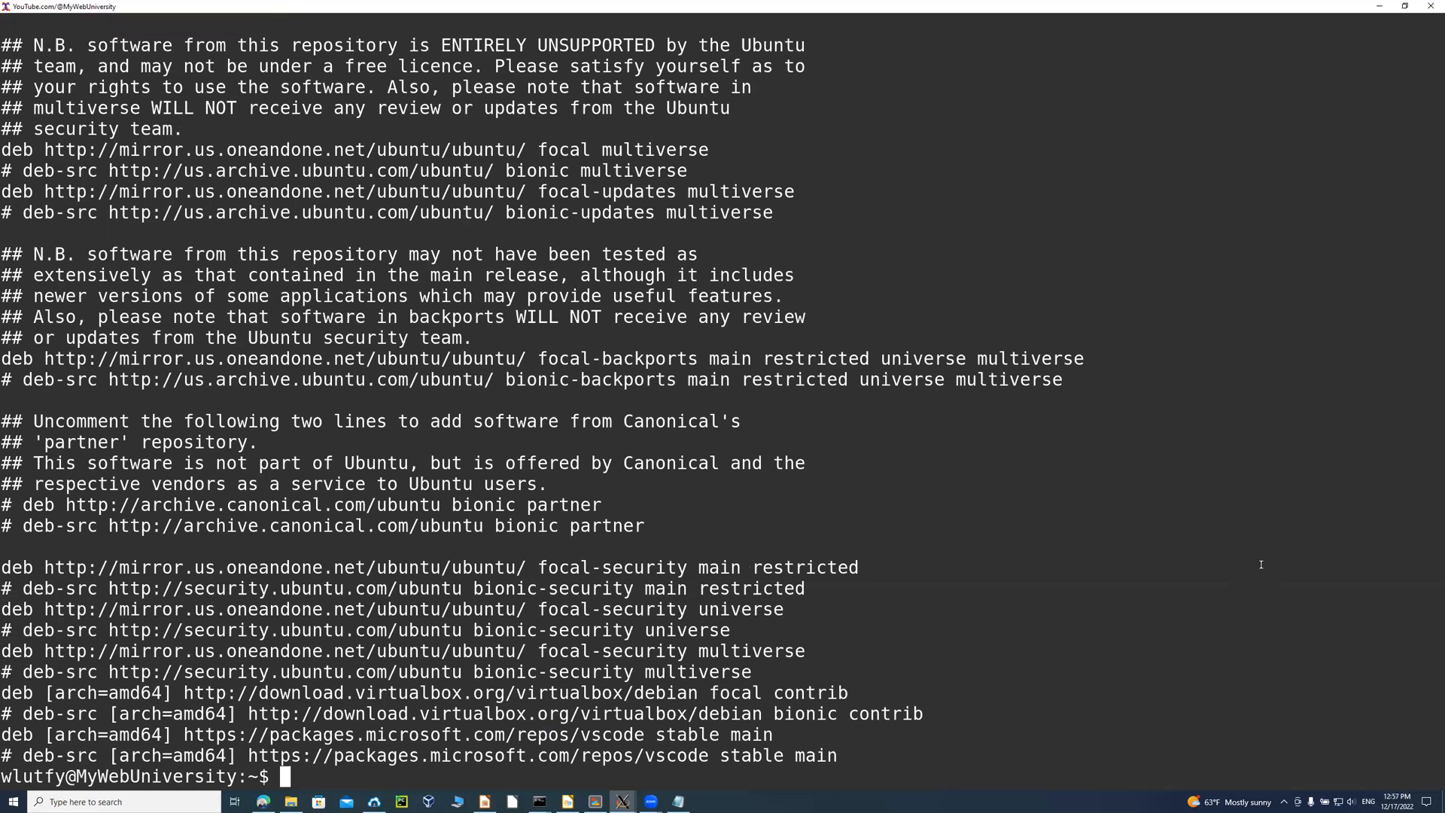
type("clear")
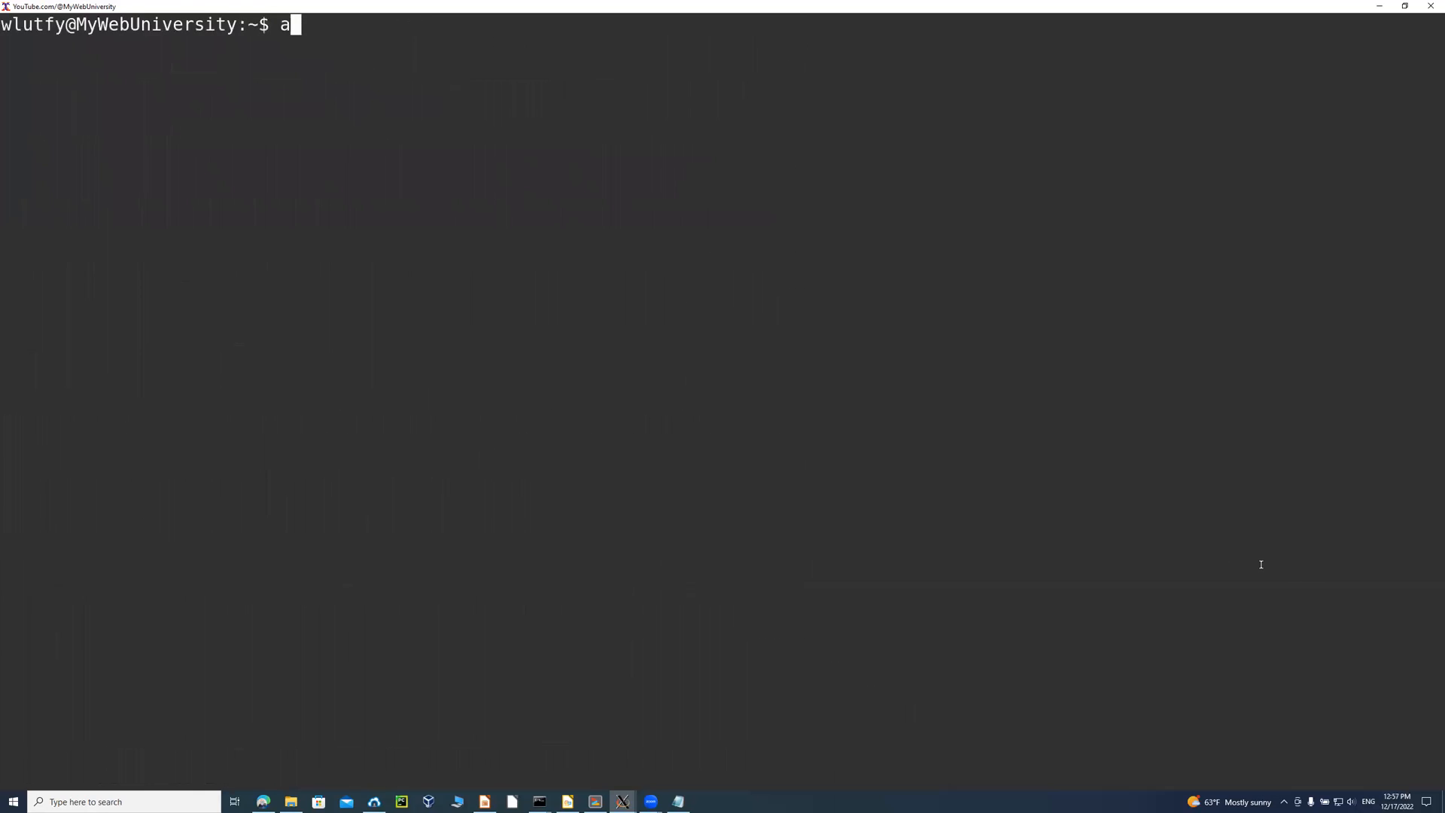
Count available packages with 'apt list | wc -l' (82345) and list gcc-related packages.
type("pt list |")
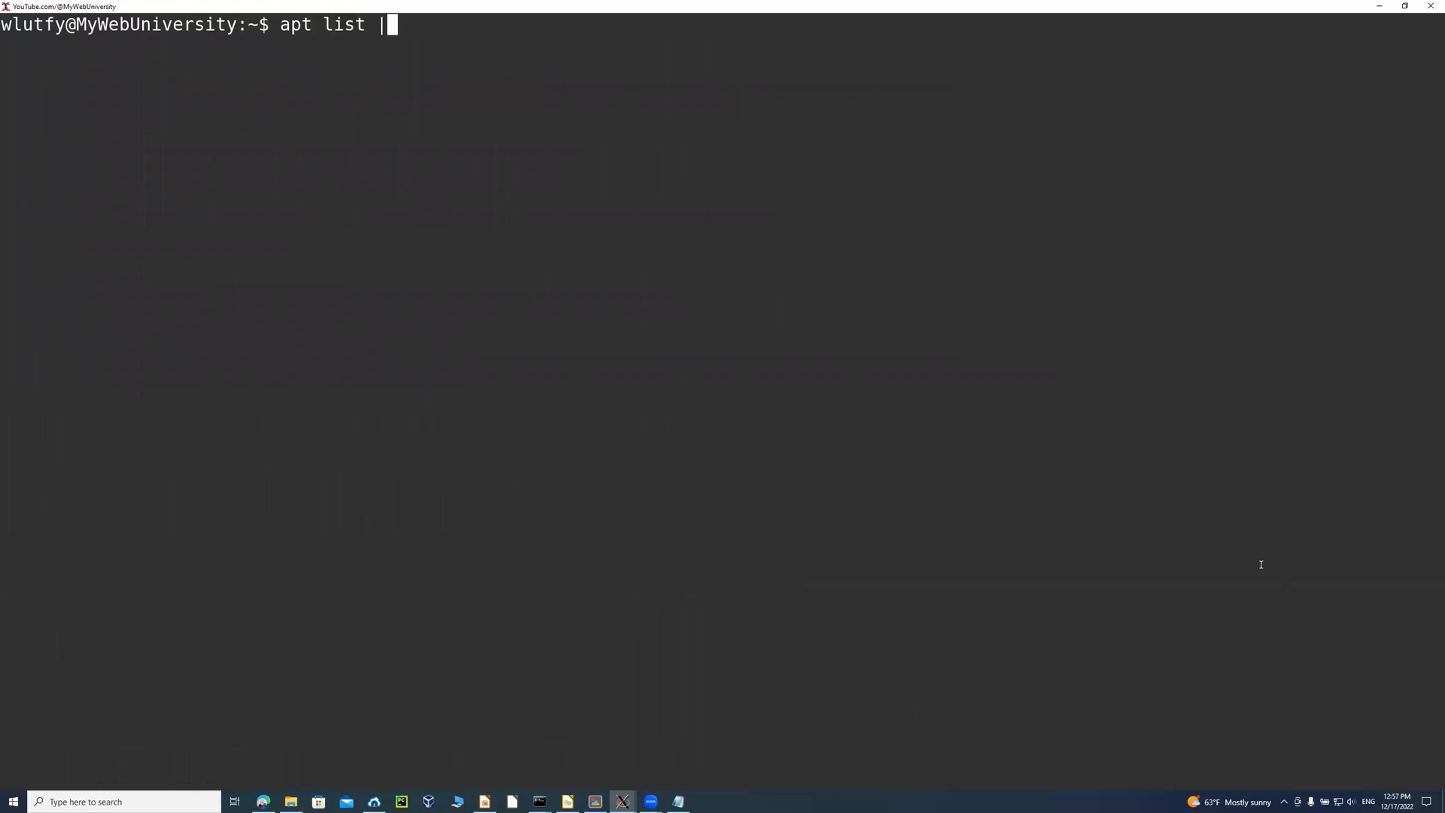
type("wc -l")
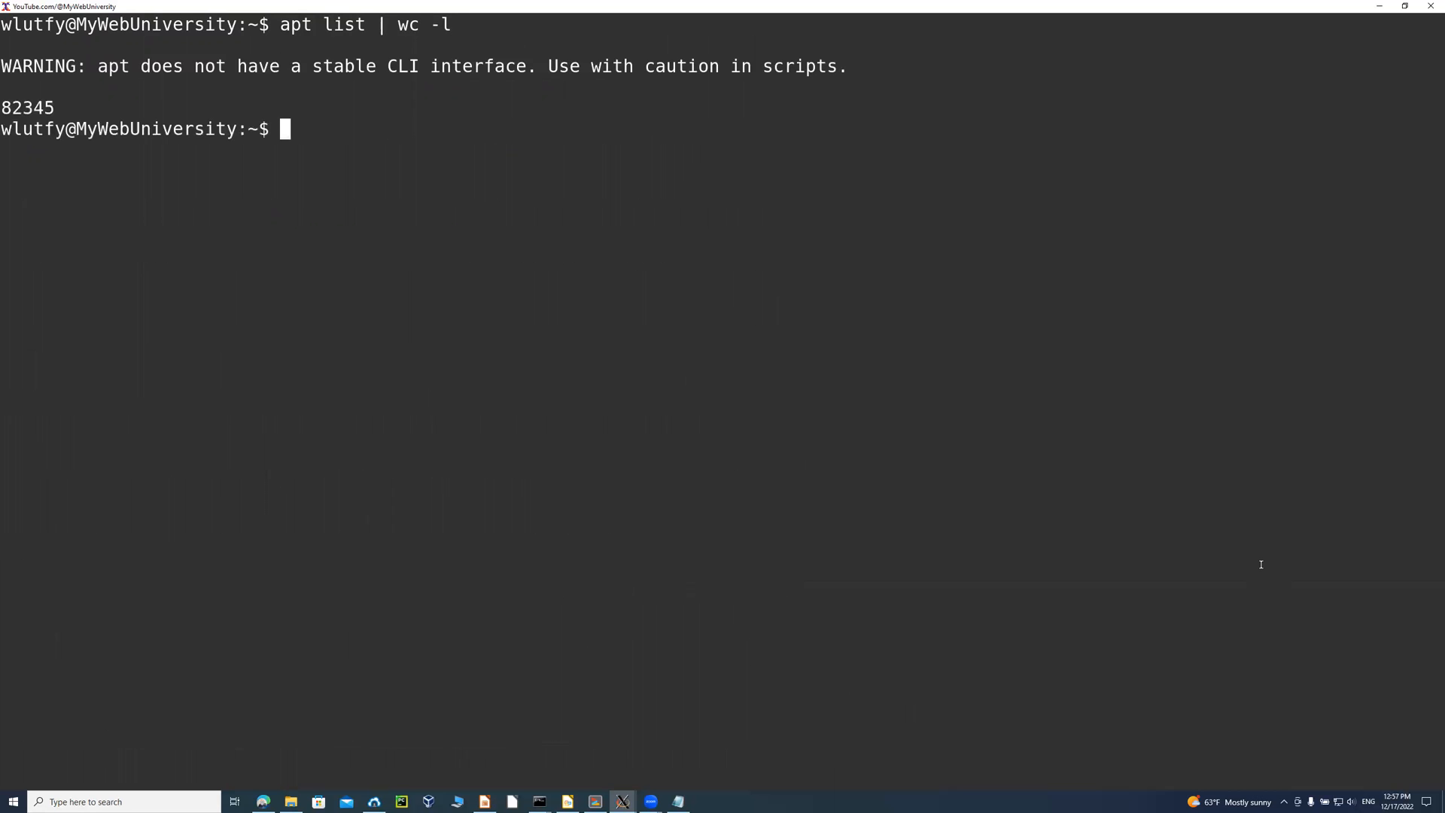
type("a")
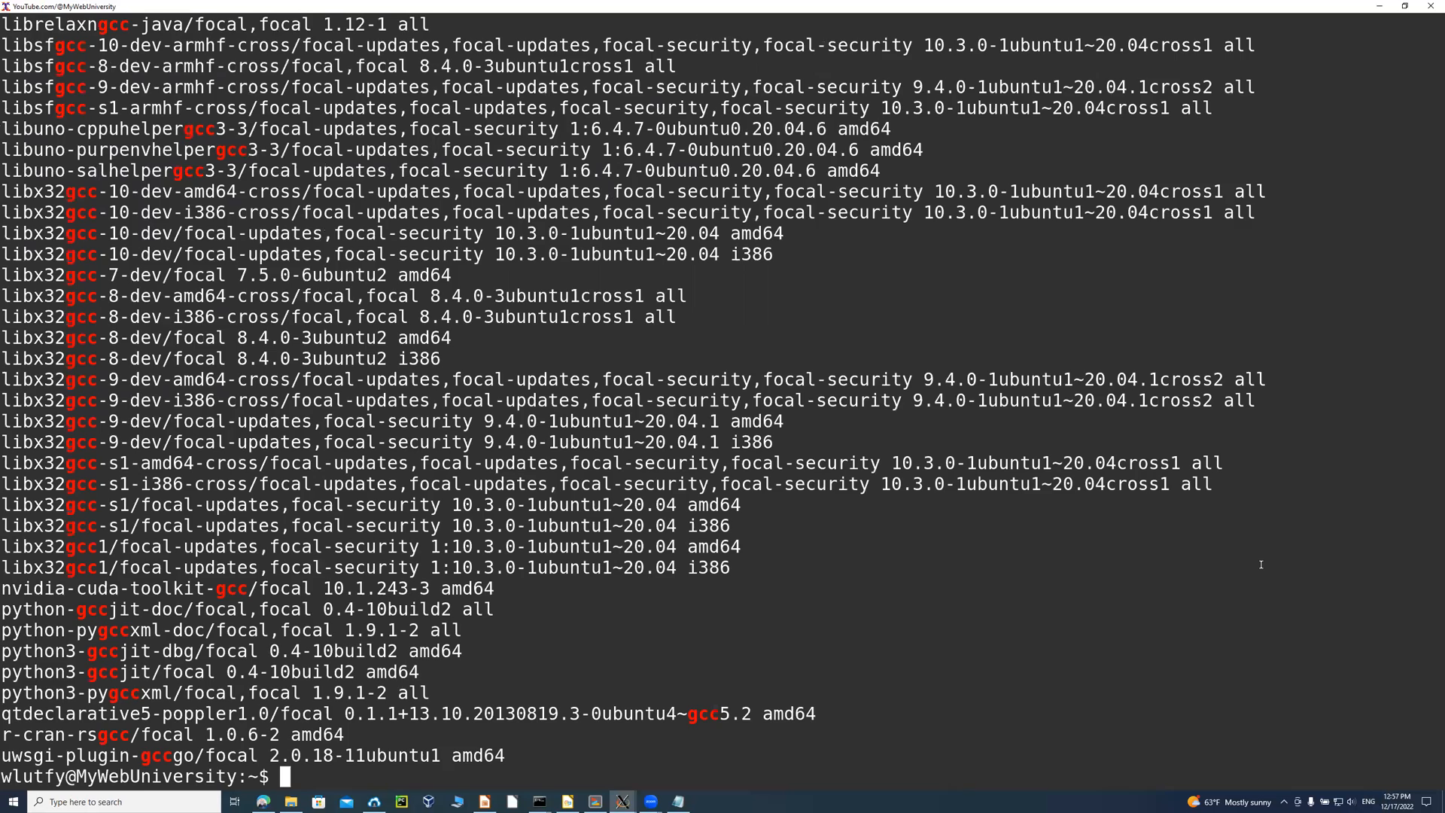
type("apt")
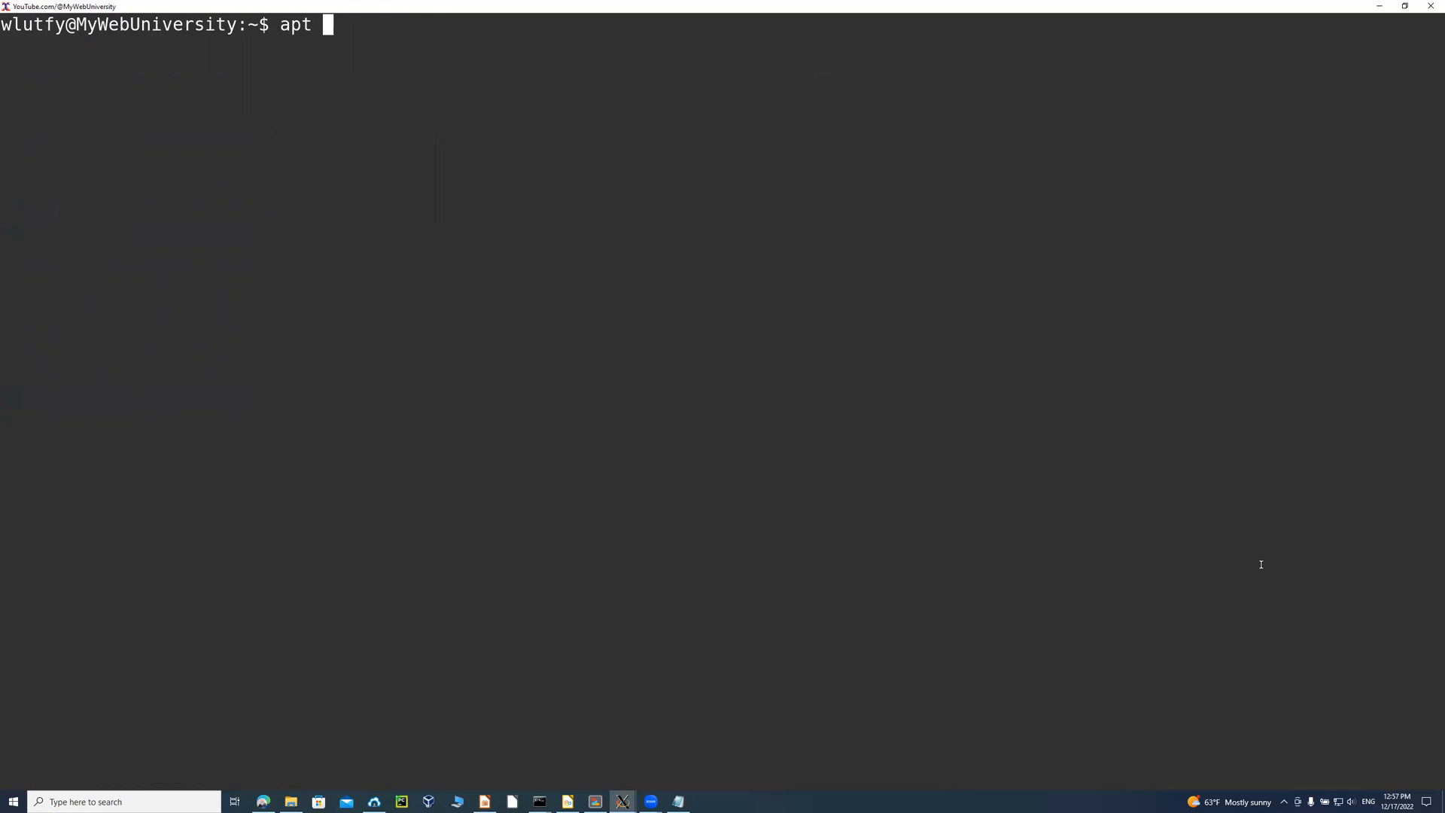
Show zenity 3.32.0-5 available with 'apt list zenity' and its details with 'apt info zenity'.
type("list zenity")
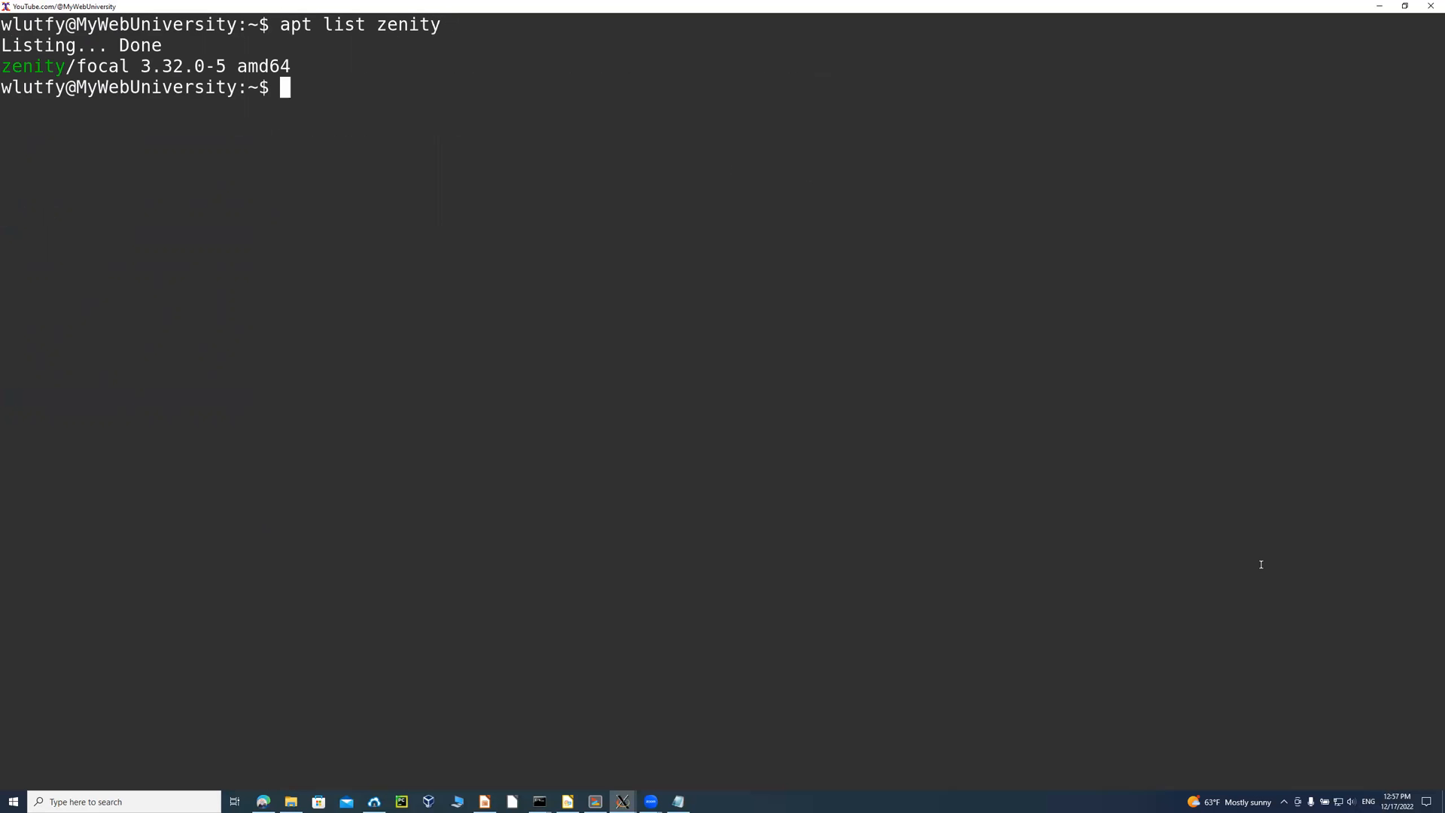
type("apt info")
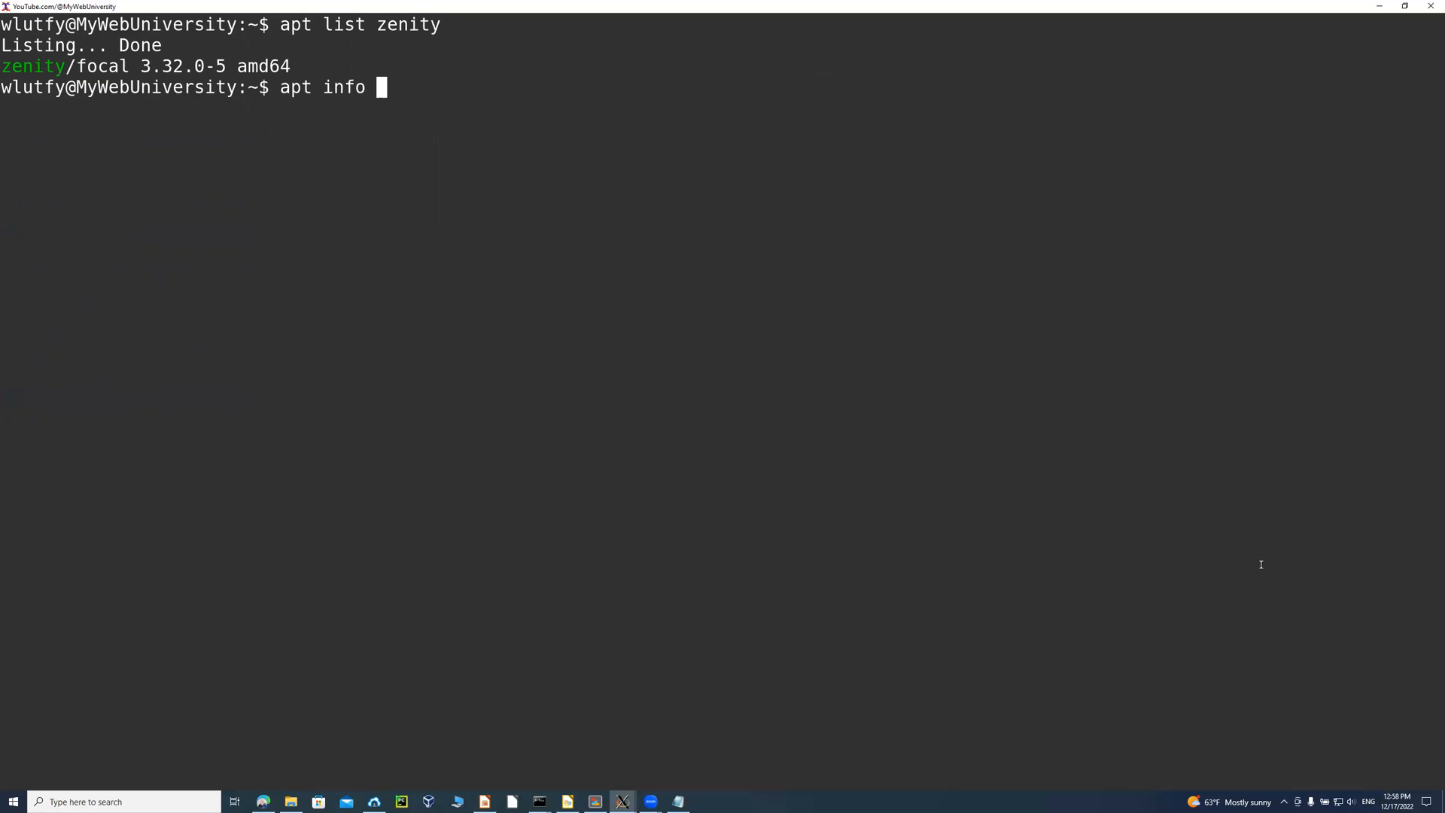
type("zenity")
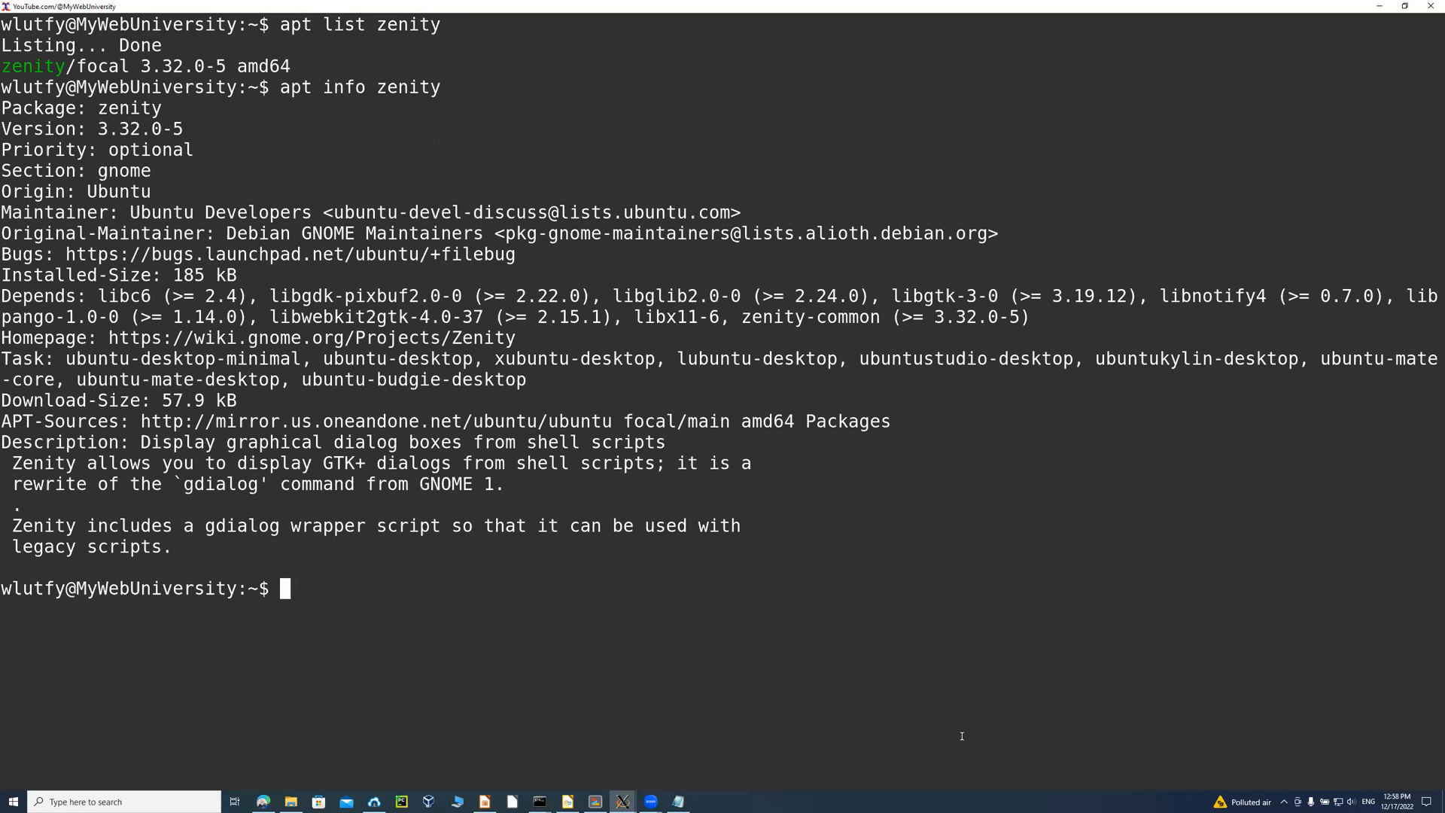
mouse_move(100, 498)
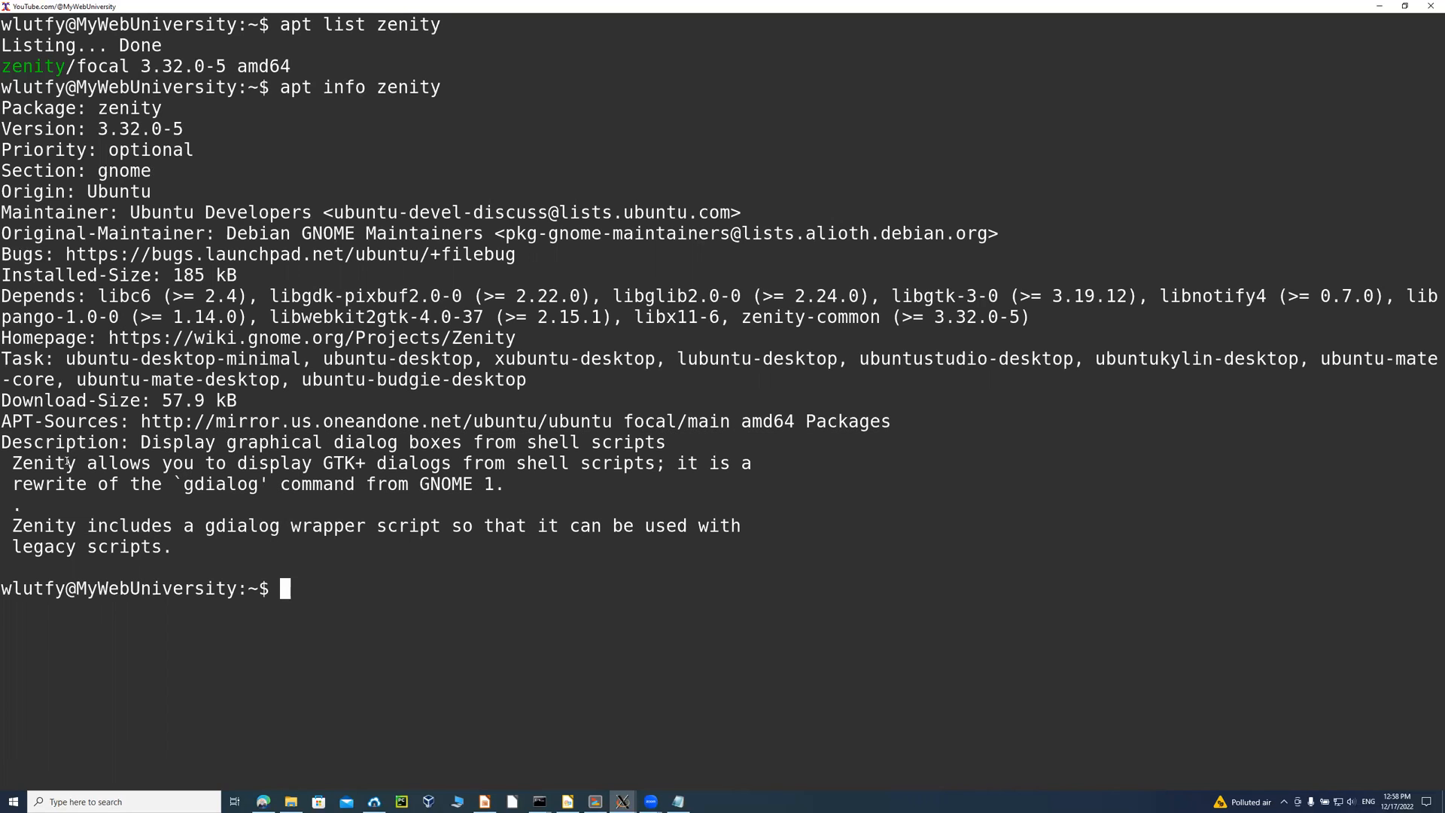
Highlight the zenity package details and dependency lines in the output.
left_click_drag(78, 463, 309, 462)
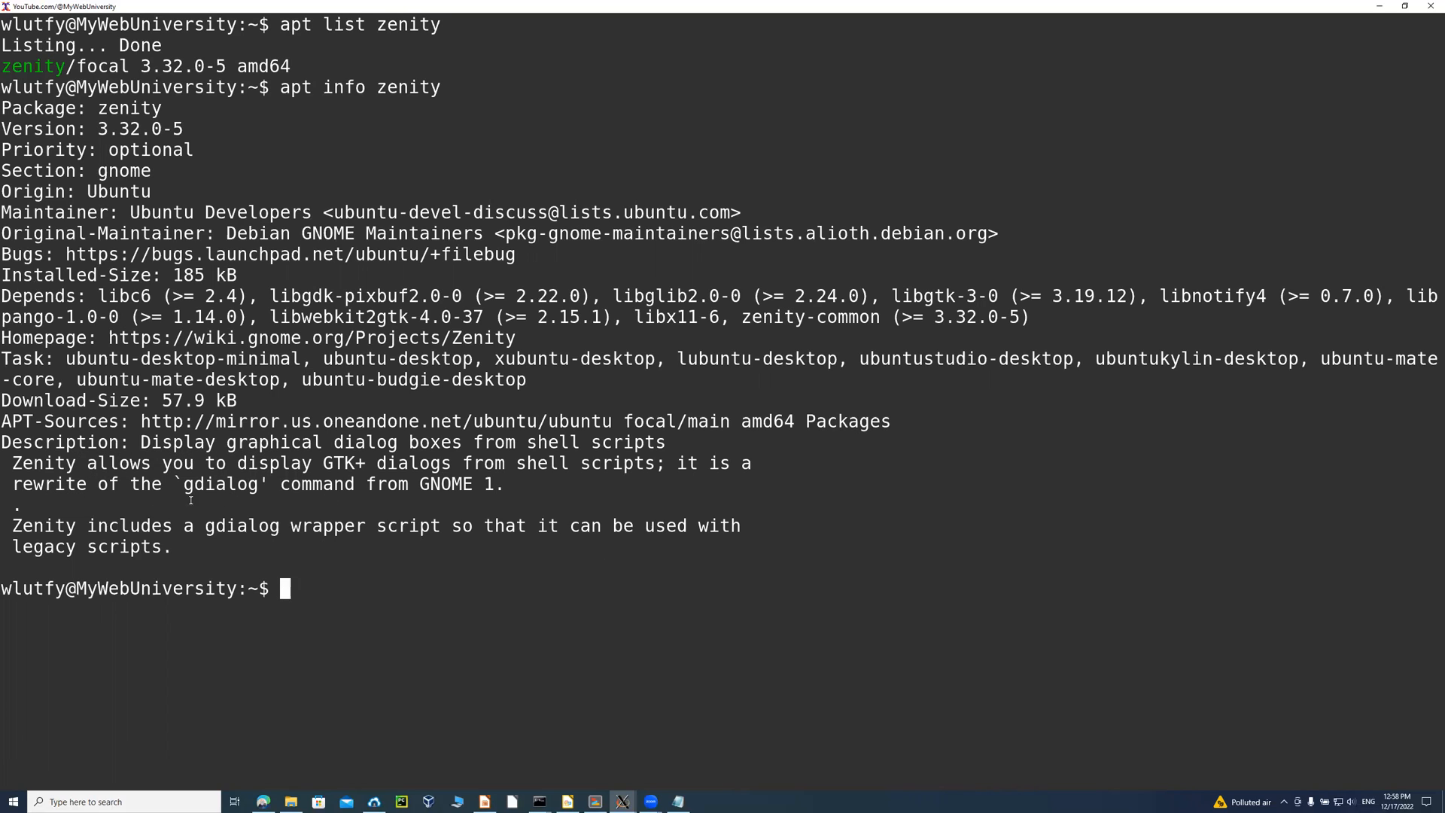
double_click(215, 484)
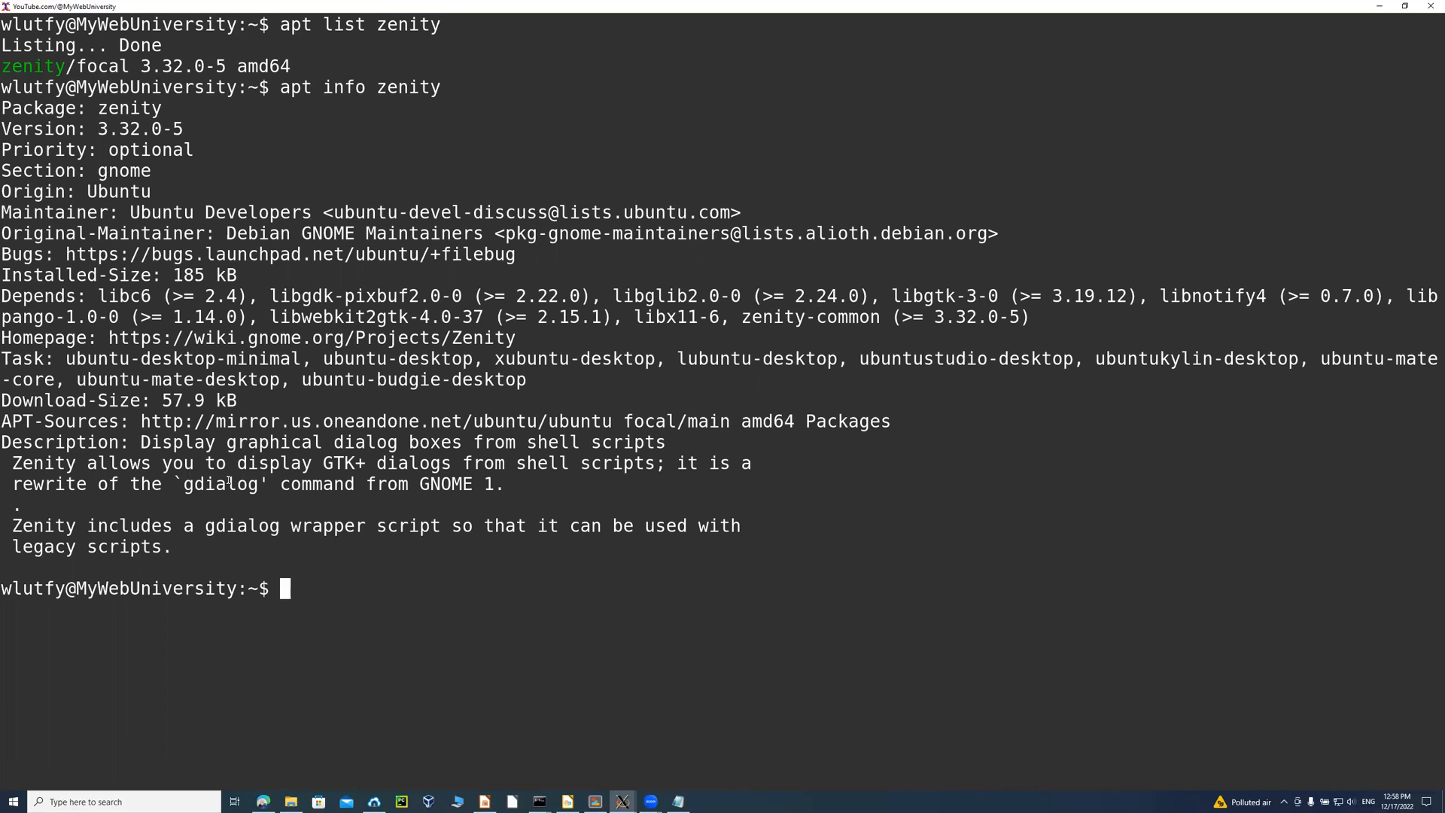
double_click(215, 484)
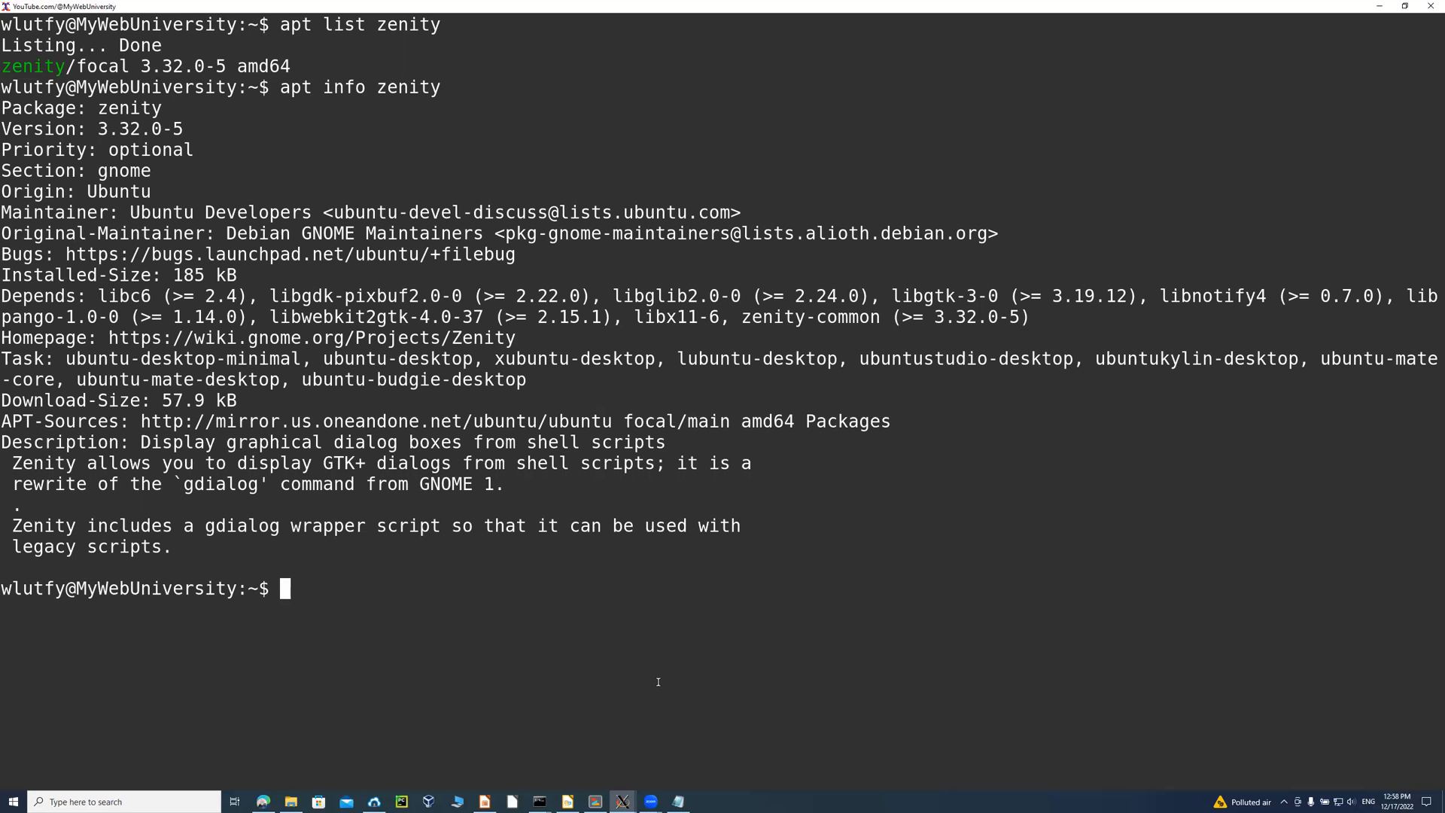
mouse_move(538, 682)
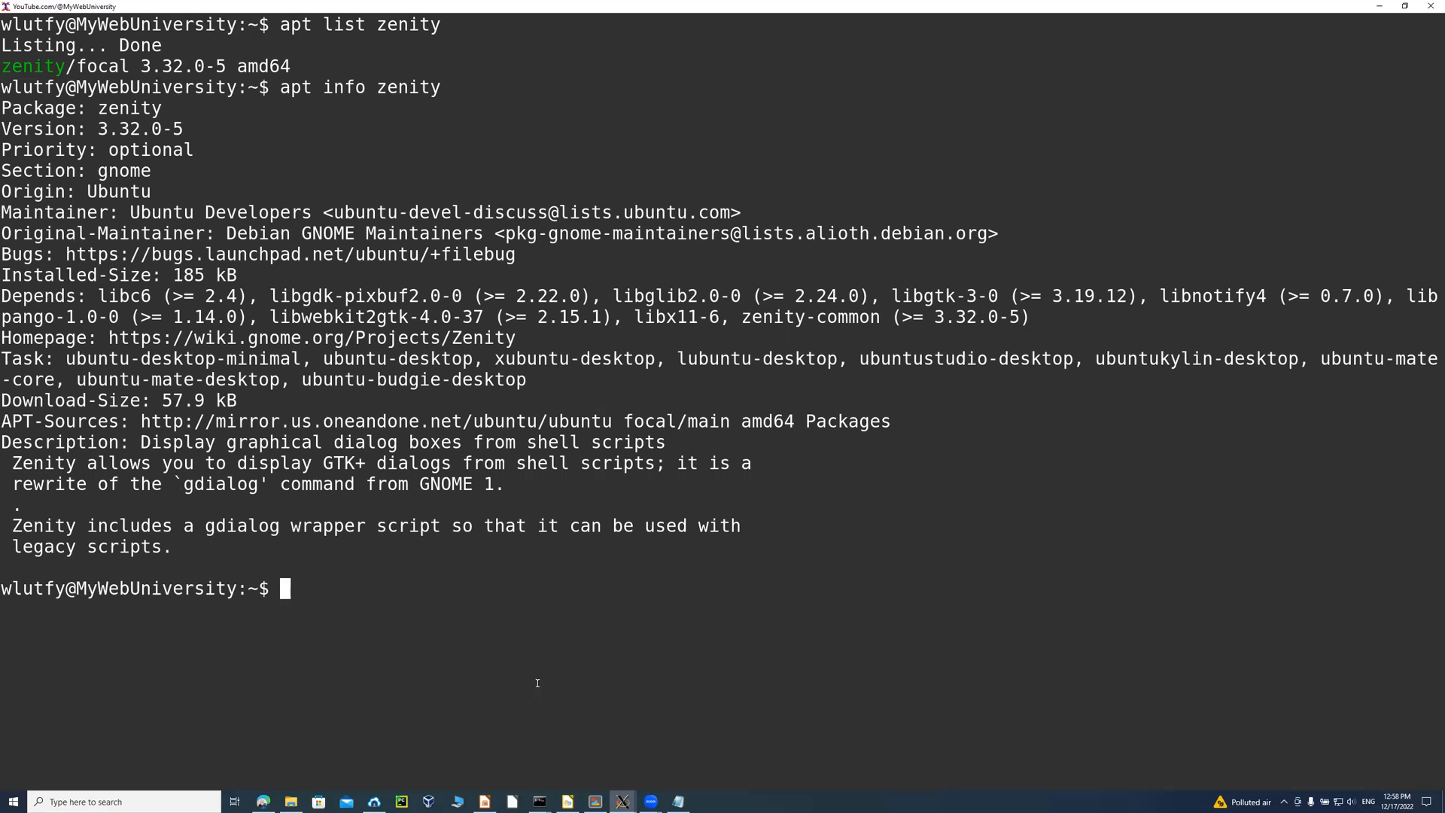
mouse_move(511, 613)
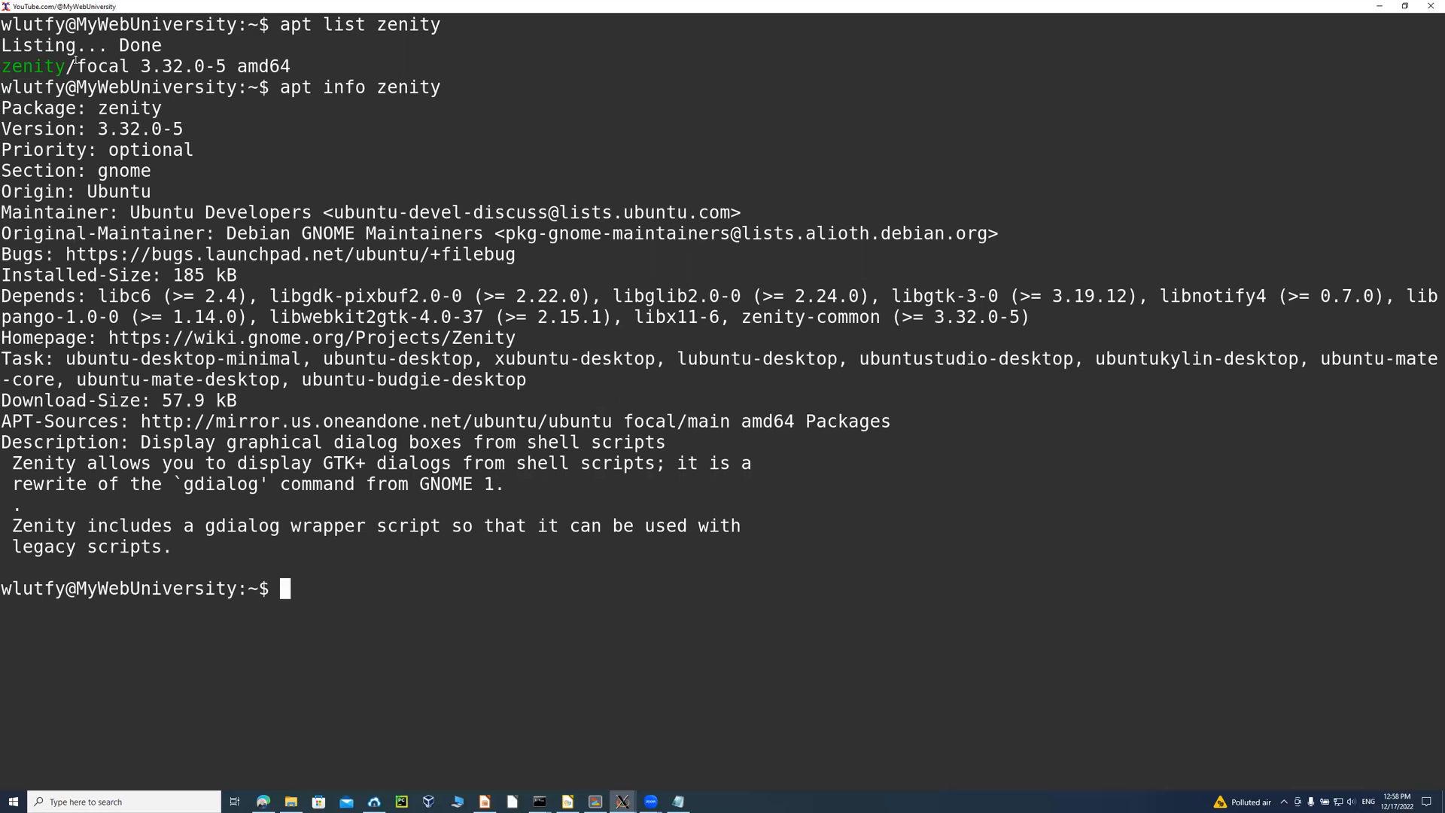
mouse_move(506, 598)
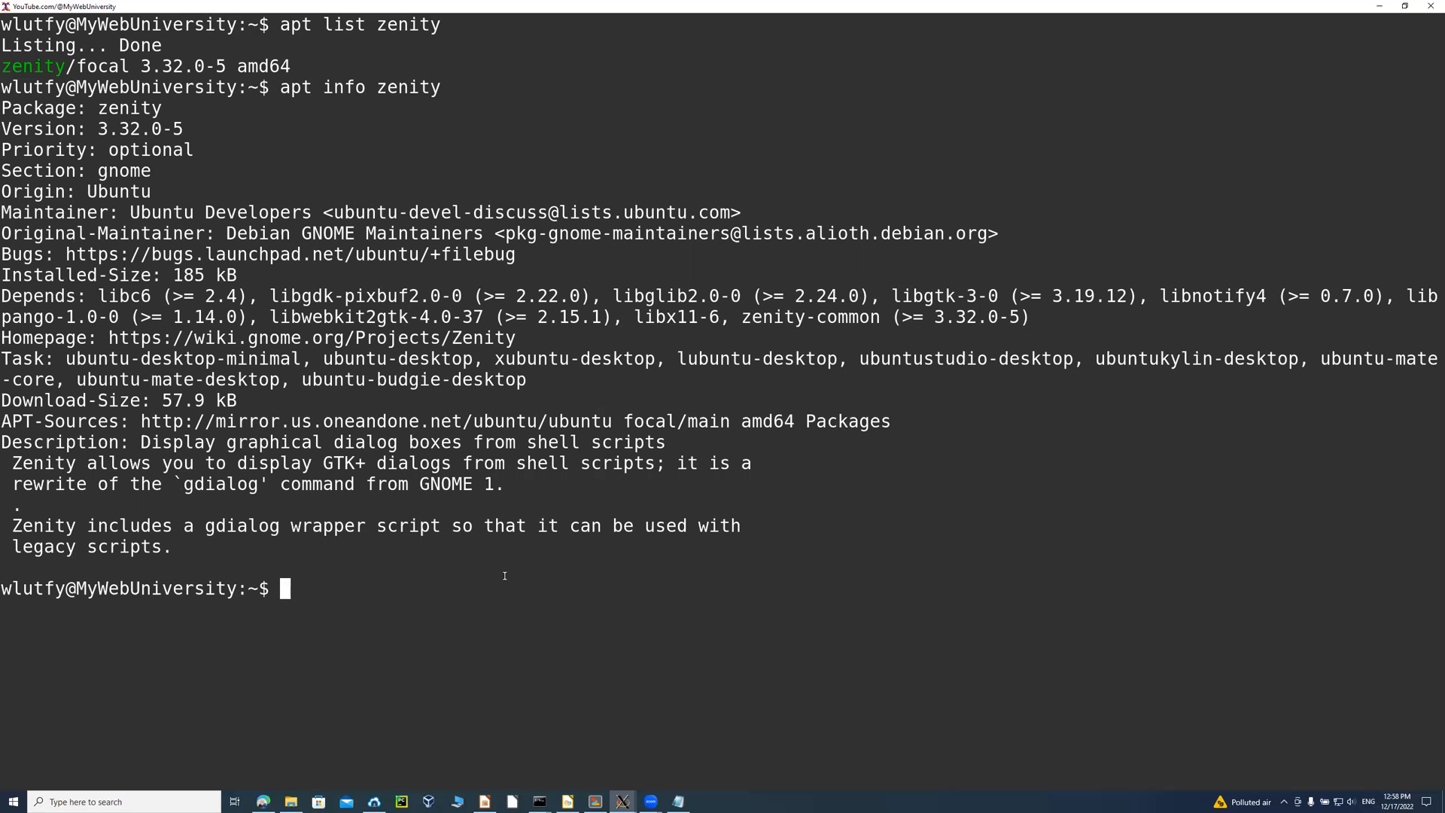
mouse_move(507, 590)
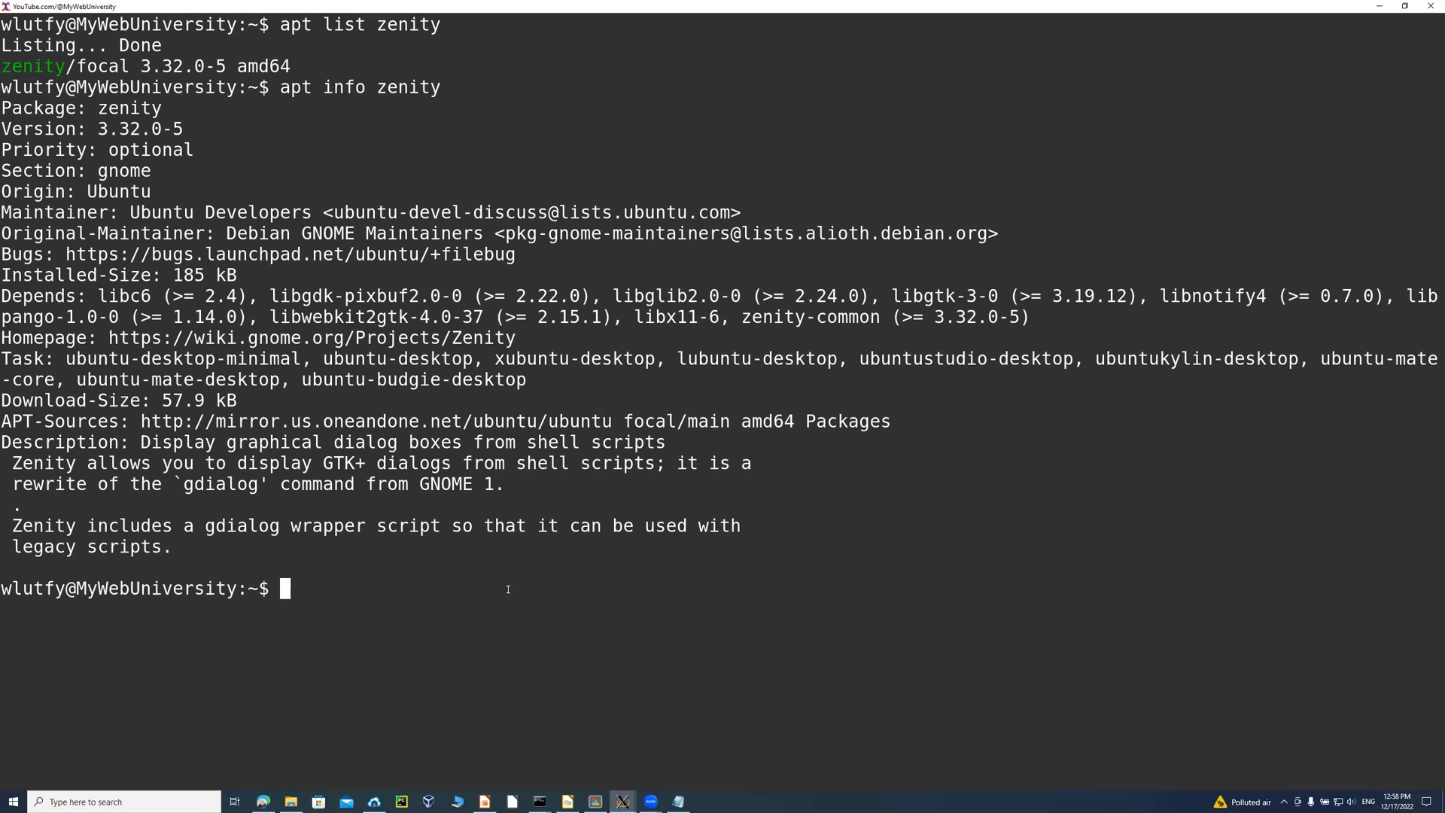
mouse_move(578, 659)
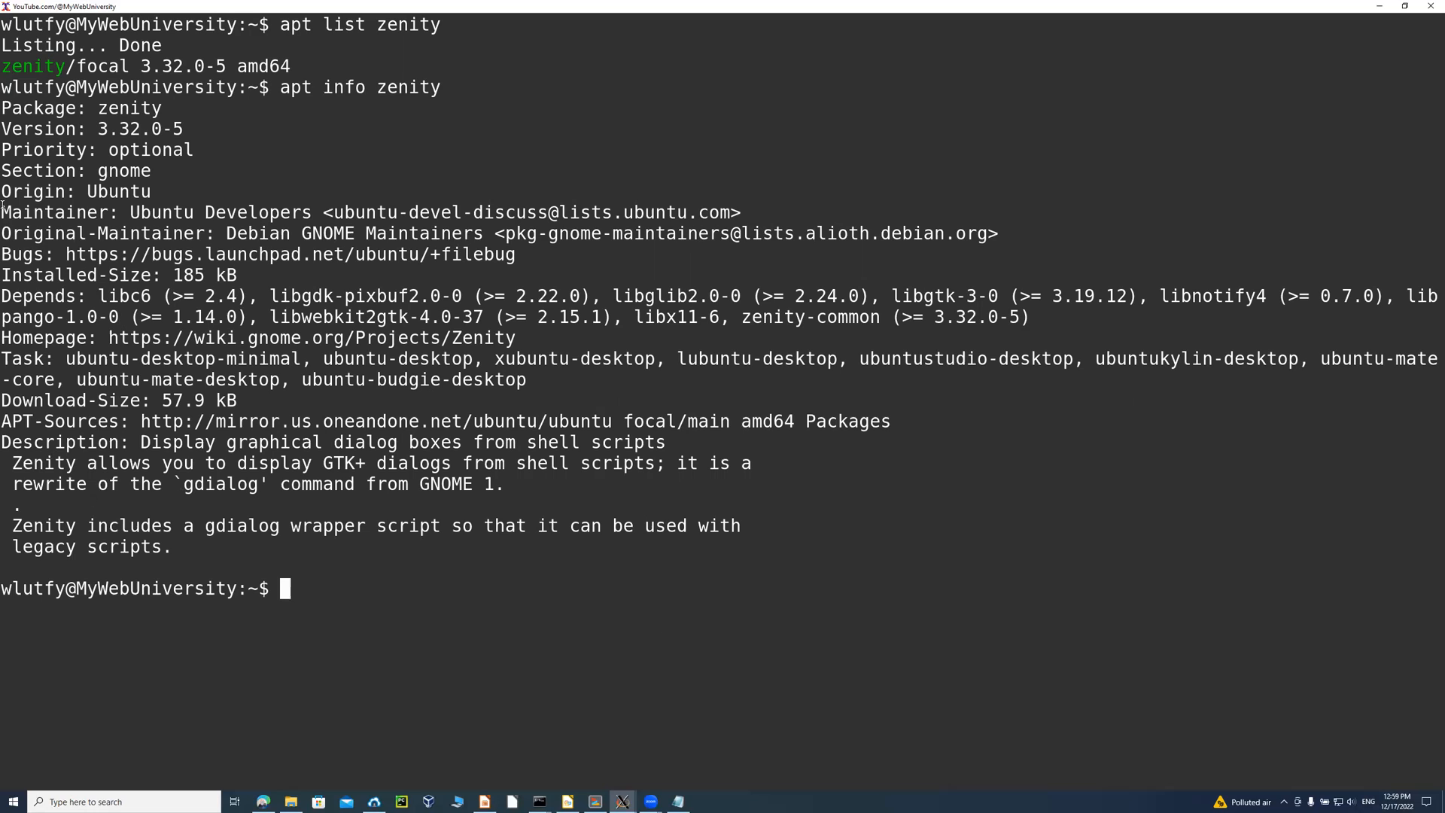
mouse_move(376, 6)
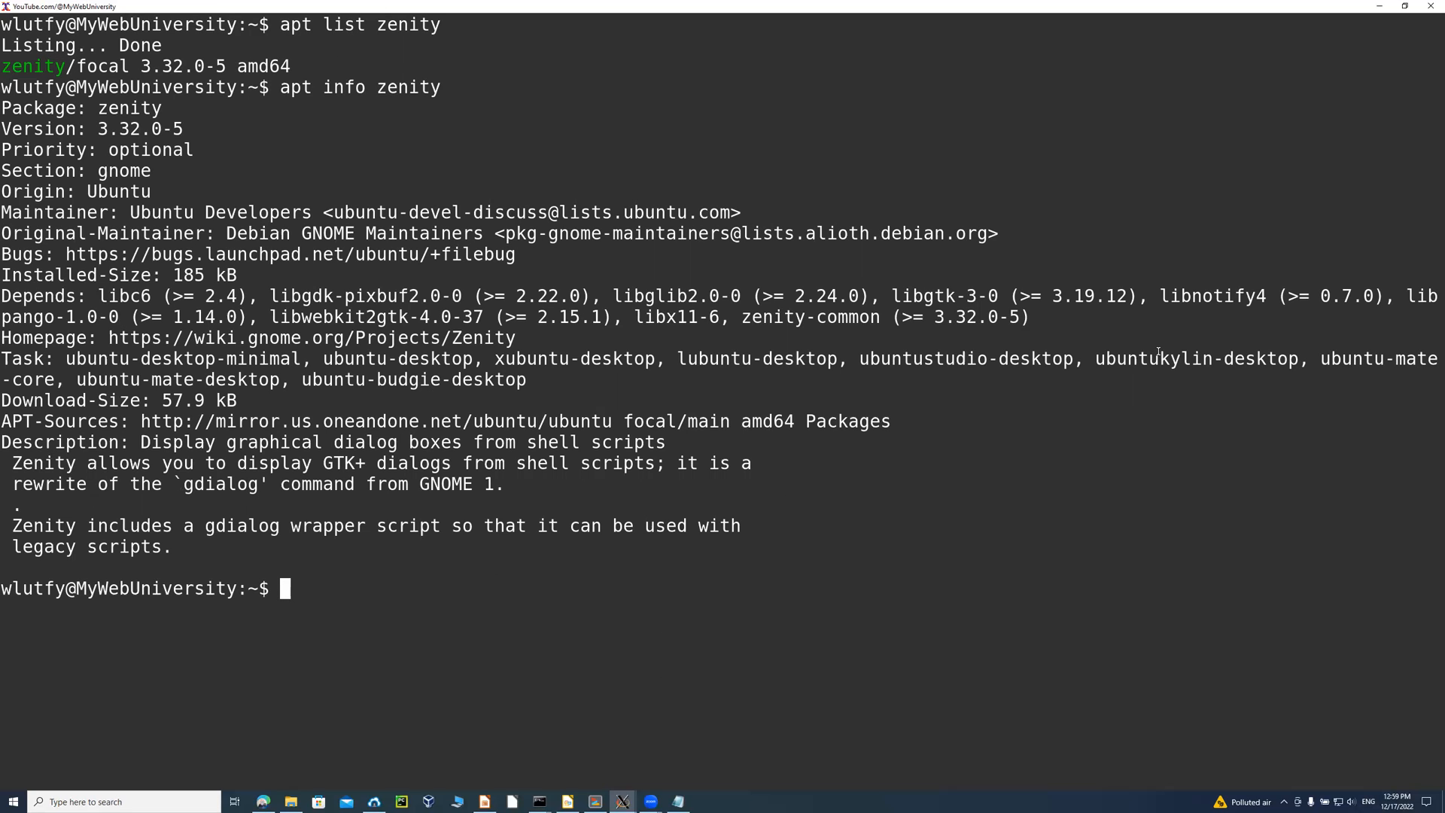
Search apt for zenity, then attempt 'apt install' as the regular user and get permission denied.
type("apt search")
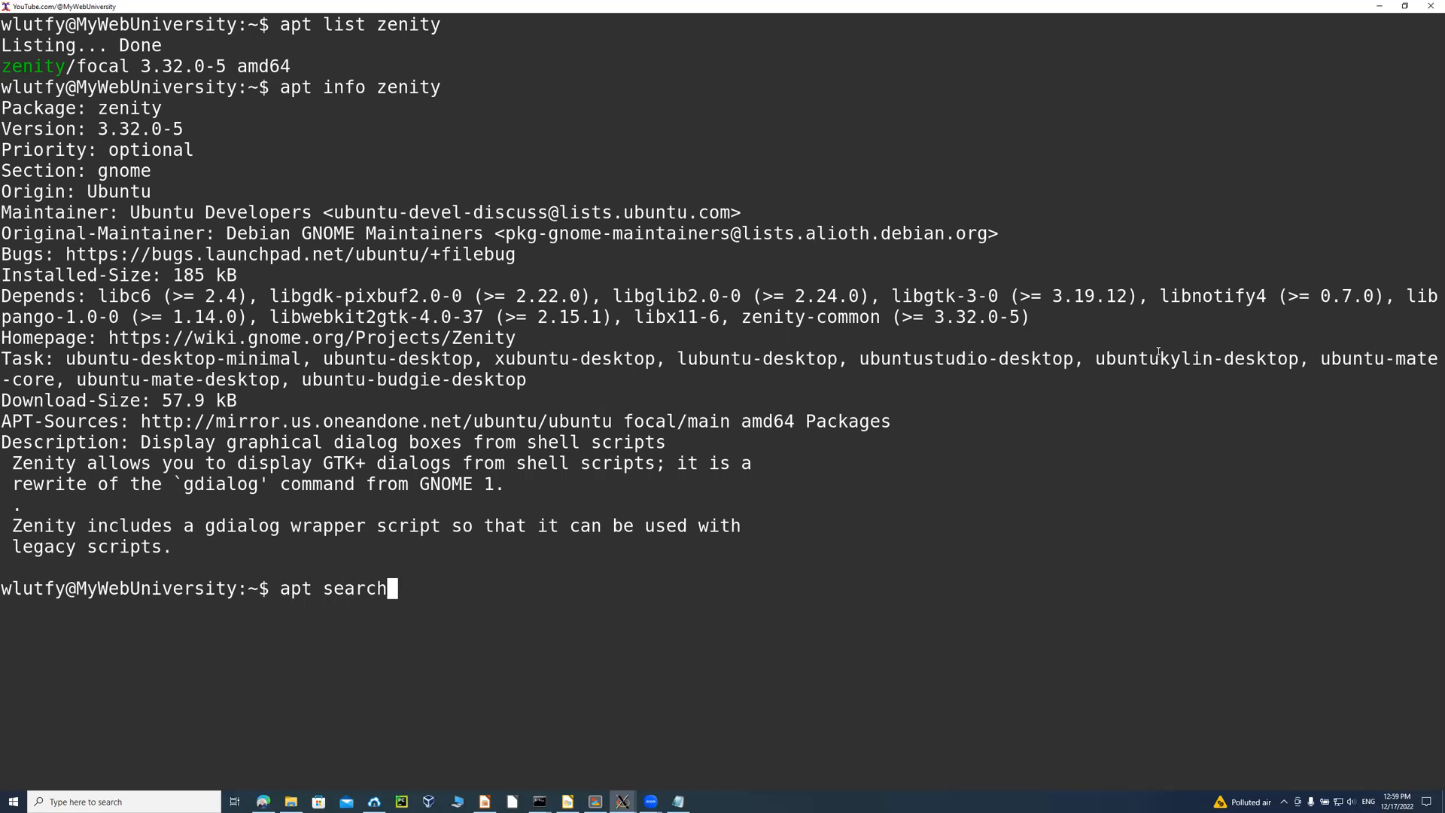
type("zenity")
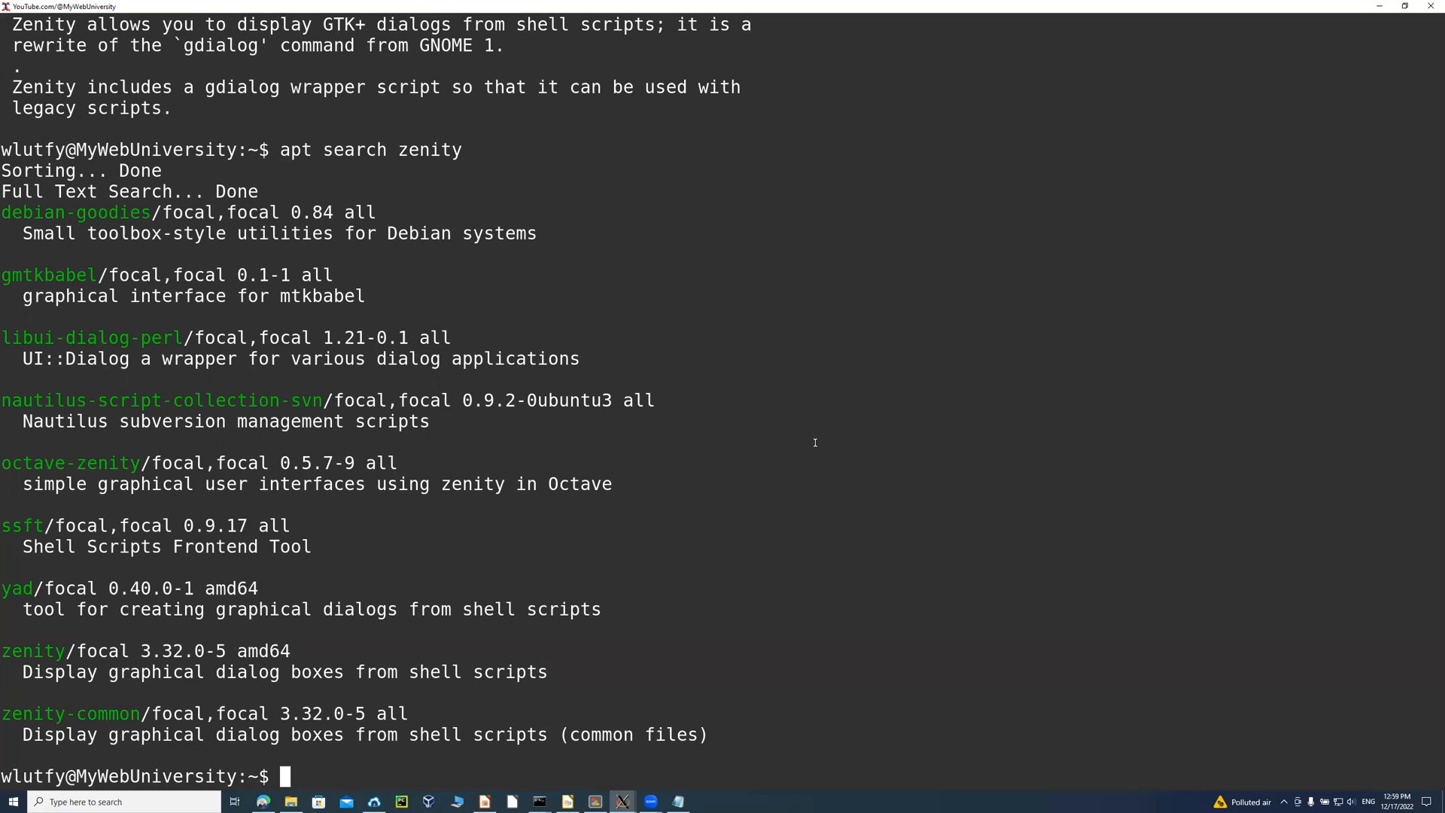
type("apt in")
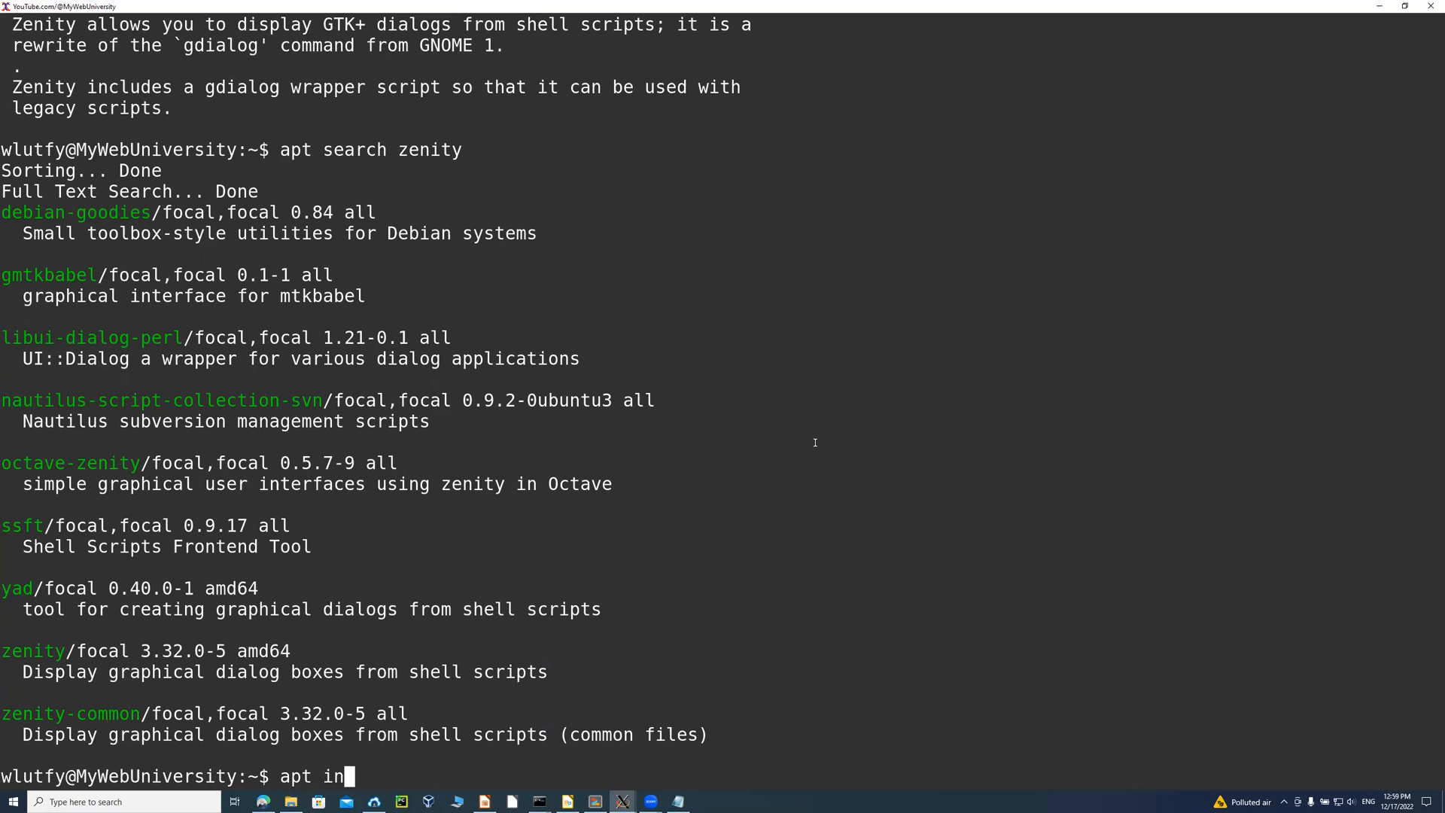
key("ctrl+l")
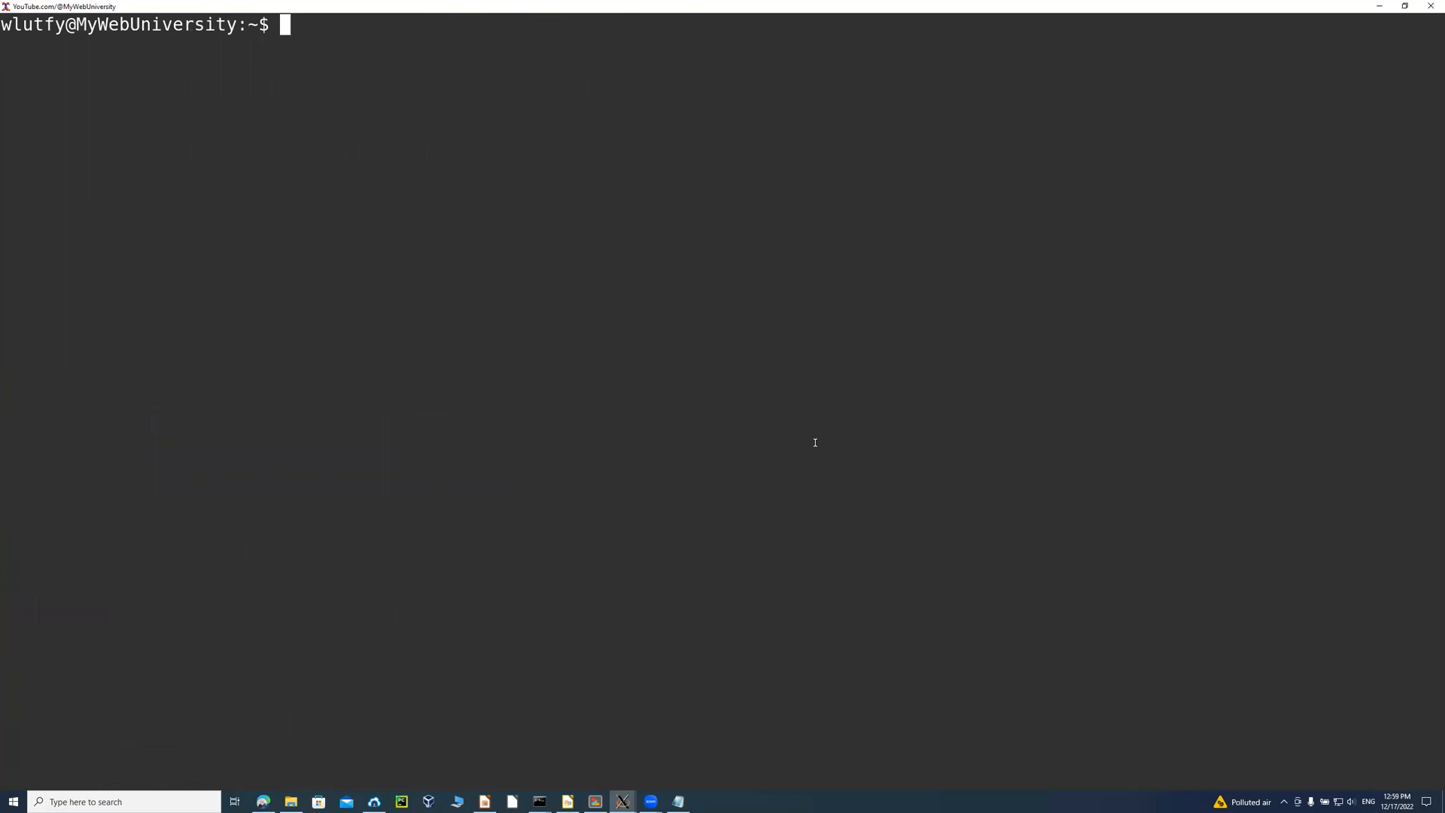
type("apt install zenity")
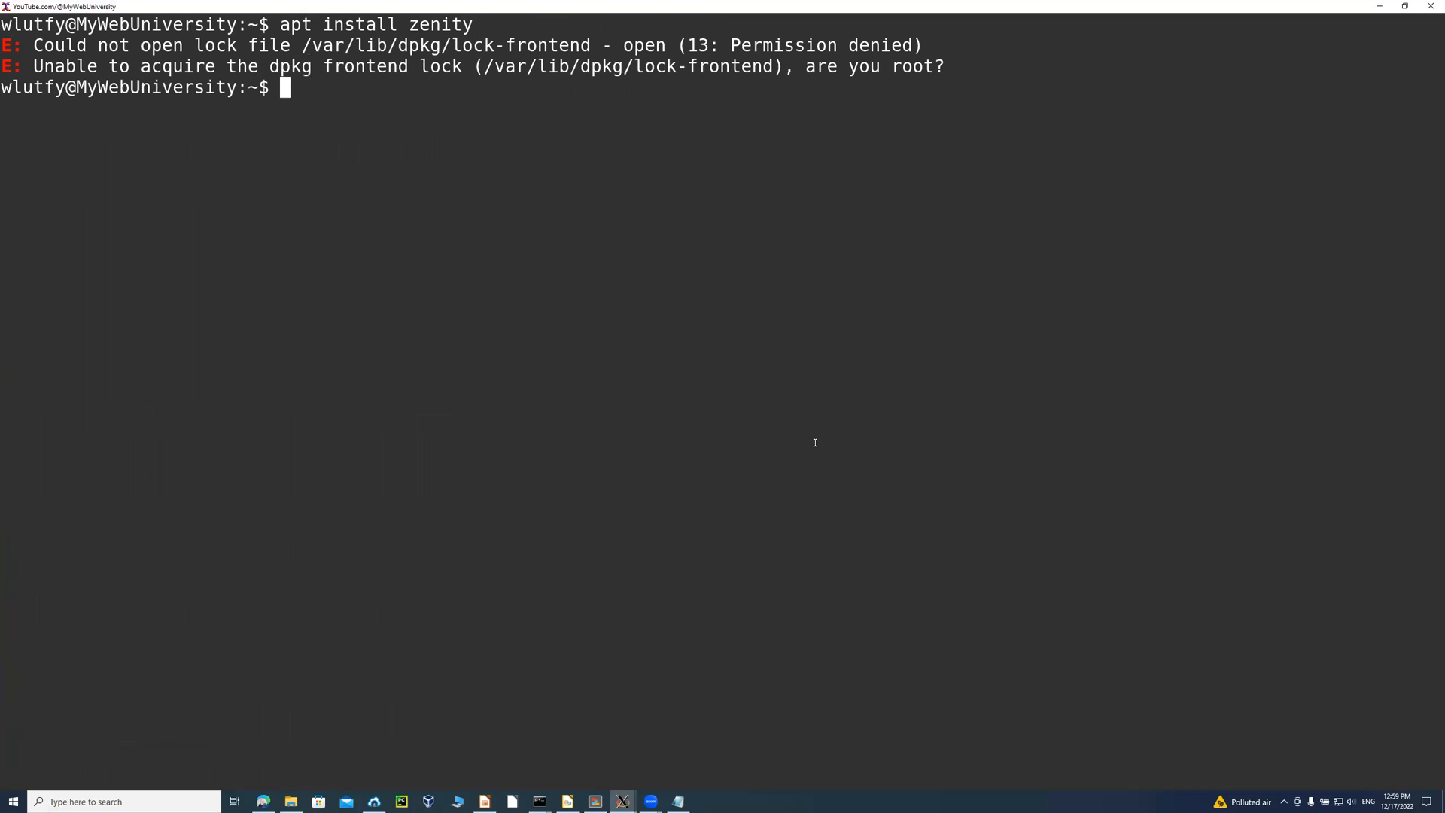
Check the current user with 'id' and switch to a root shell with 'sudo su -'.
type("id")
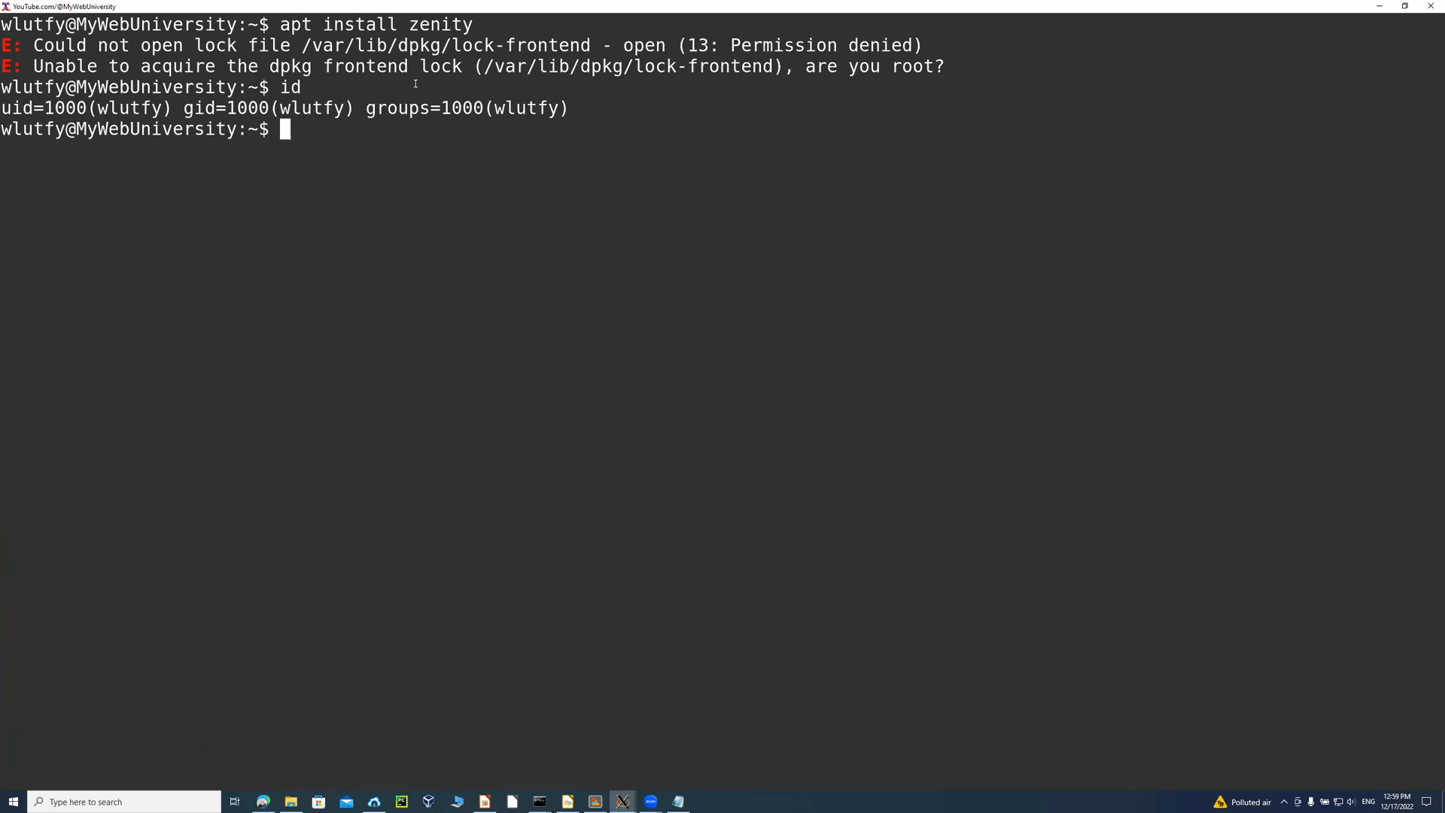
mouse_move(634, 189)
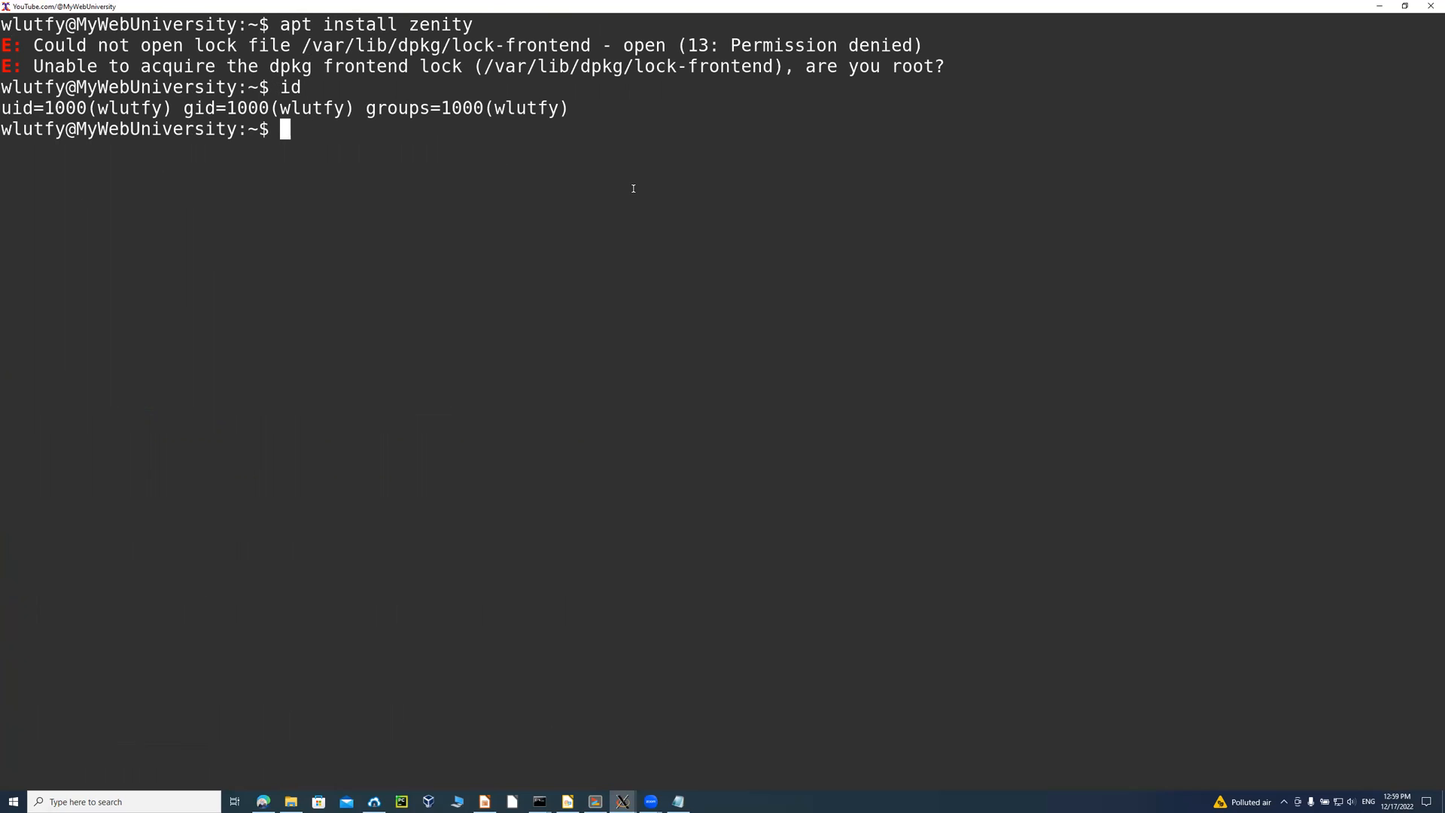
type("sudo su -")
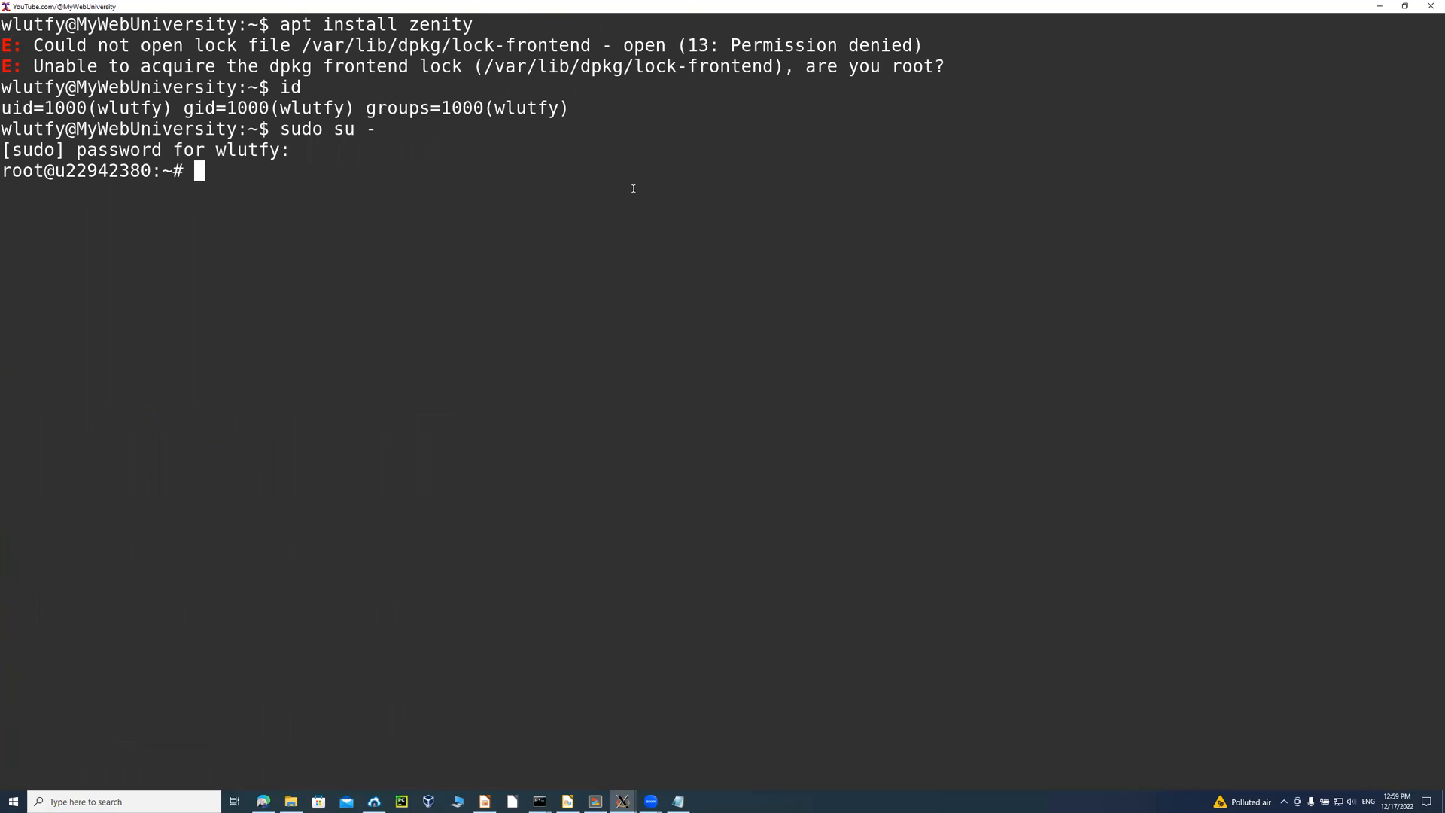
Verify uid=0(root) with 'id' and run 'apt install zenity', listing 293 new packages.
type("id")
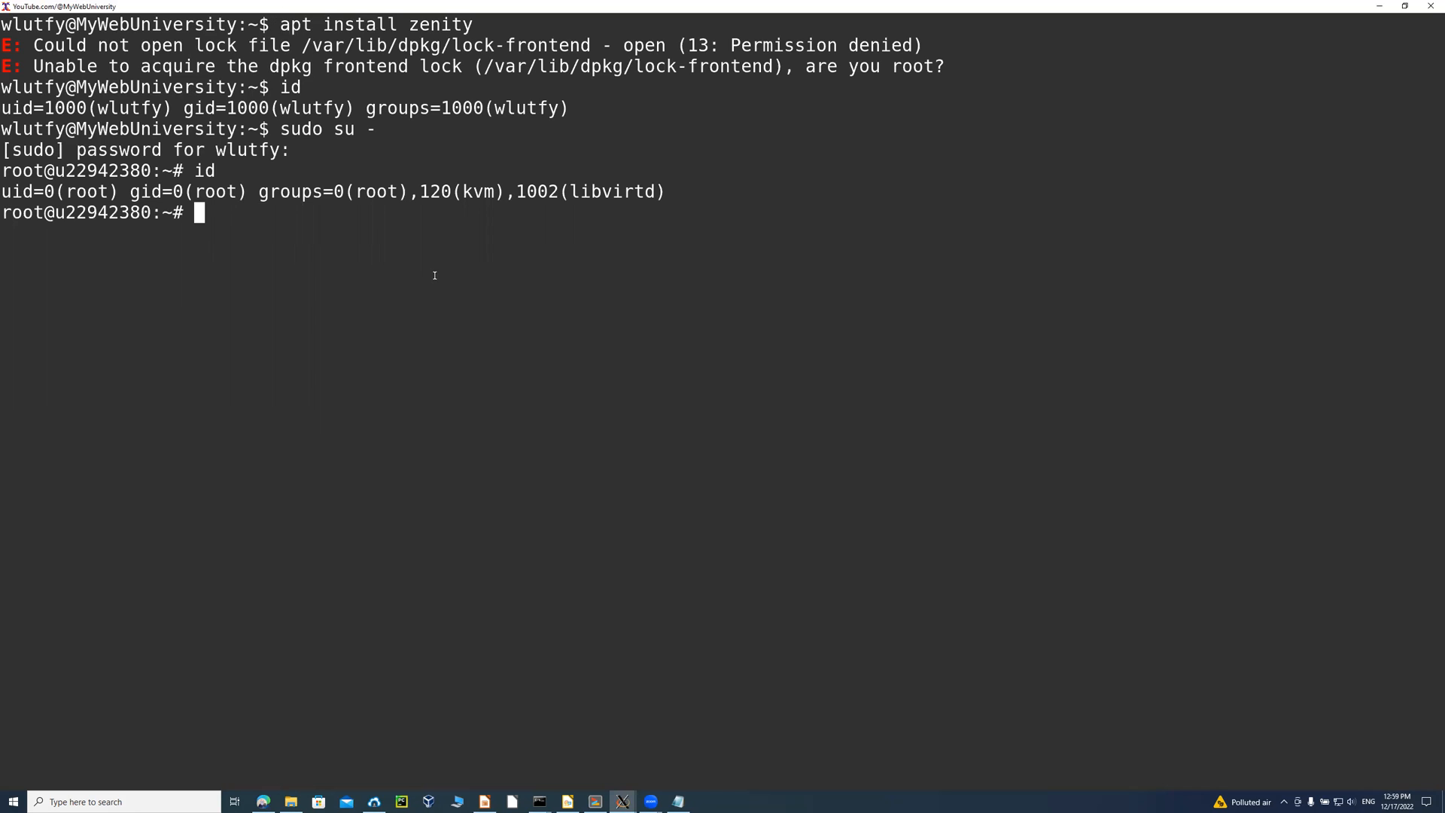
mouse_move(584, 261)
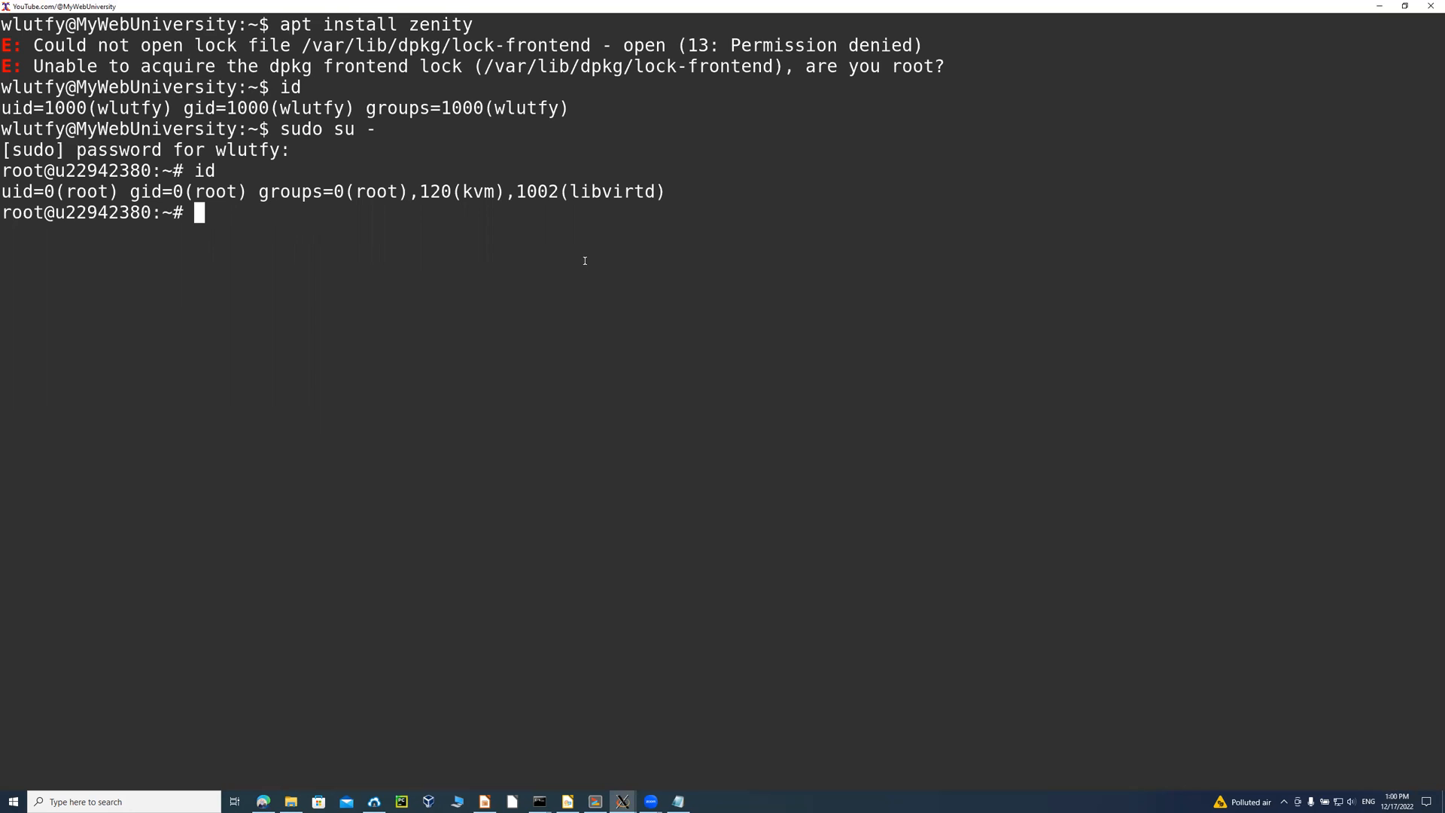
type("a")
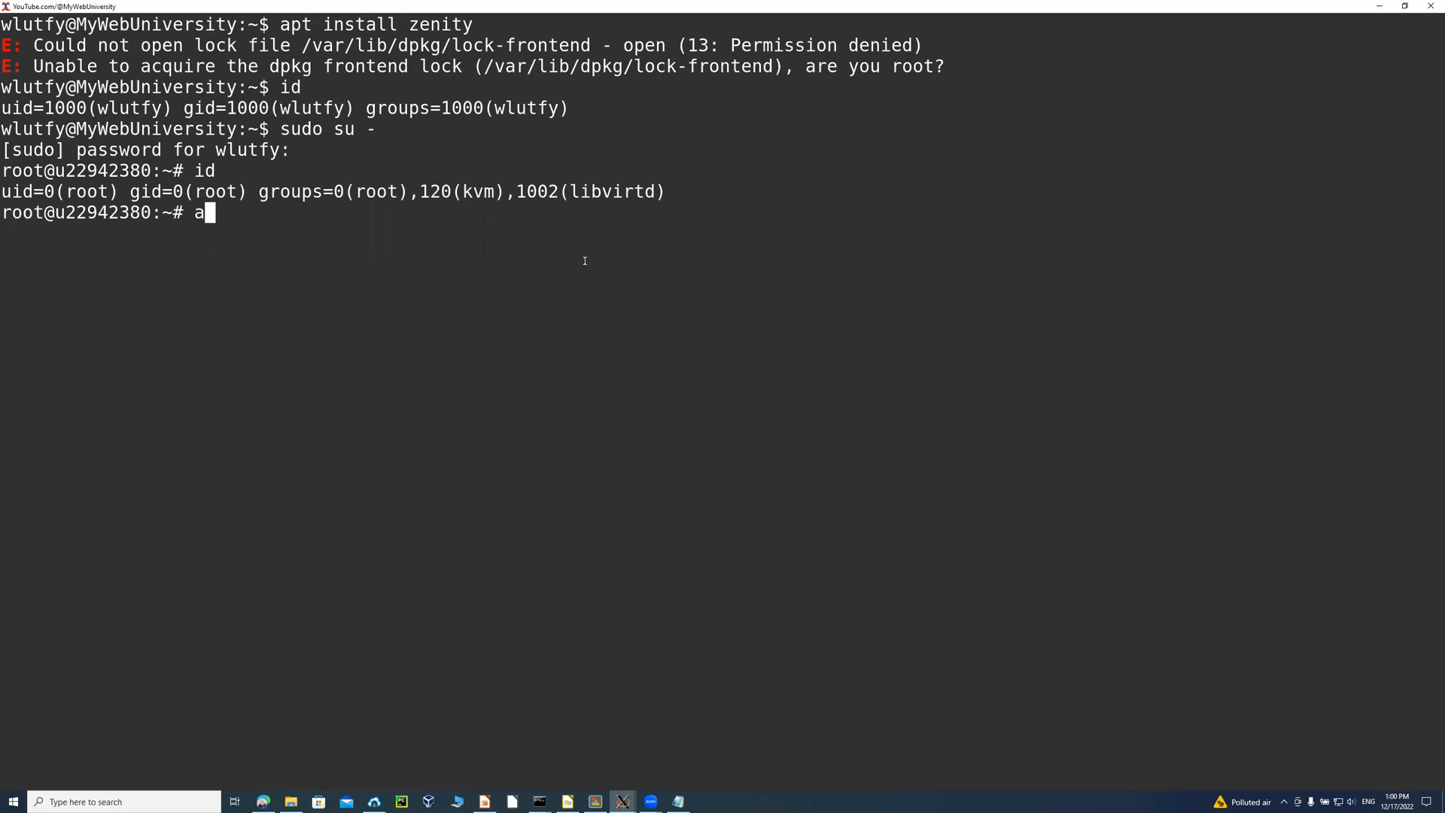
type("pt install ze")
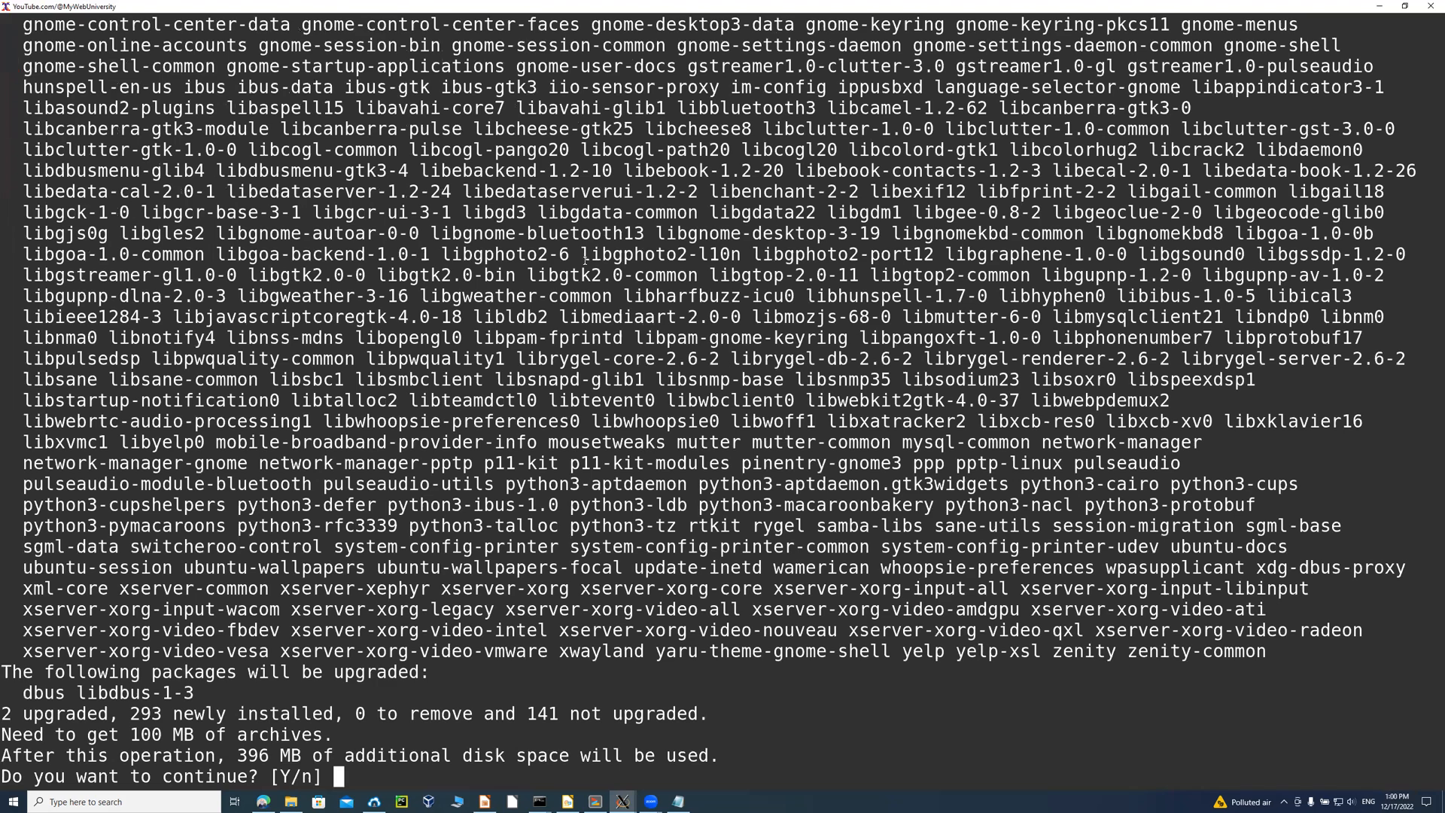
Answer y at the 'Do you want to continue?' prompt so the packages download and unpack.
type("y")
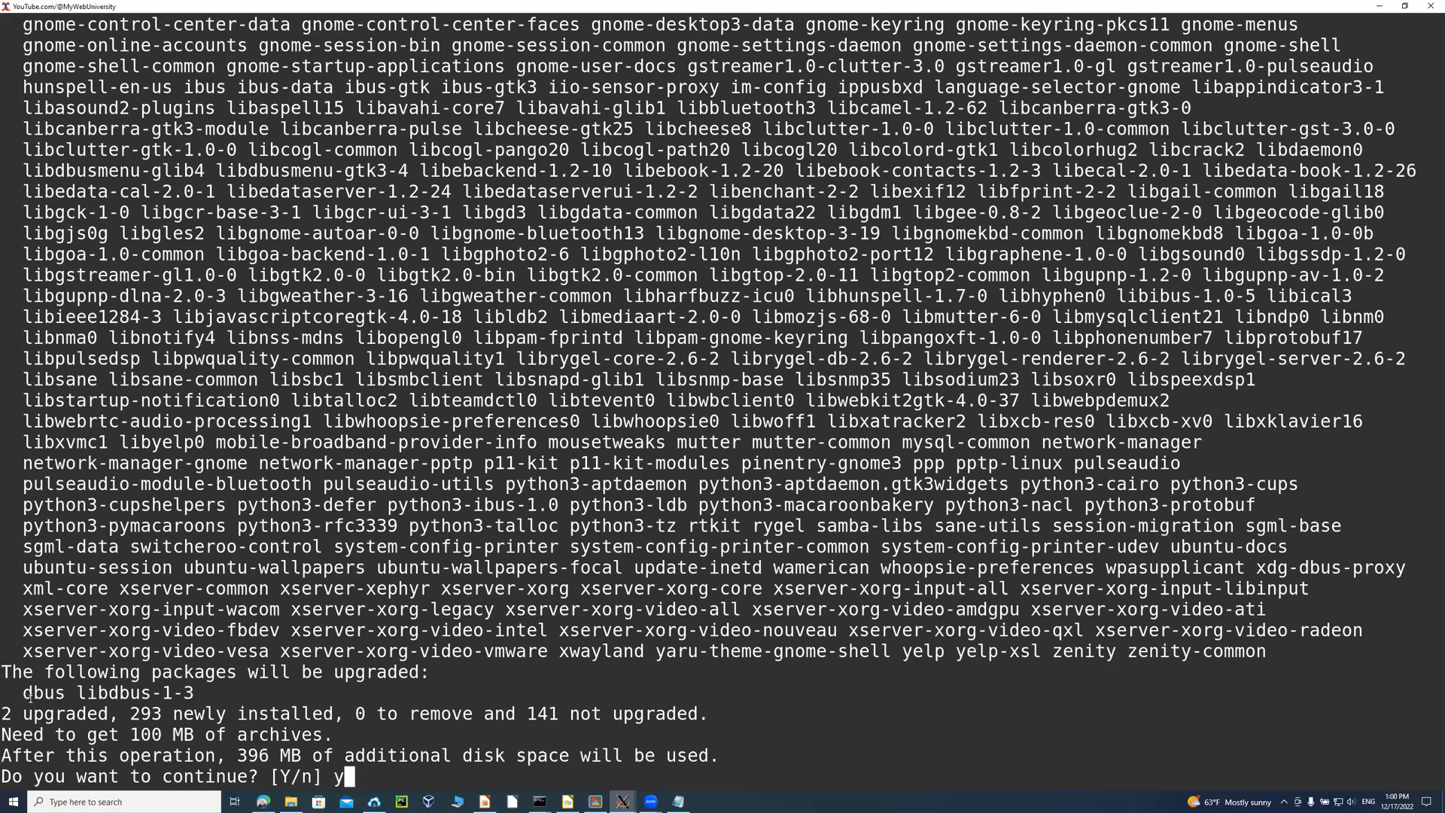
double_click(132, 693)
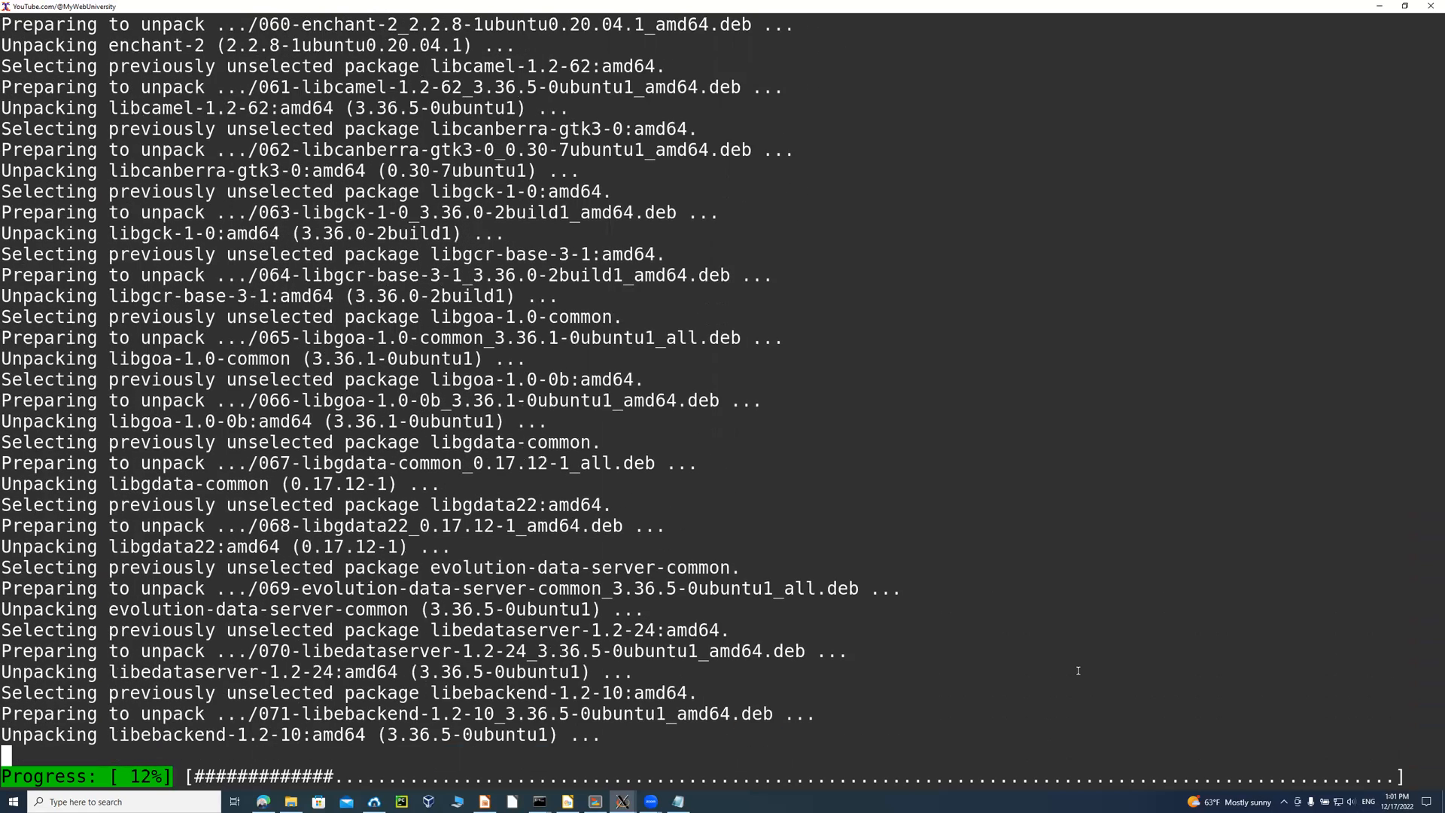
Scroll the terminal while apt finishes setting up packages and returns the root prompt.
scroll("down", 3)
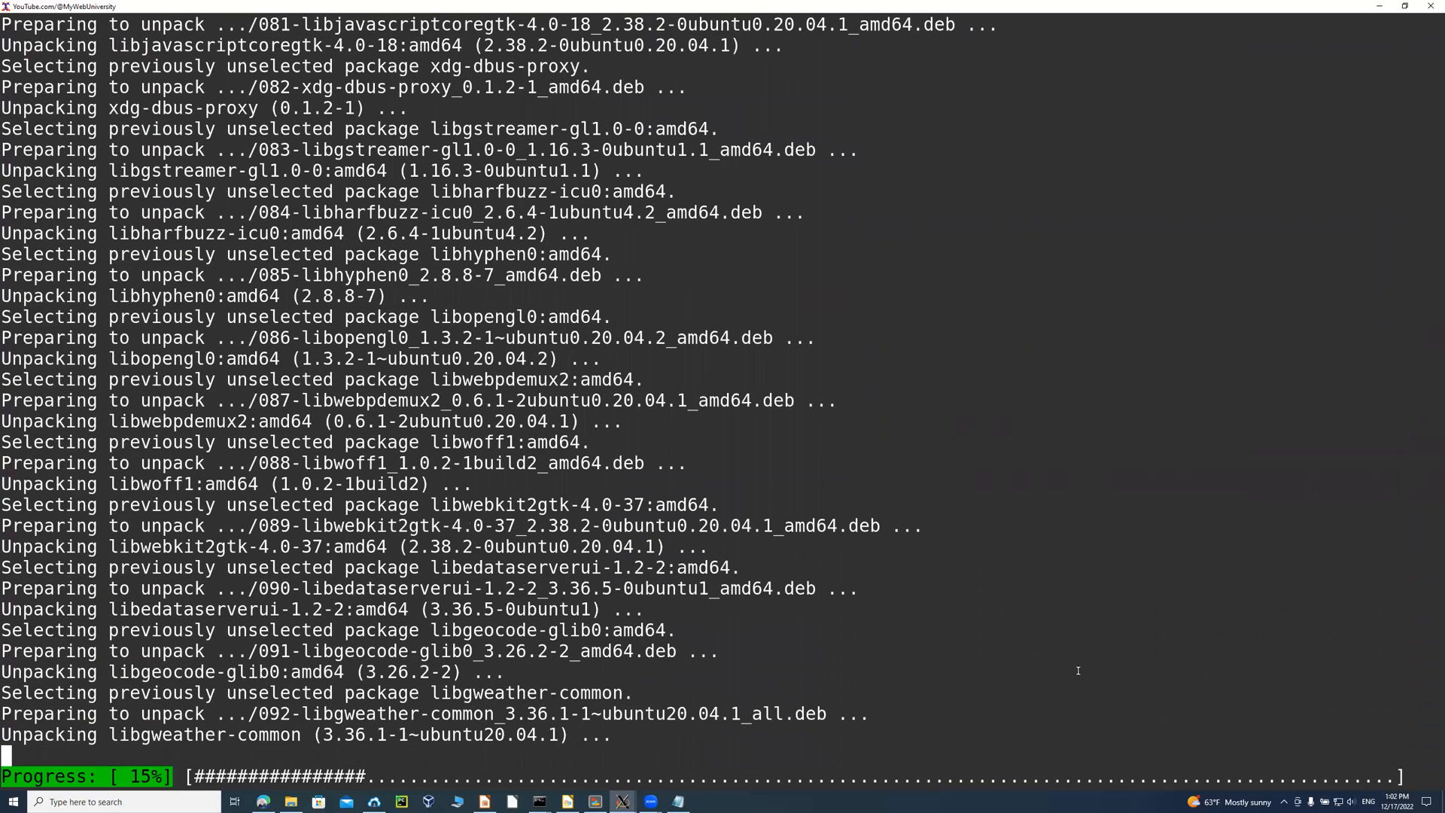
scroll("down", 3)
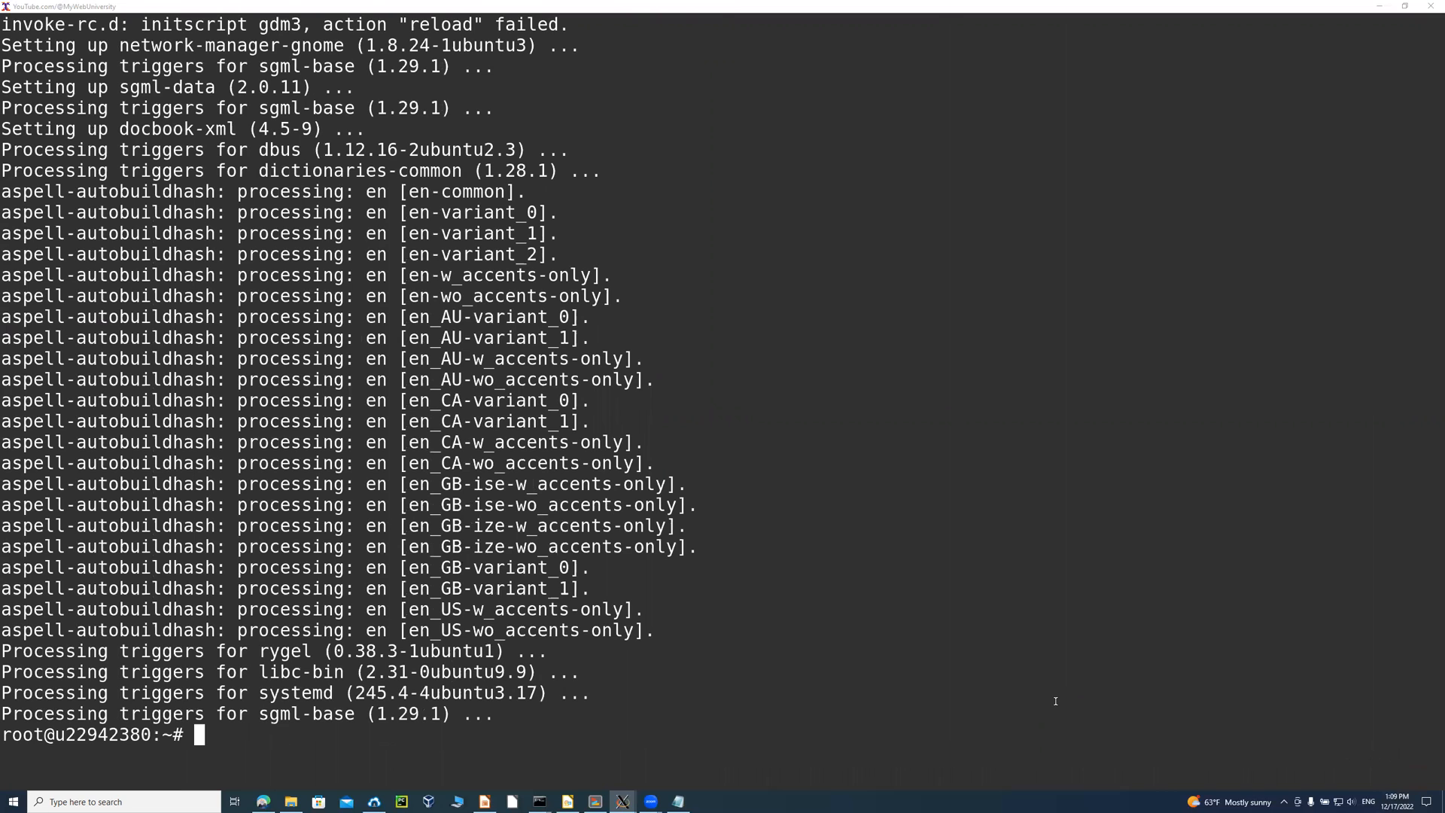
mouse_move(716, 357)
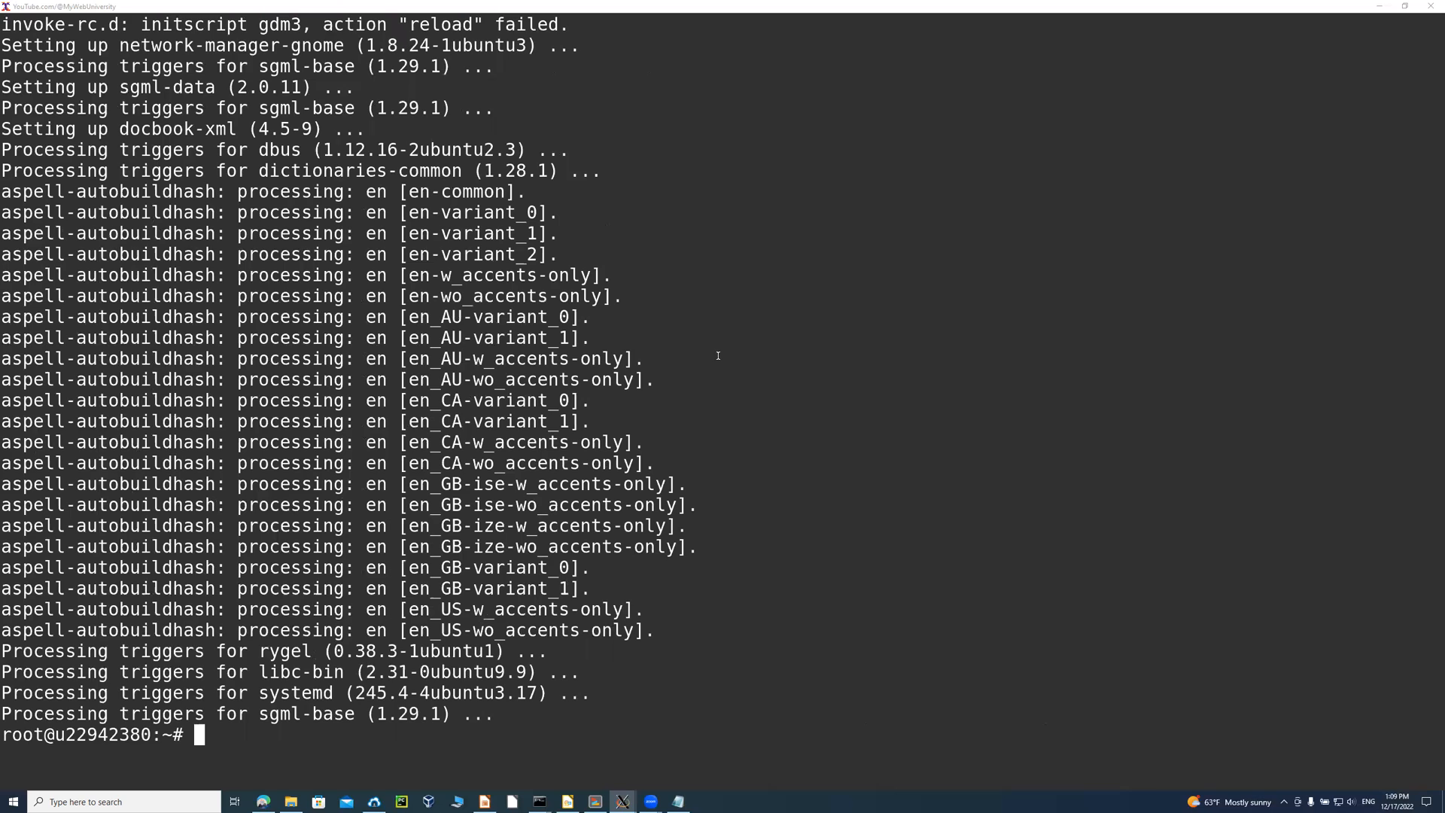
Check the install exit status with echo $?, locate zenity with which, and run file on /usr/bin/zenity.
type("echo $?")
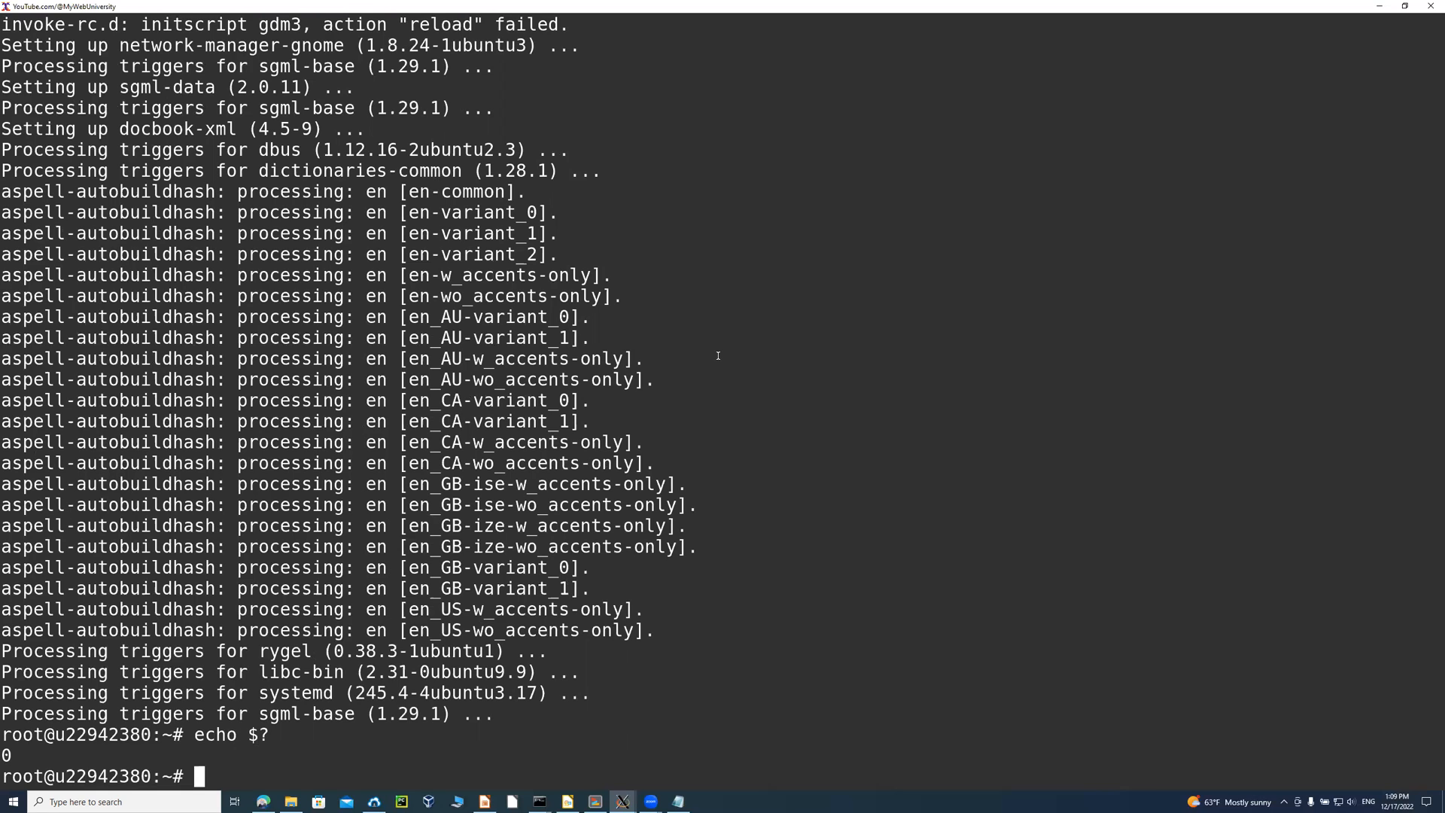
type("which zenity")
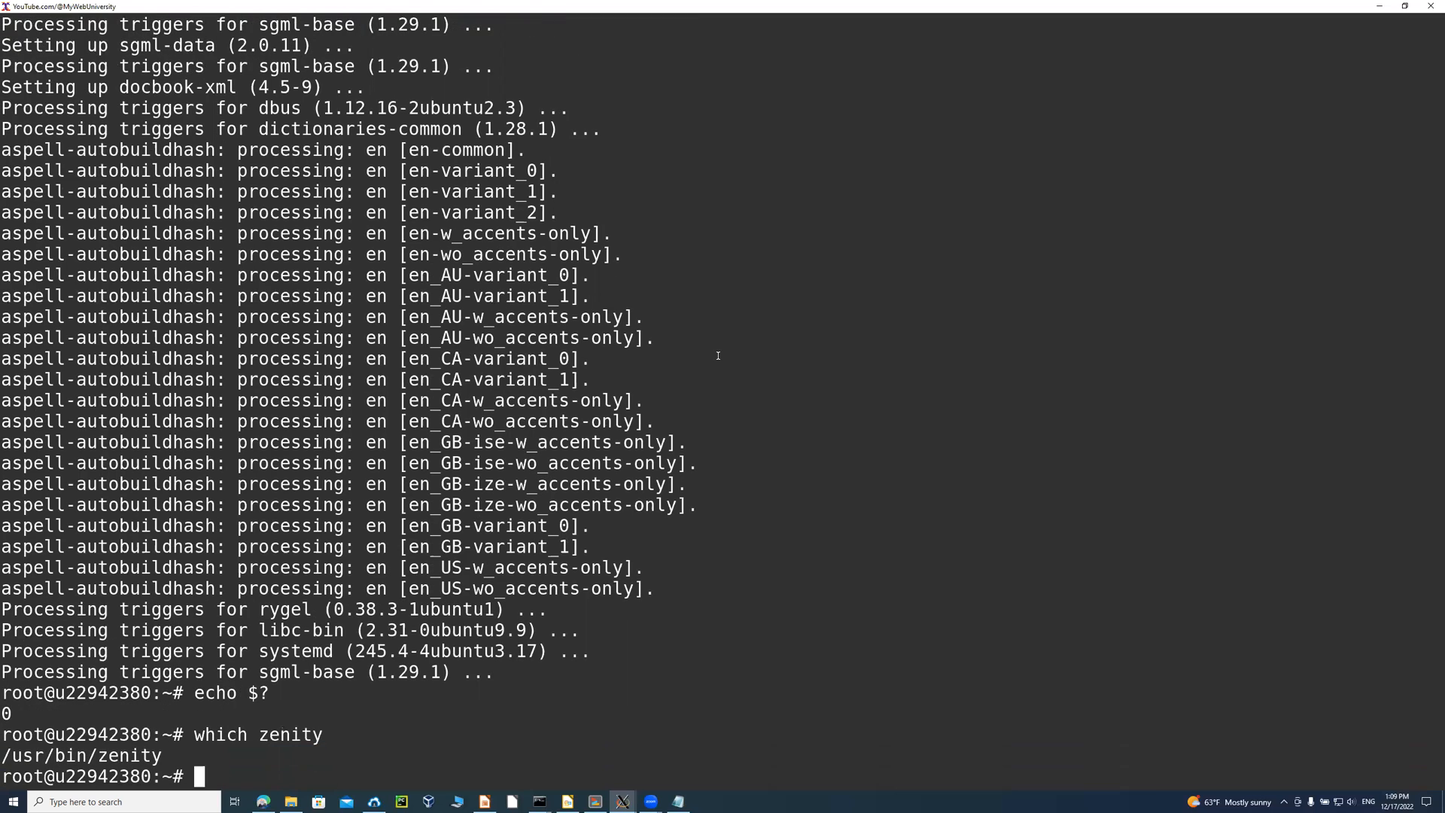
type("file /us")
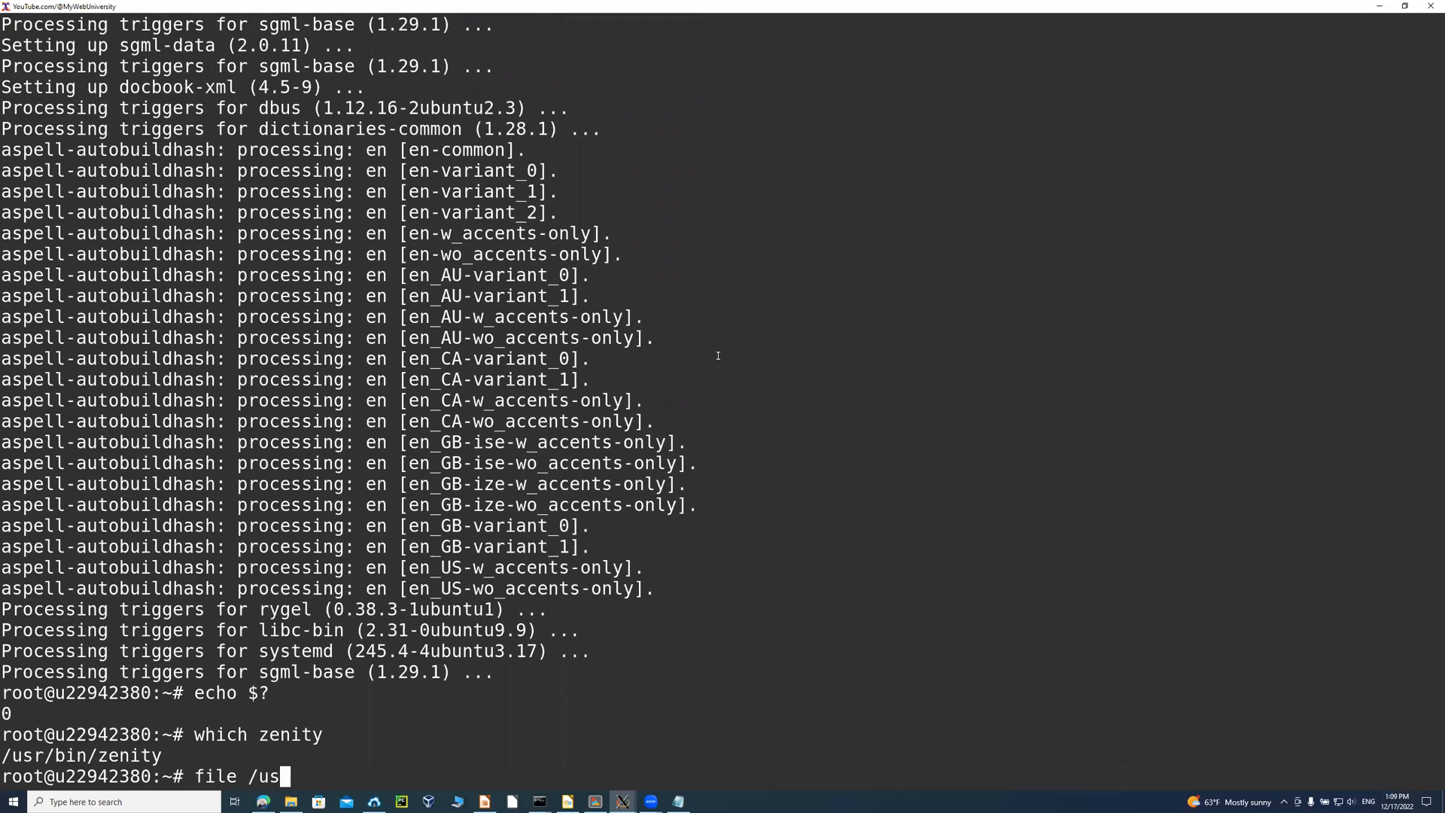
type("r/bin/zenity")
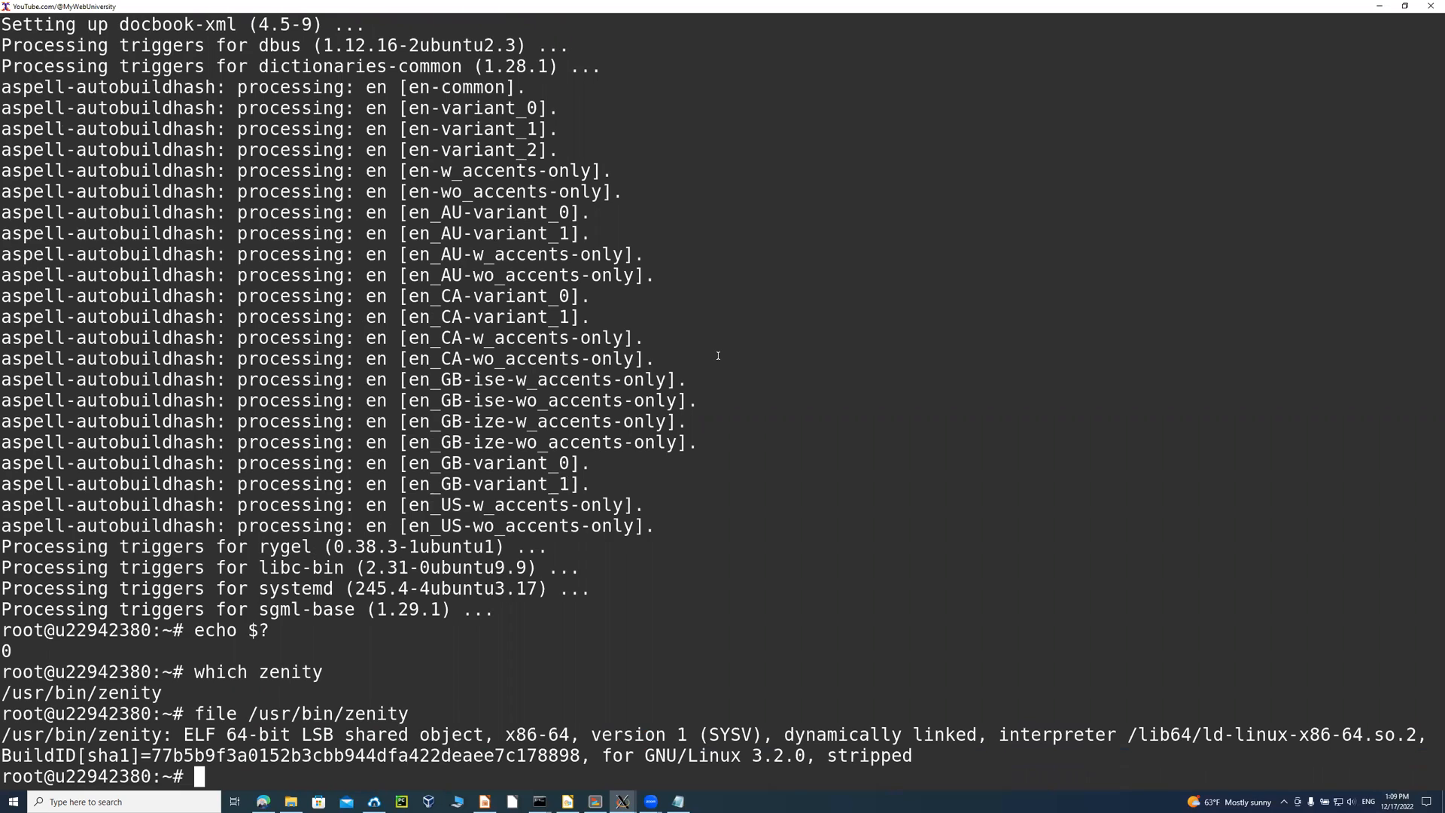
Confirm the zenity package shows as installed via apt search and apt list.
type("apt search zenity")
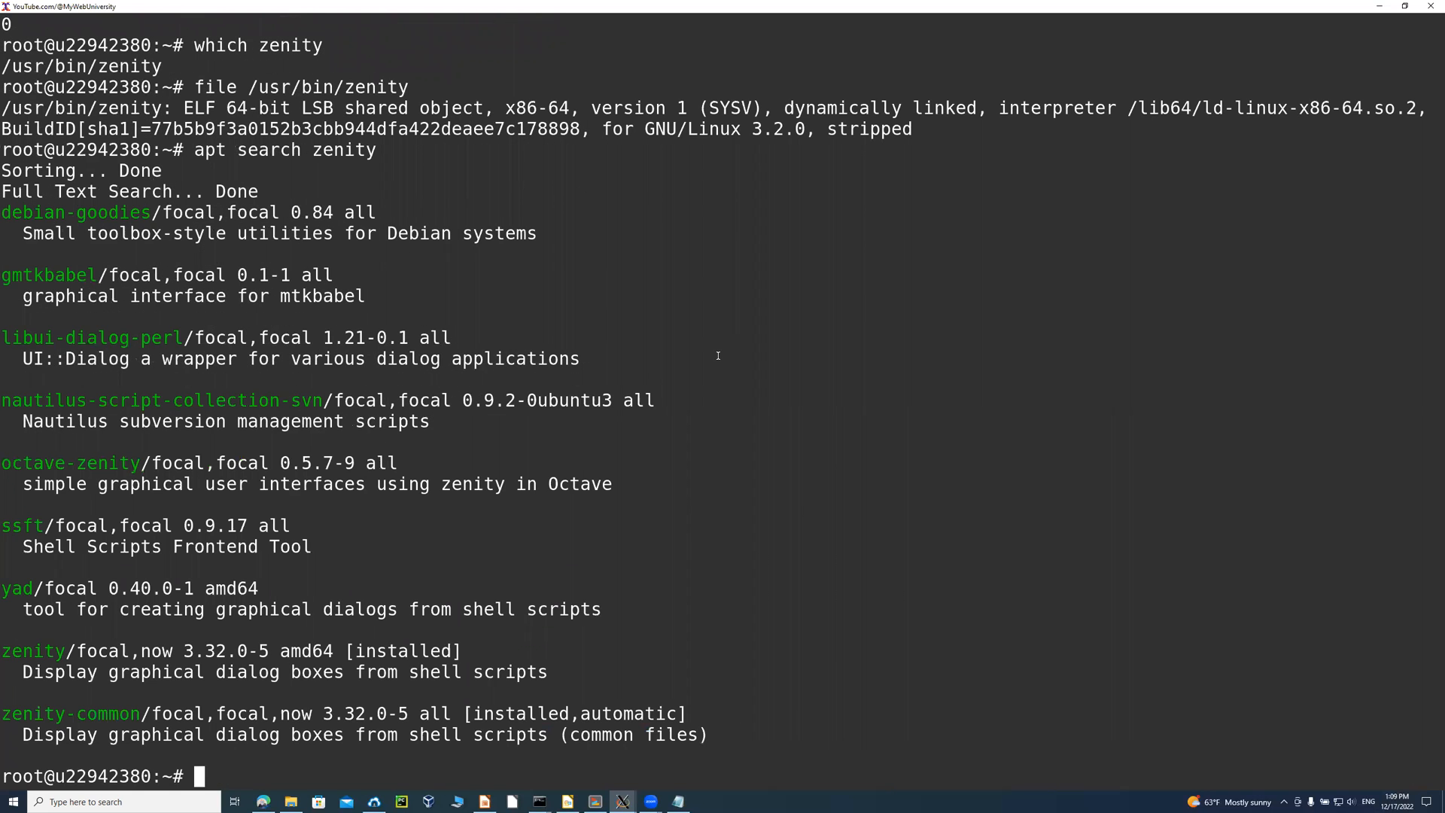
mouse_move(481, 643)
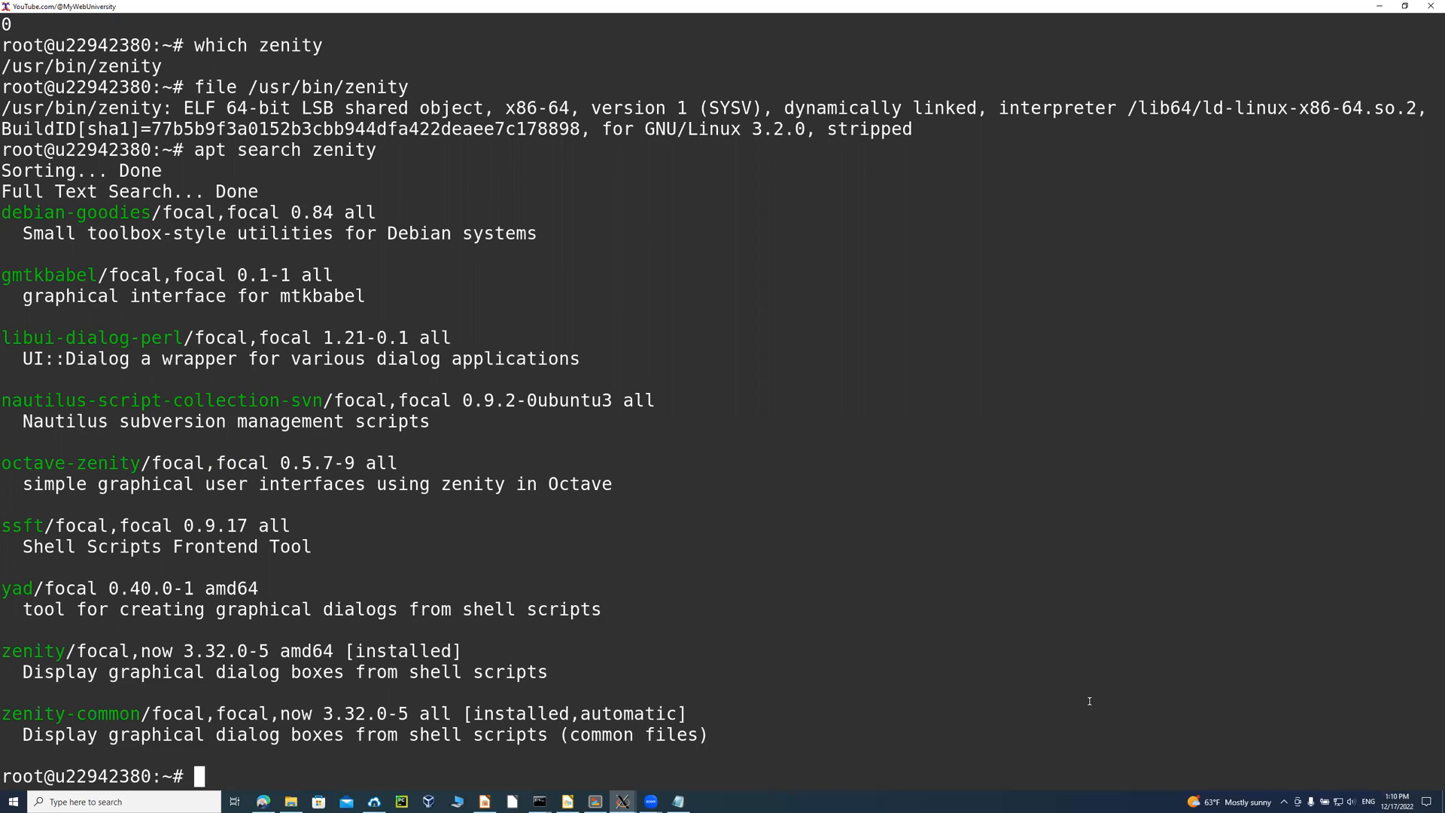
type("apt list zn")
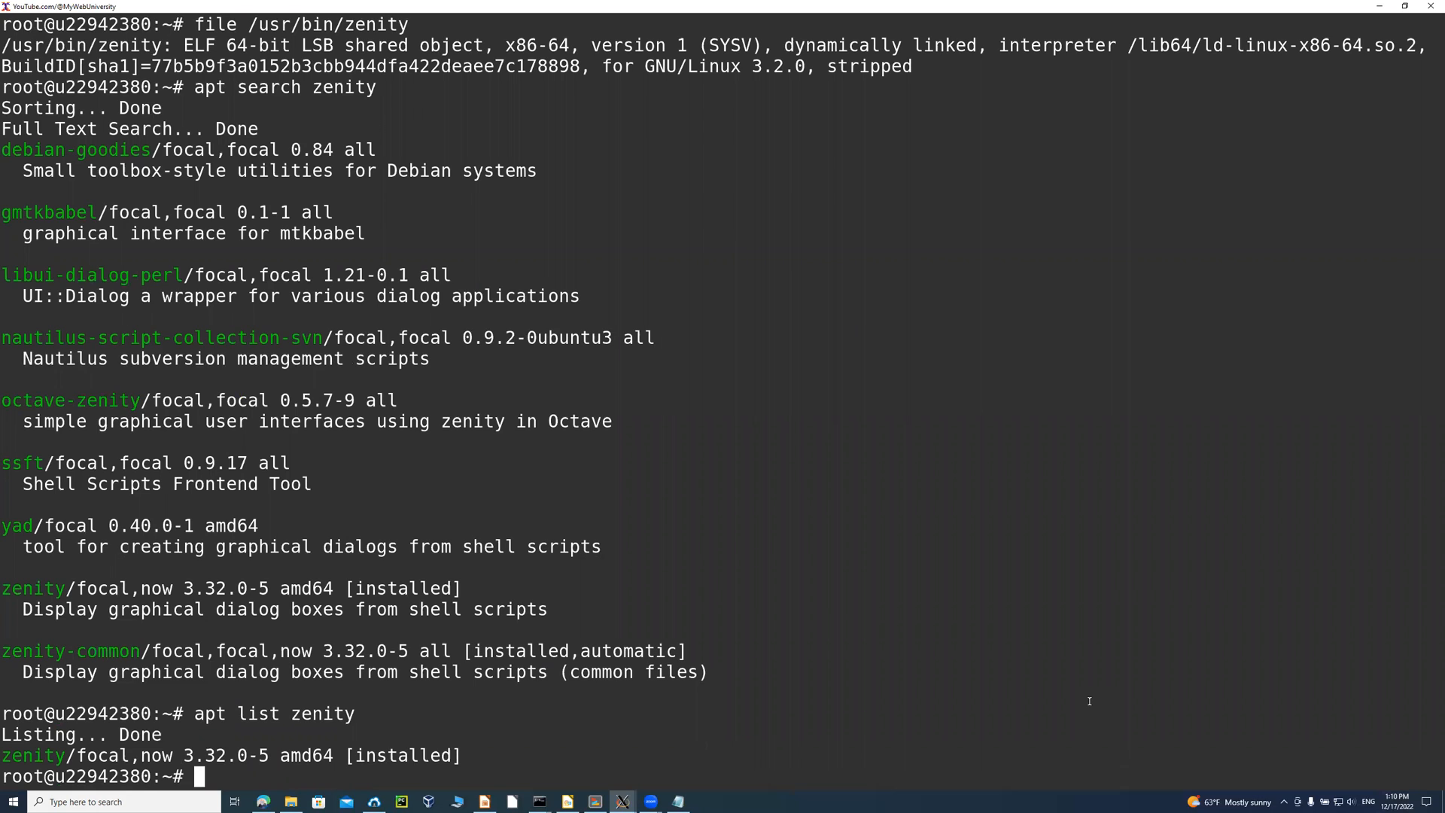
Try an rpm -q package query, then clear the screen back to an empty root prompt.
type("rpm -q")
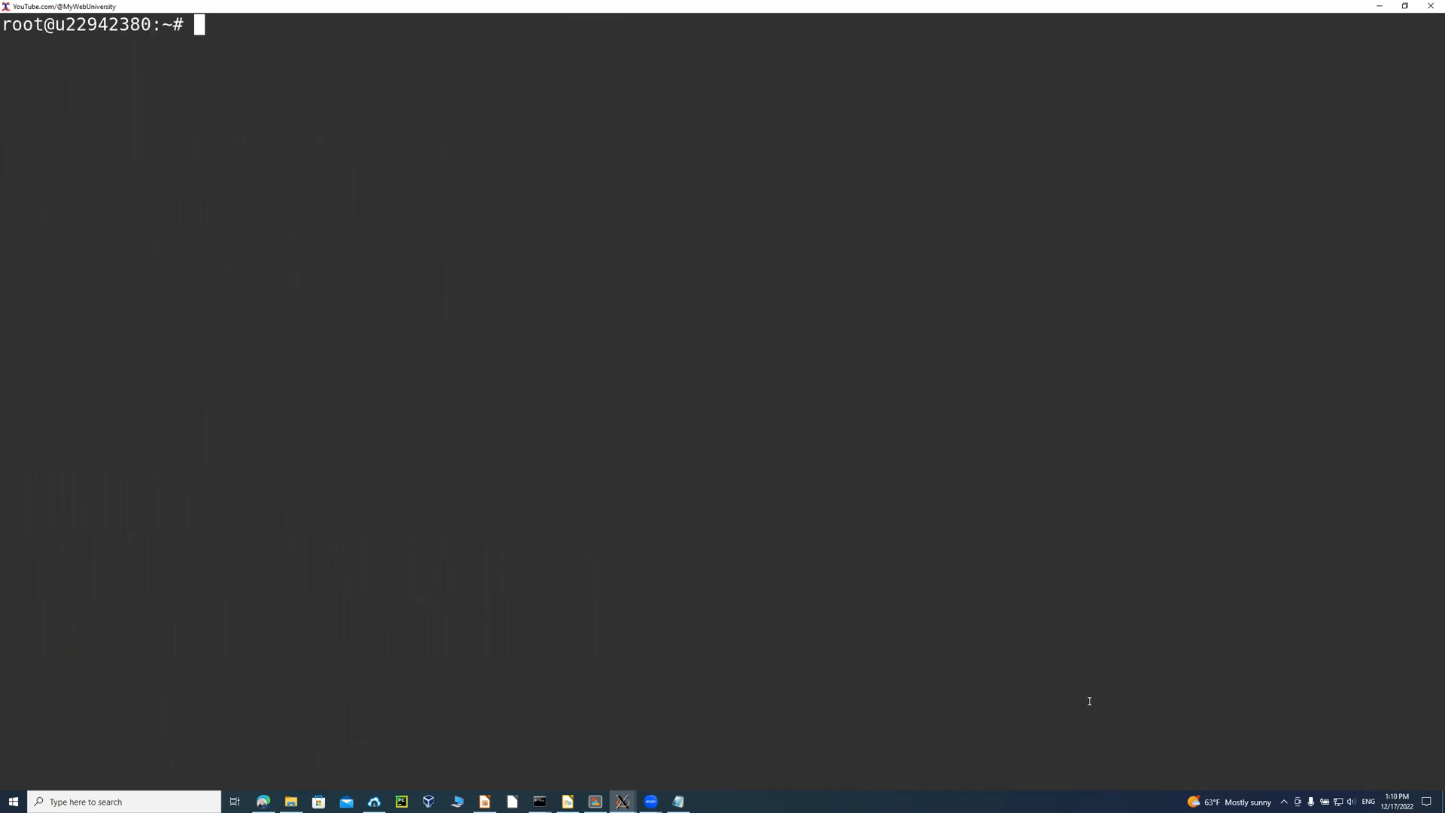
Run which zenity again and bring up the zenity manual page.
type("which zenity")
type("file /usr/bin/zenity")
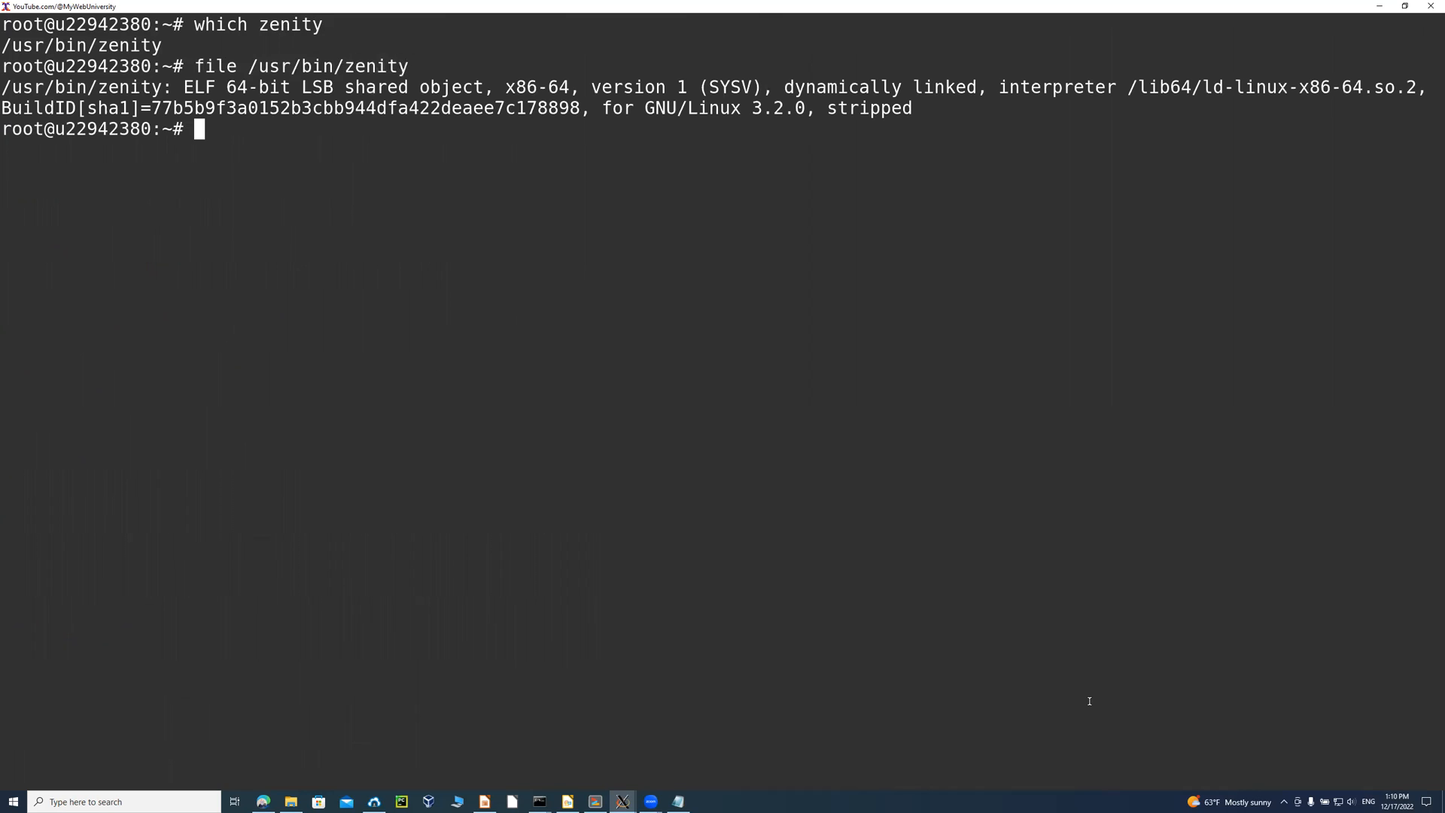
type("man")
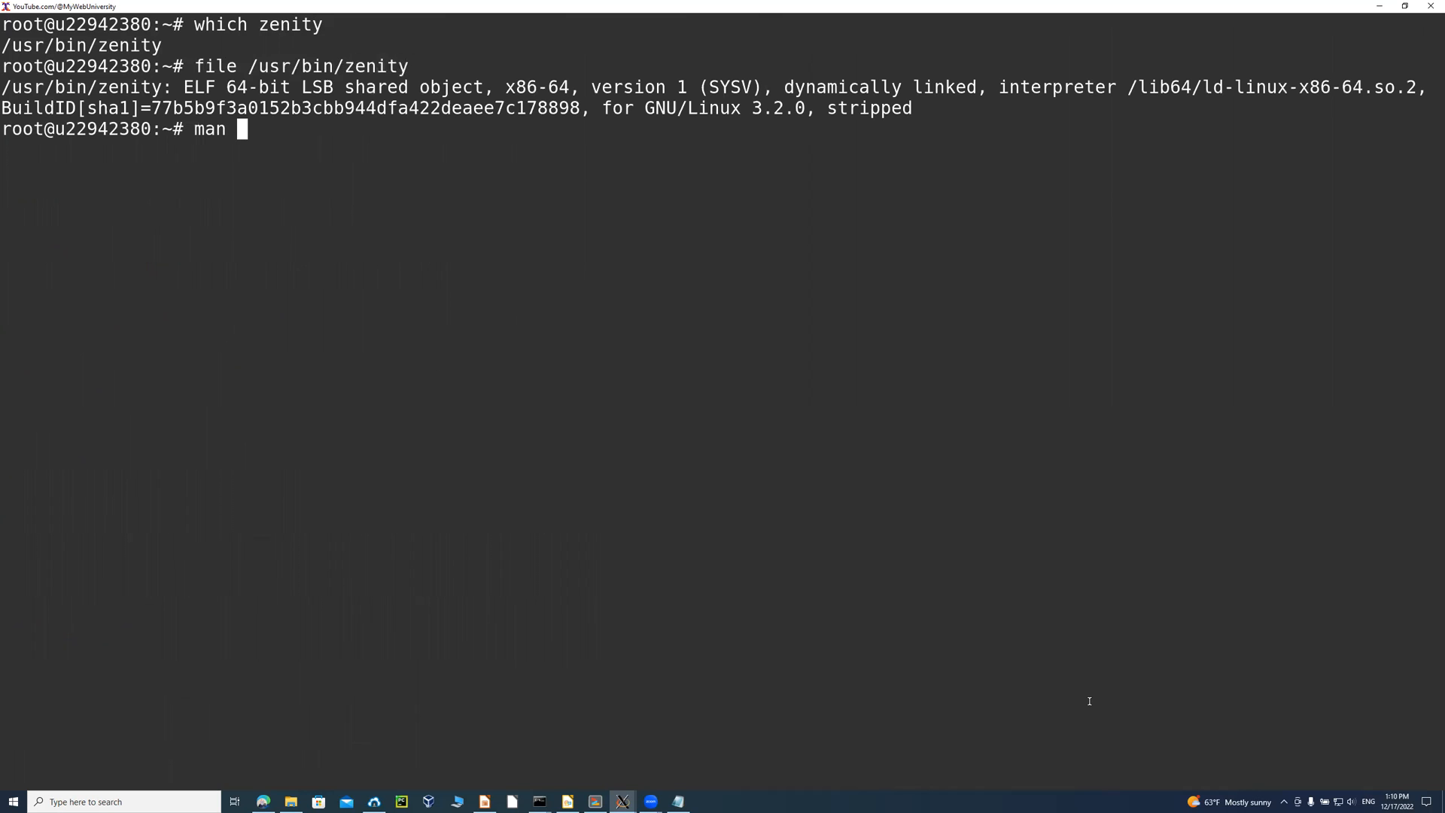
type("zeni")
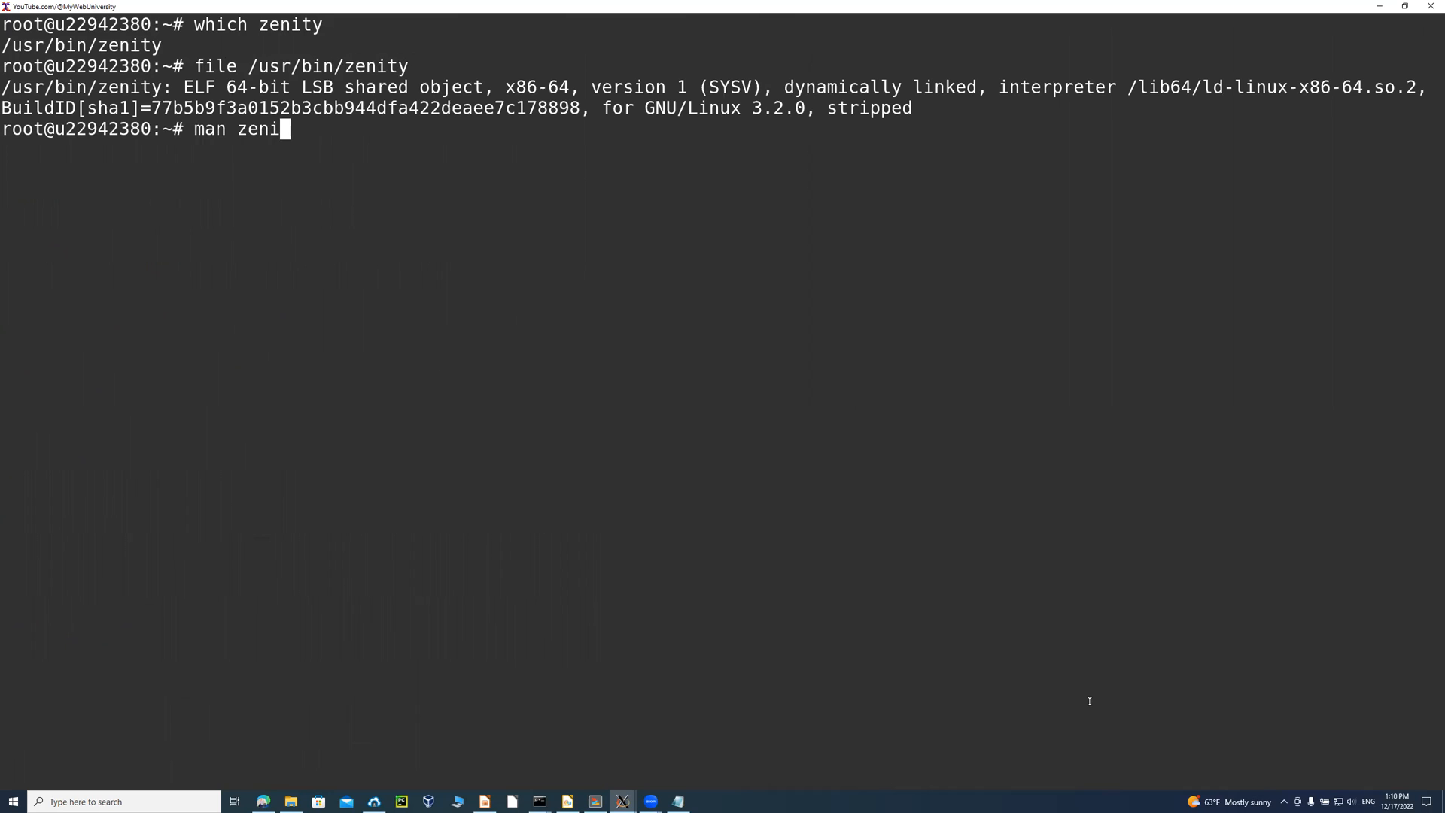
key("Return")
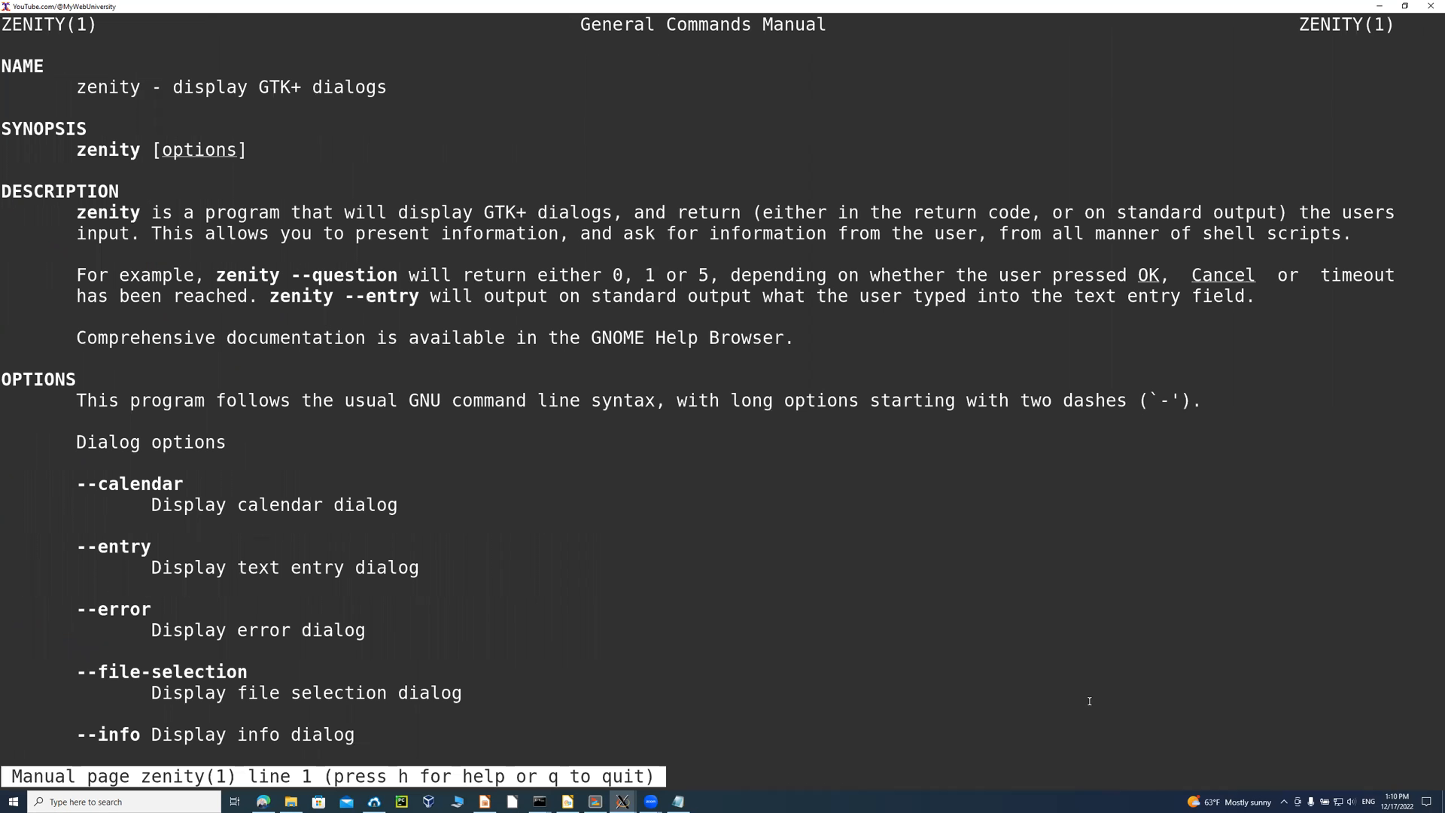
Read through the dialog options in the zenity man page, then quit and clear the screen.
left_click_drag(163, 87, 387, 87)
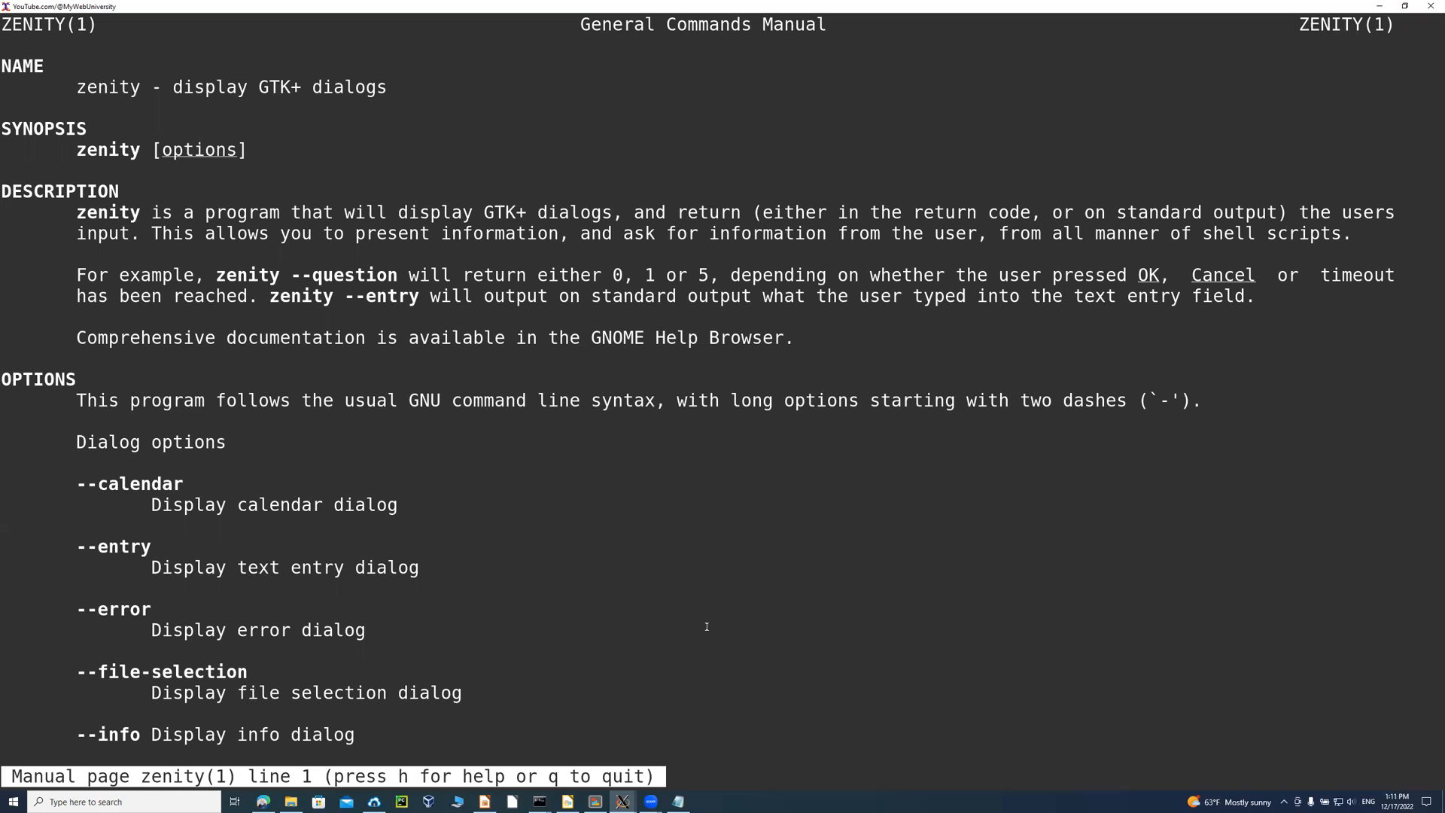
mouse_move(91, 543)
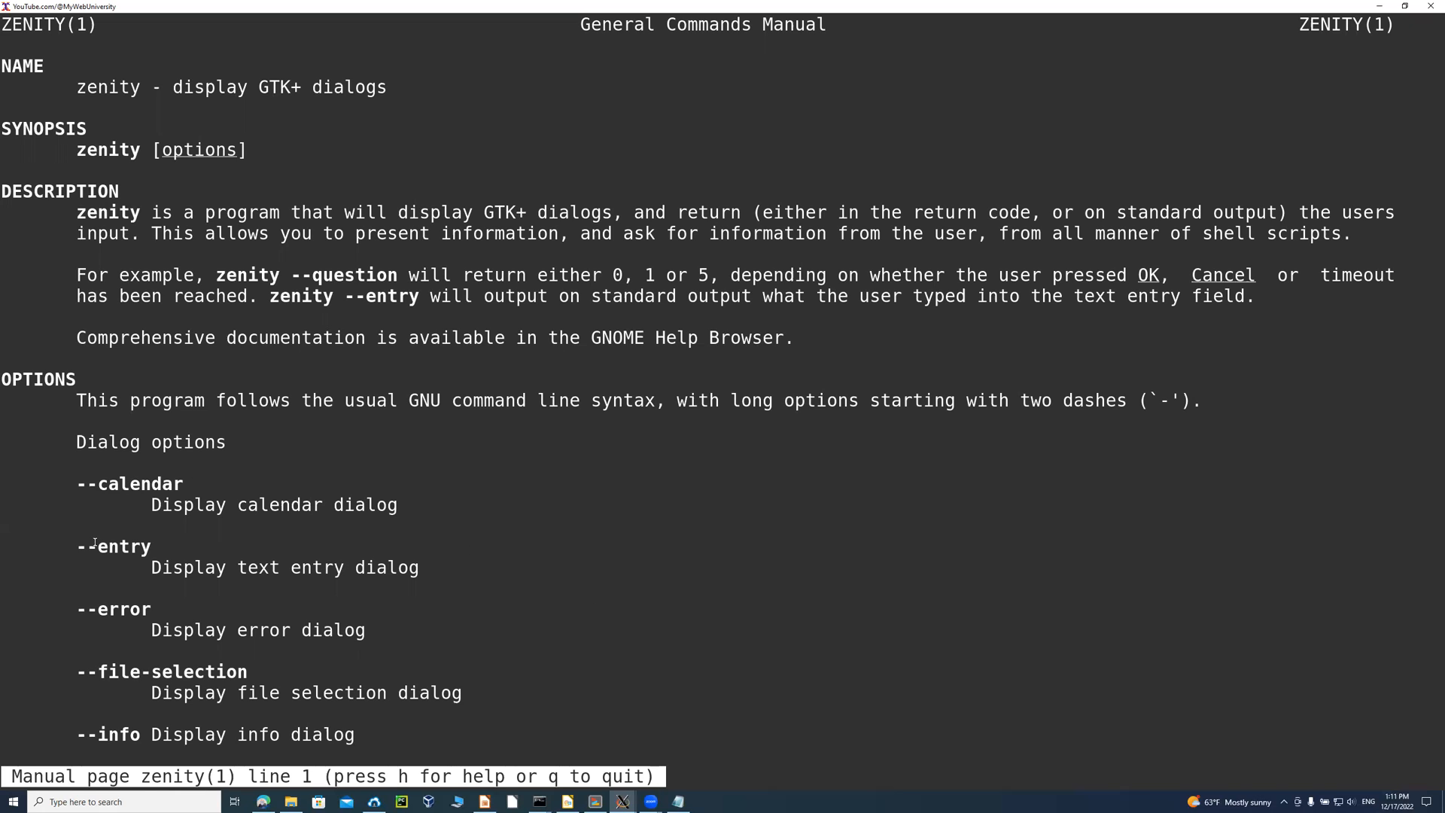
mouse_move(327, 698)
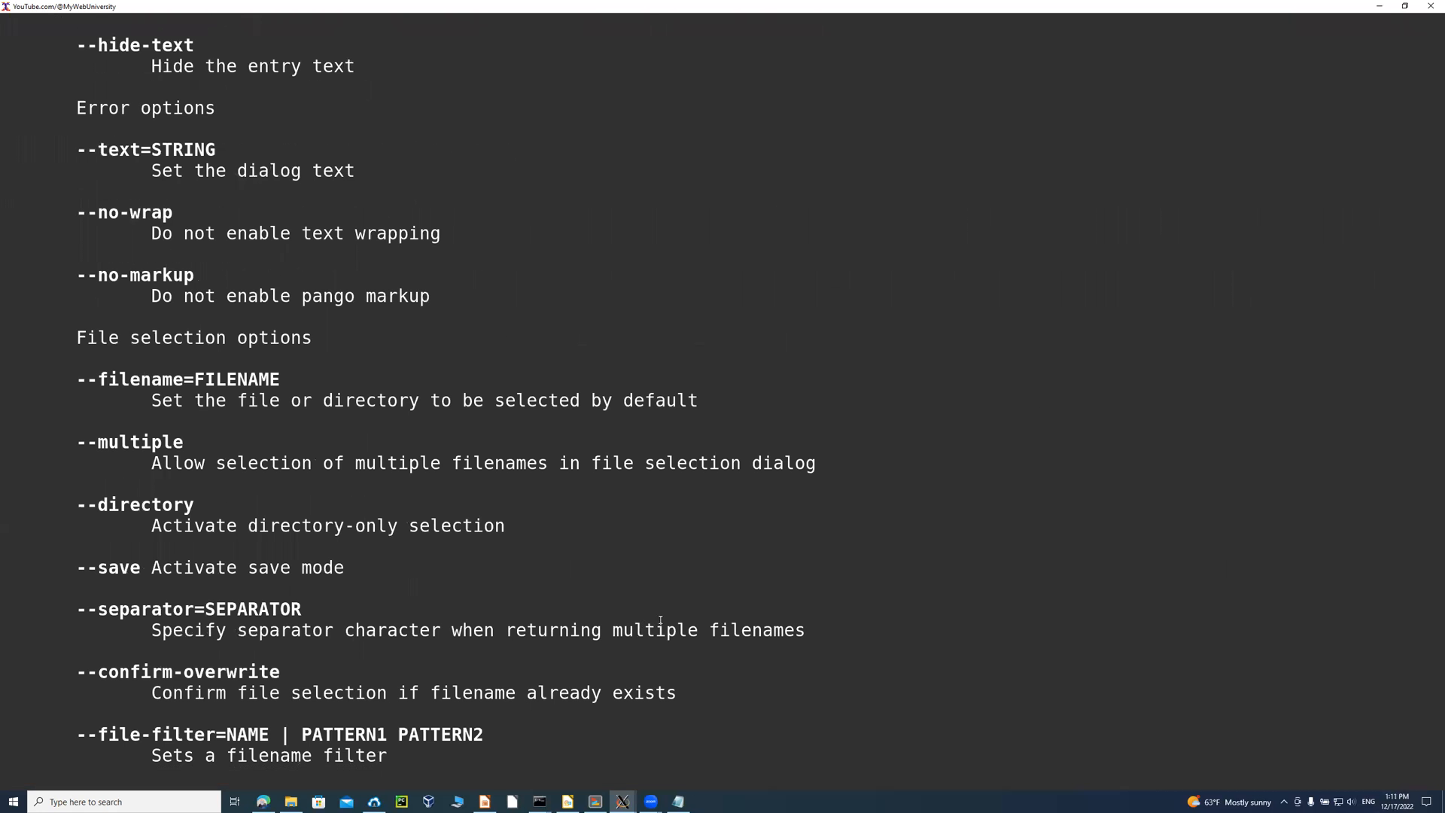
scroll("down", 3)
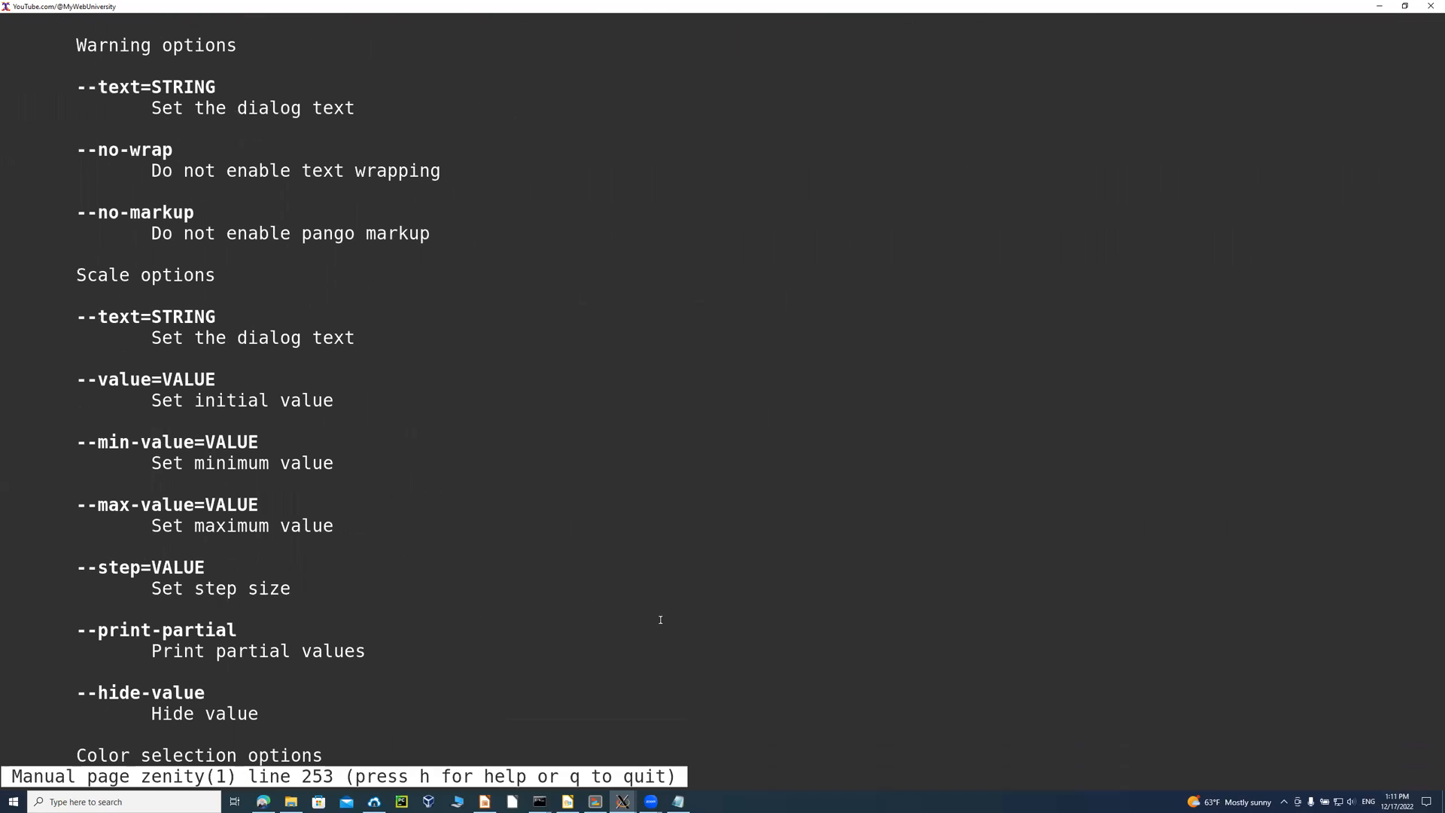
scroll("down", 3)
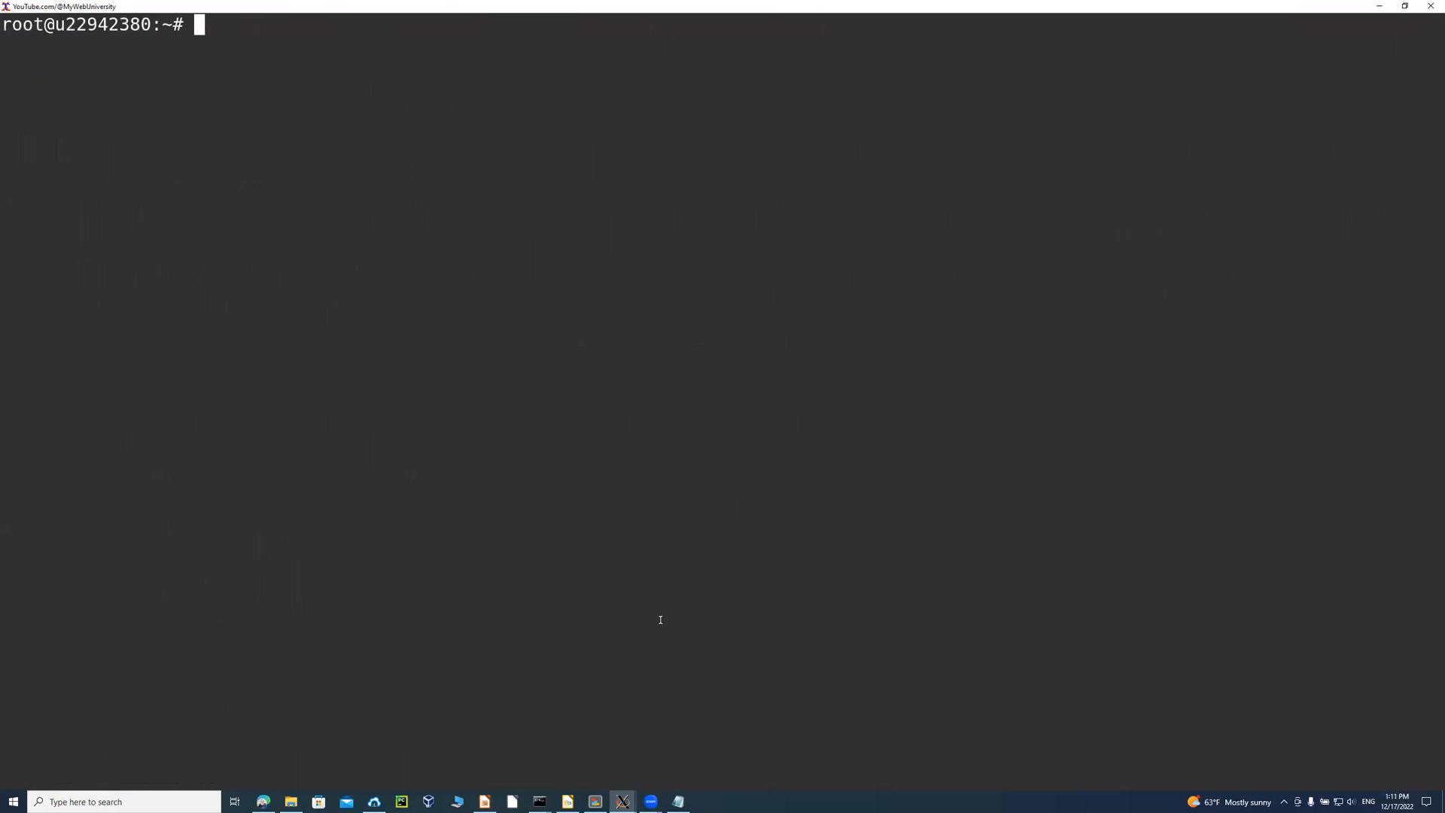
Run zenity --help and see it fail with a 'cannot open display' warning, then trim the recalled command.
type("zenity --help")
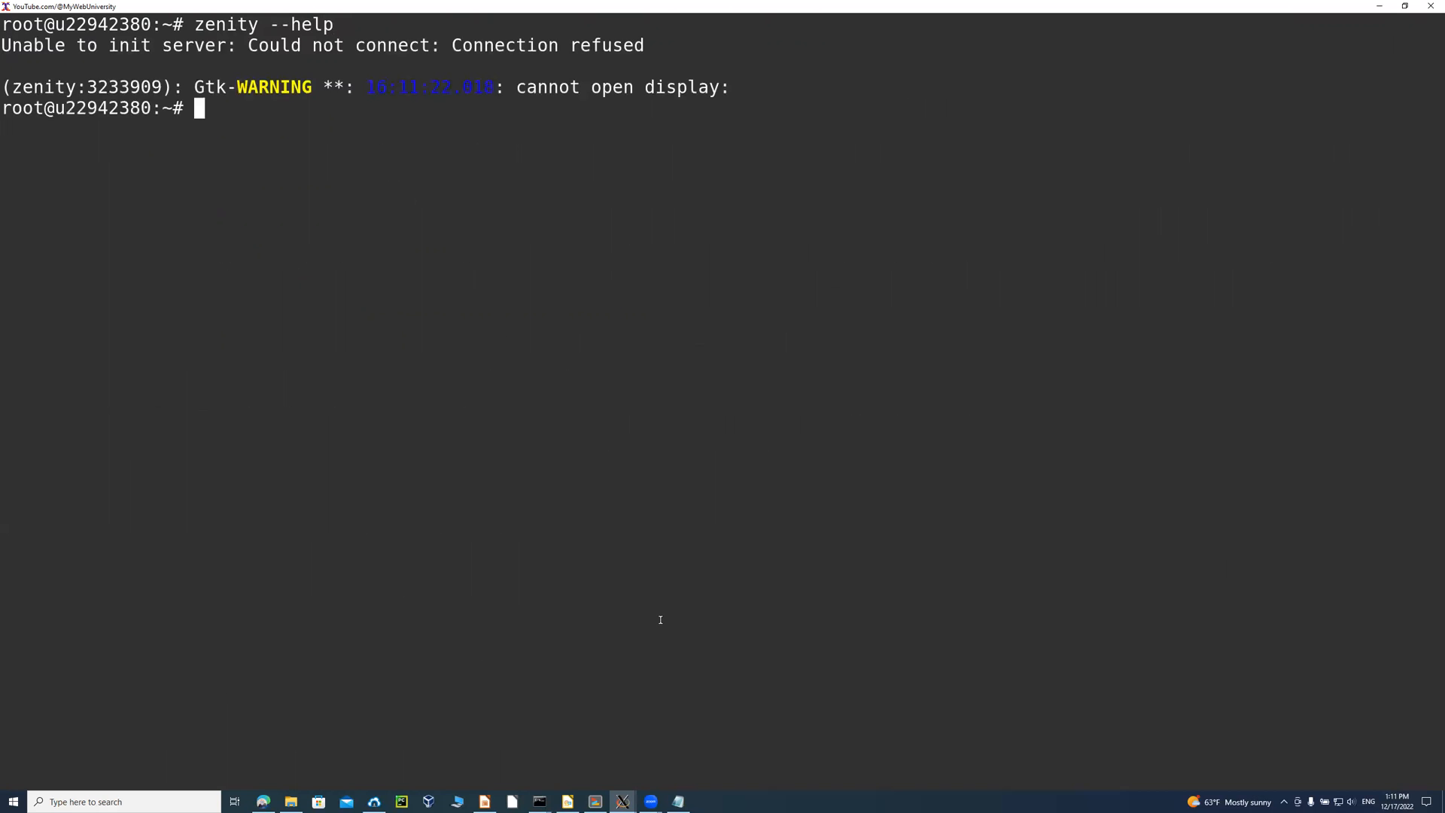
type("zenity --help")
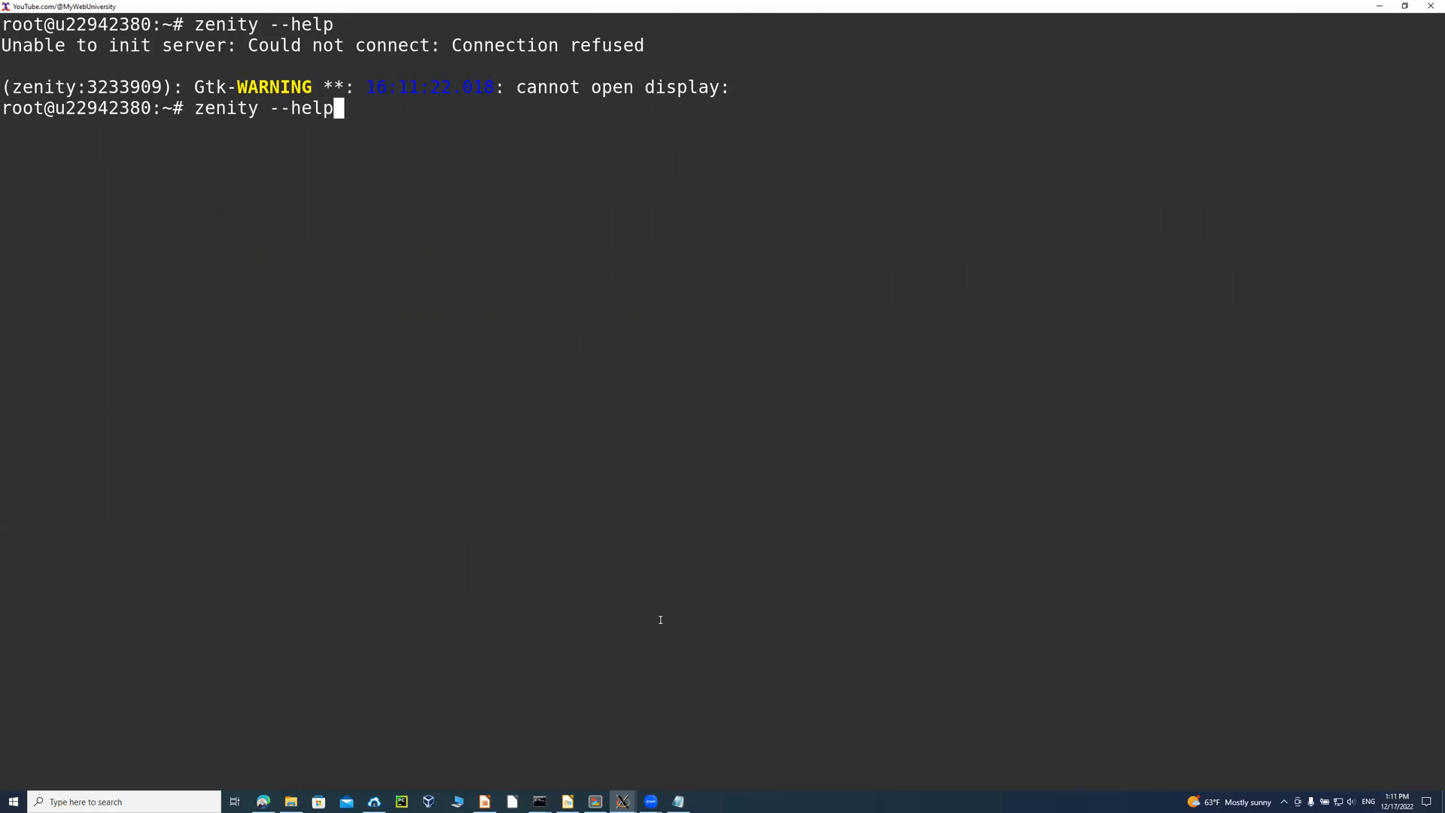
key("BackSpace")
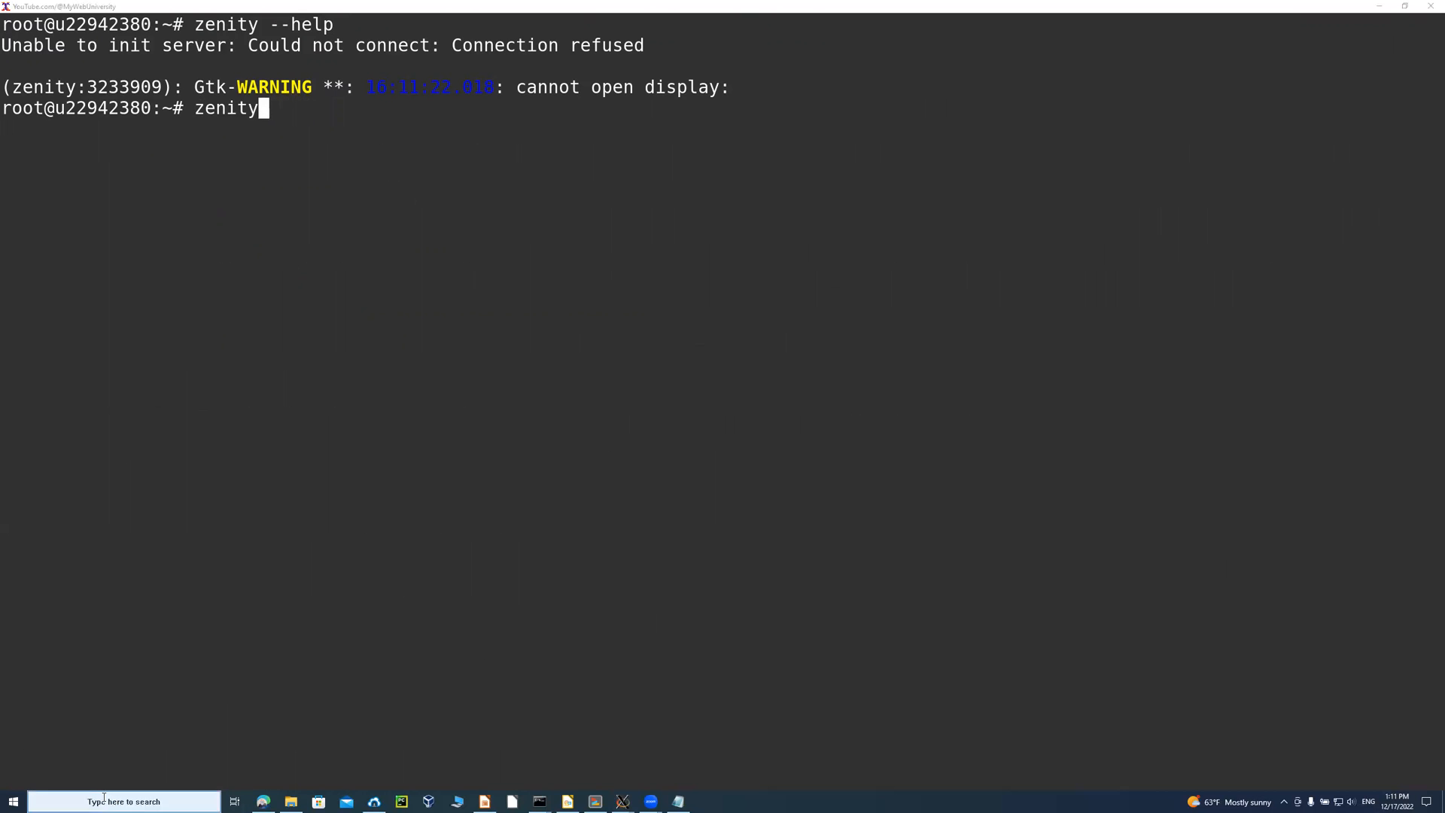
type("zmin")
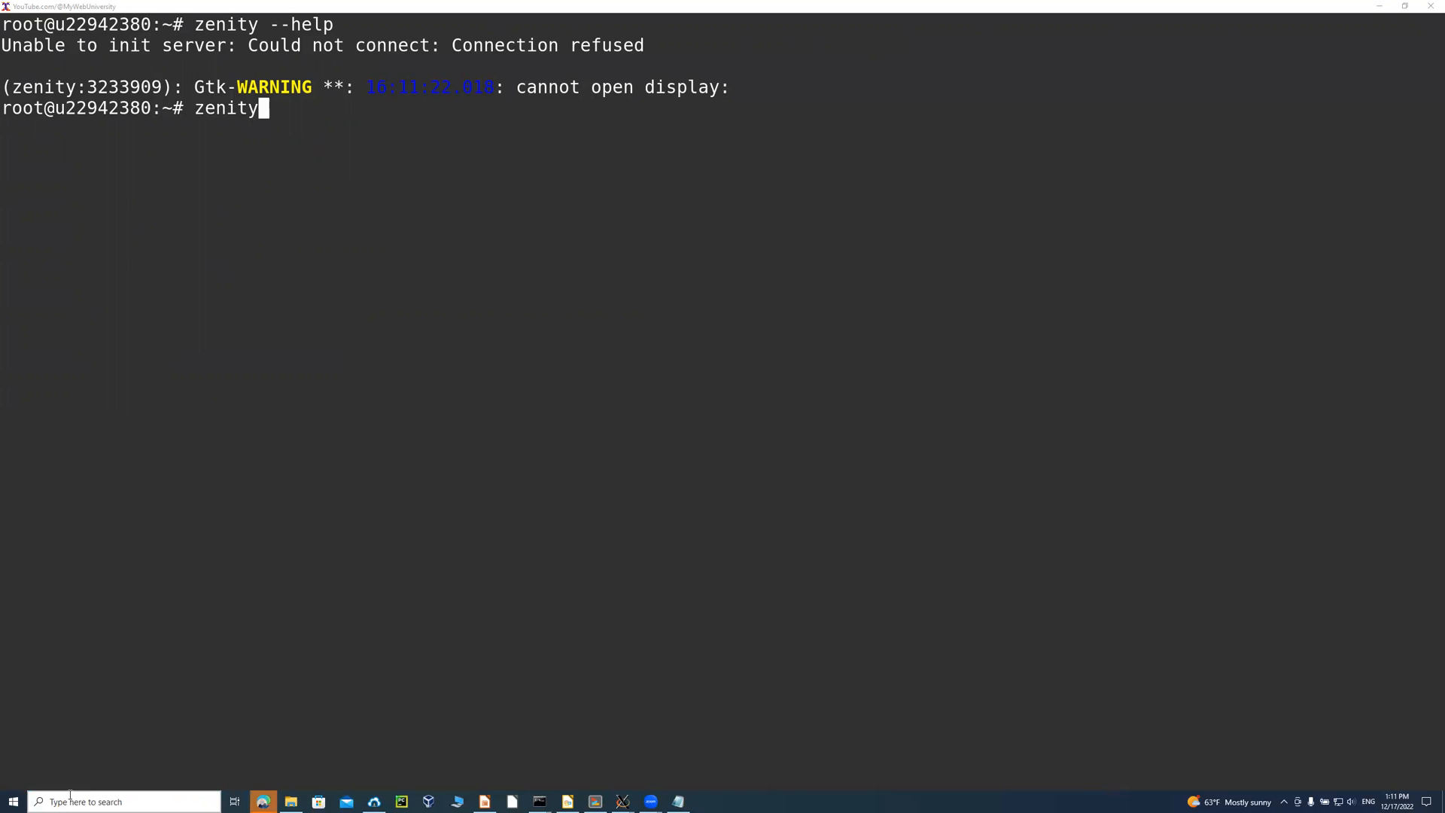
Search the system for the Xming X server.
left_click(125, 801)
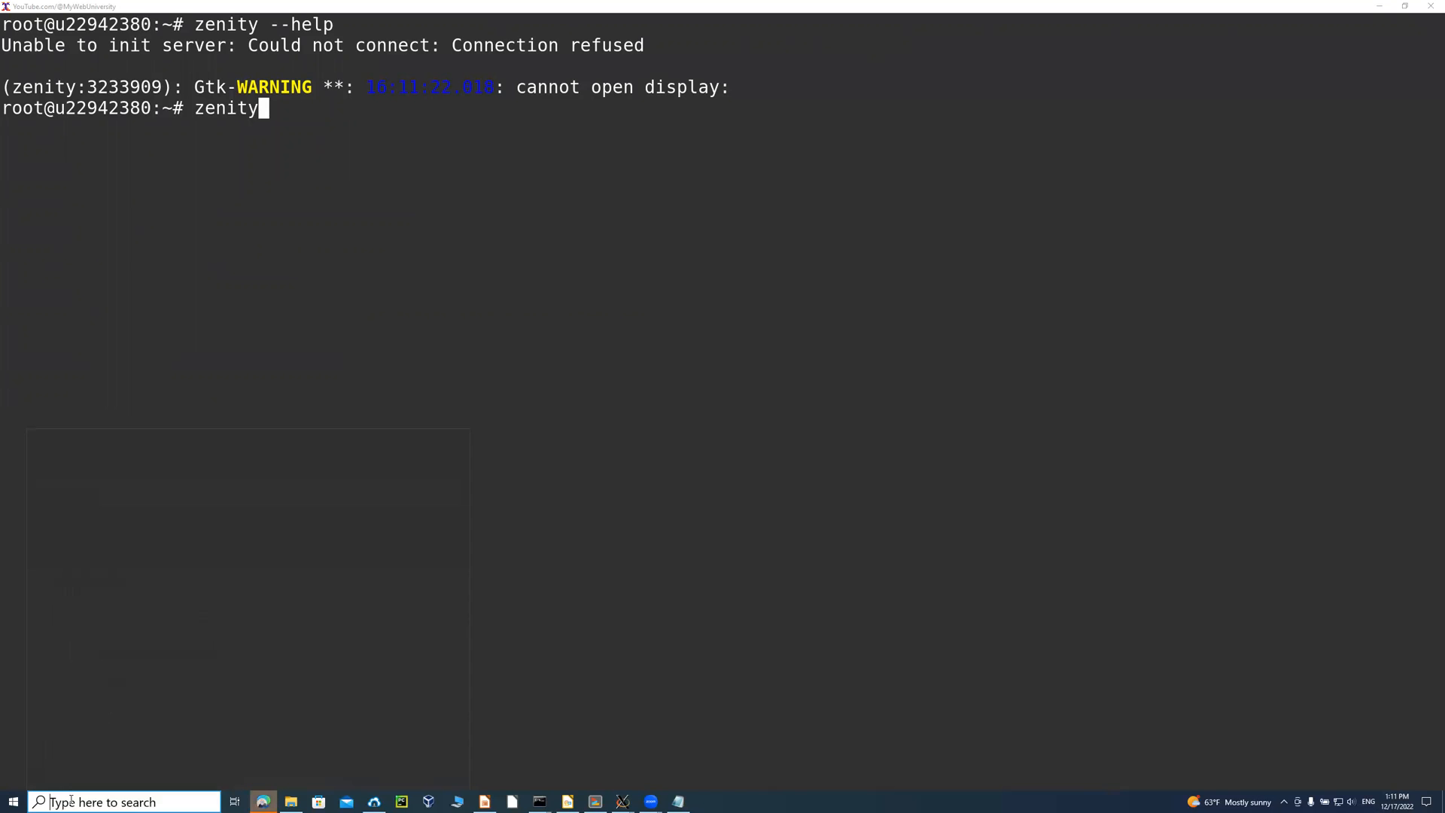
type("xming")
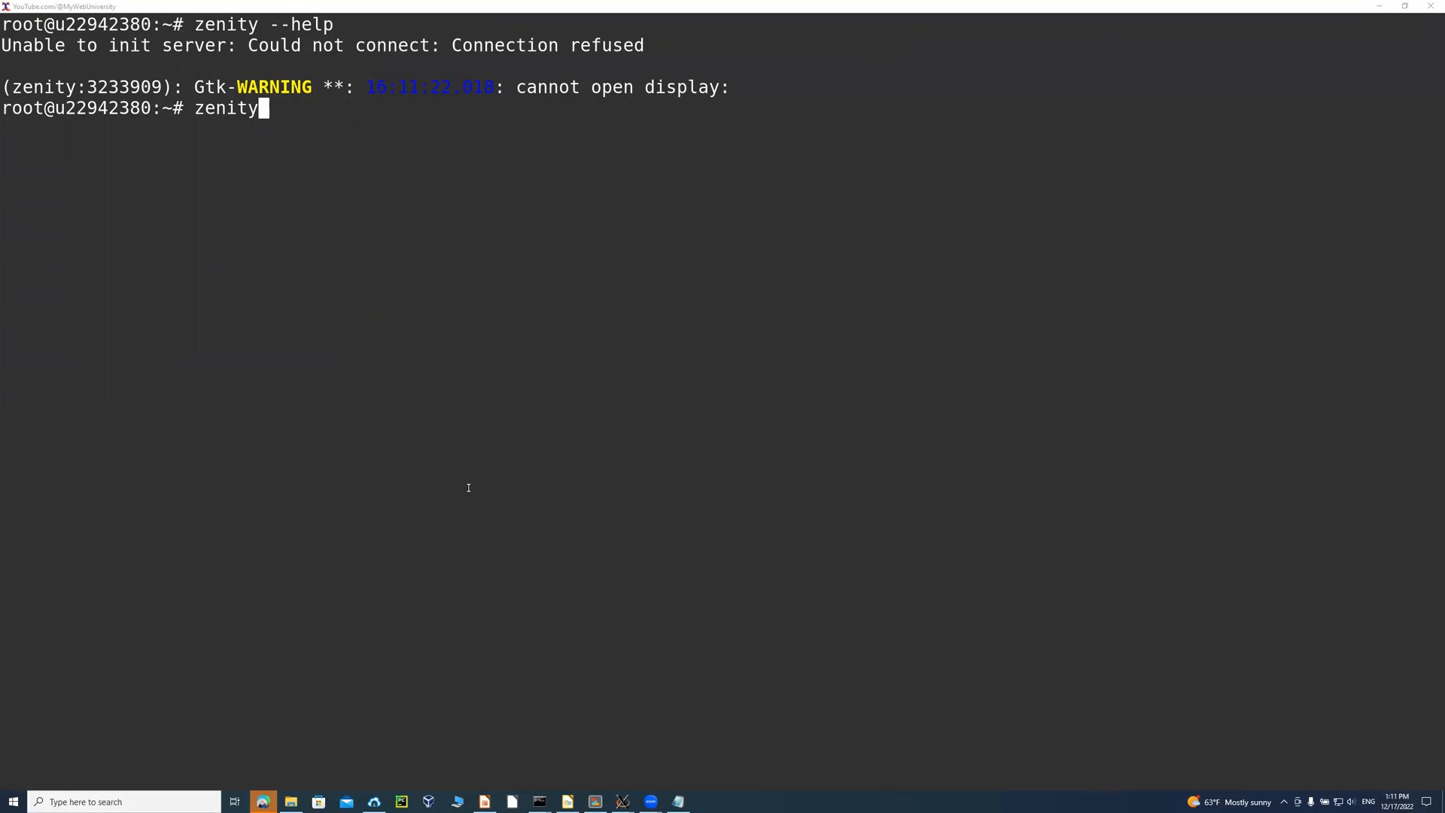
mouse_move(221, 120)
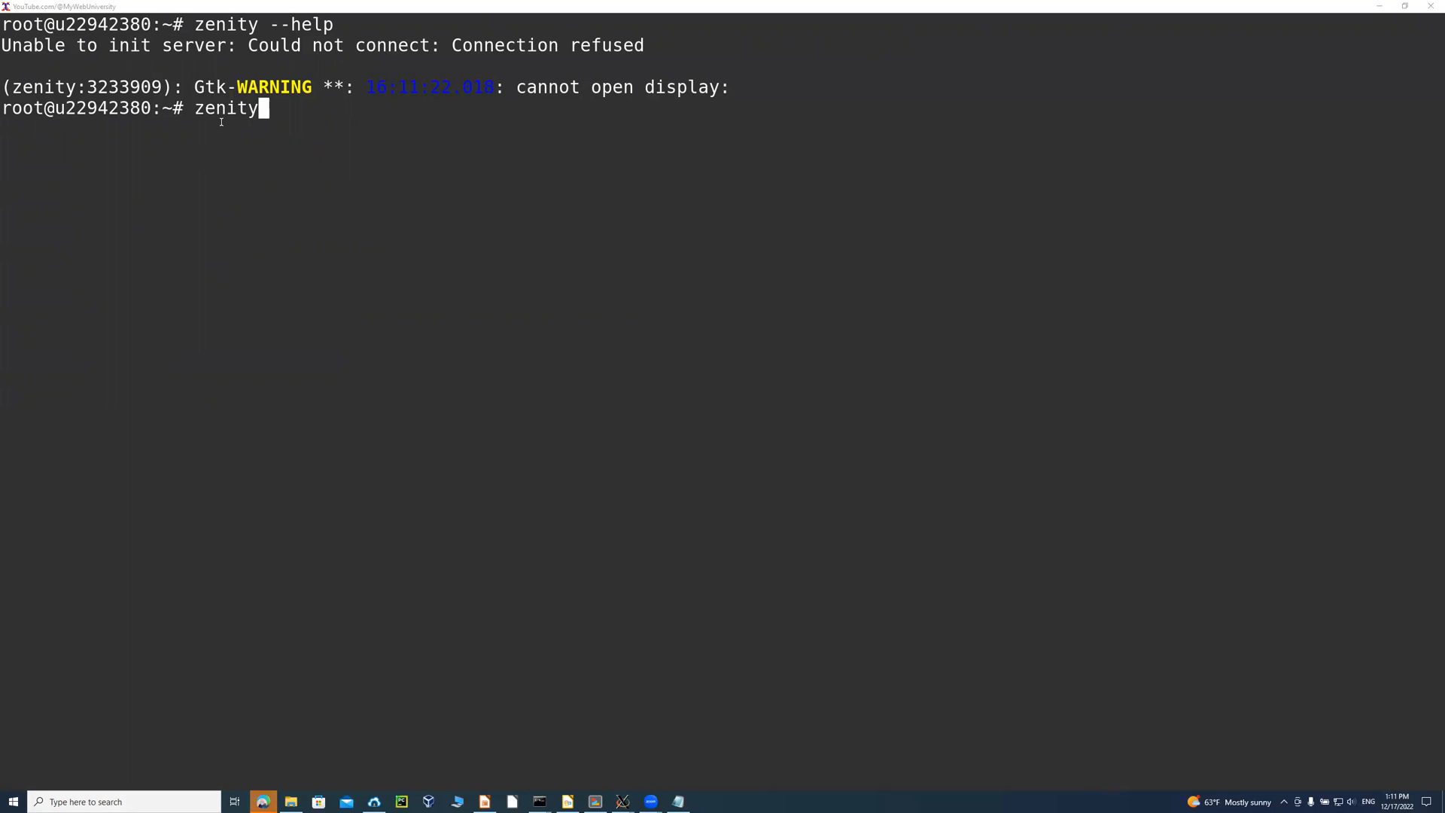
mouse_move(280, 337)
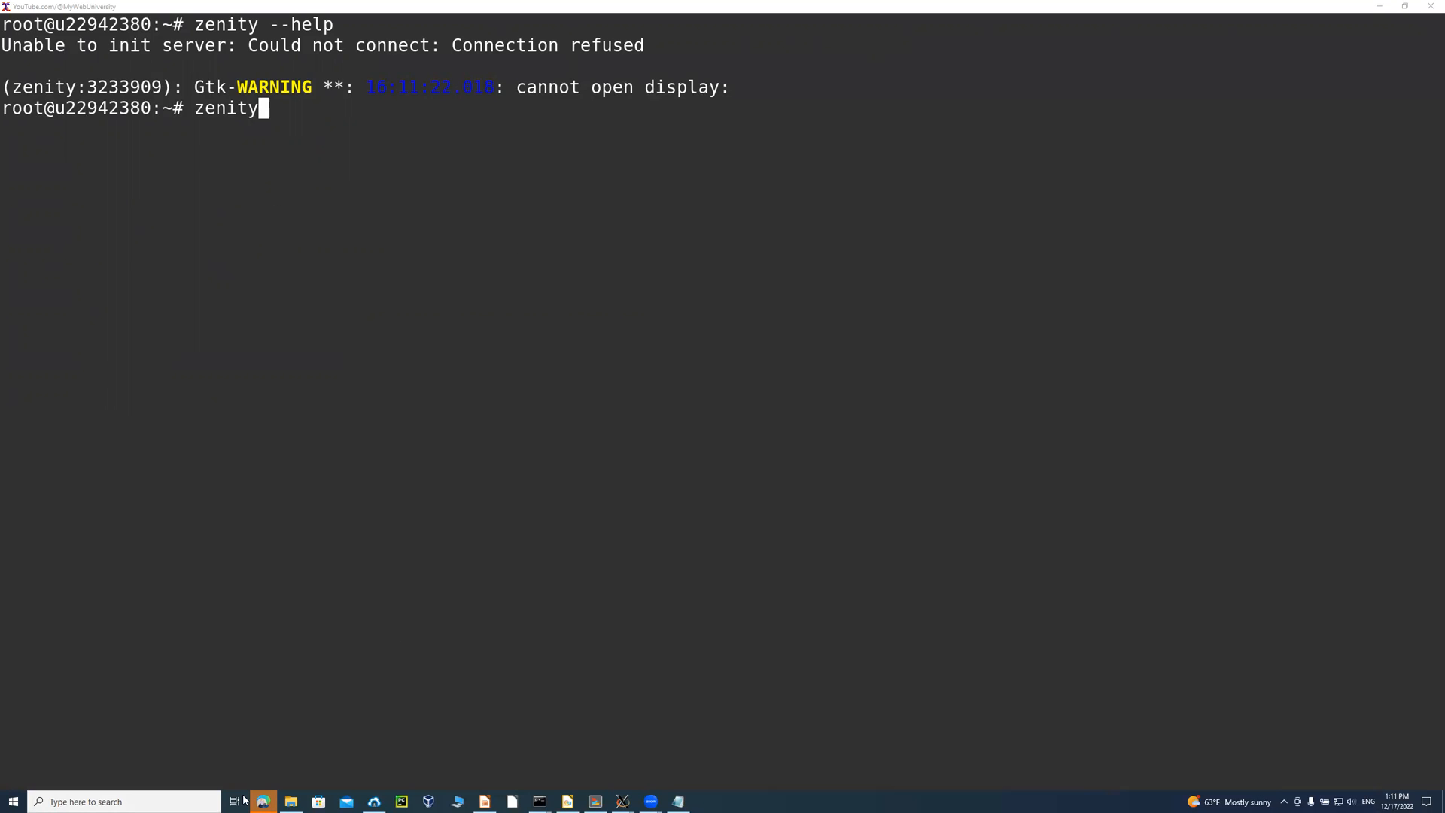
mouse_move(319, 193)
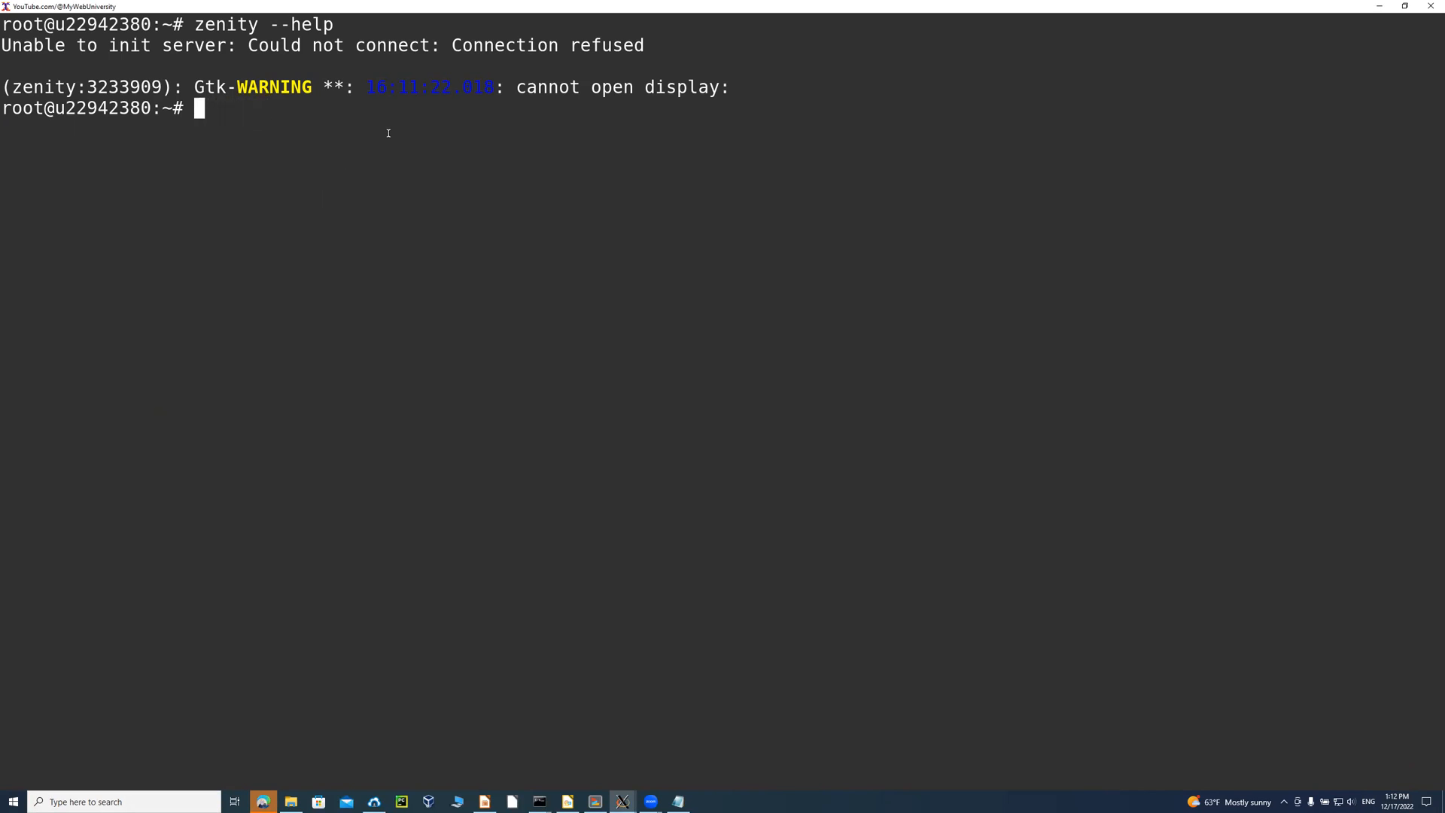
As root, retry zenity, echo $DISPLAY, run xcalc (can't open display) and check identity with id.
type("z")
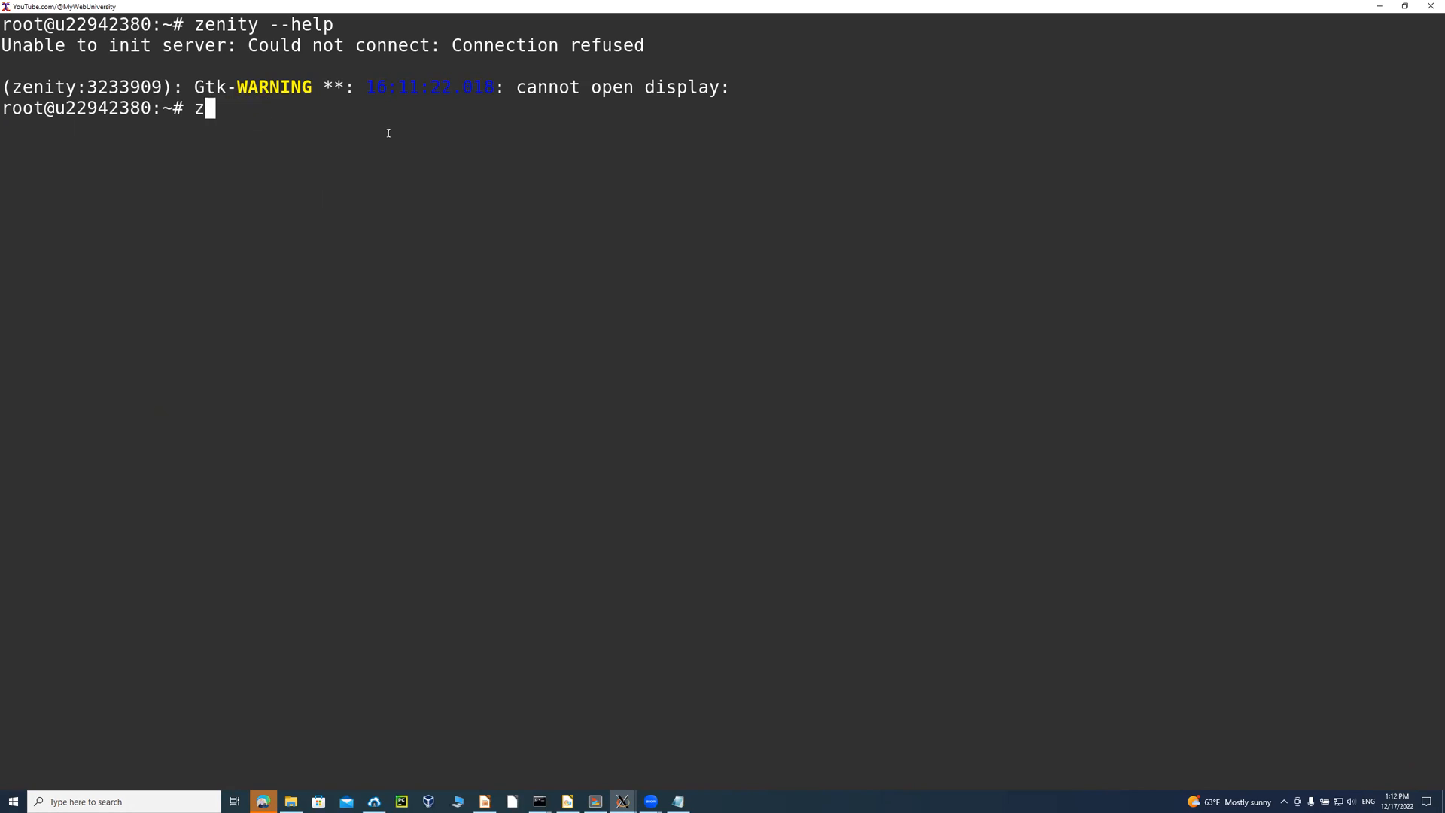
type("enity")
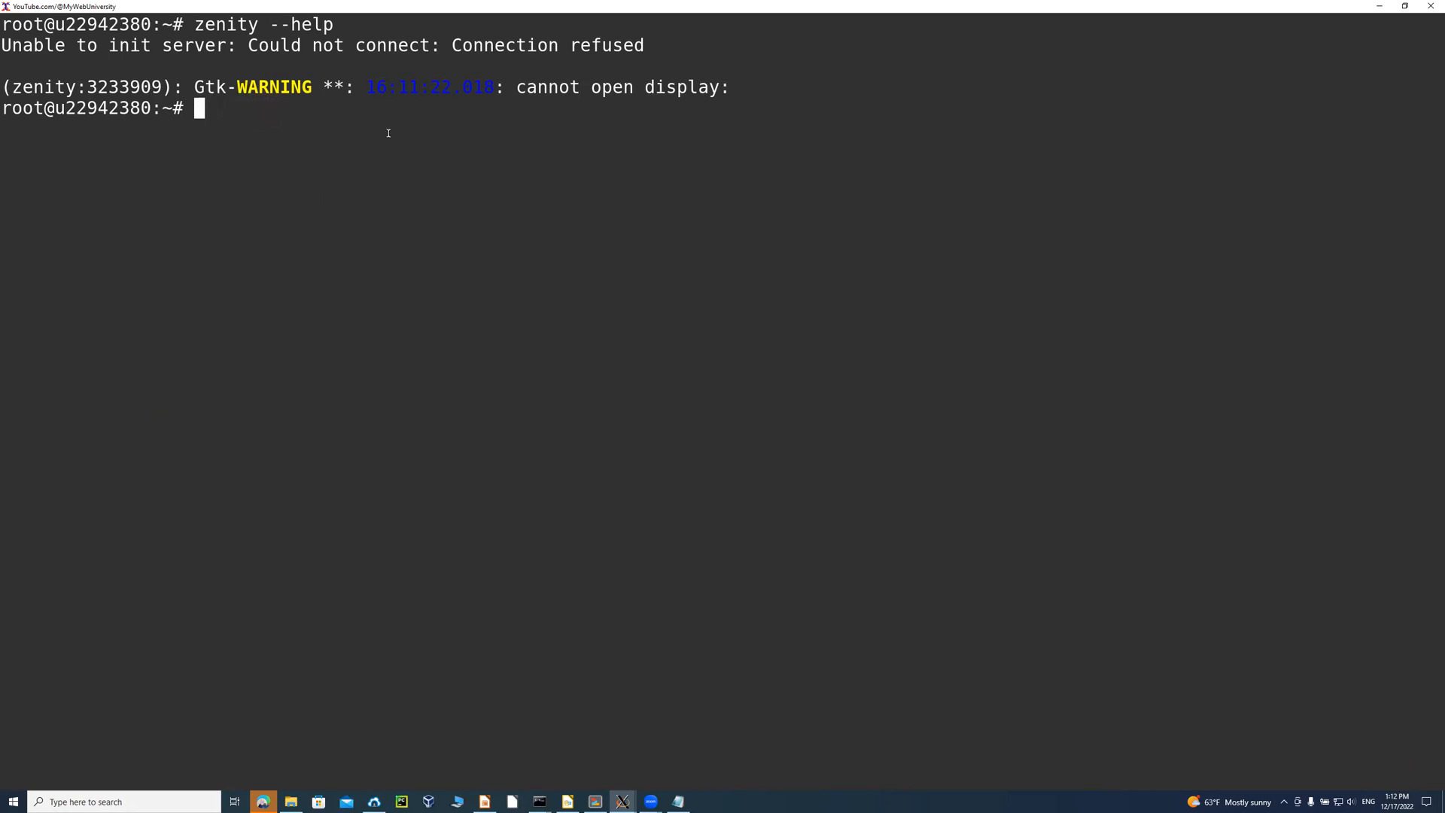
type("echo $DISPLAY")
type("XC")
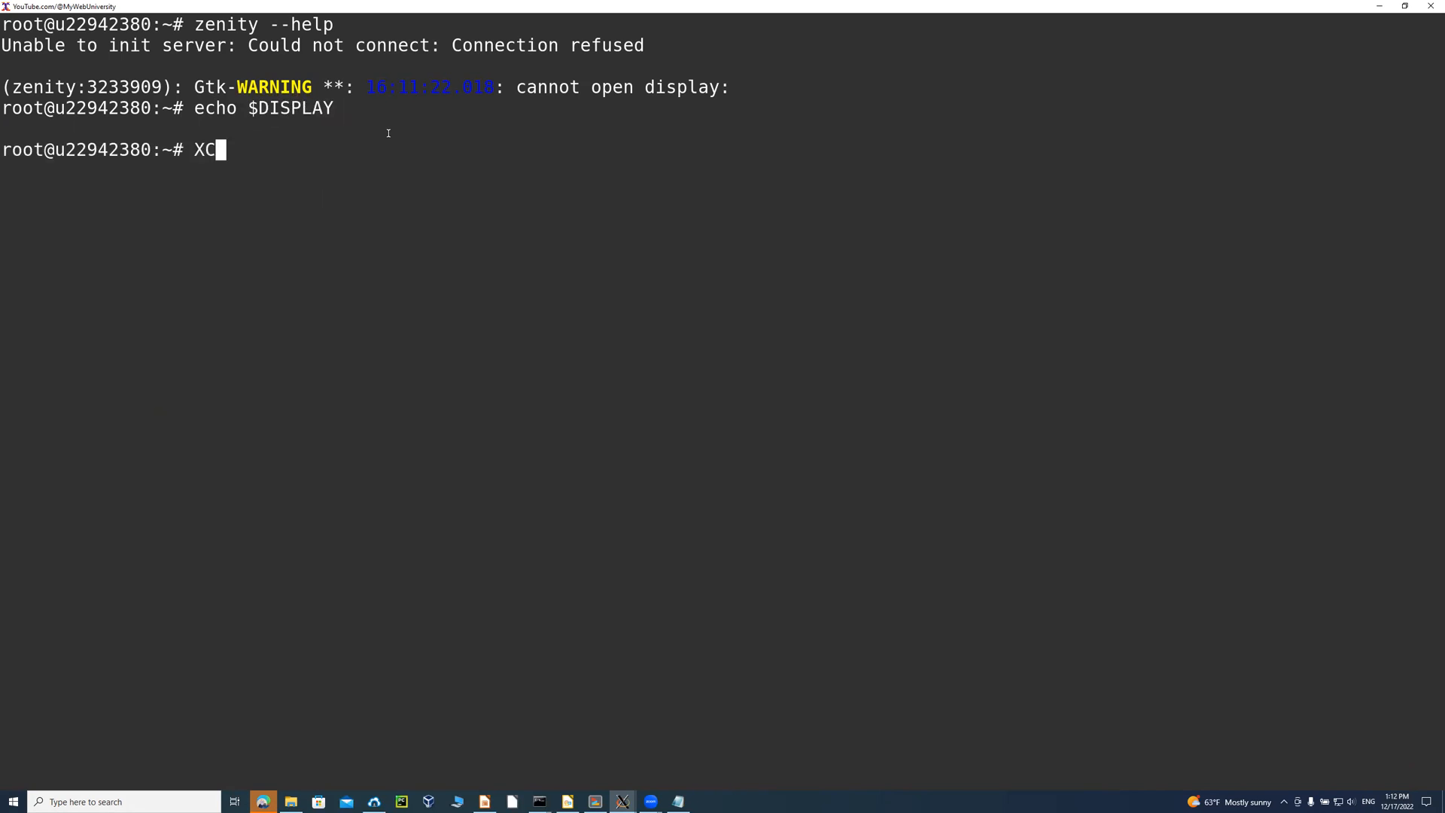
key("BackSpace")
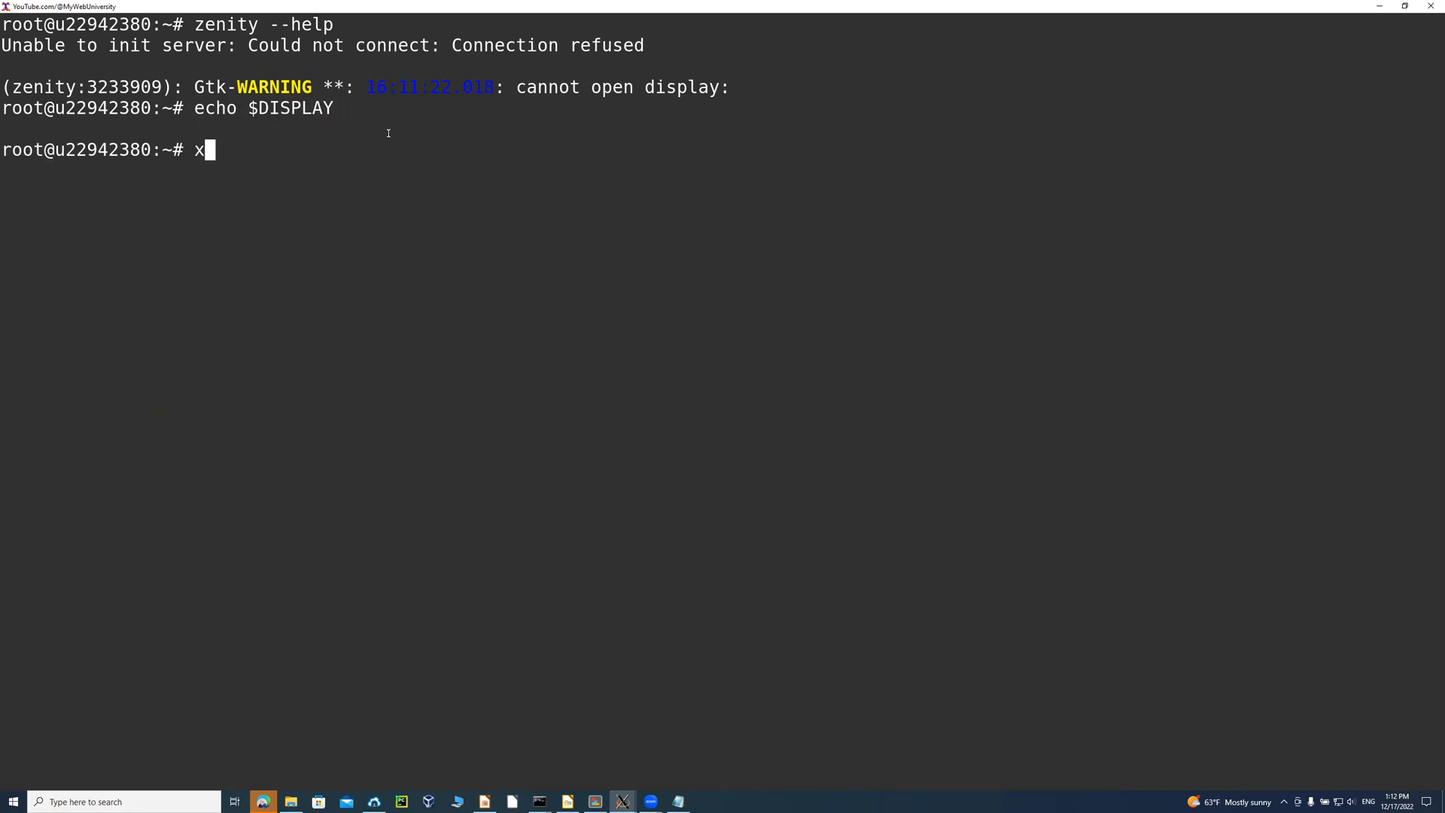
type("calc")
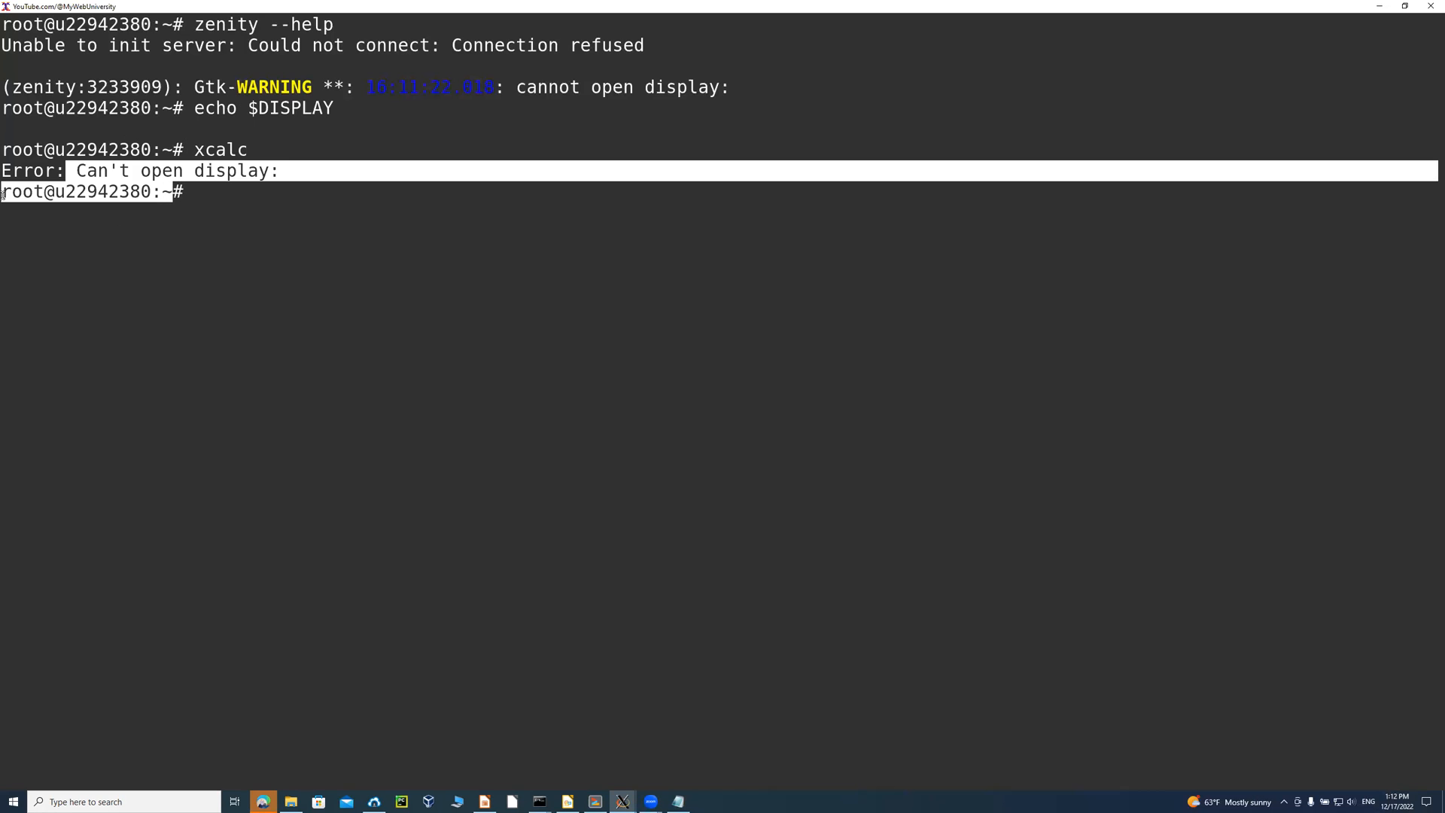
type("id")
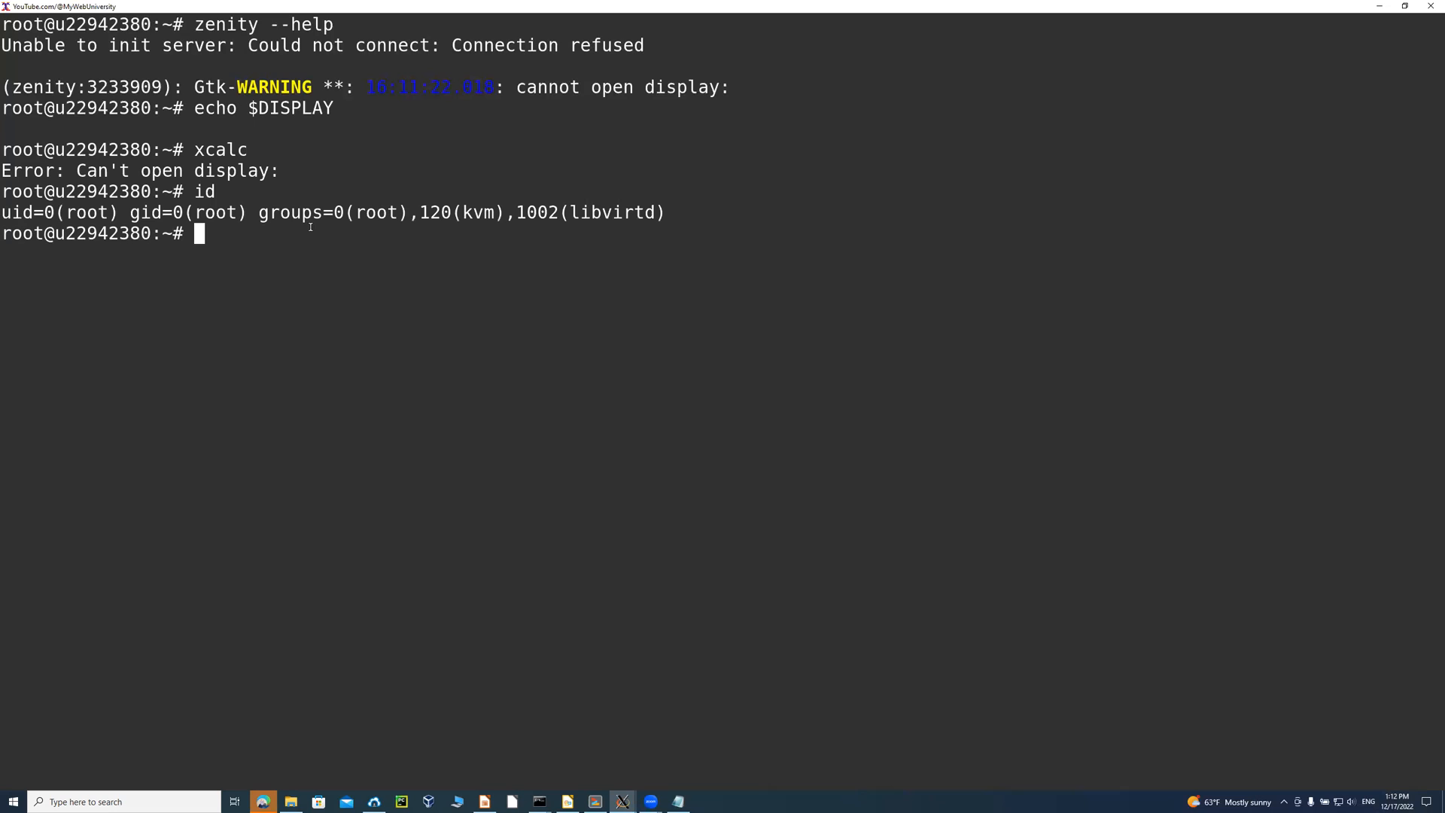
type("cp /")
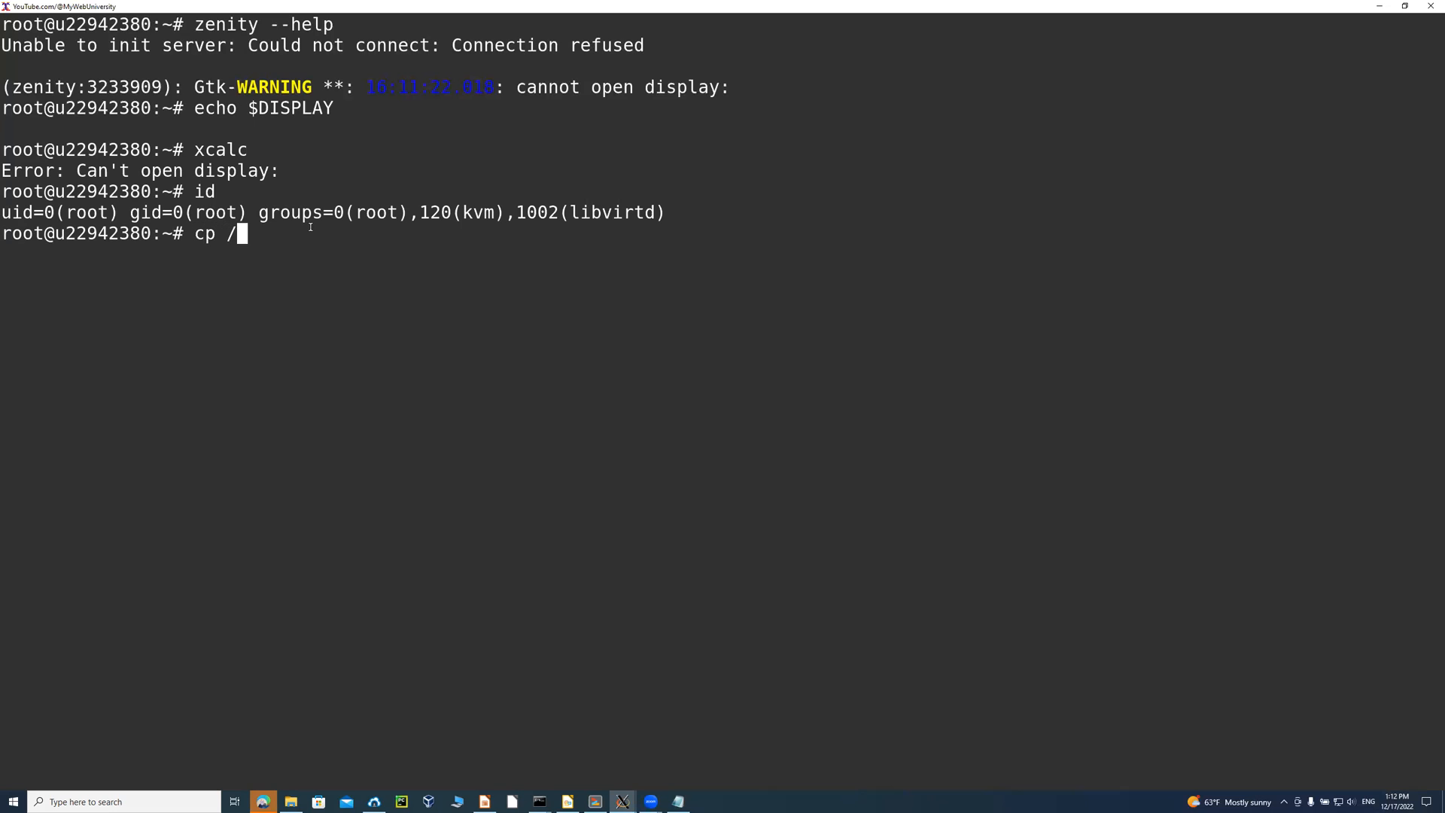
type("home/wlutfy")
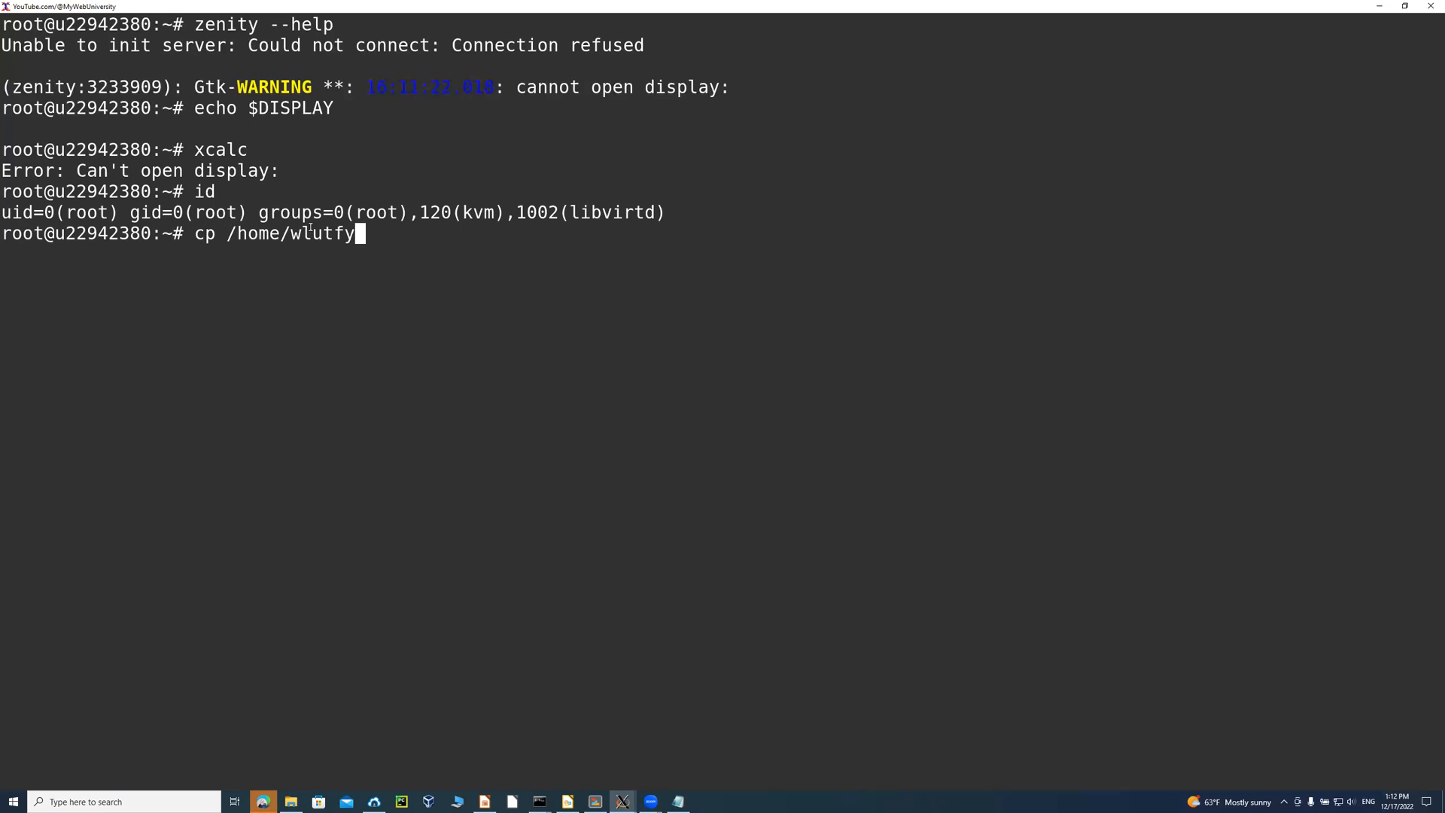
type("/.")
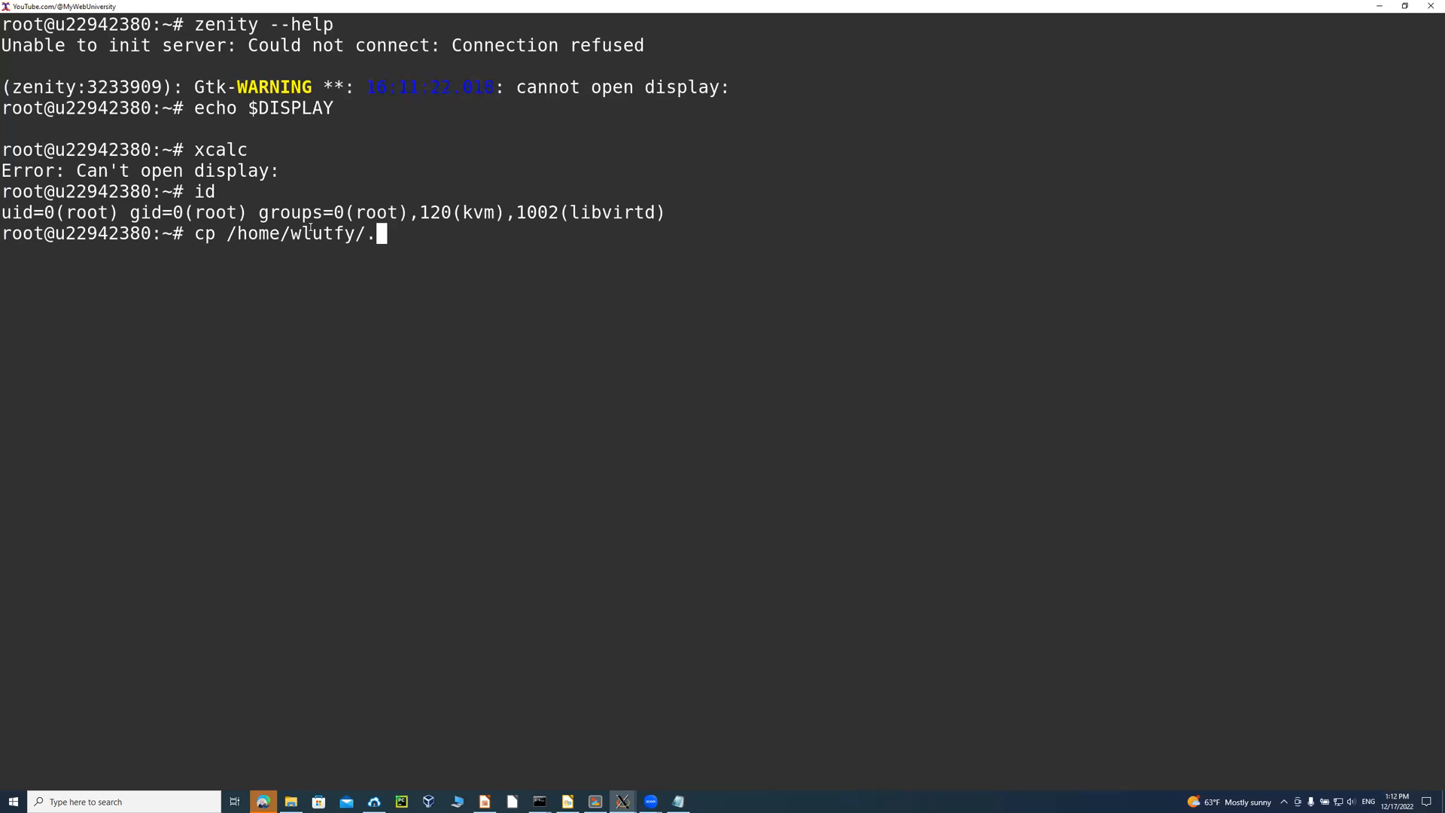
type("Xau")
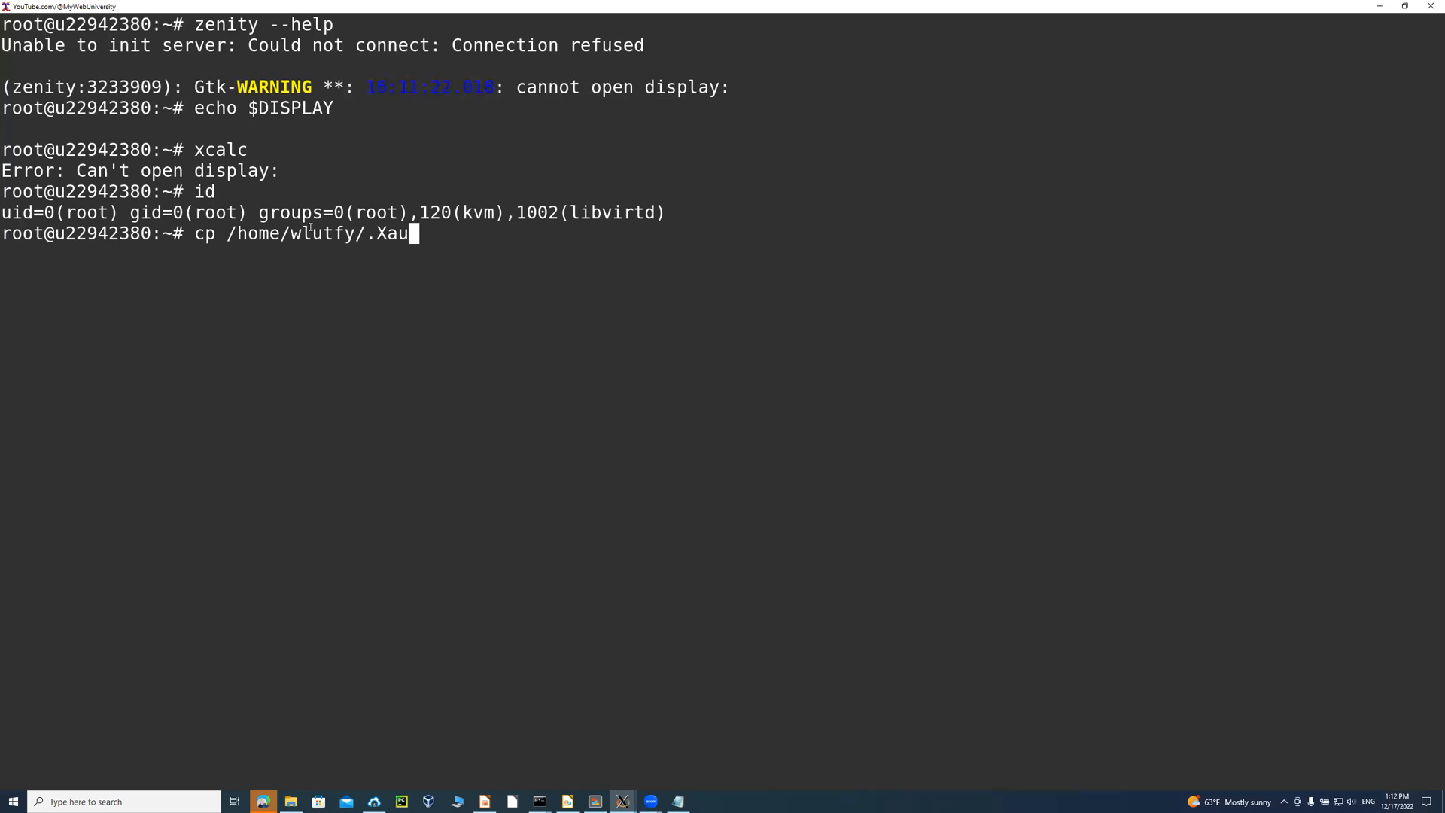
type("thority /ro")
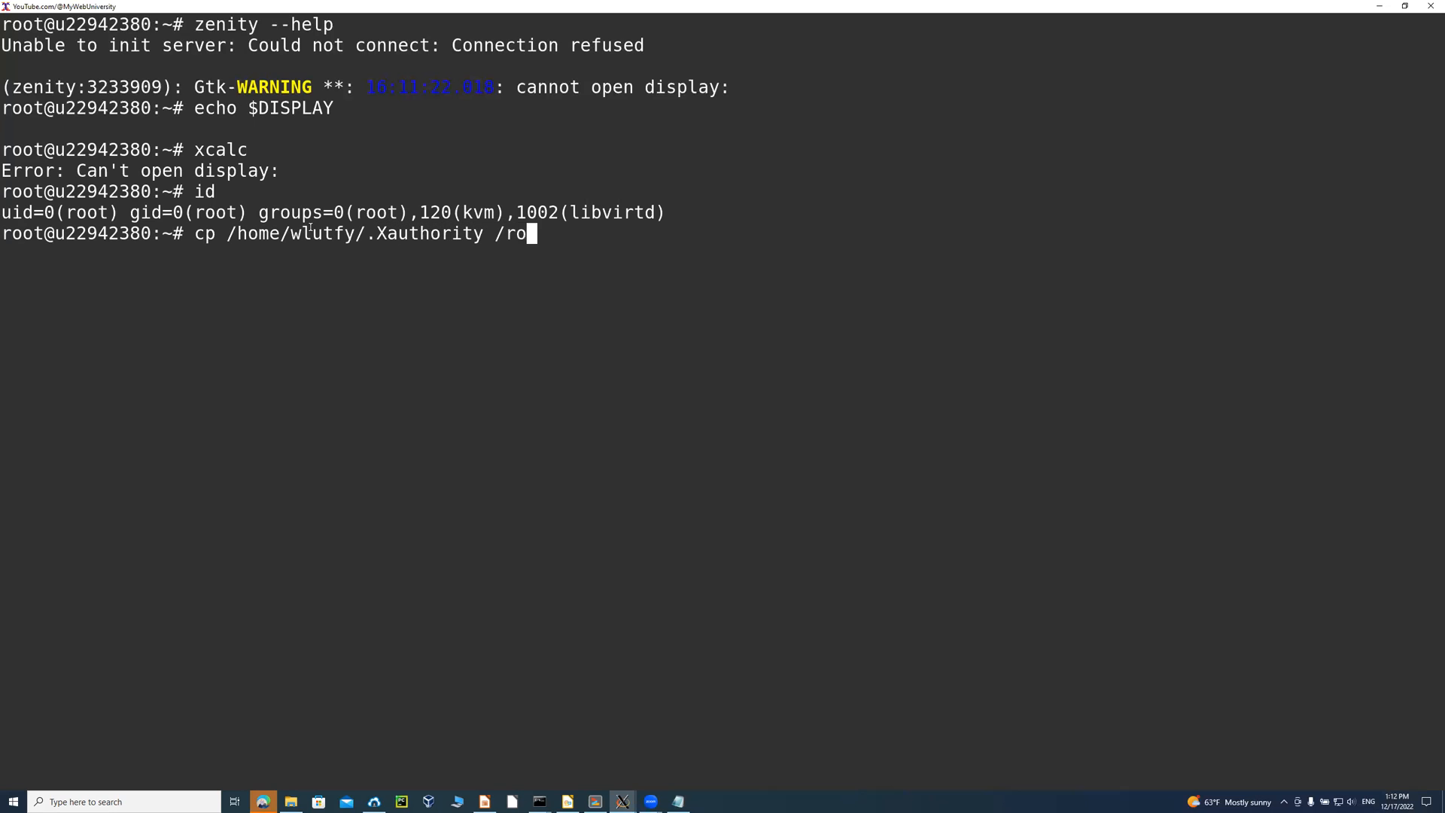
type("ls")
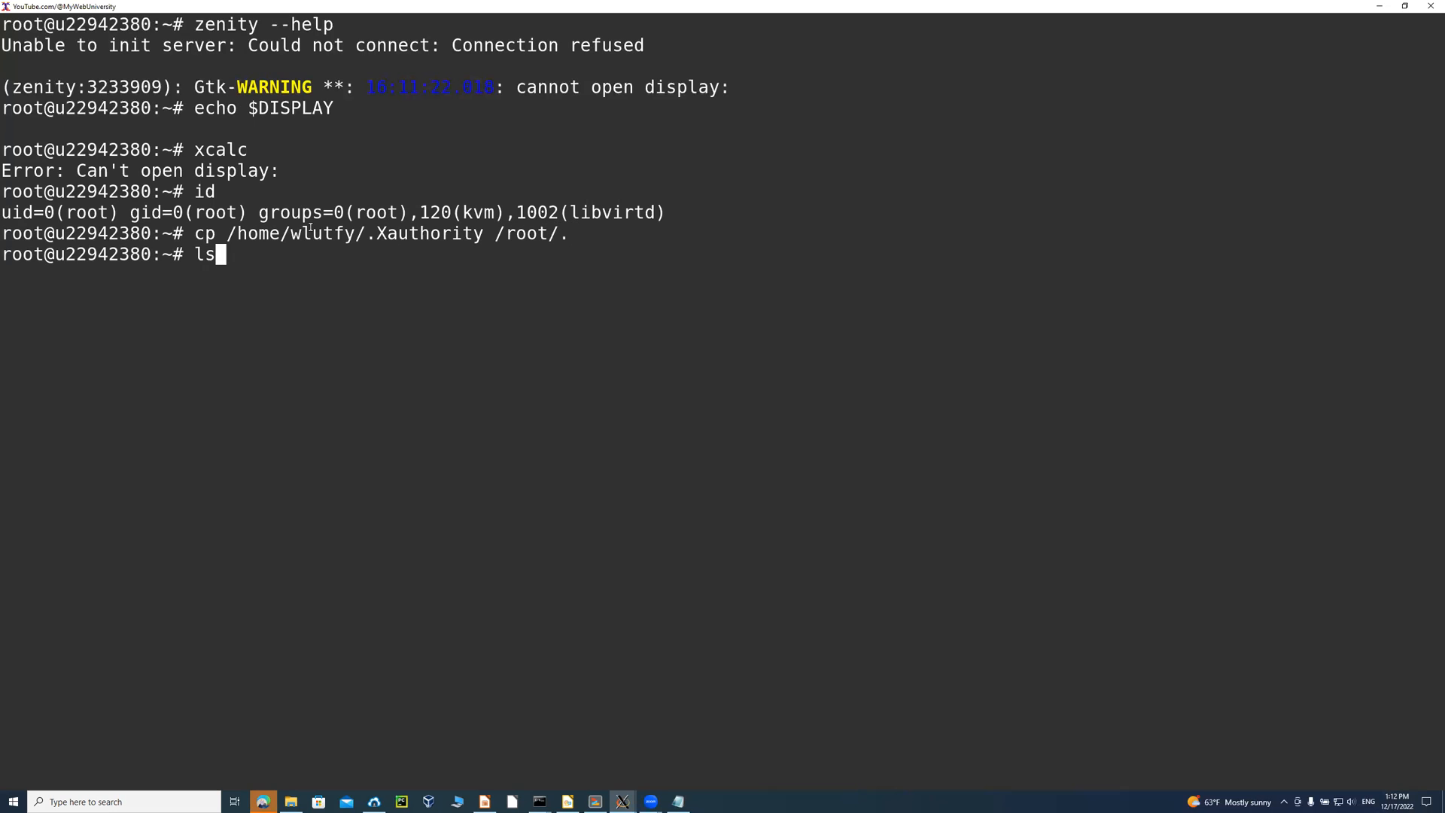
type("-l /root/.")
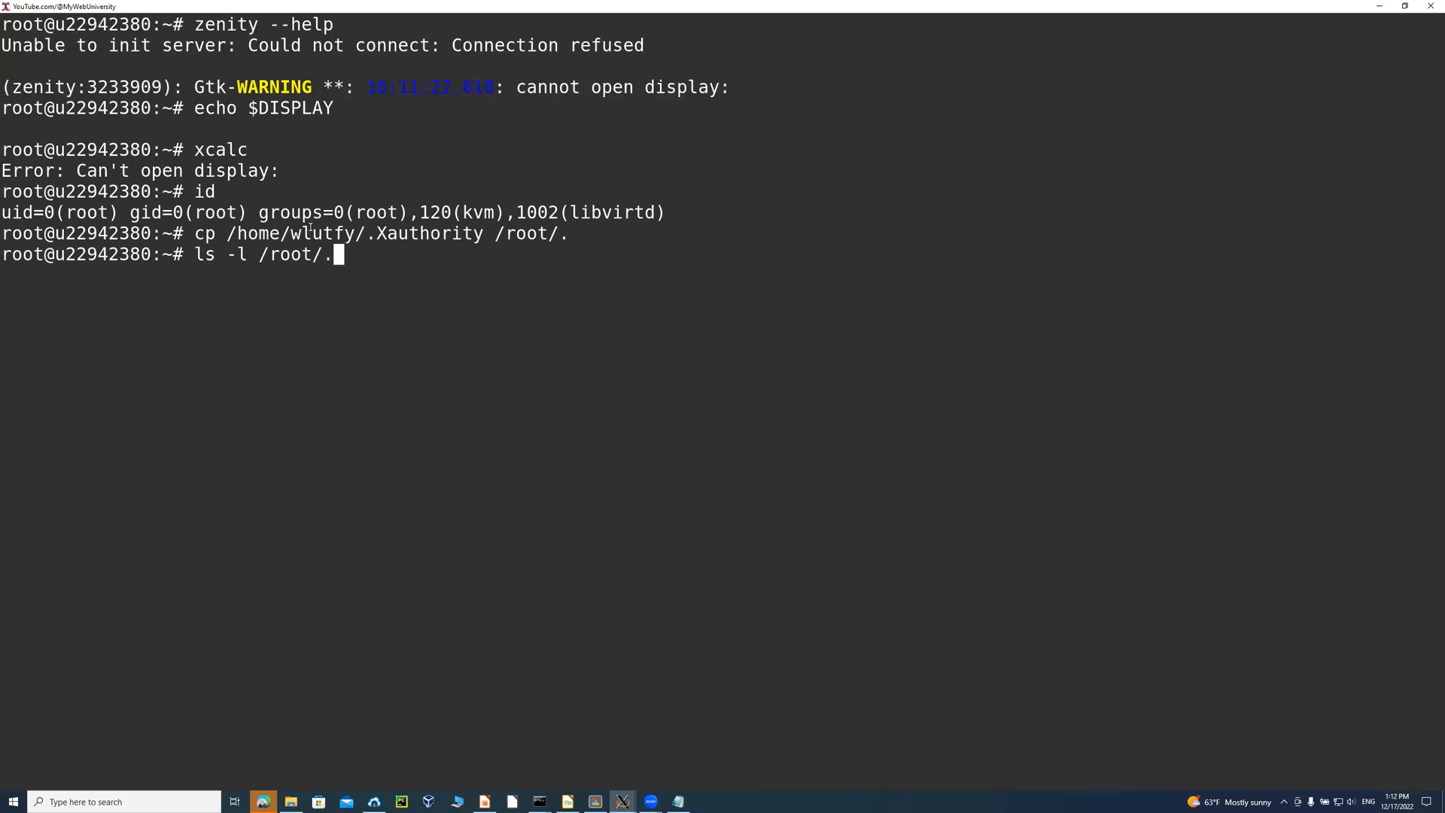
type("Xaut")
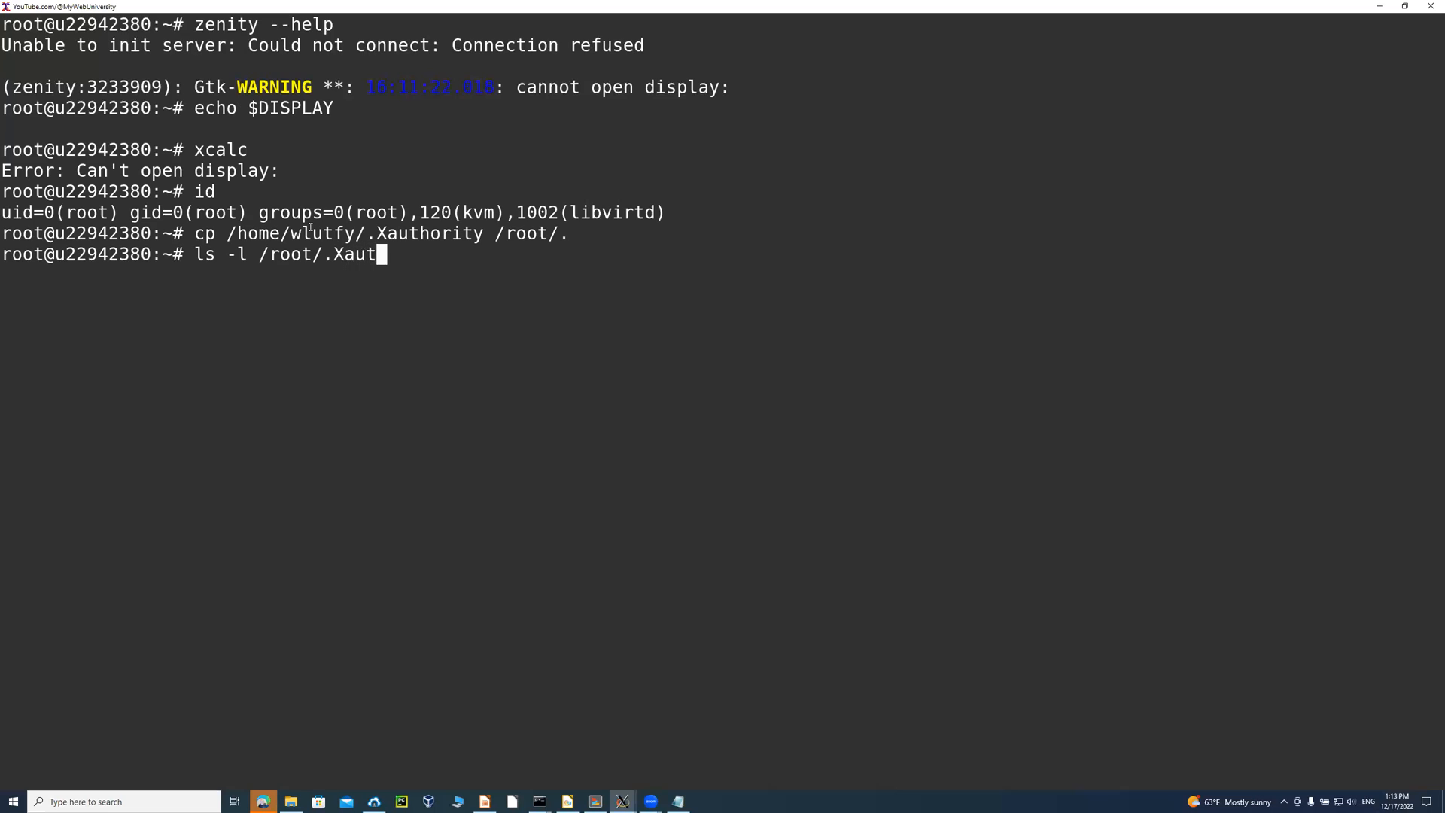
type("hority")
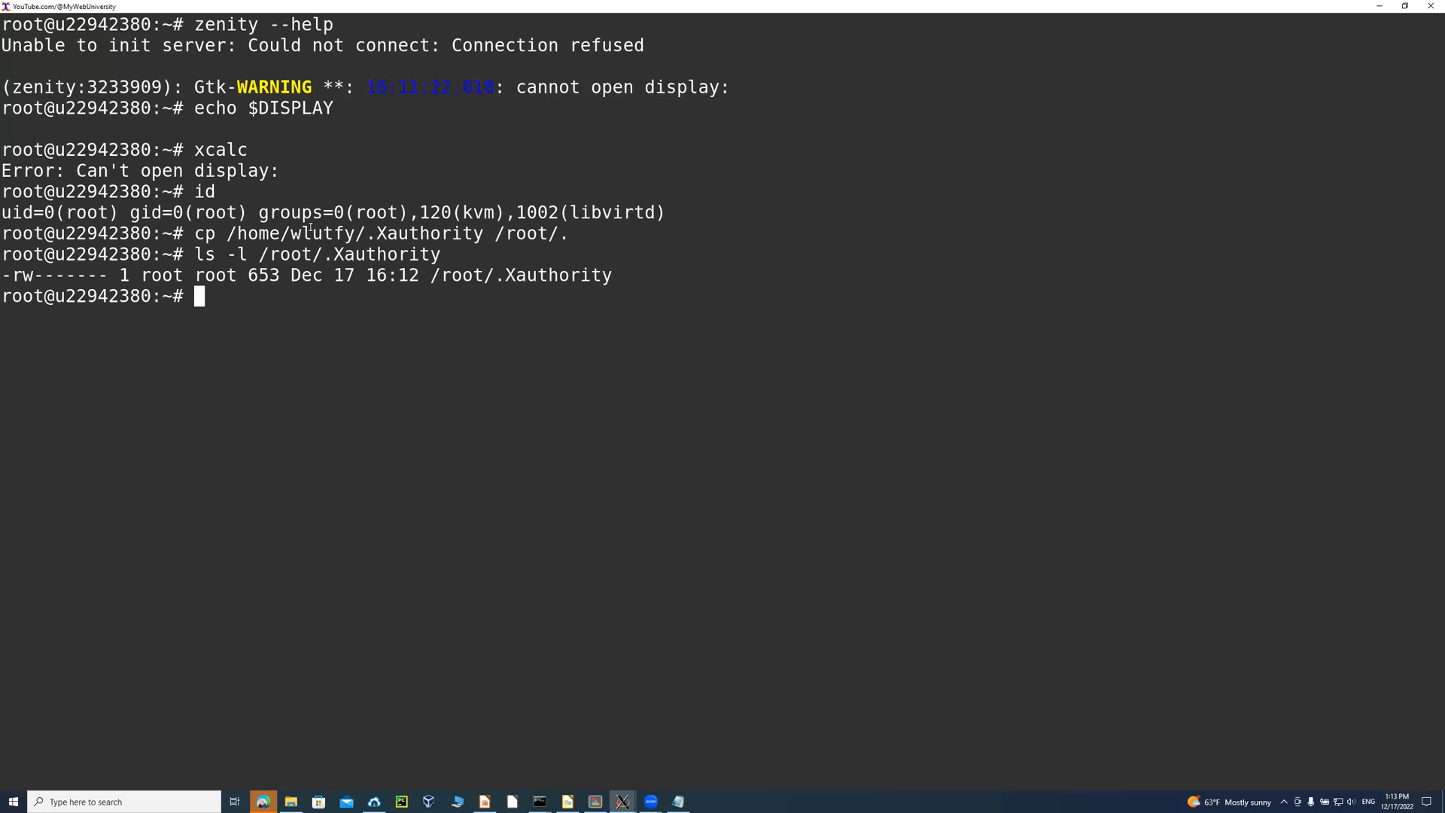
Retry xcalc, still failing, and run who am i showing the session from localhost:10.0.
type("xcalc")
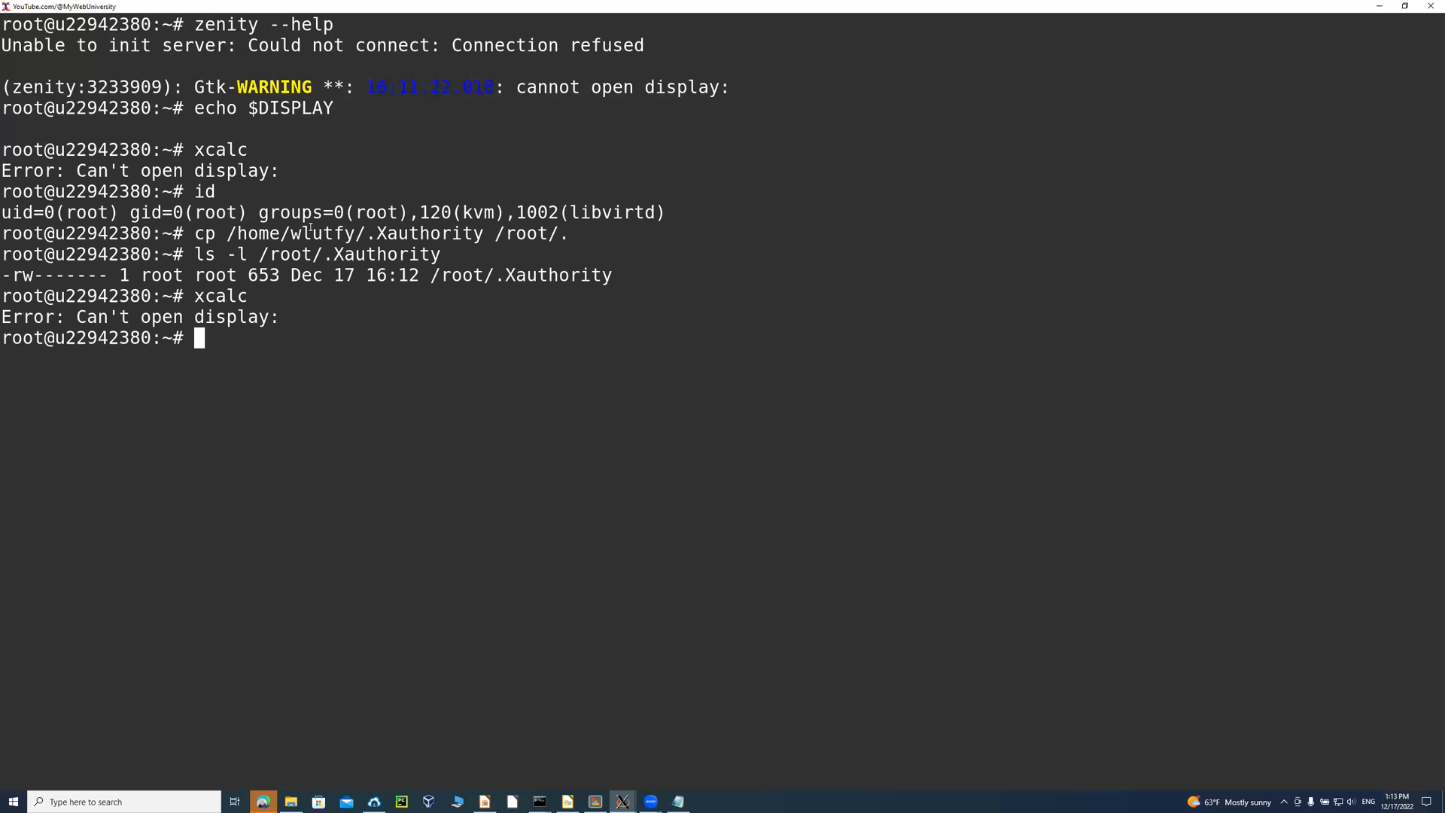
type("who am i")
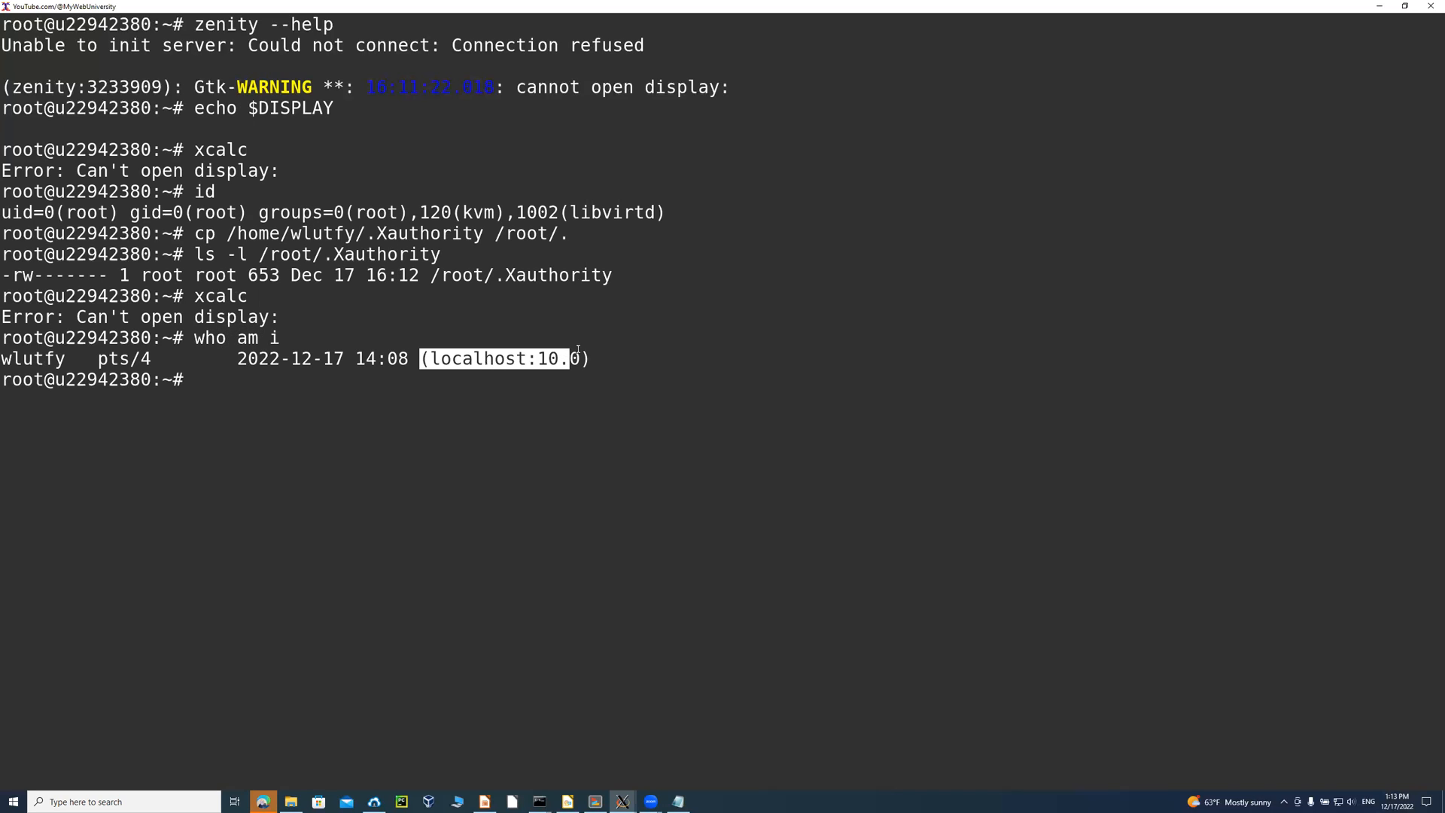
Exit the root shell and confirm the regular user's identity with id and who am i.
type("exit")
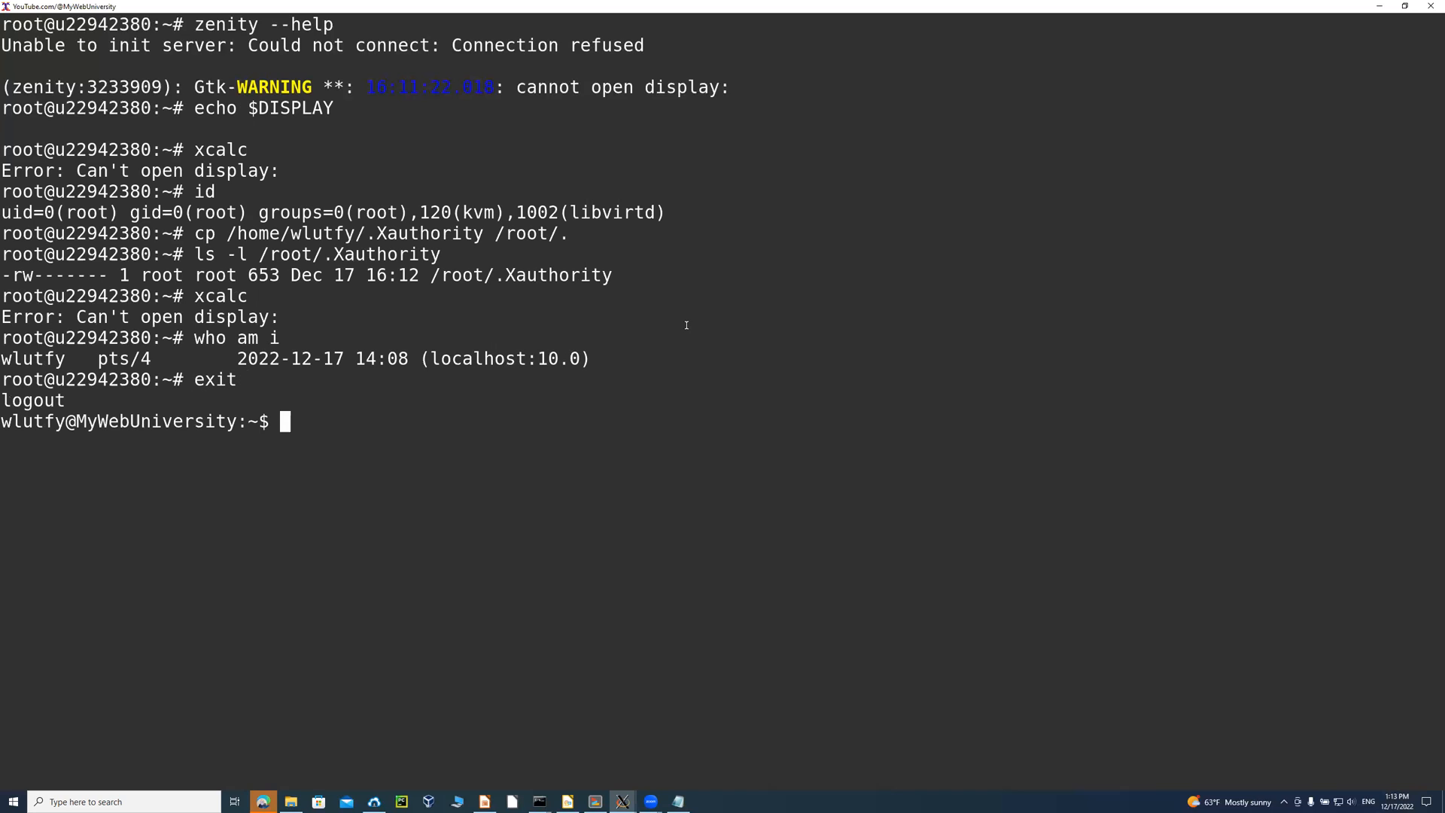
type("id")
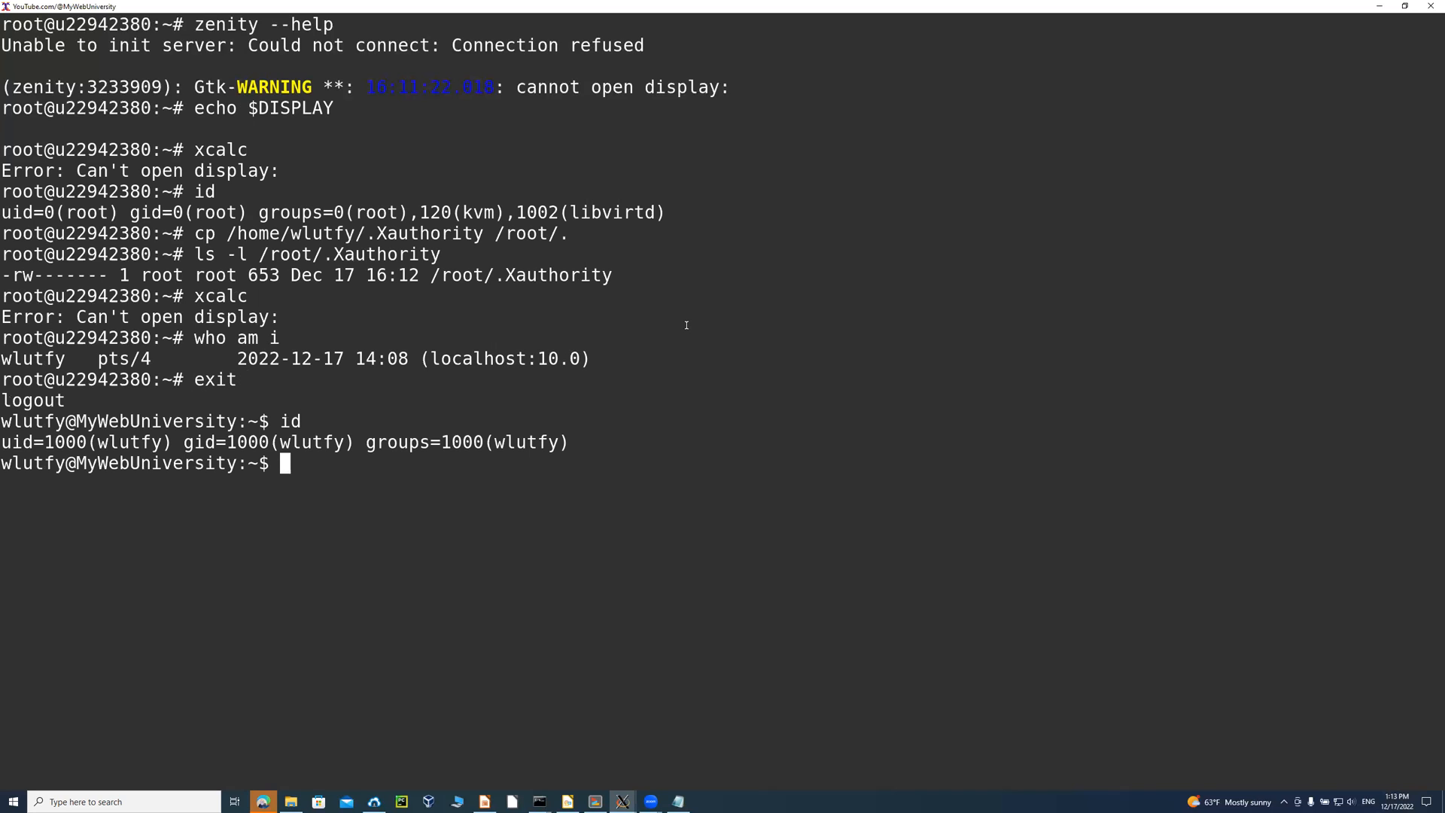
type("who am i")
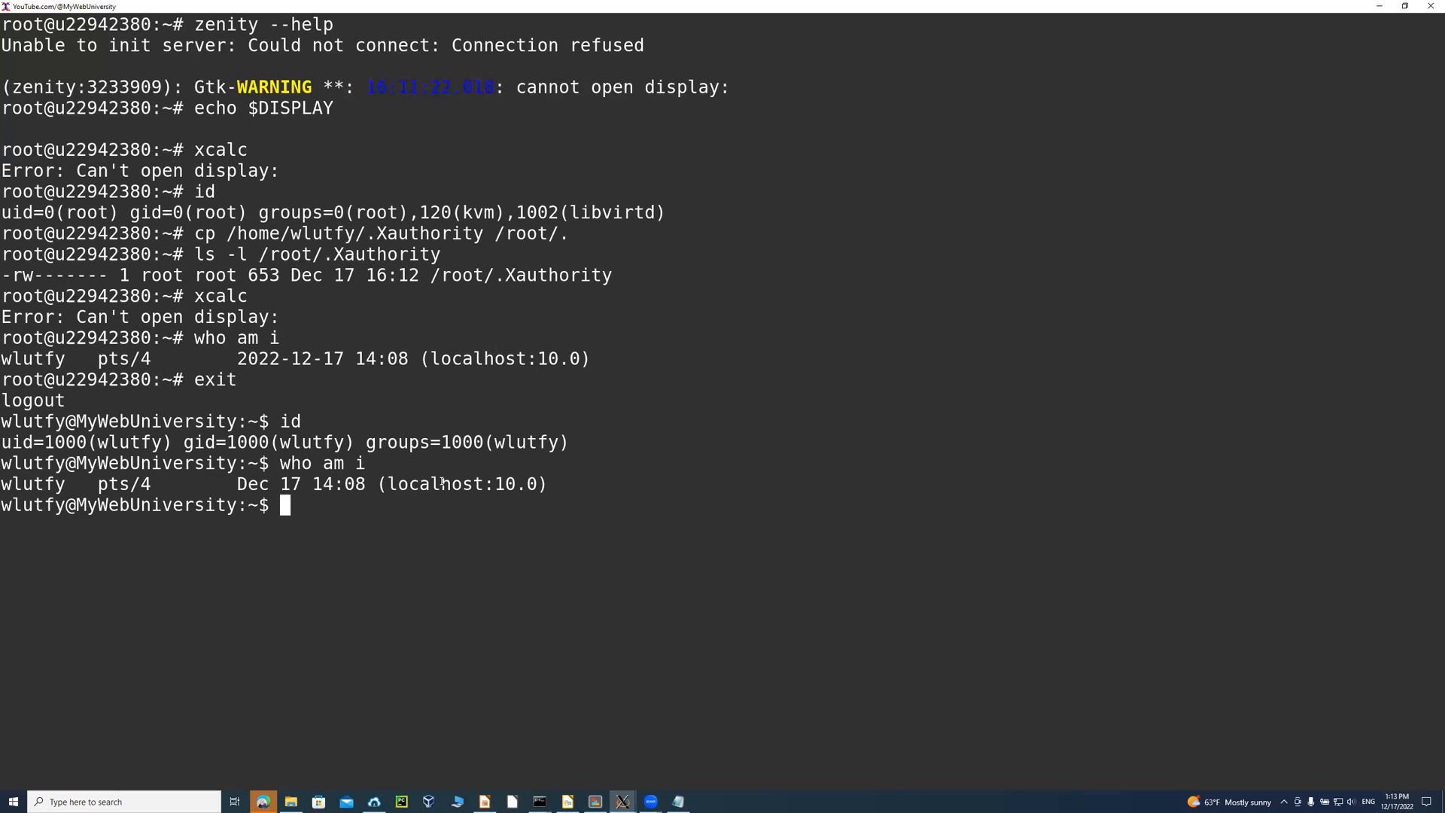
type("x")
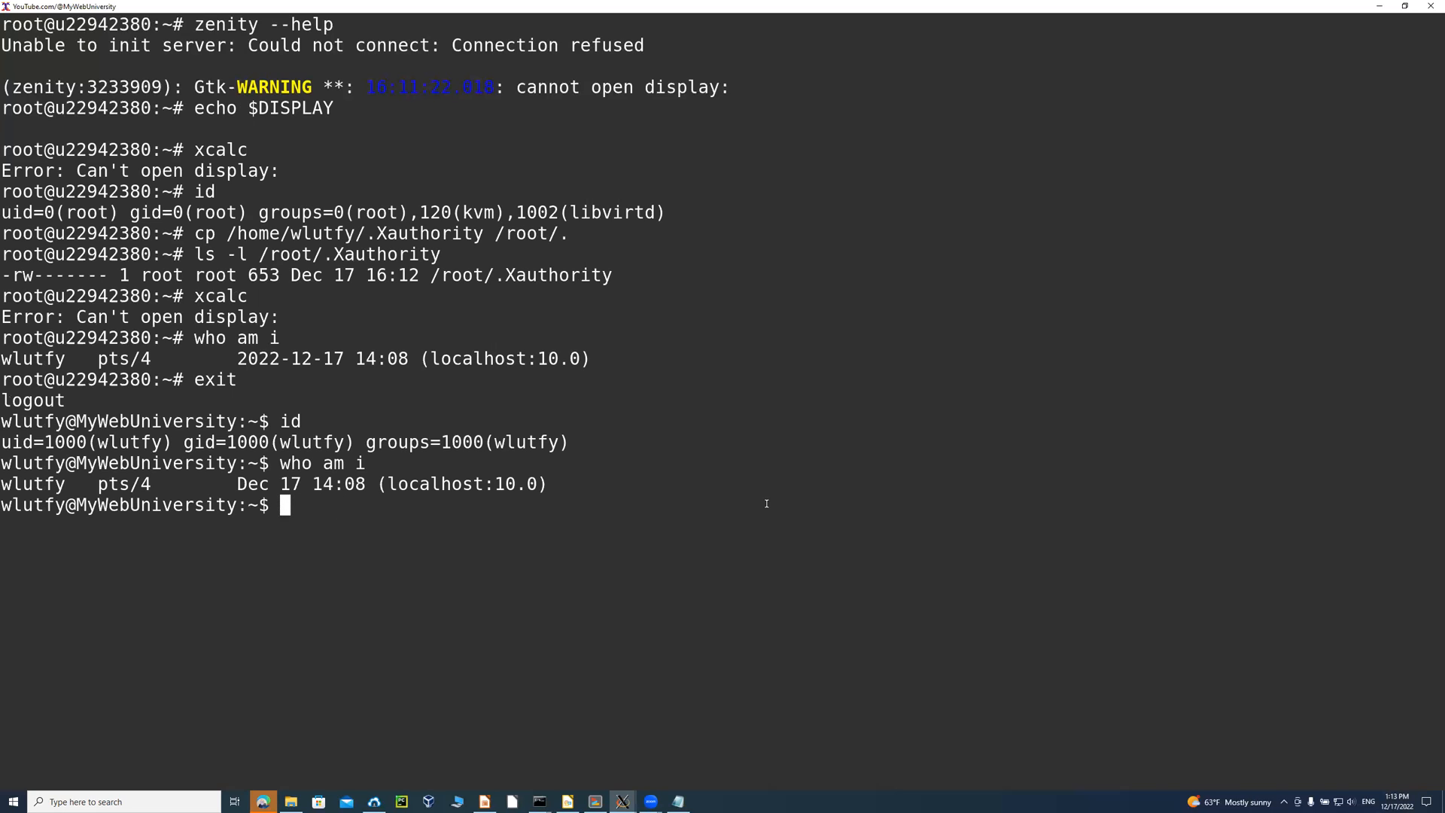
Echo $DISPLAY showing localhost:10.0 and enter the xcalc command as the regular user.
type("echo $")
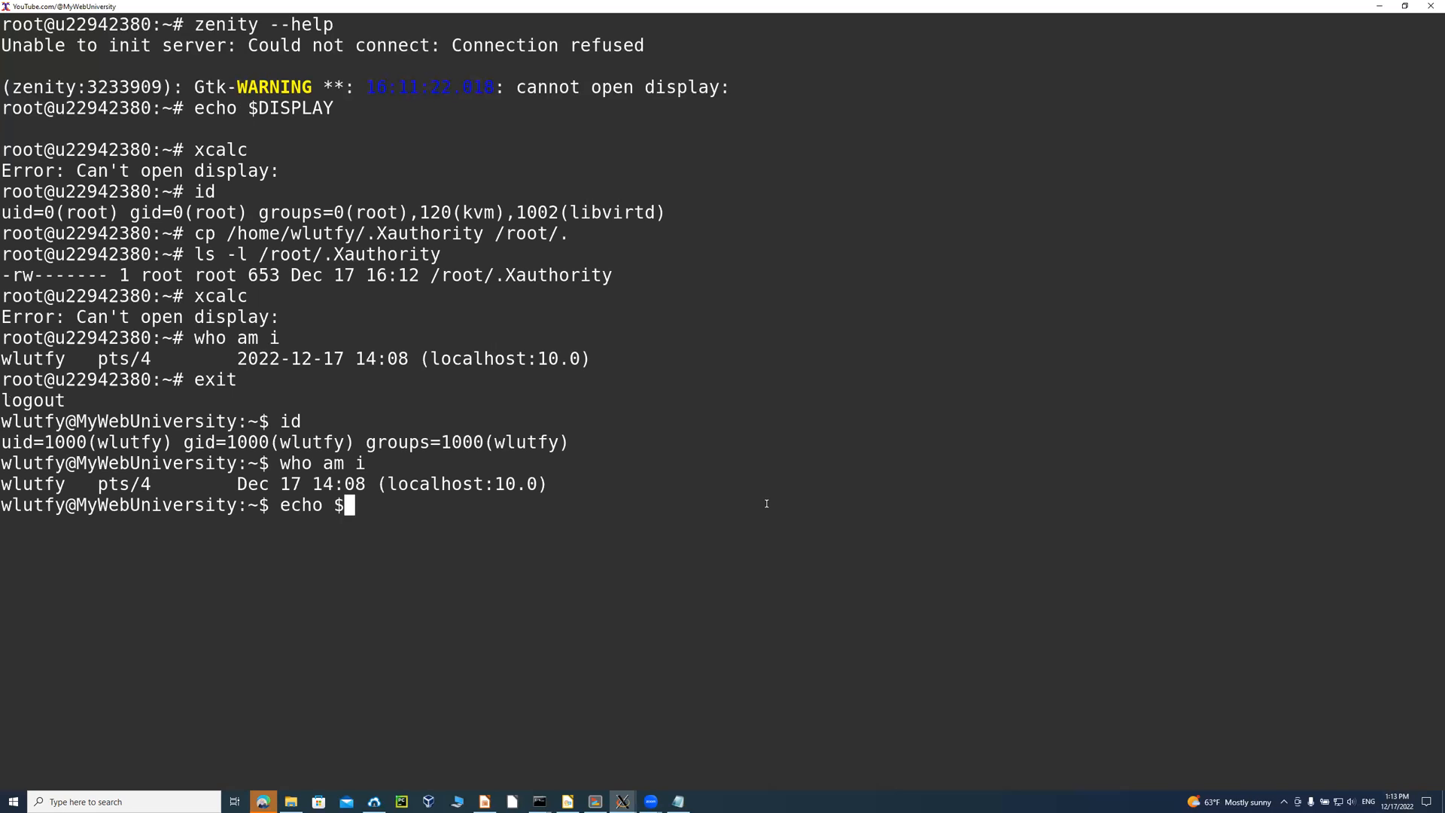
type("DISPLAY")
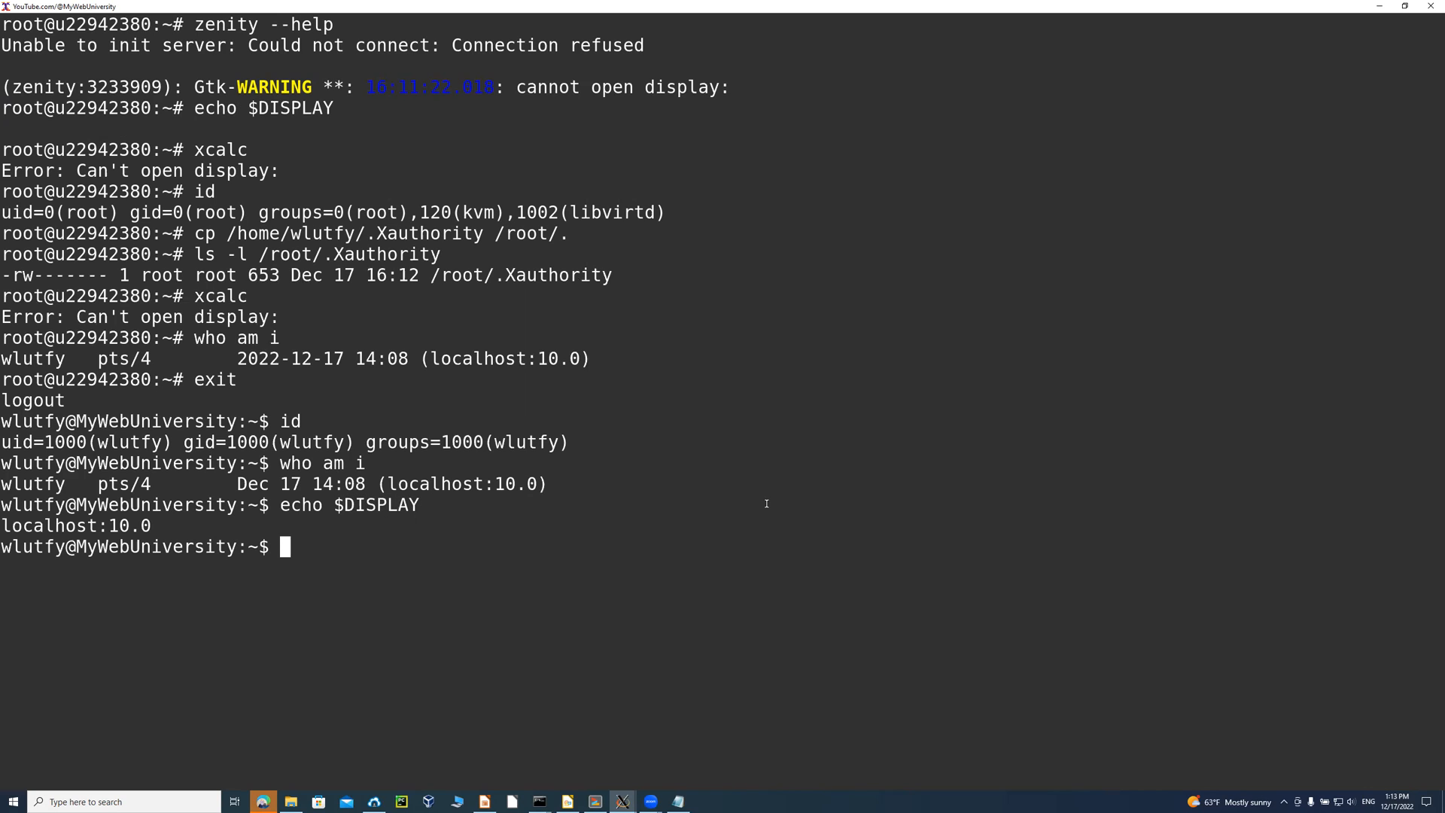
type("X")
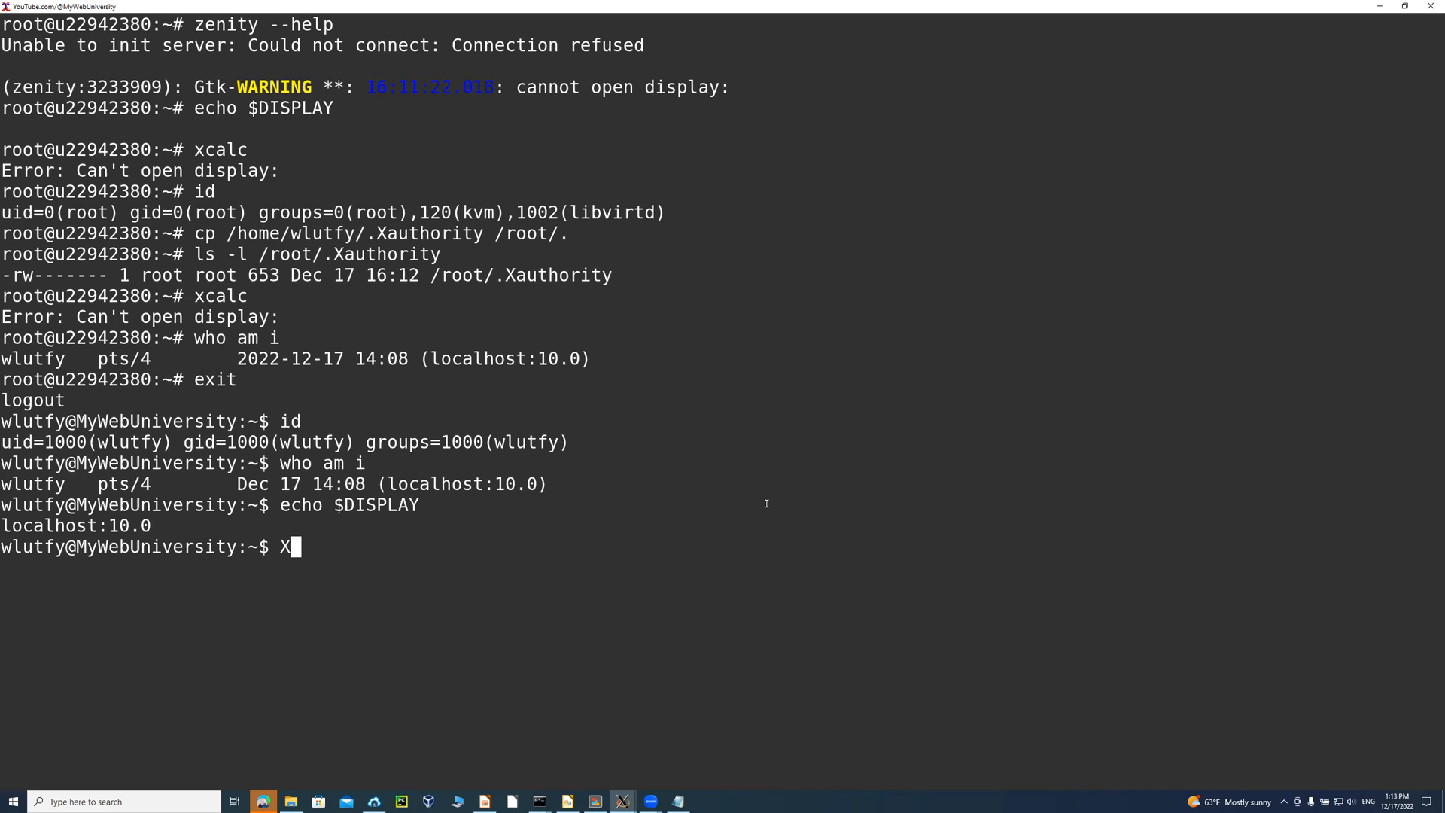
type("calc")
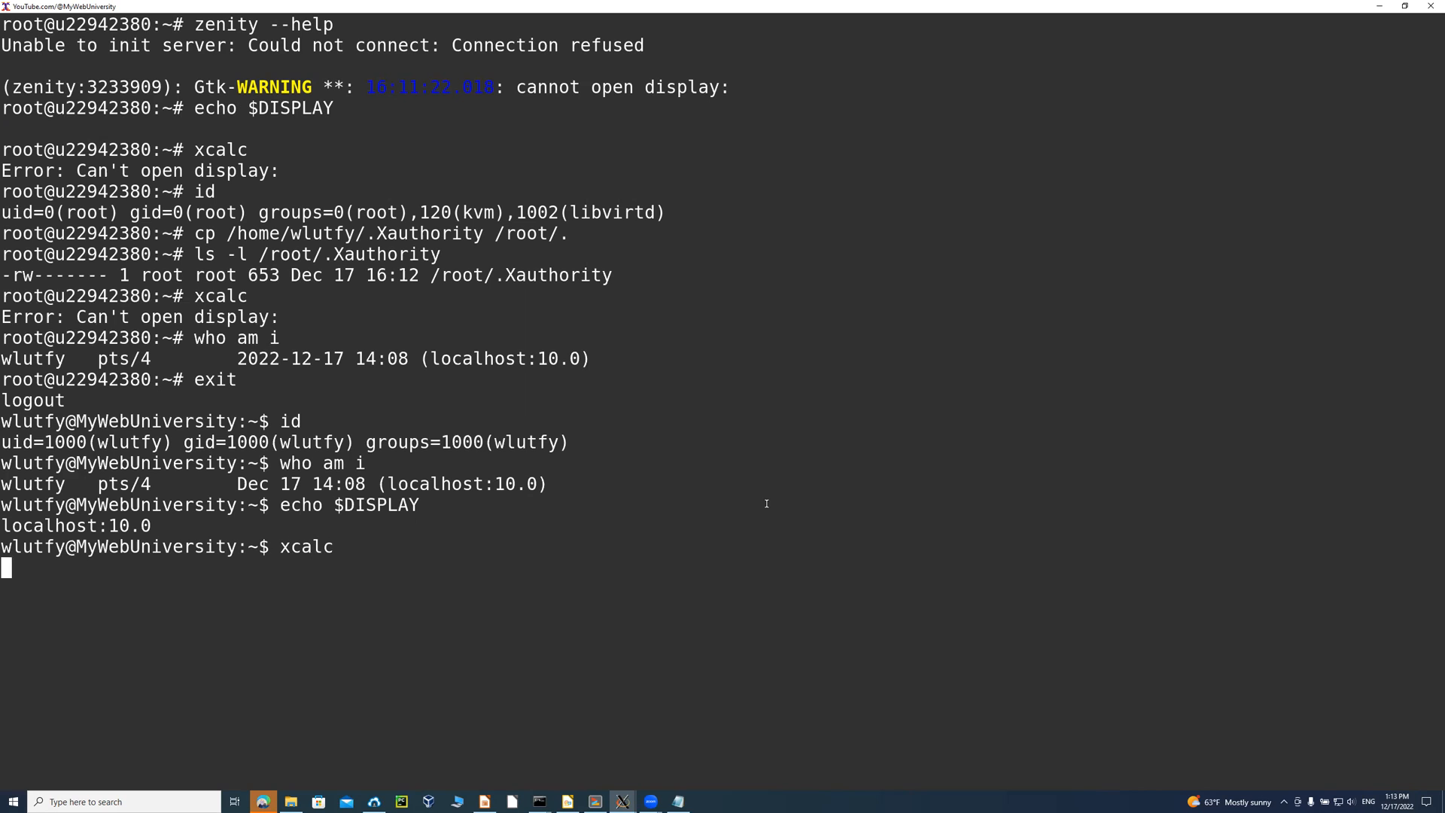
Launch xcalc successfully on the display, close it, and highlight the font warnings it printed.
key("Return")
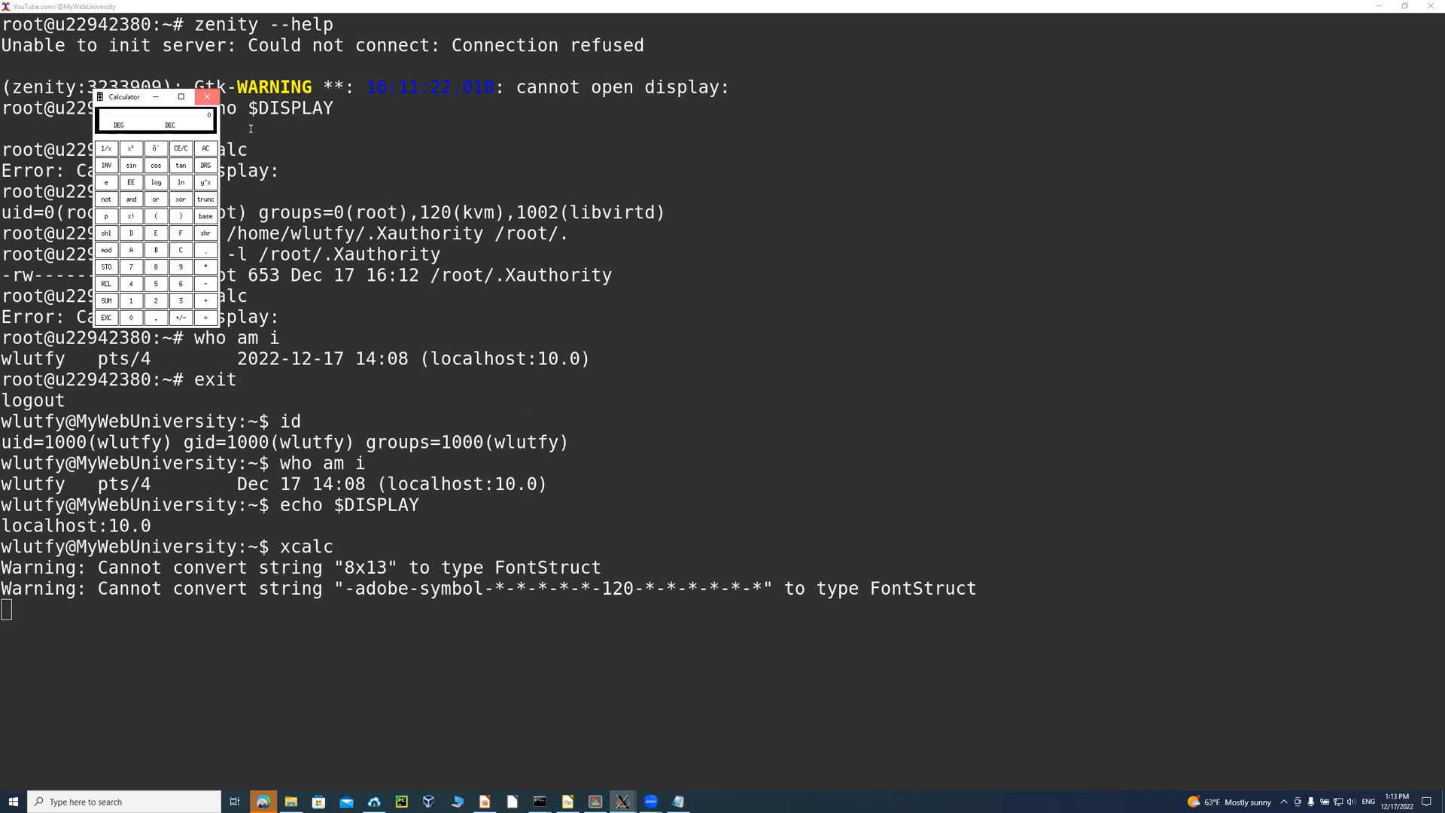
left_click(206, 96)
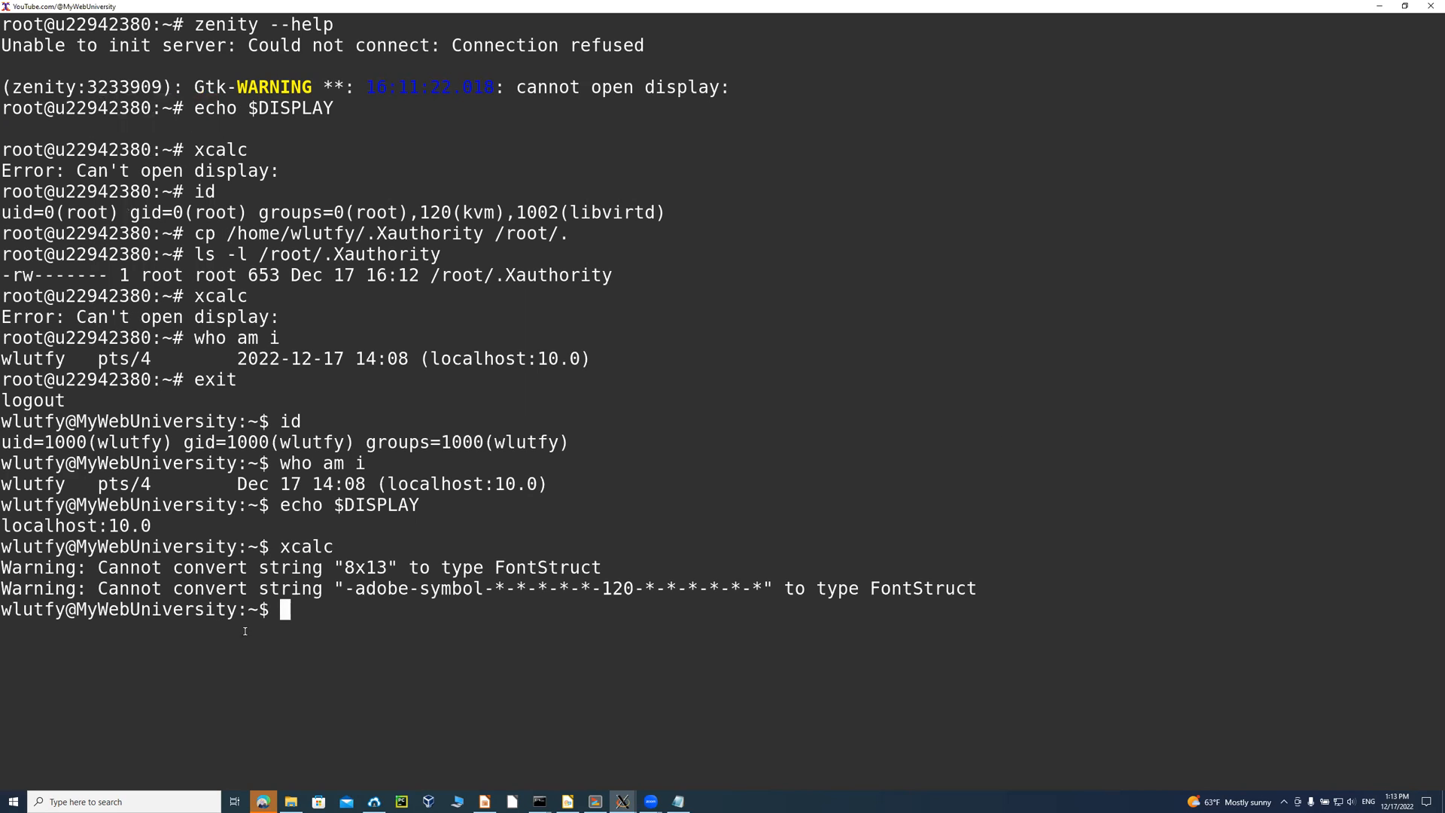
left_click_drag(286, 567, 738, 589)
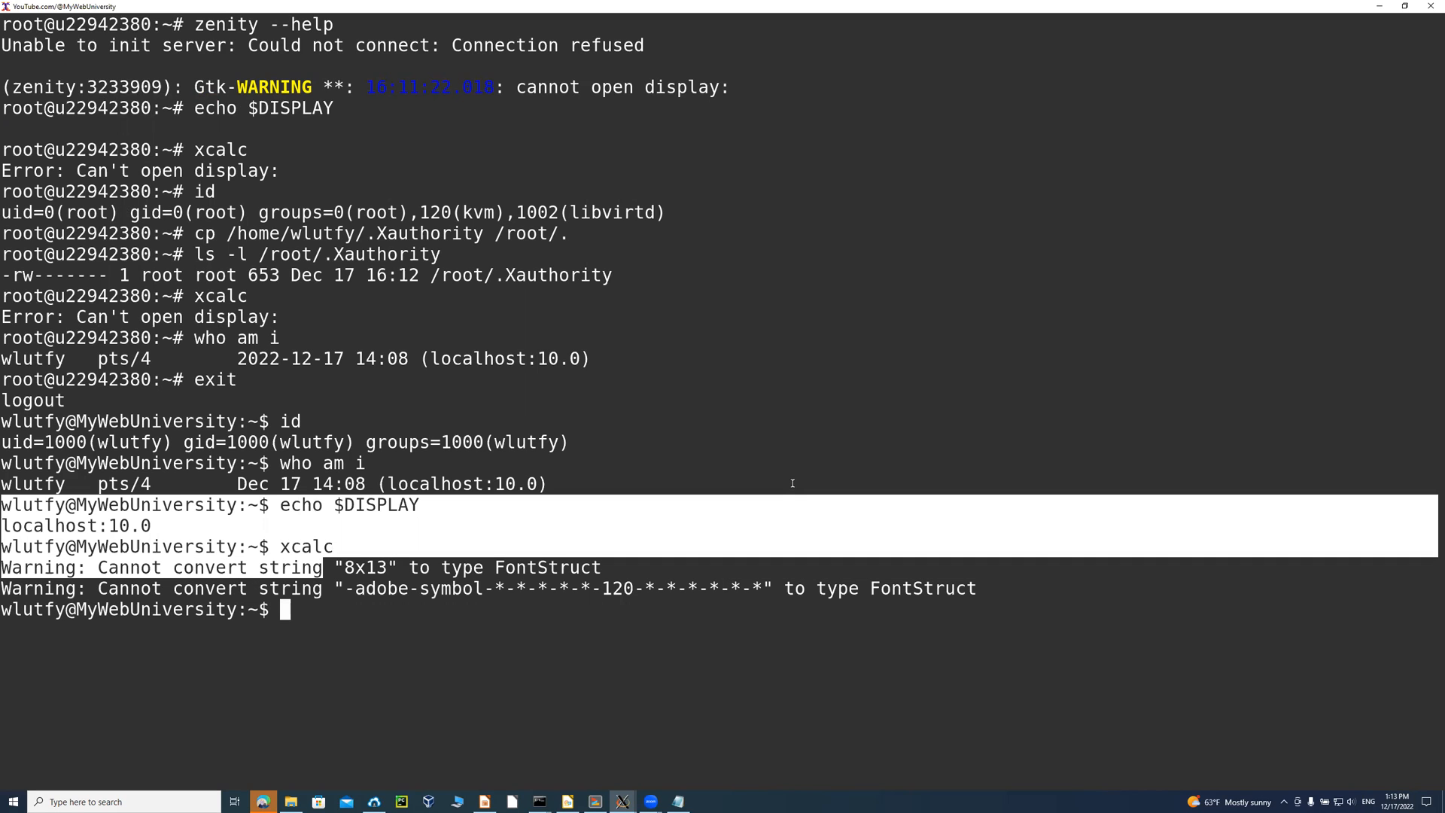
Rerun xcalc with warnings sent to /dev/null, close the calculator, and start clearing the screen.
type("xcal")
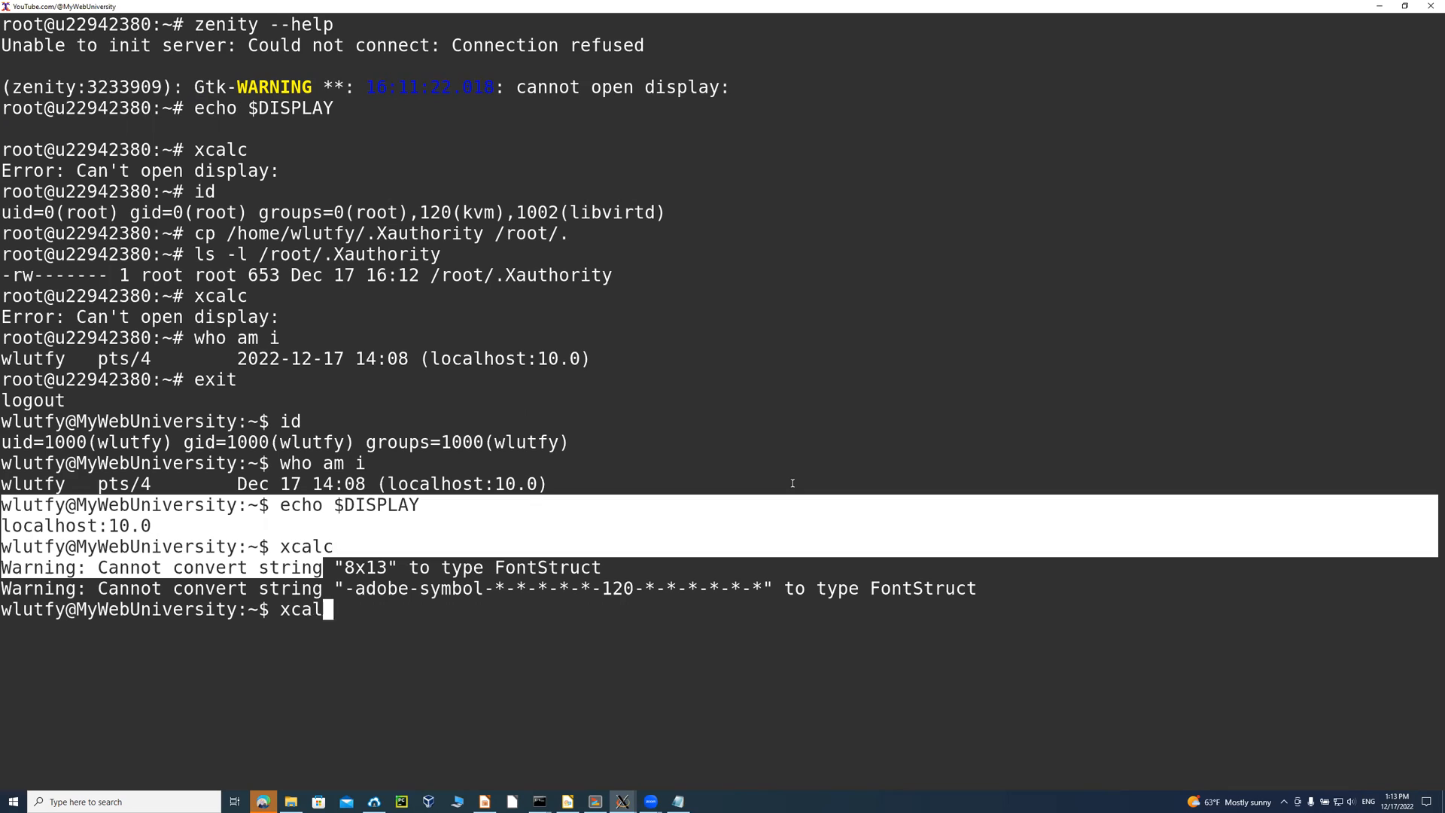
type("c 2>")
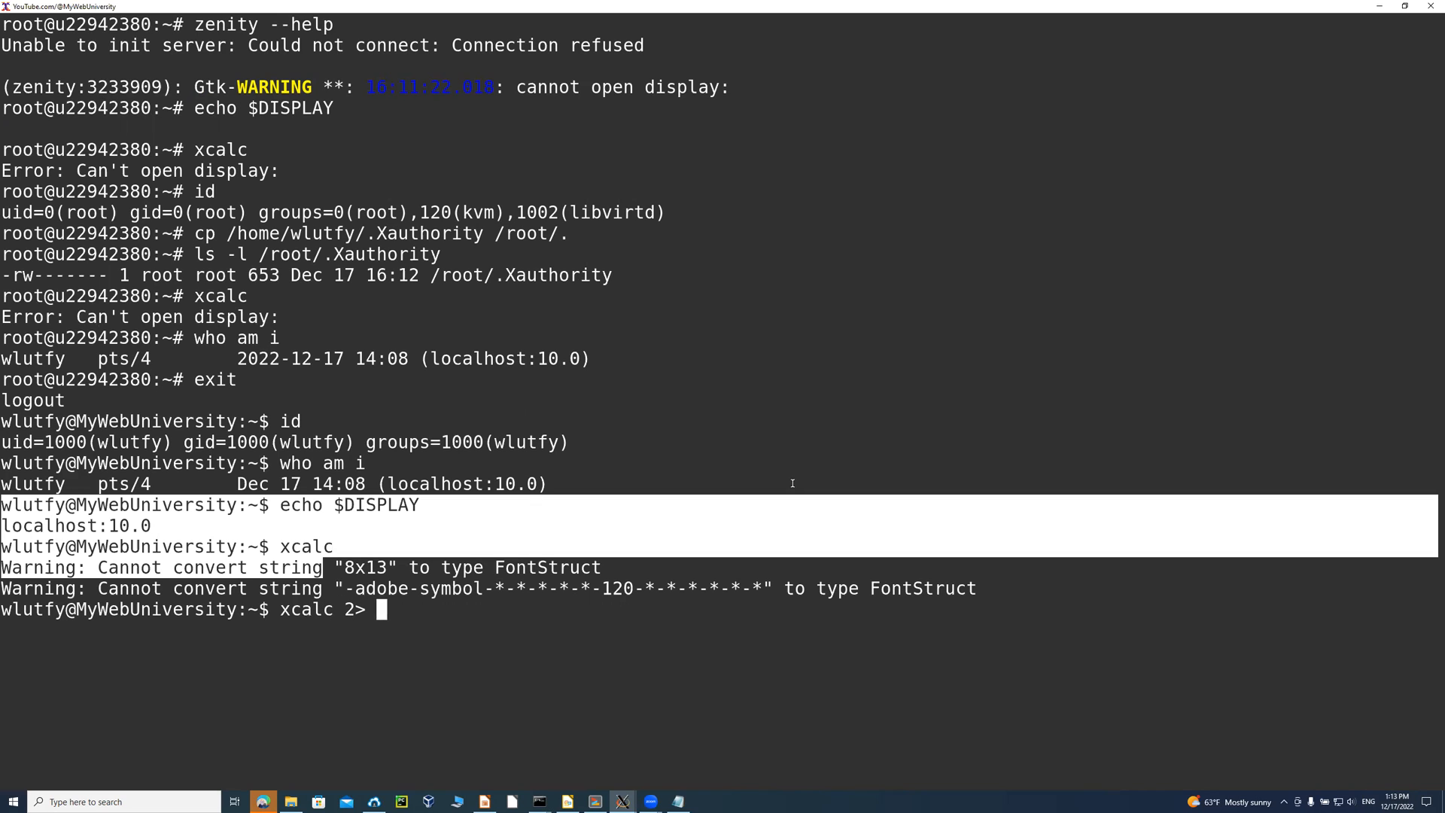
type("/dev/null")
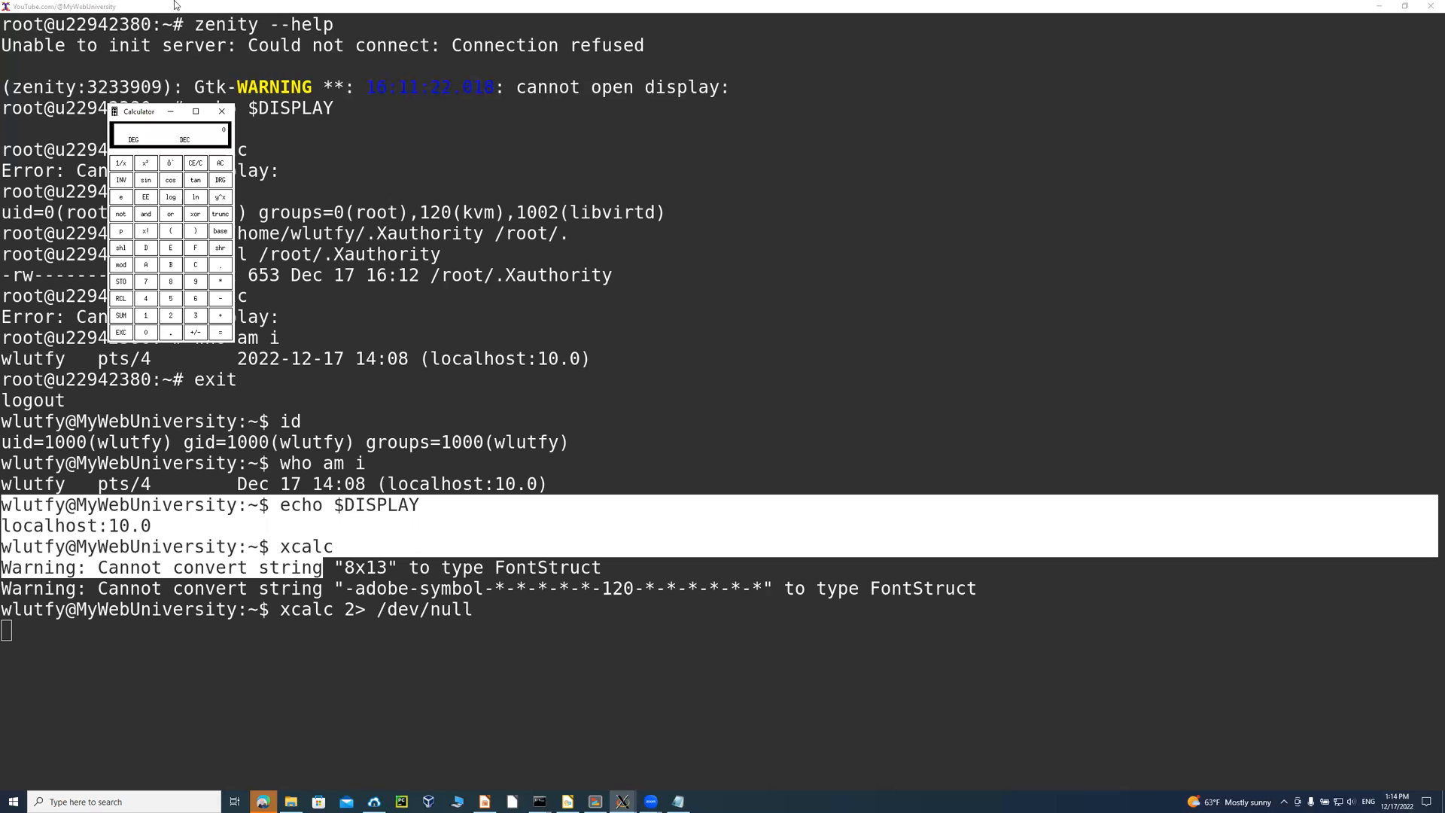
left_click(221, 110)
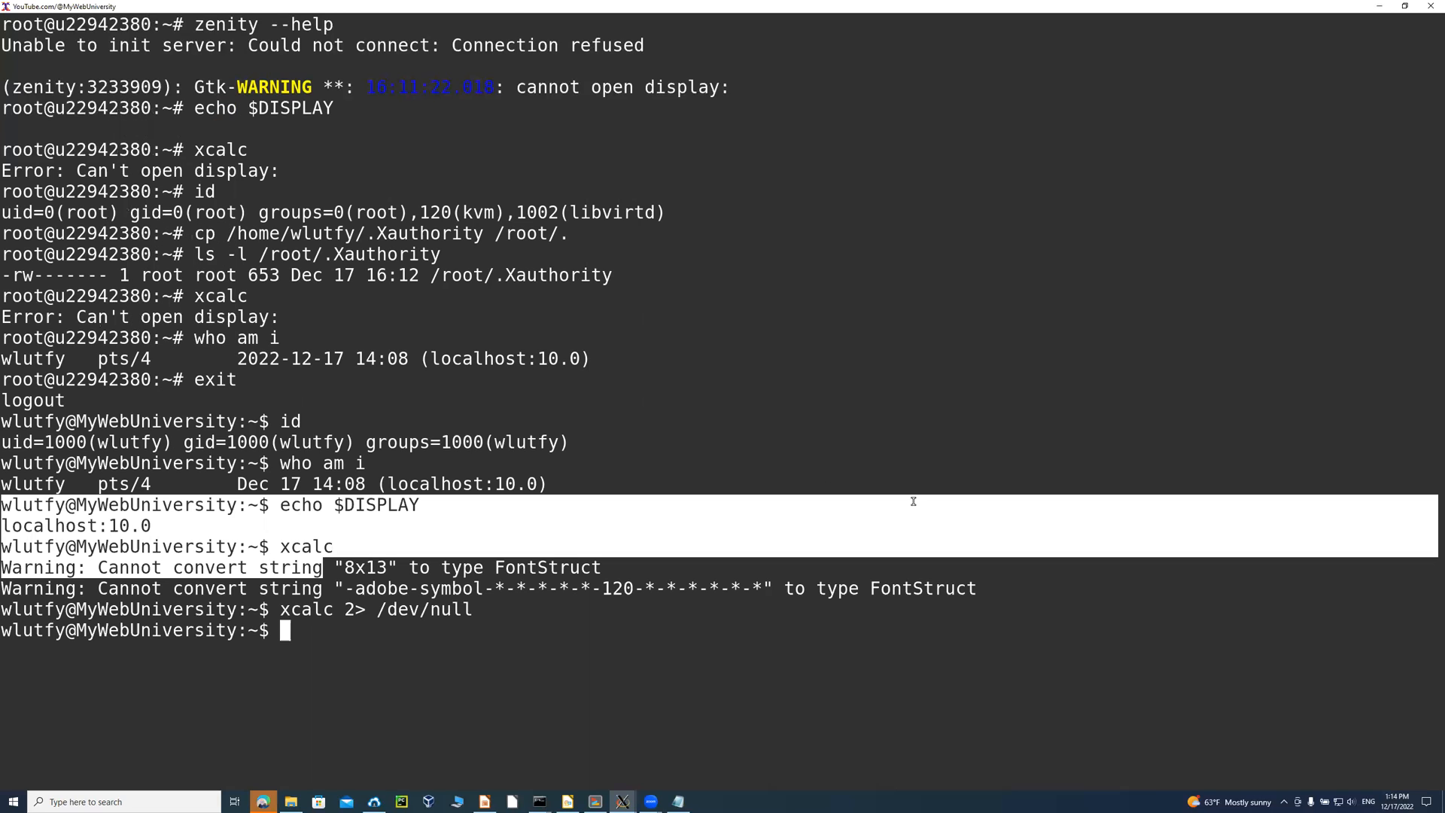
mouse_move(920, 696)
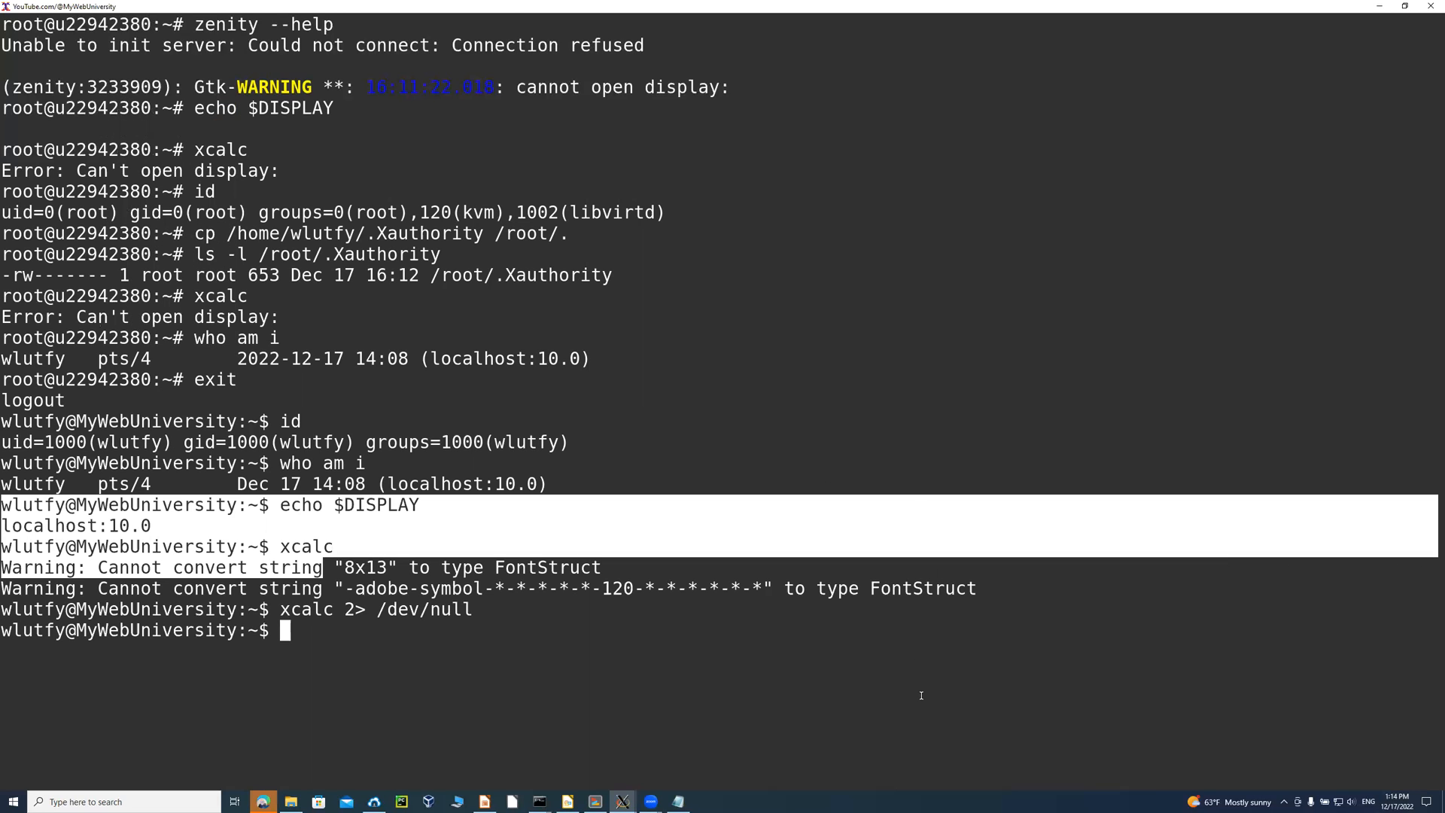
type("clea")
type("zenity")
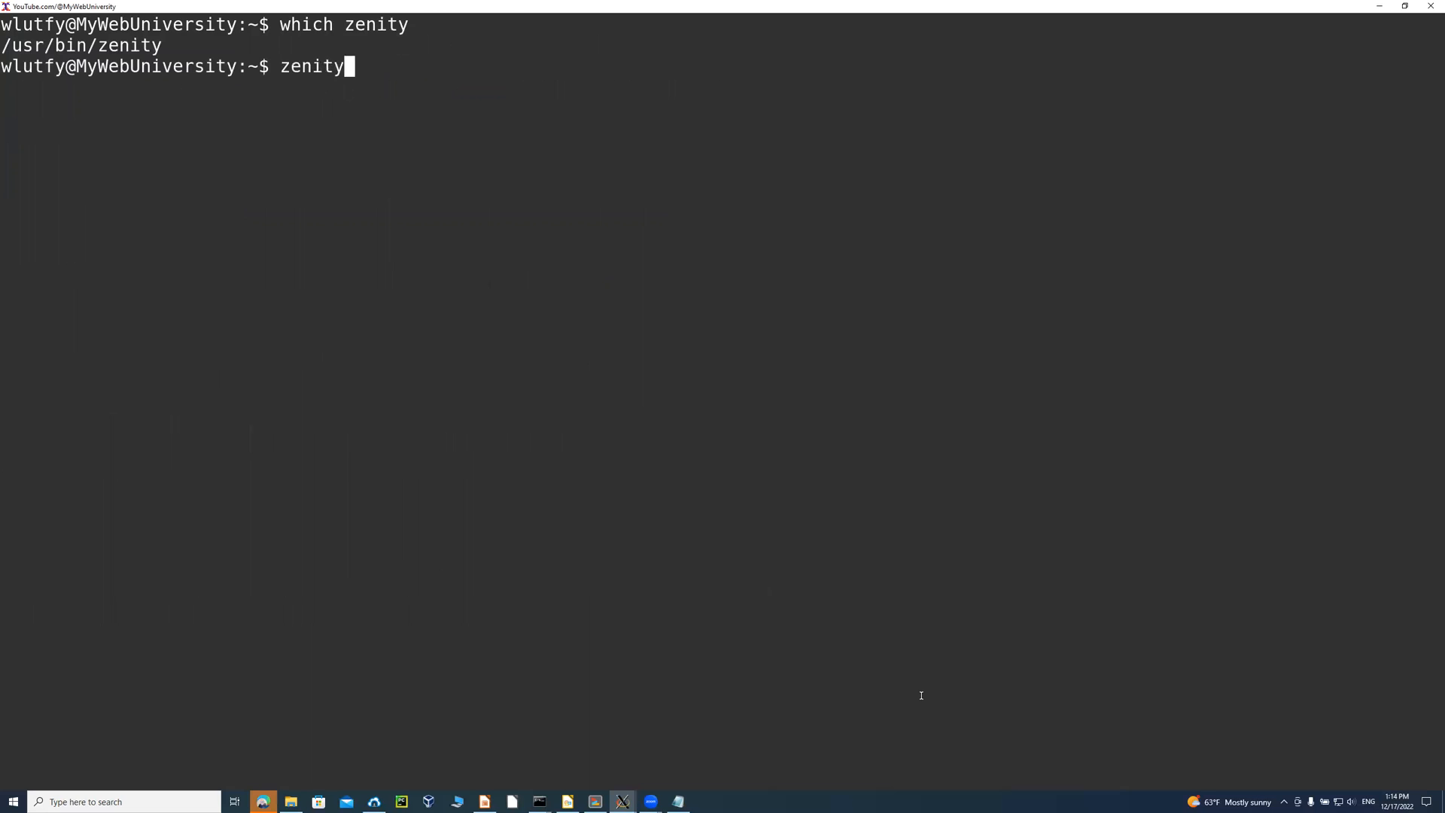
List zenity's dialog options with zenity --help and enter the zenity --calendar command.
type("--help")
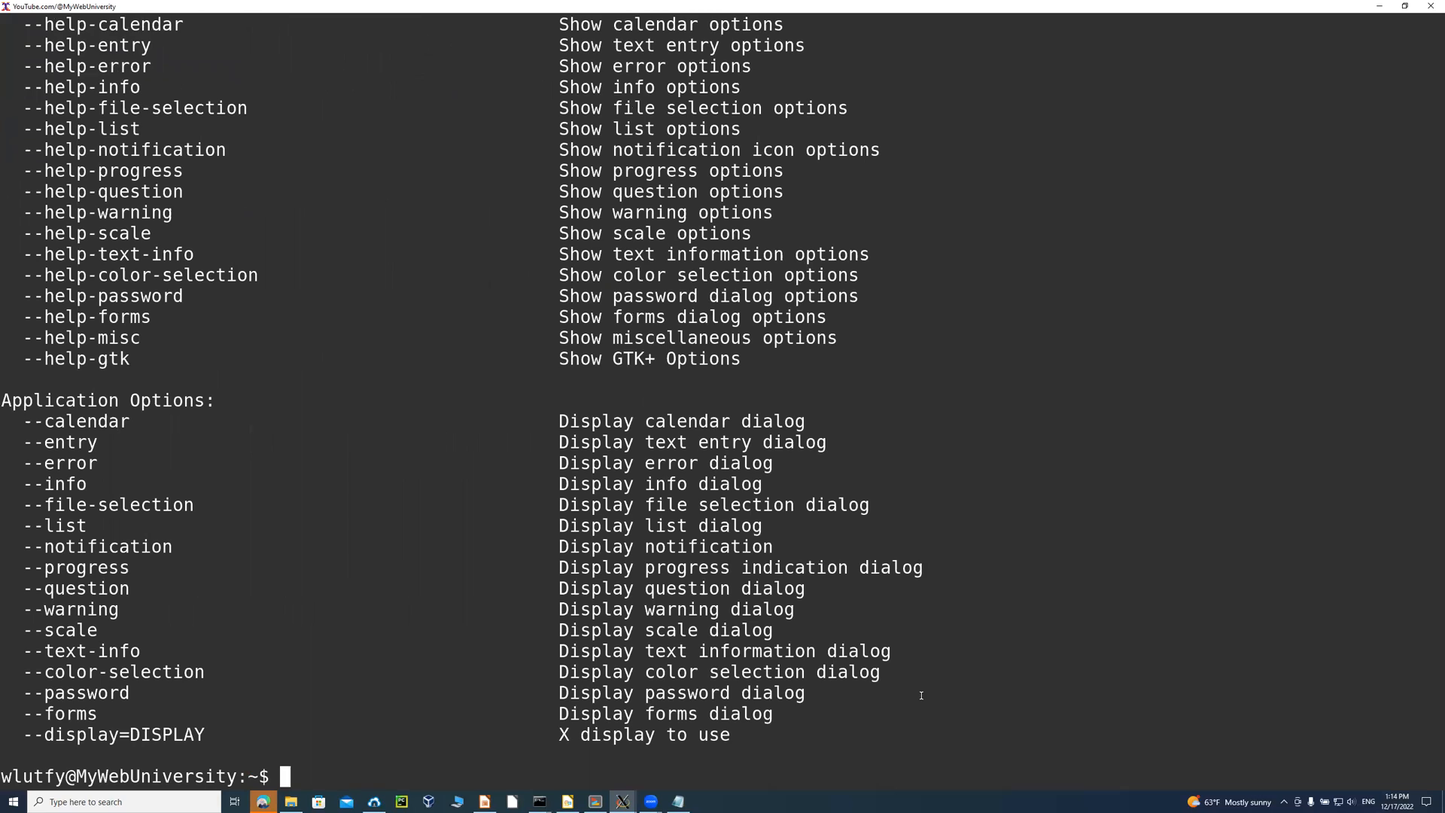
type("ze")
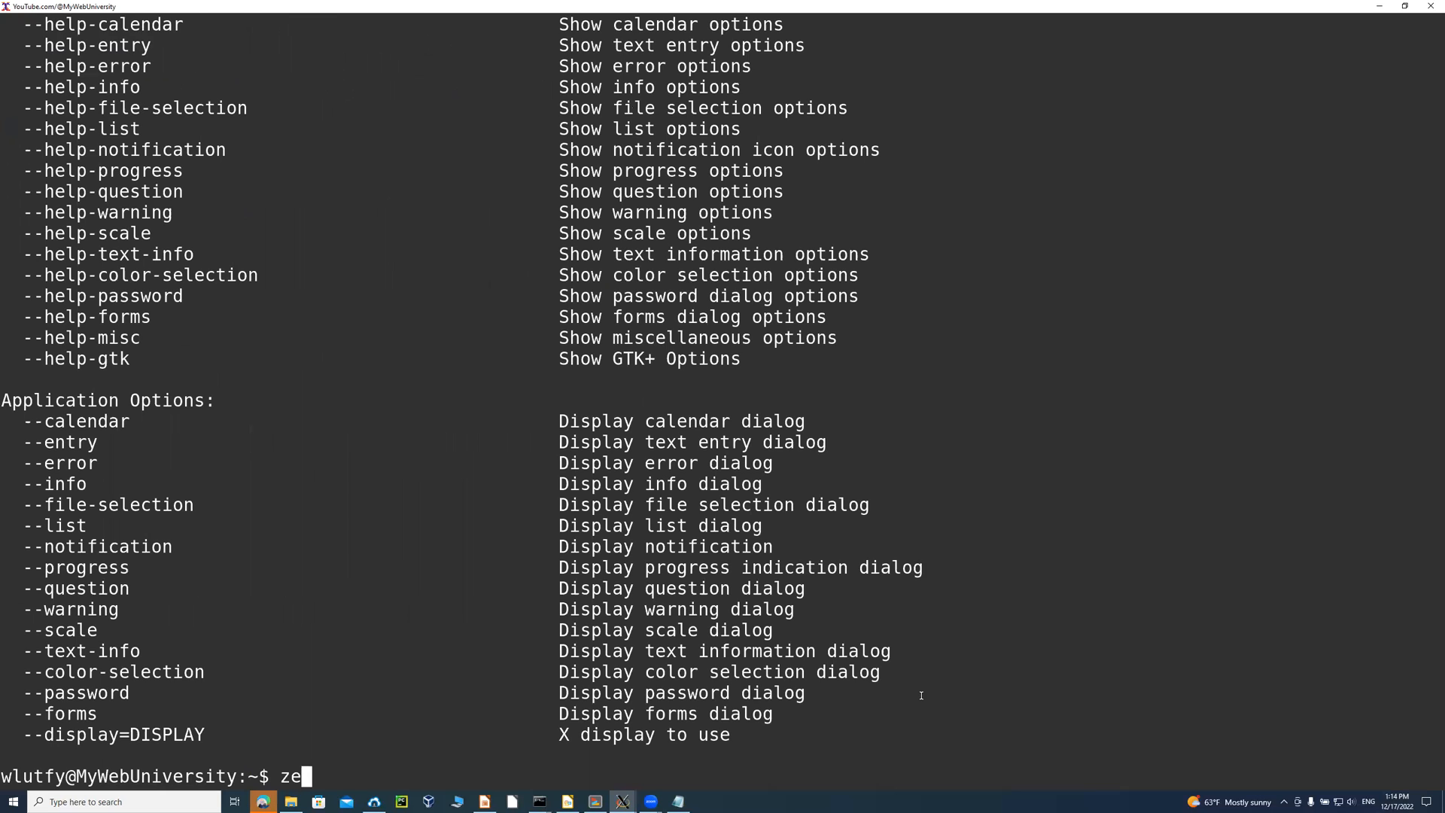
type("nity --calendar")
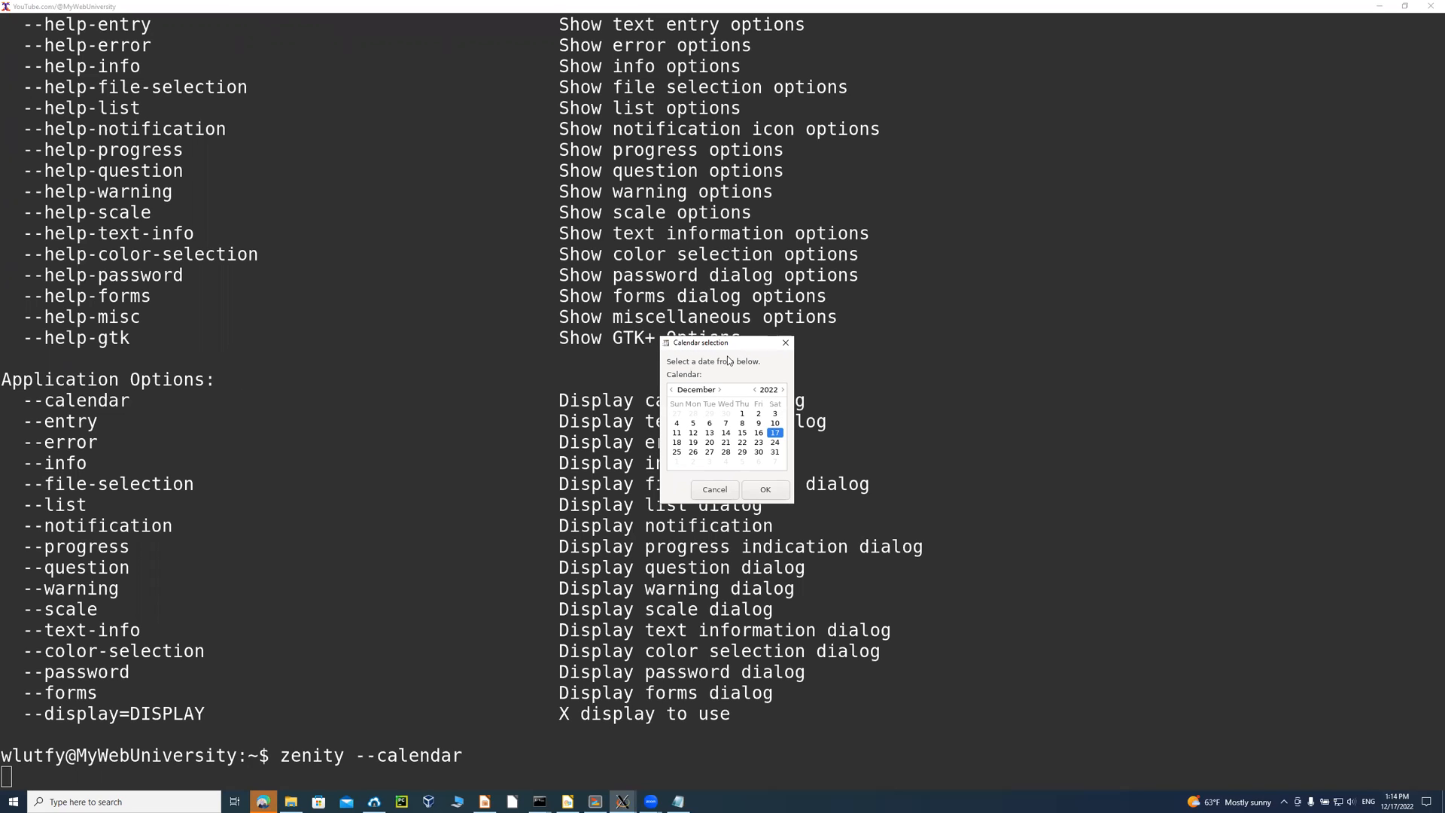
Move the December 2022 zenity calendar dialog aside, then close it.
left_click_drag(700, 341, 274, 558)
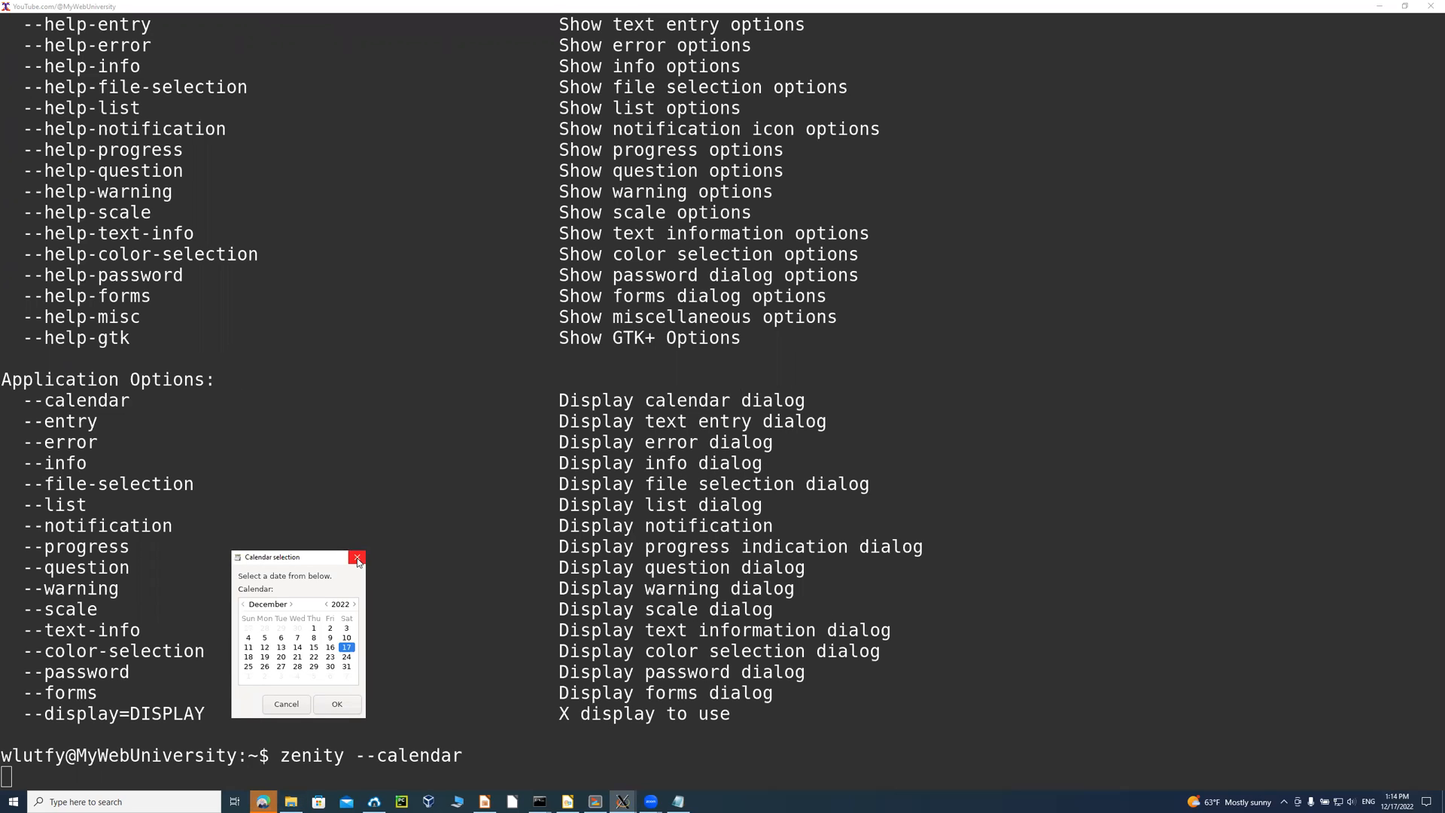
mouse_move(300, 549)
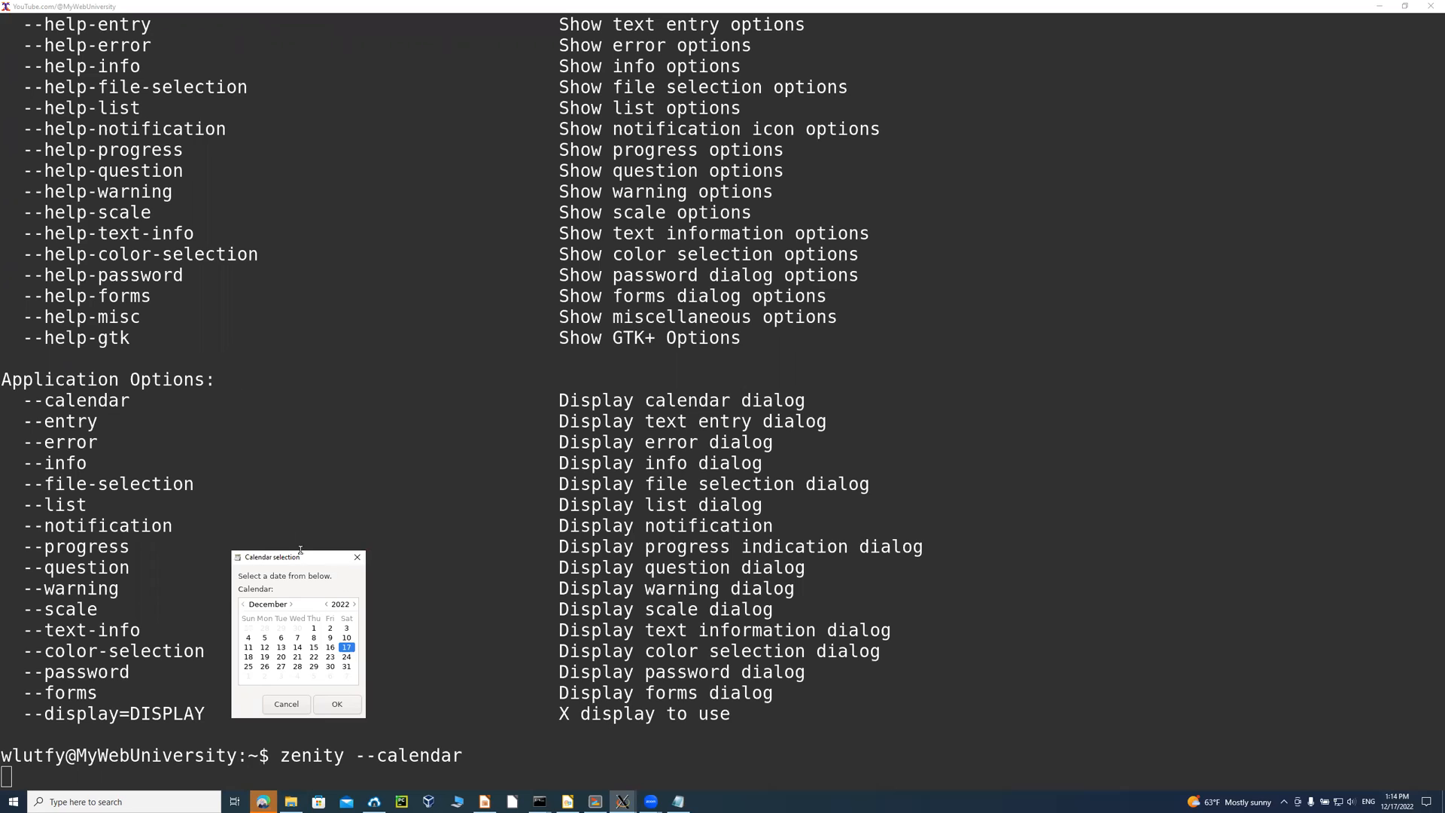
mouse_move(348, 531)
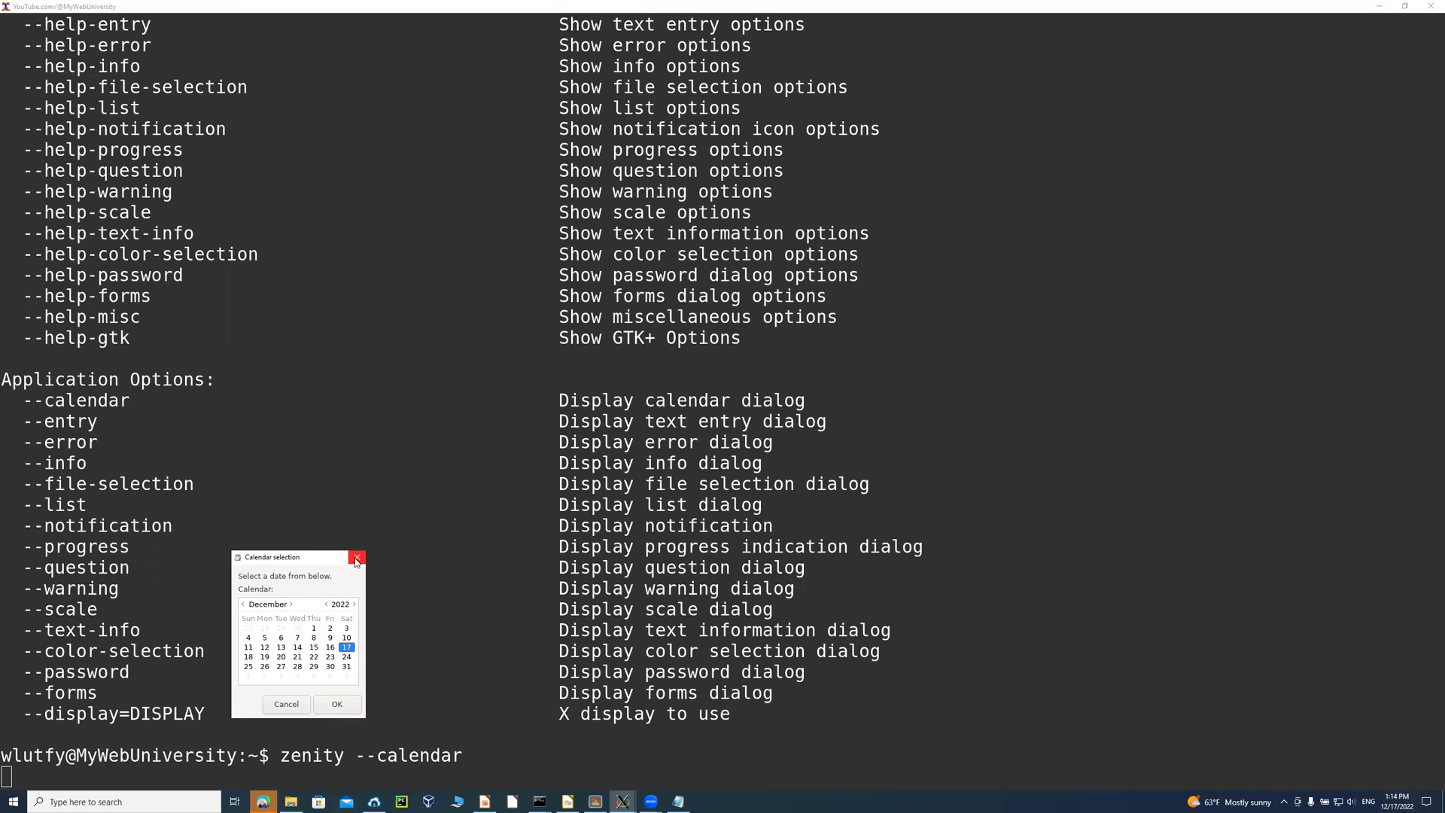
left_click(356, 560)
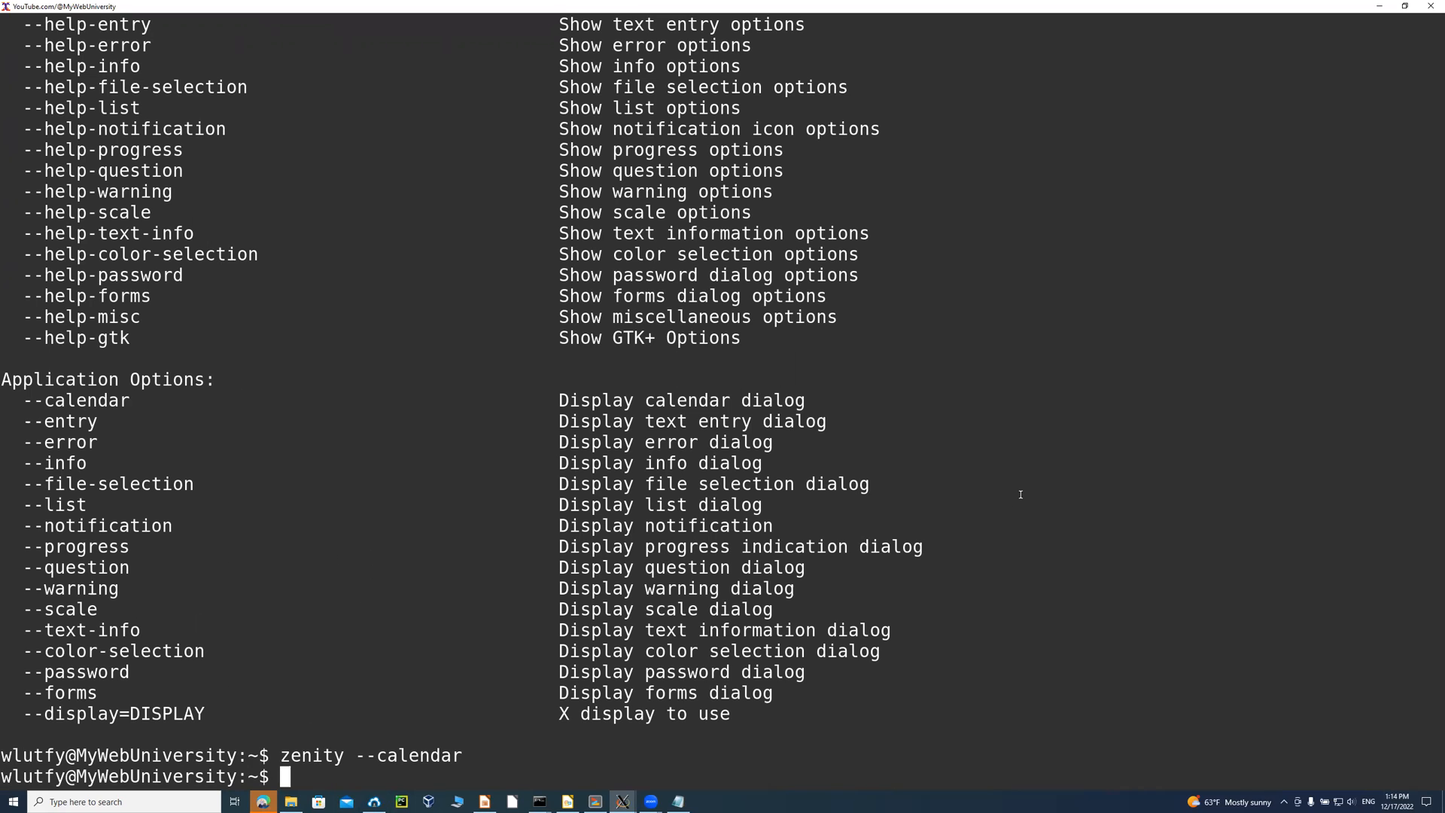
mouse_move(336, 549)
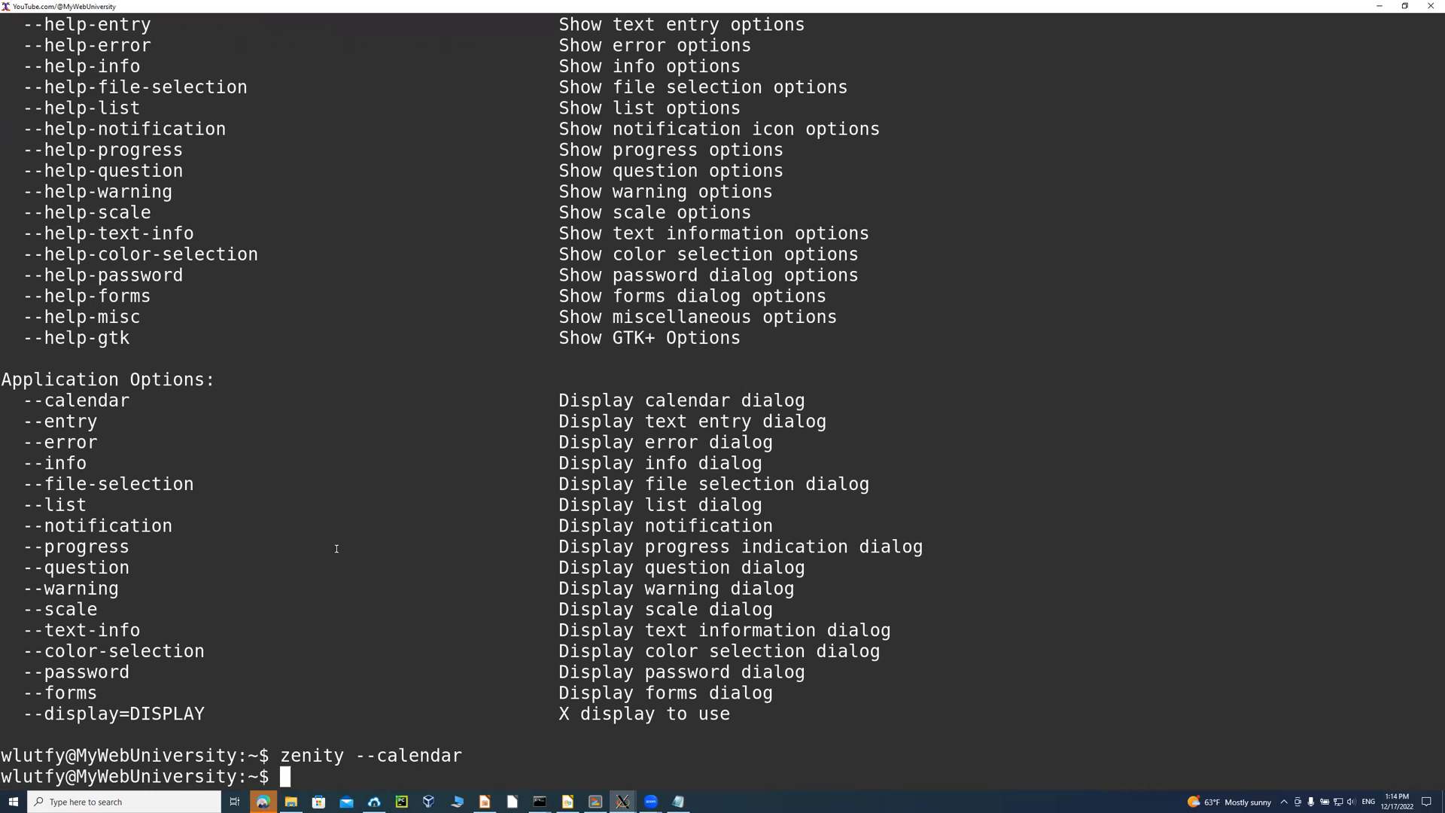